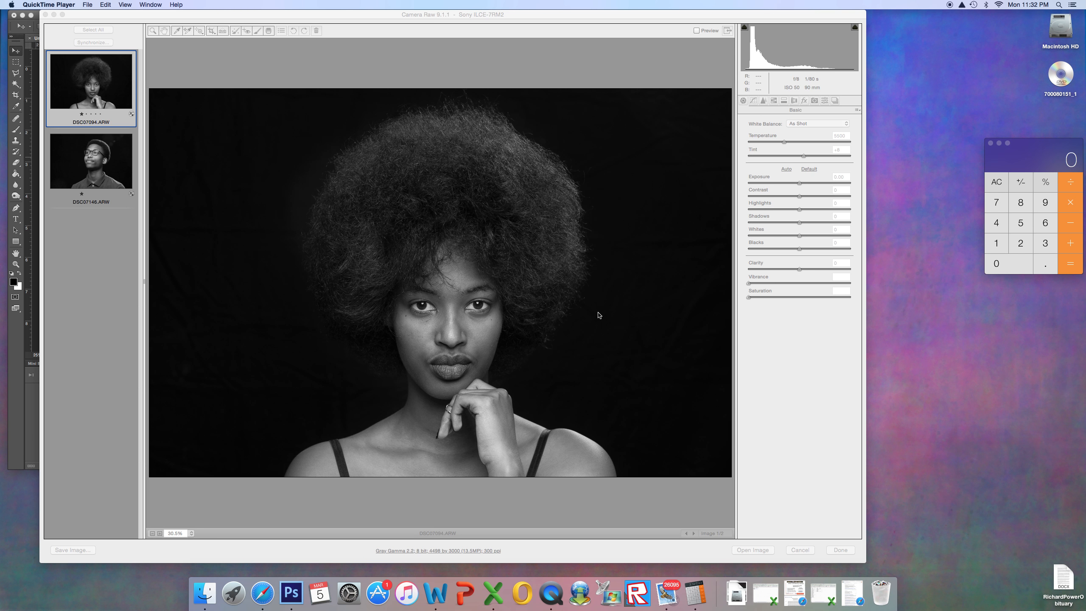
mouse_move(605, 315)
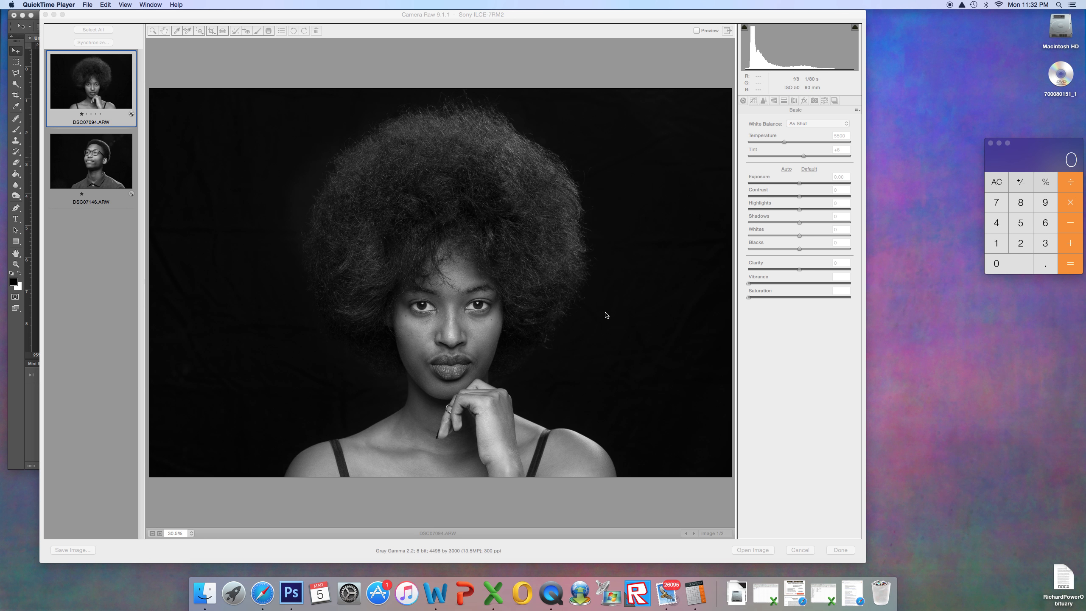
mouse_move(601, 315)
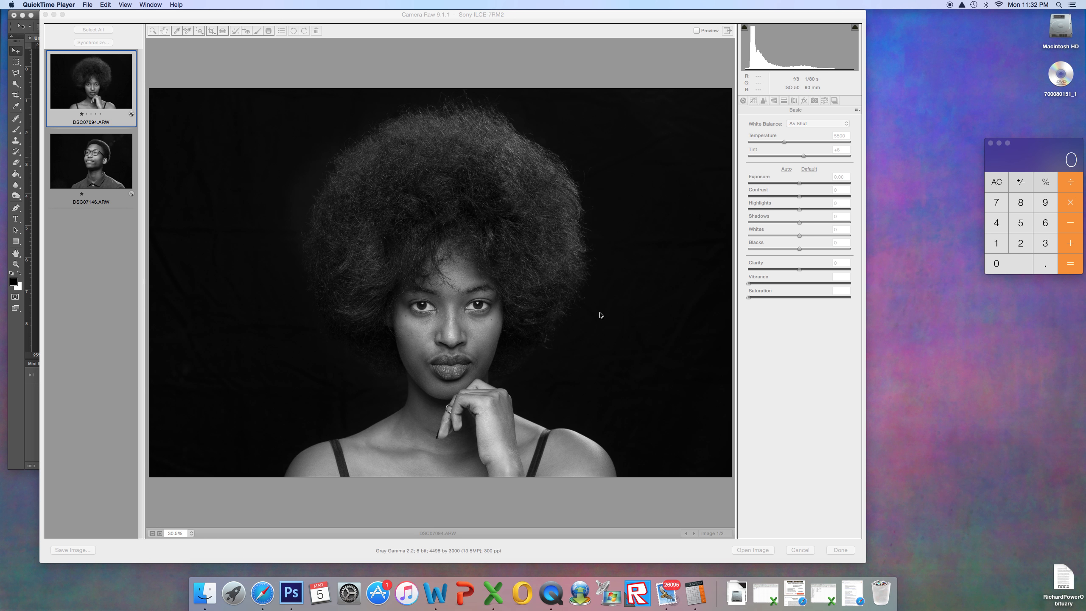
mouse_move(594, 313)
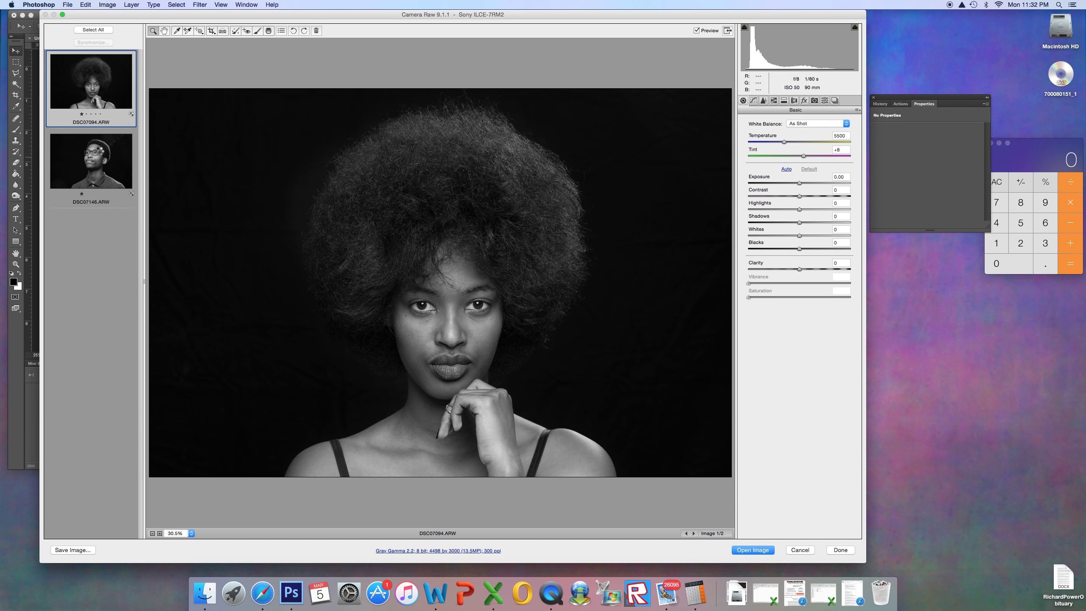
click(90, 161)
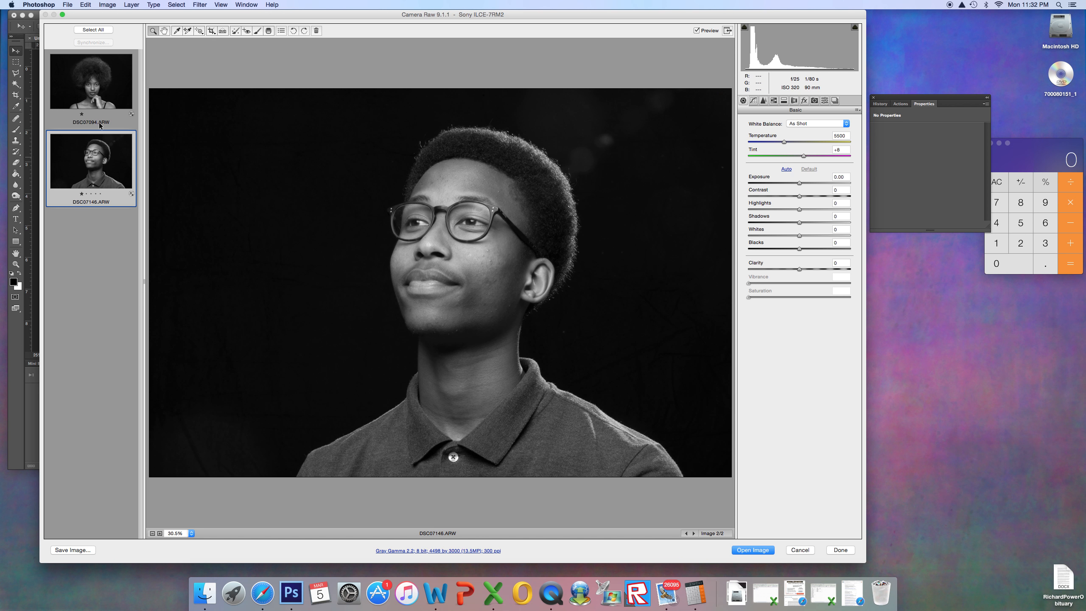
mouse_move(93, 111)
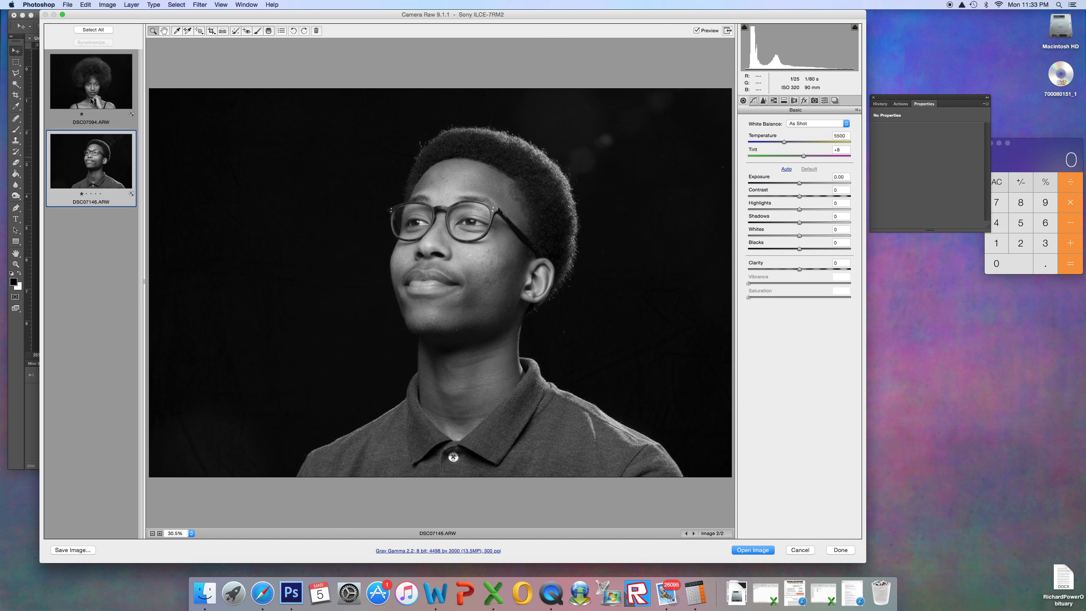
click(90, 81)
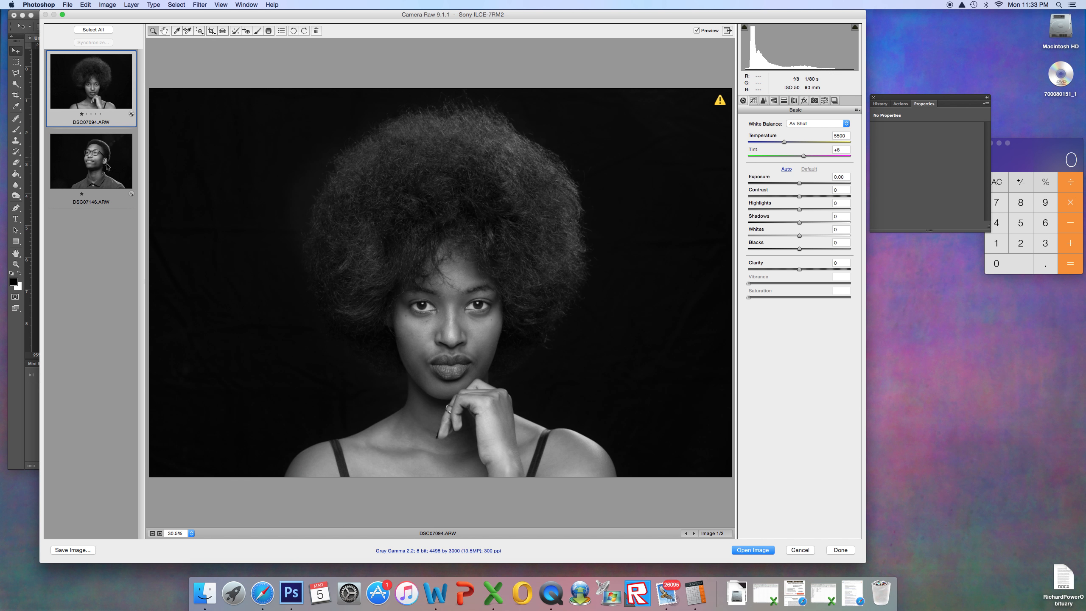
mouse_move(403, 200)
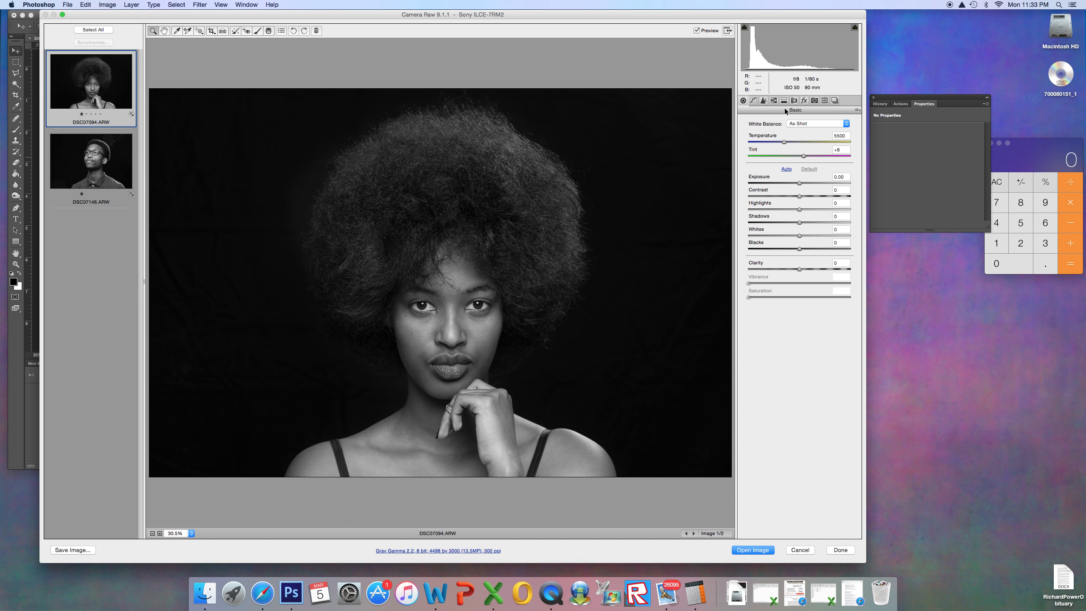
mouse_move(785, 112)
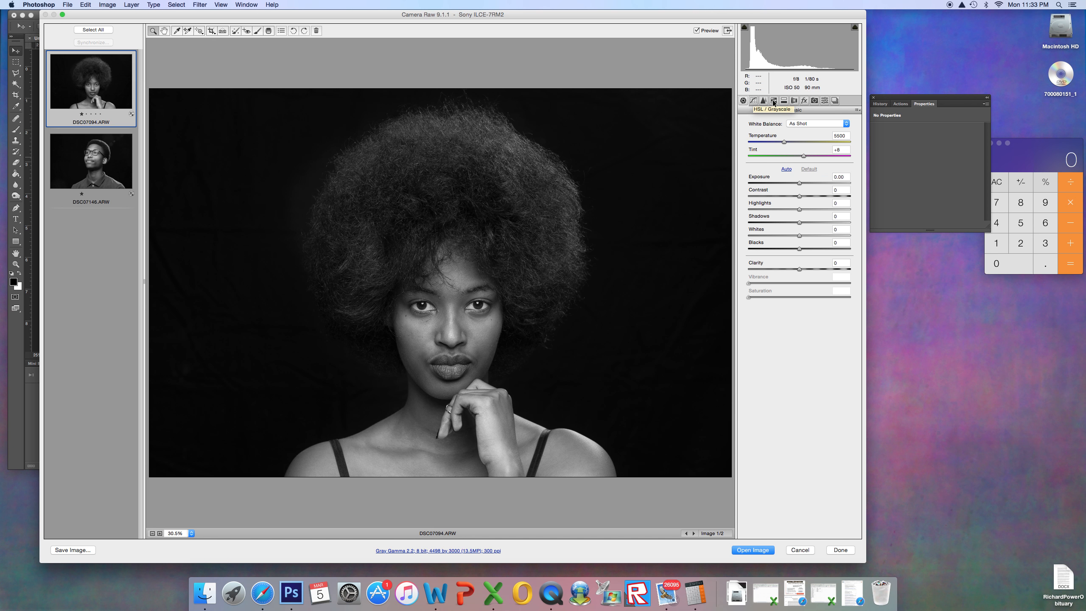
Step: Uncheck Convert to Grayscale in HSL/Grayscale to restore the portrait's colour, then return to Basic
click(774, 100)
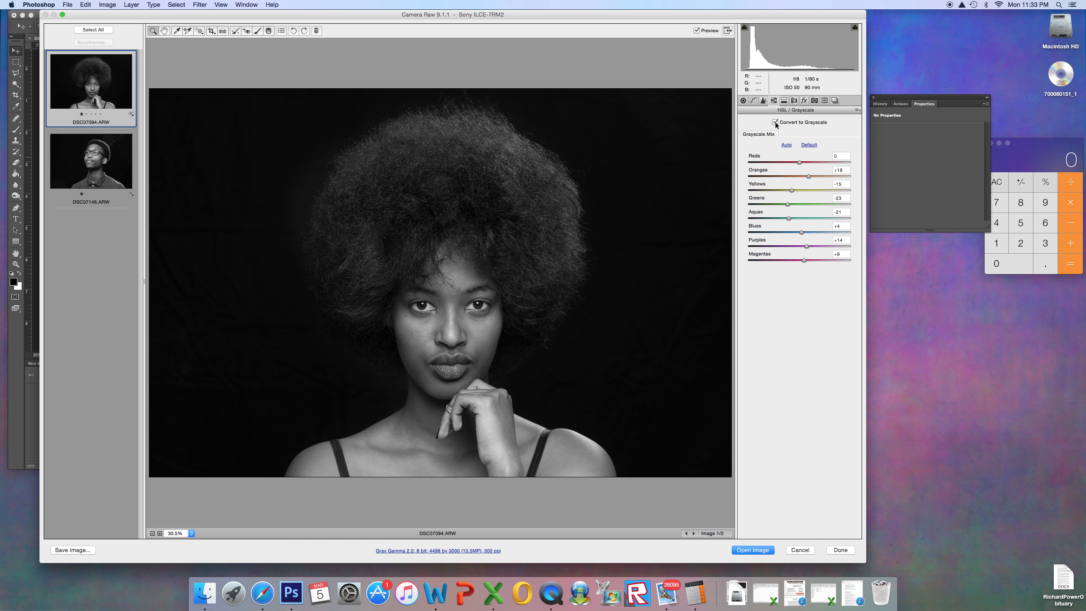
click(775, 122)
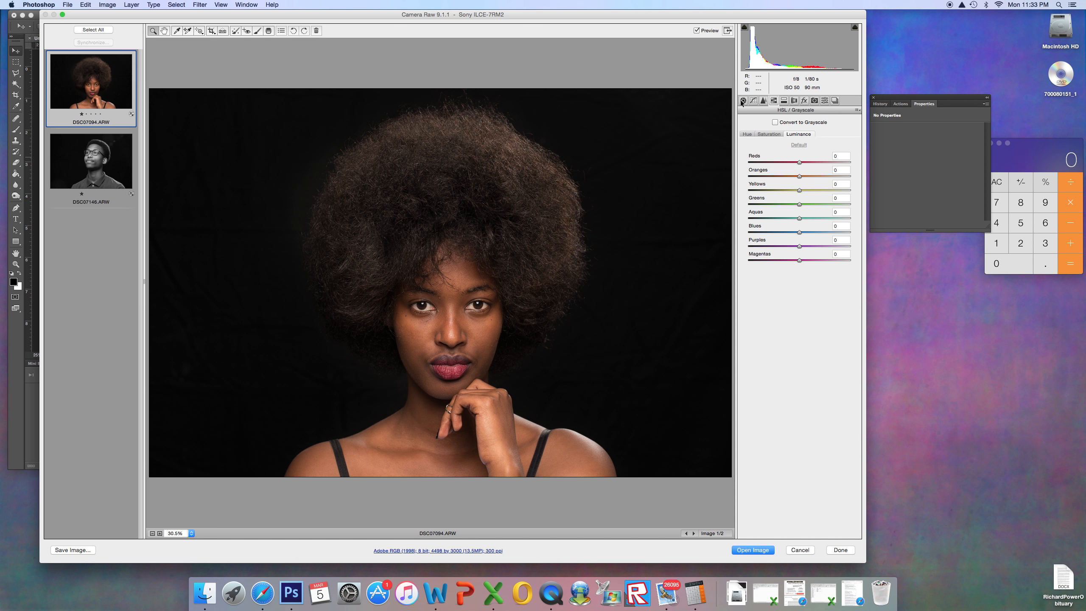
click(742, 100)
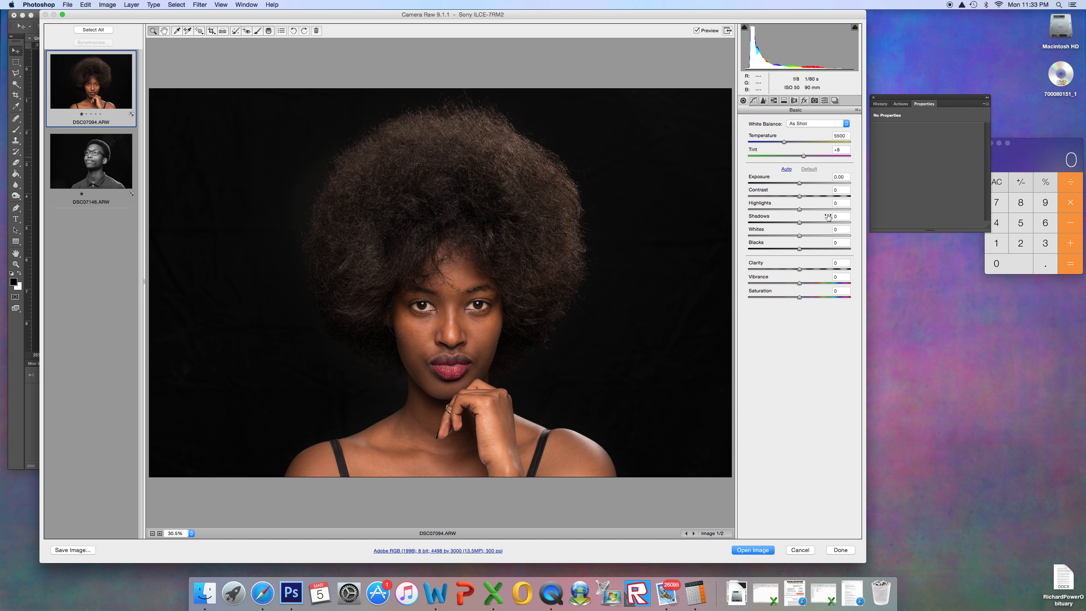
mouse_move(800, 186)
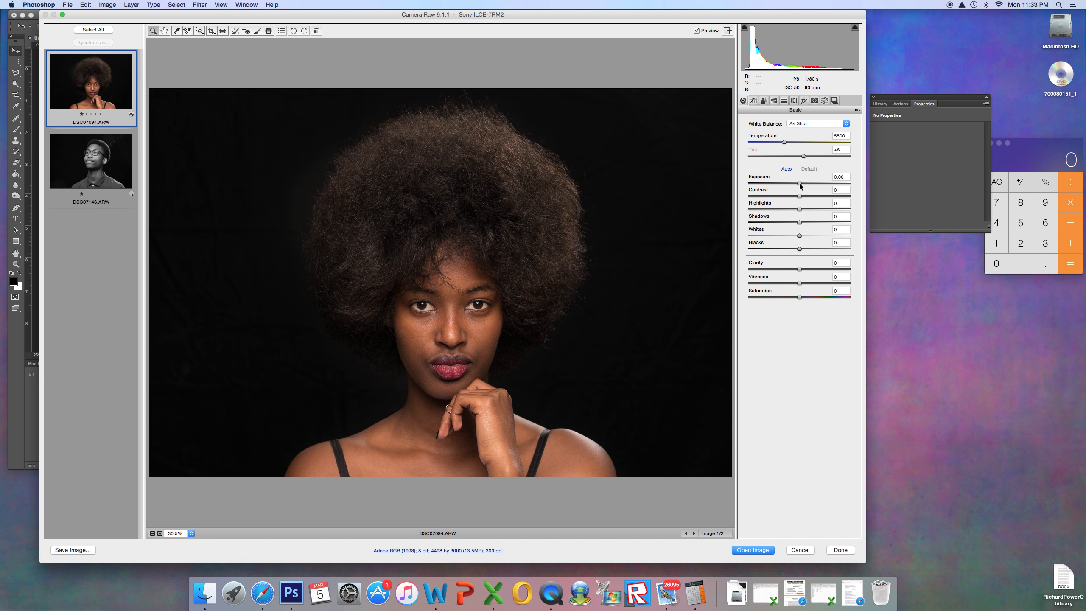
mouse_move(802, 252)
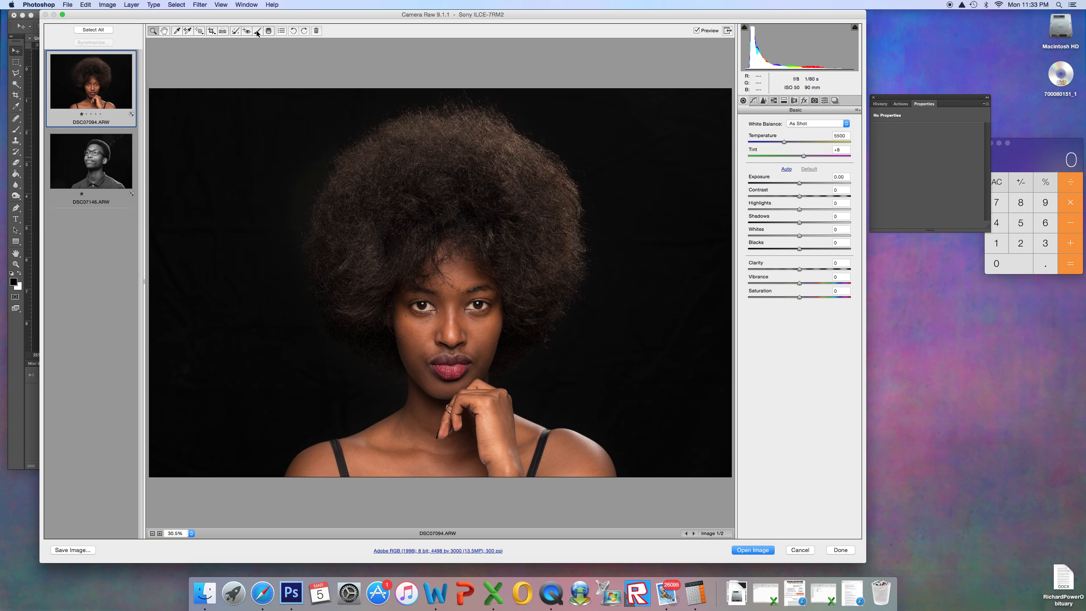
Step: Select the Adjustment Brush, pick the existing hair pin and set the brush mode to Add
click(257, 30)
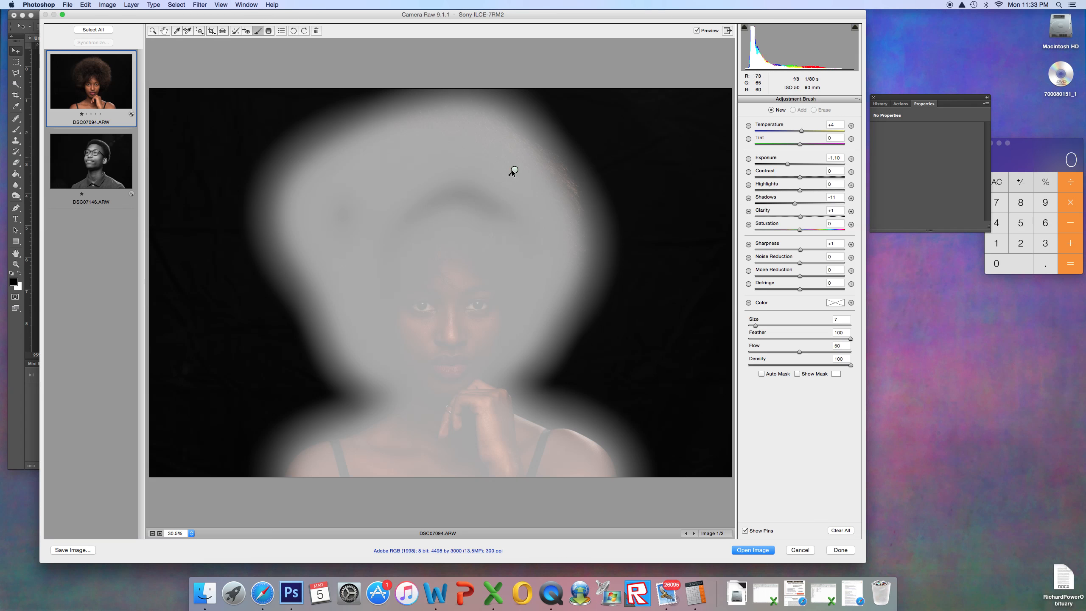
click(794, 110)
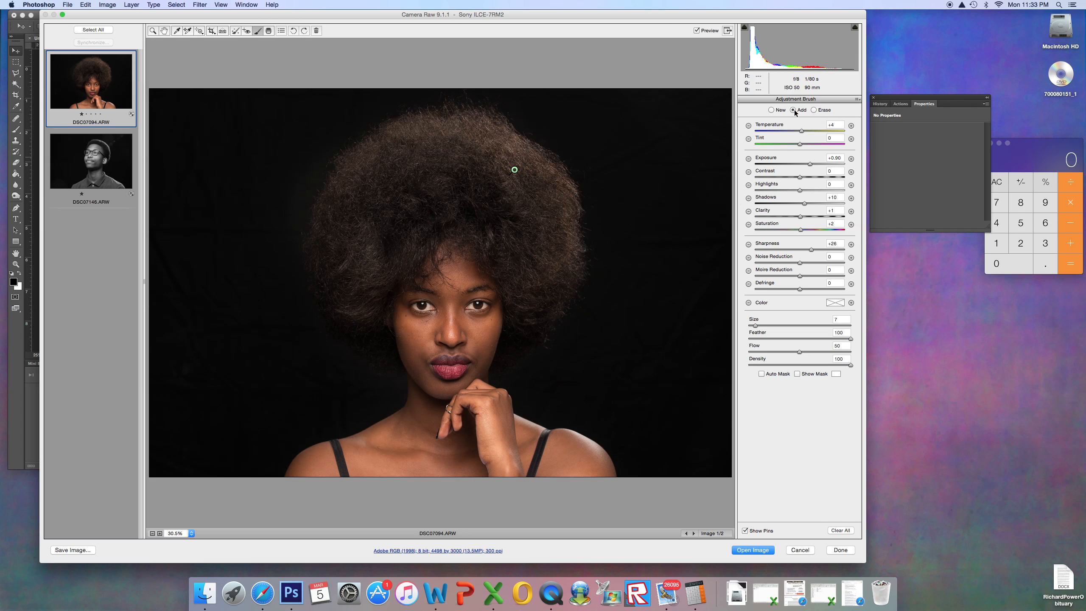
mouse_move(807, 166)
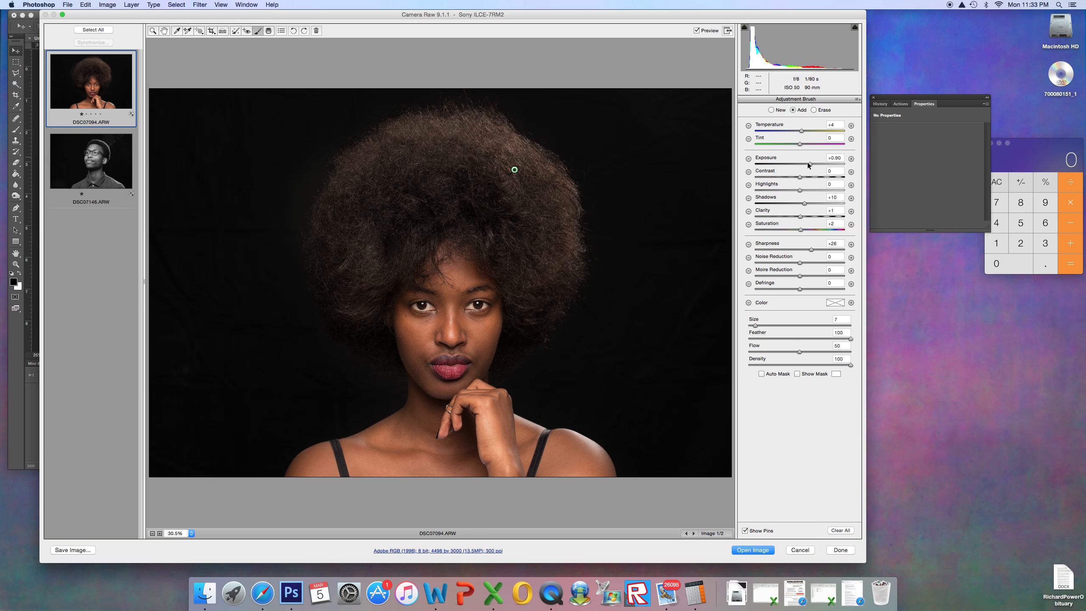
mouse_move(523, 190)
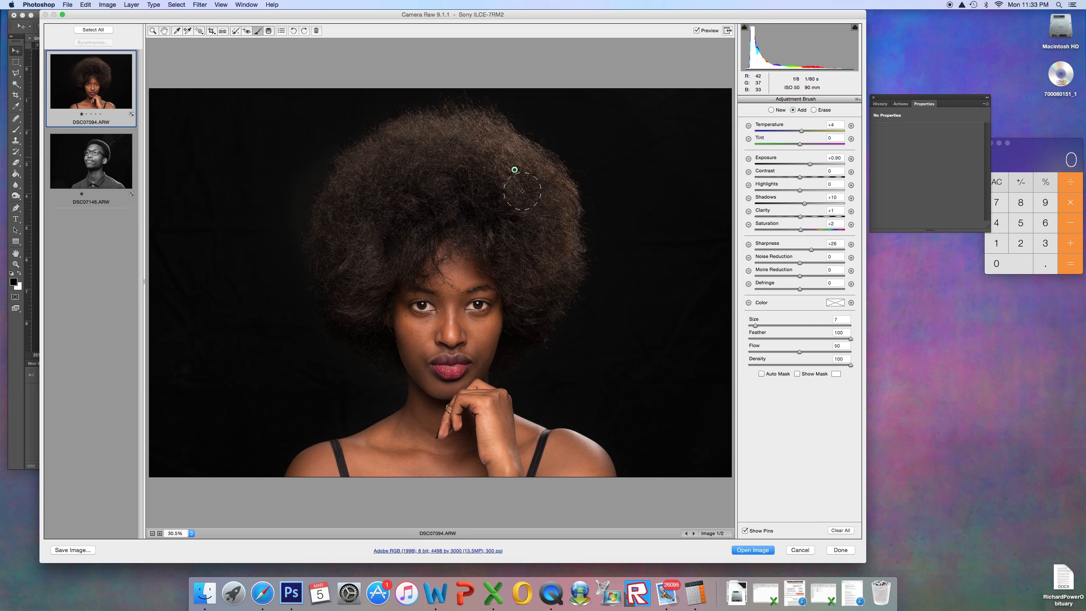
drag(516, 186, 514, 170)
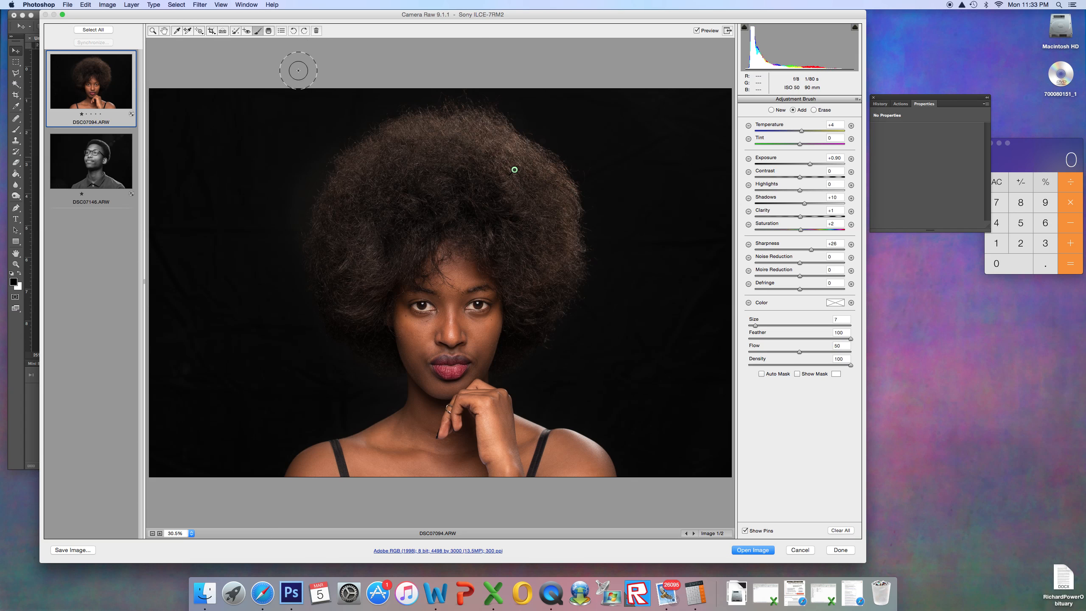
mouse_move(483, 46)
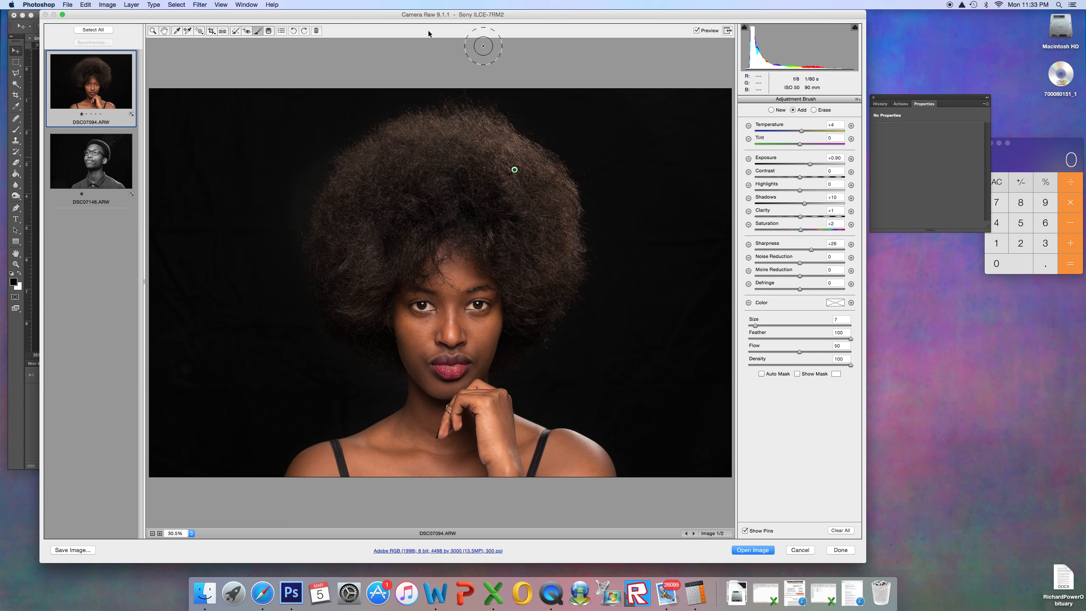
click(743, 100)
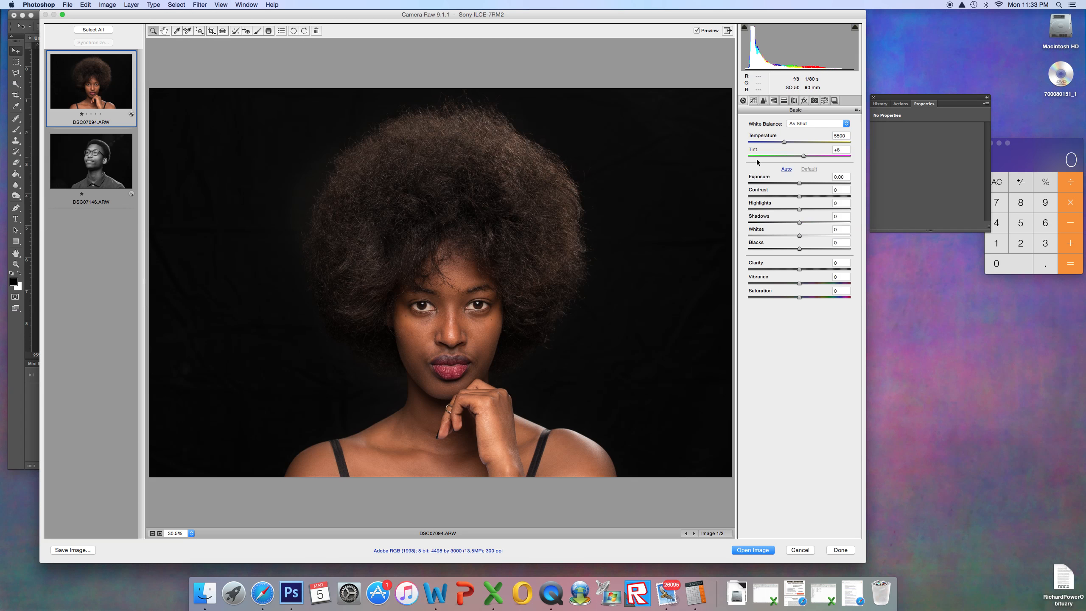
mouse_move(799, 184)
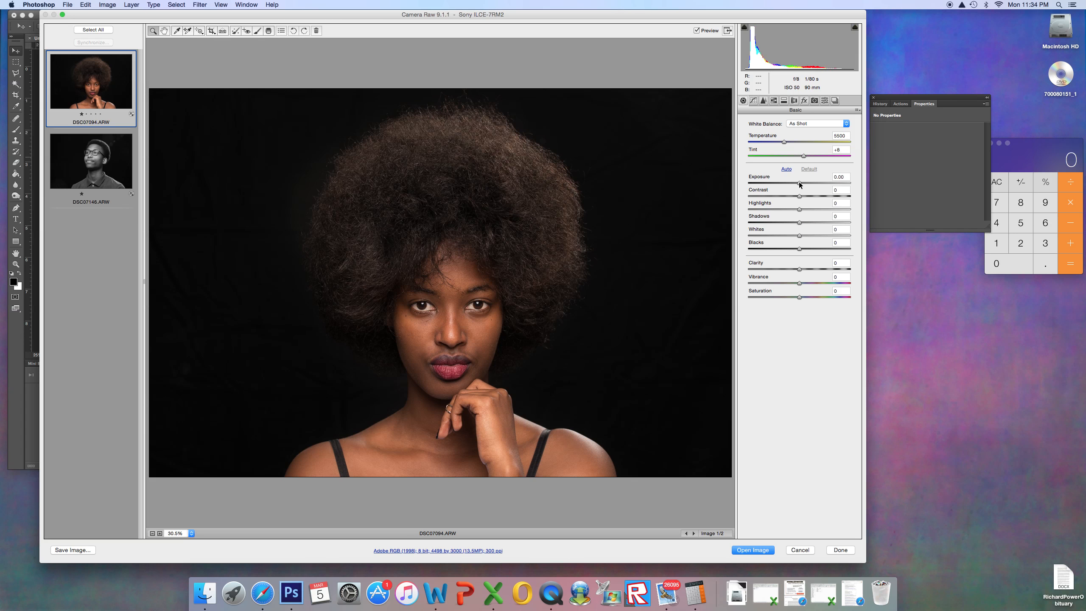
drag(800, 183, 812, 183)
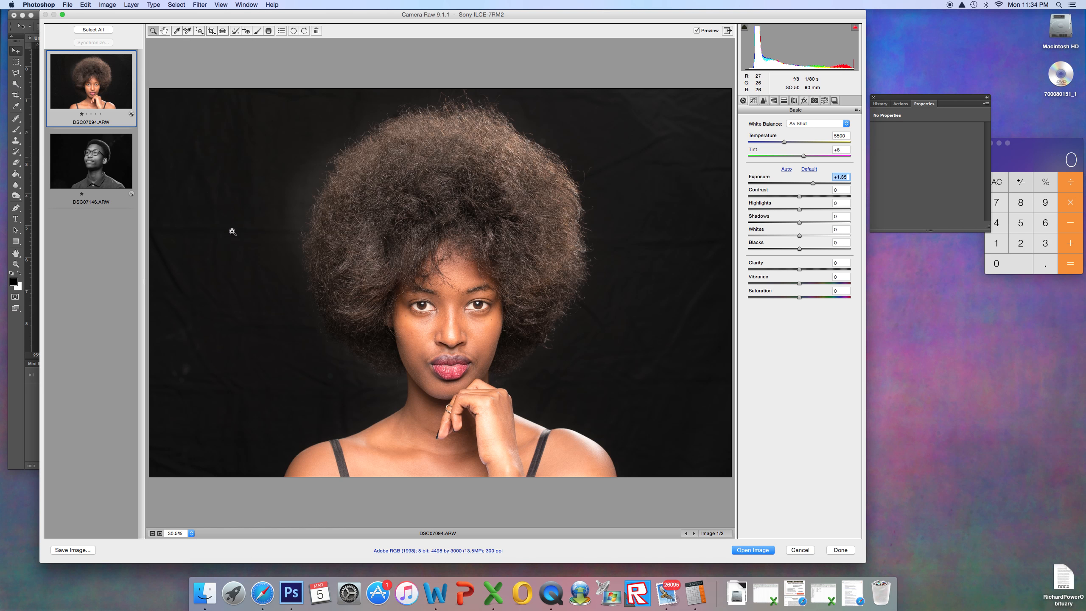
mouse_move(222, 359)
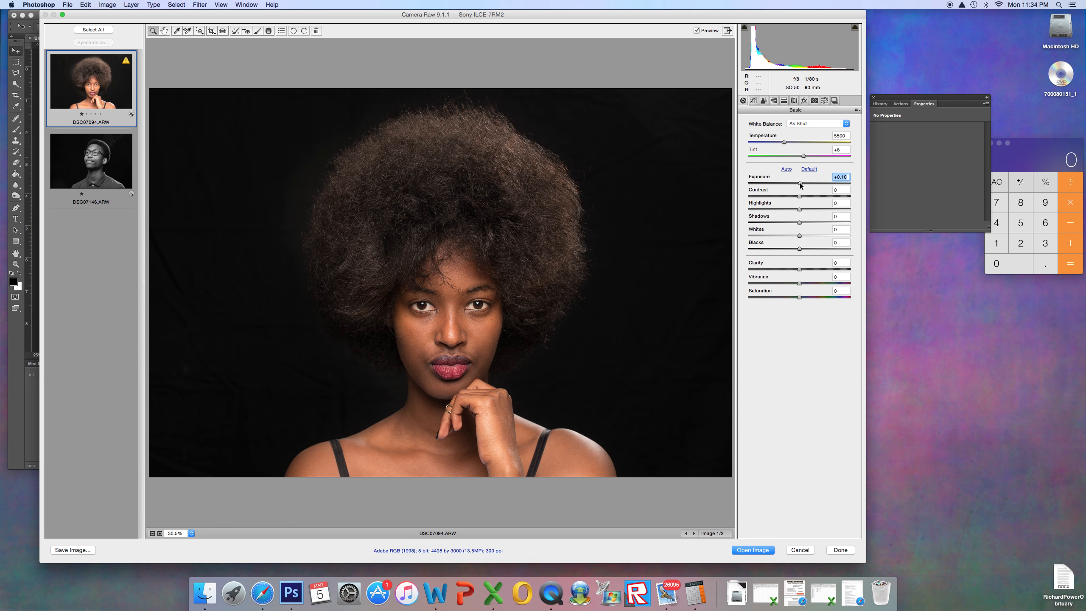
click(809, 168)
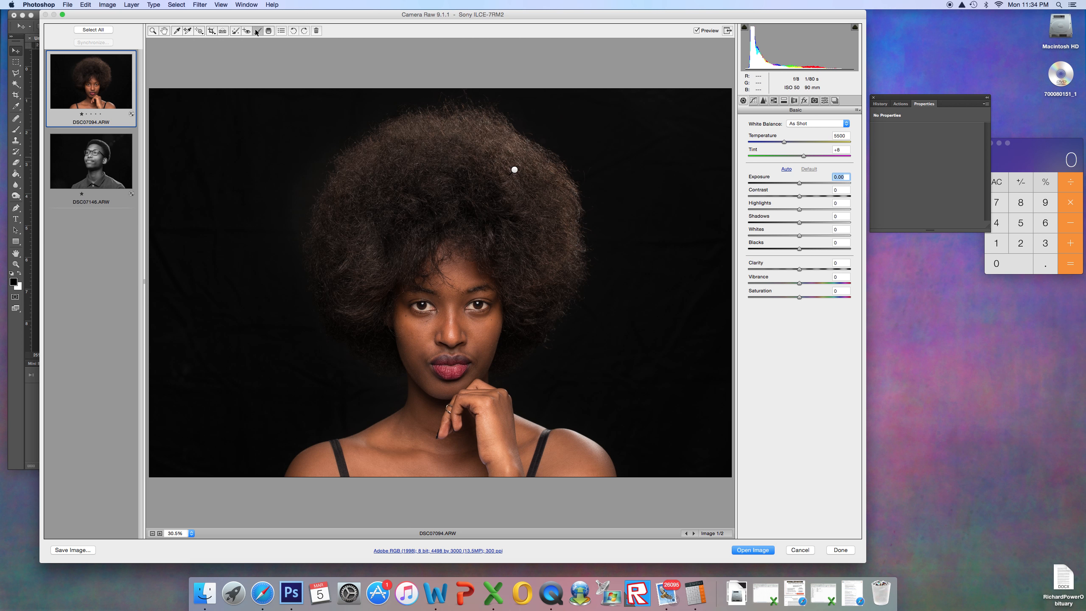
Step: Return to the Adjustment Brush with the hair pin active in Add mode
click(257, 30)
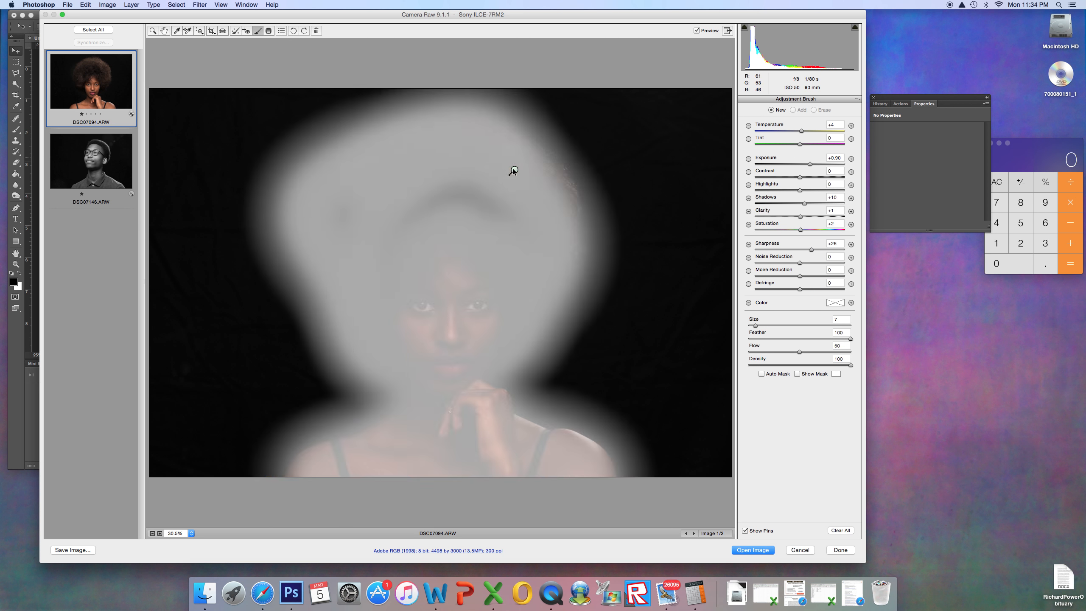
click(792, 110)
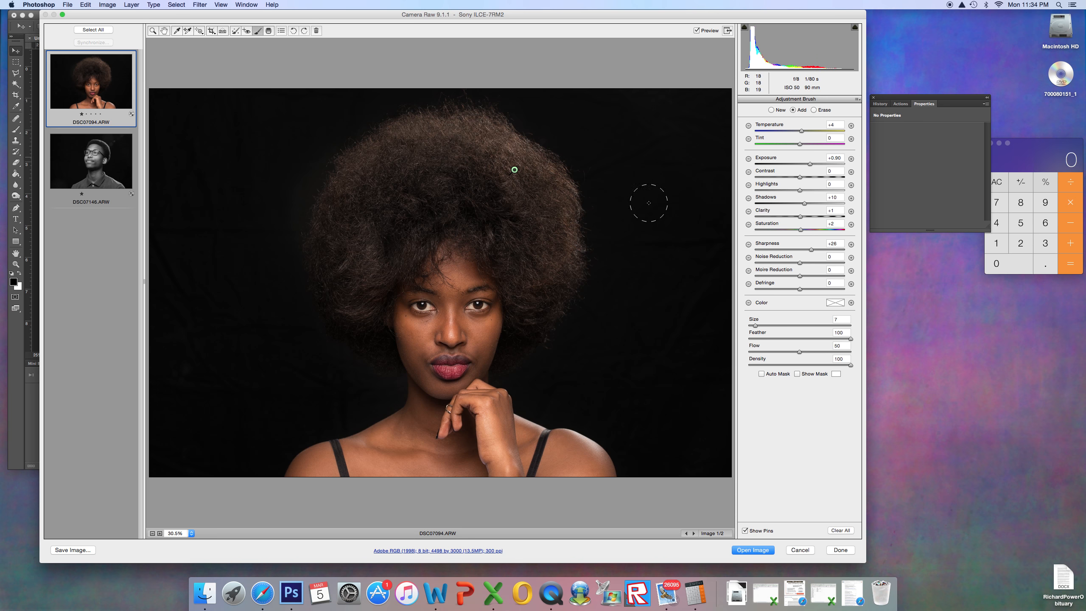
mouse_move(679, 239)
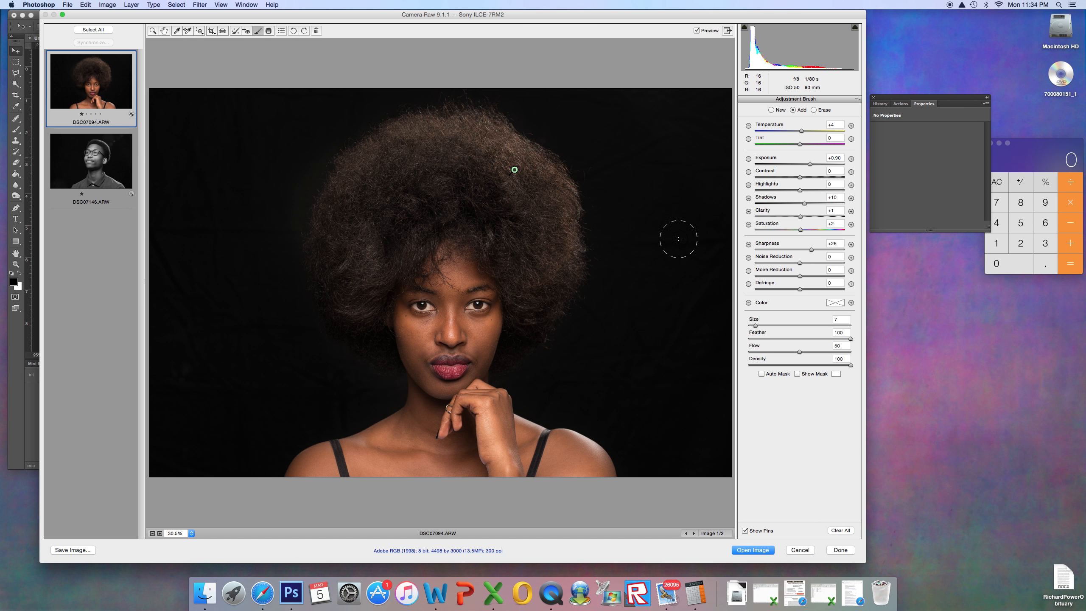
mouse_move(604, 167)
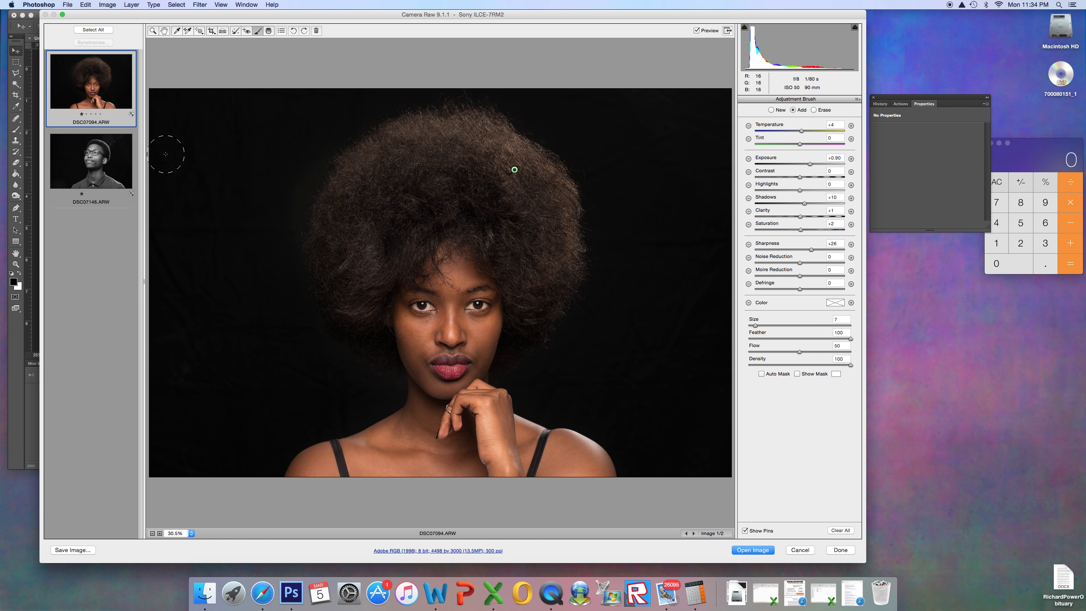
mouse_move(94, 159)
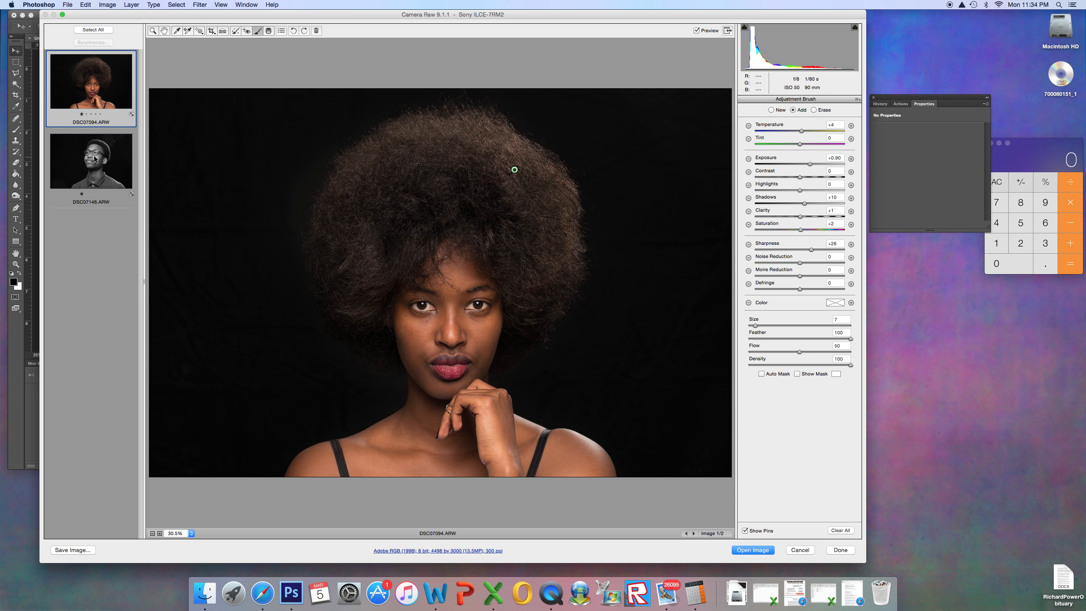
mouse_move(484, 343)
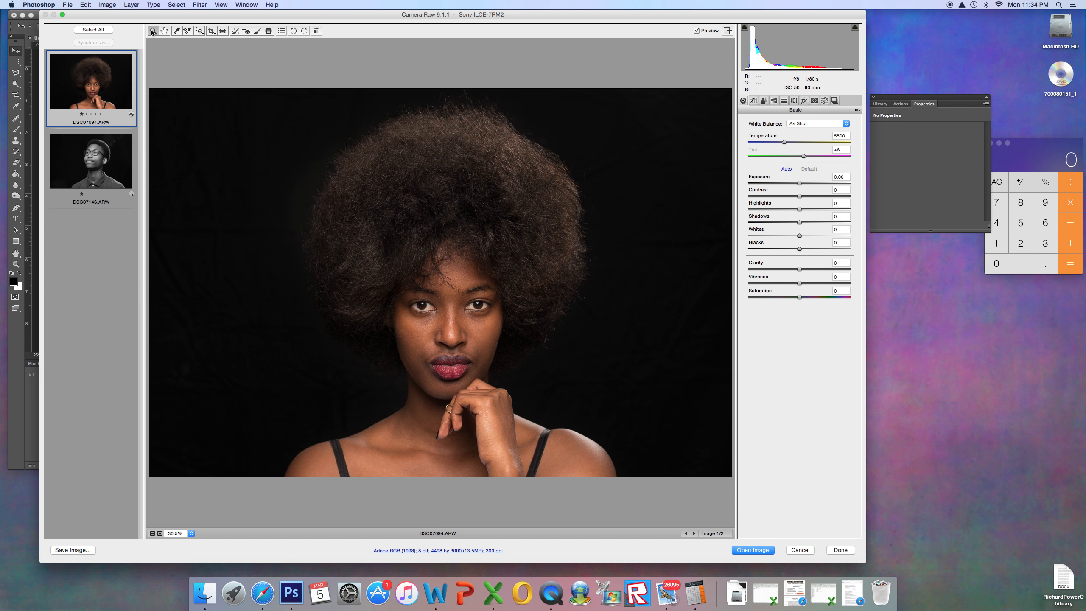
mouse_move(785, 108)
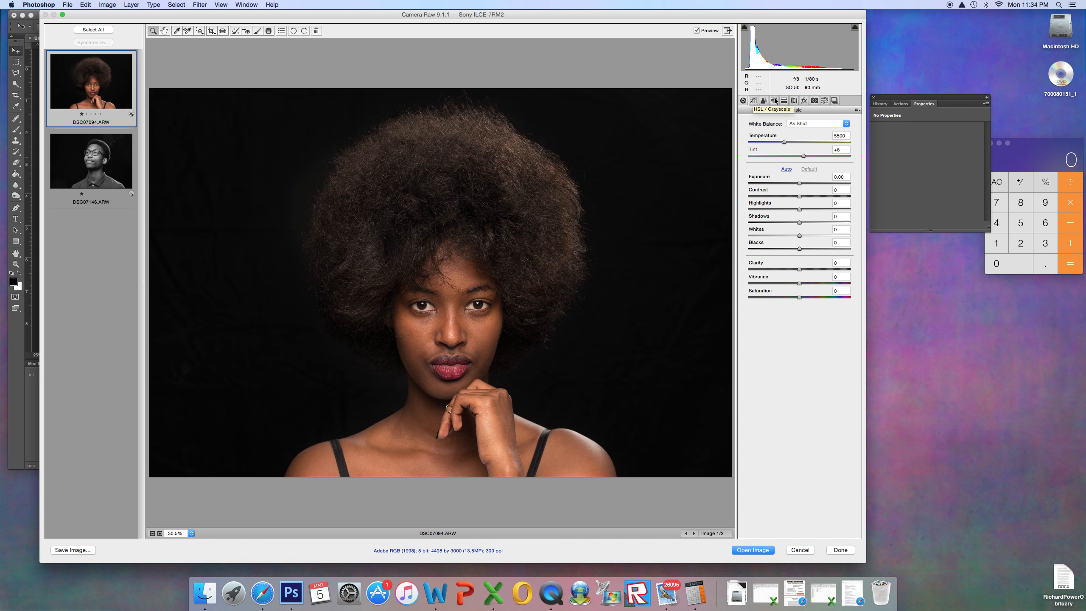
mouse_move(775, 103)
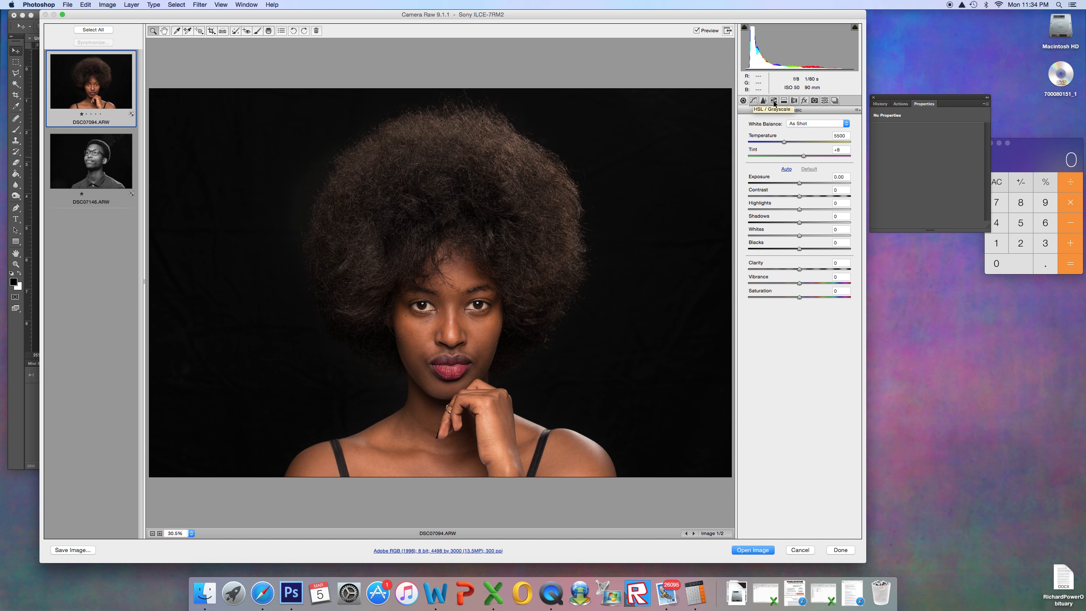
Step: Convert the woman's portrait to grayscale and darken the Oranges mix for the skin tones
click(774, 100)
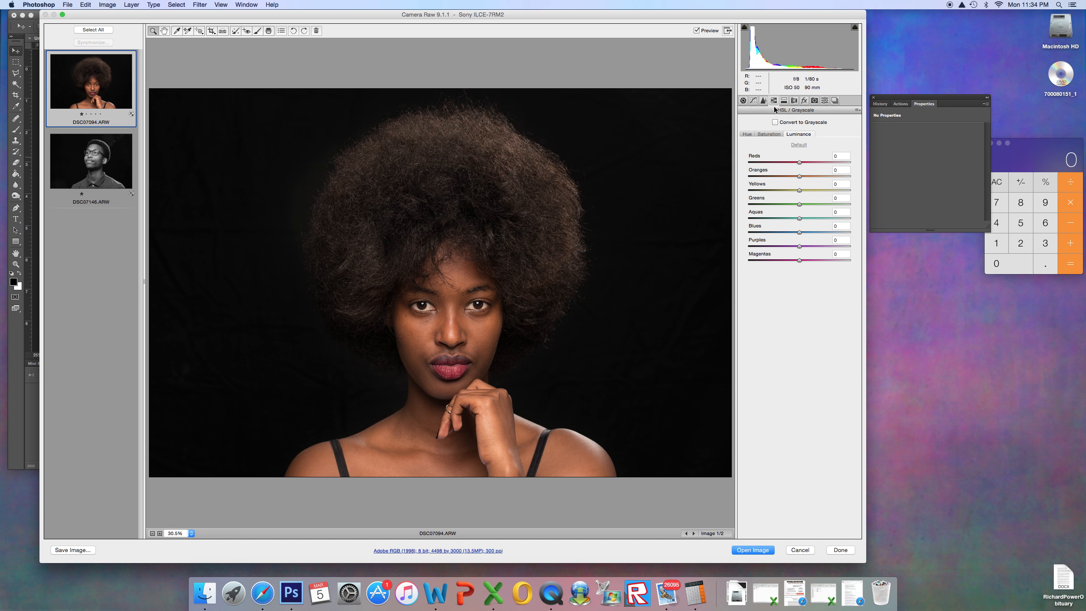
click(775, 122)
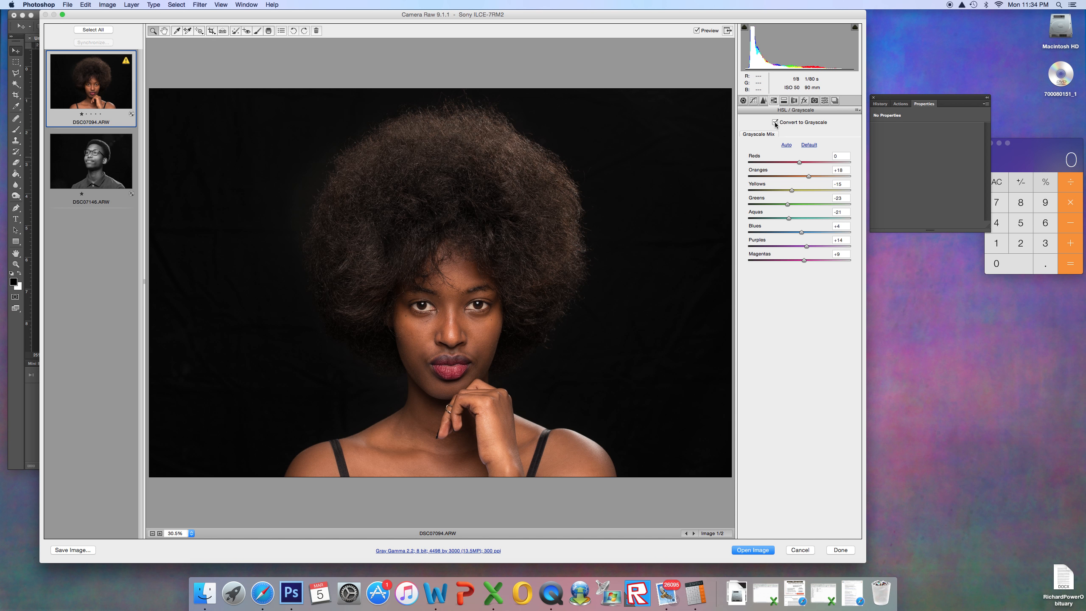
click(775, 122)
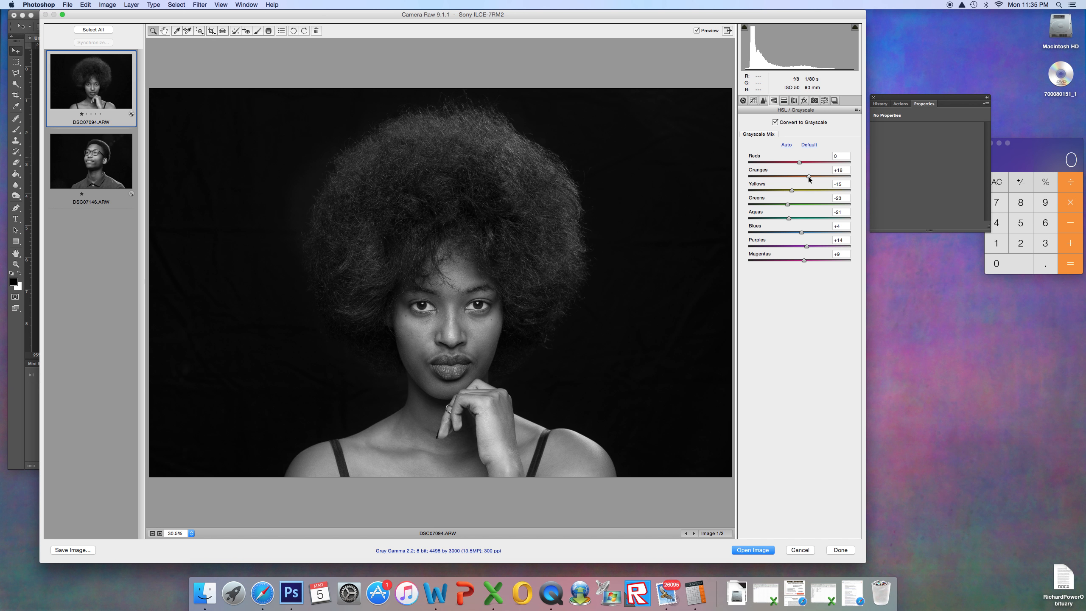
drag(808, 162, 799, 162)
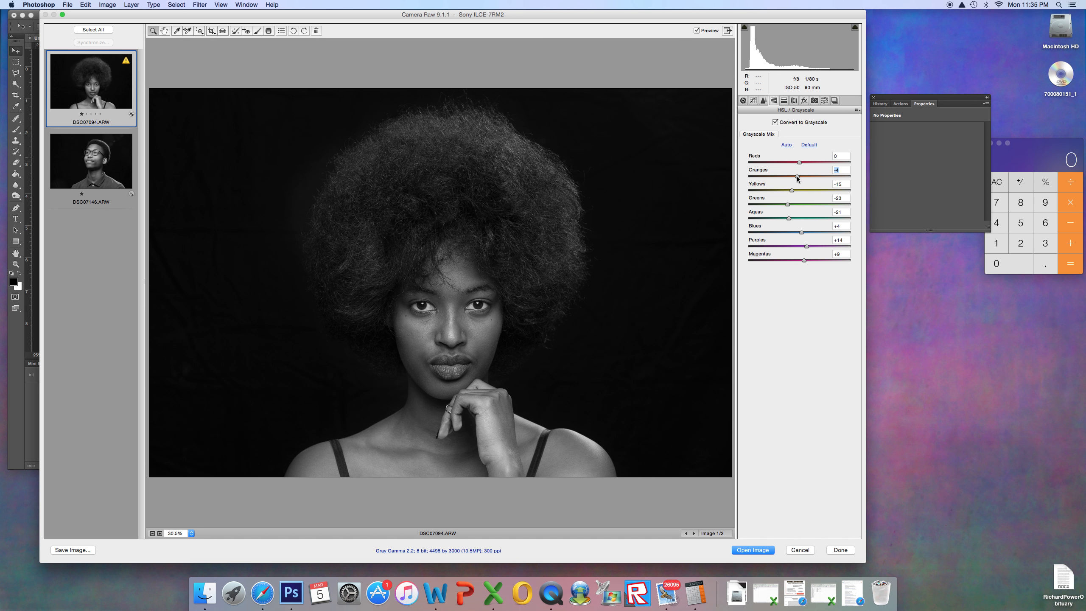
click(839, 170)
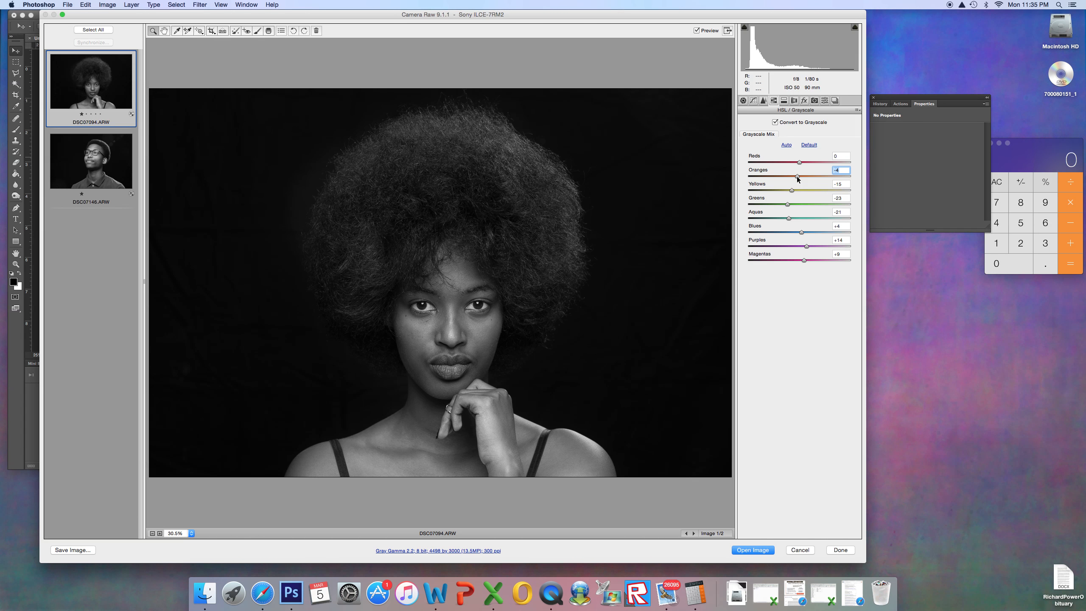
Step: Bring the Oranges mix back to +18, zoom out to full view and switch to the man's portrait
drag(796, 178, 806, 177)
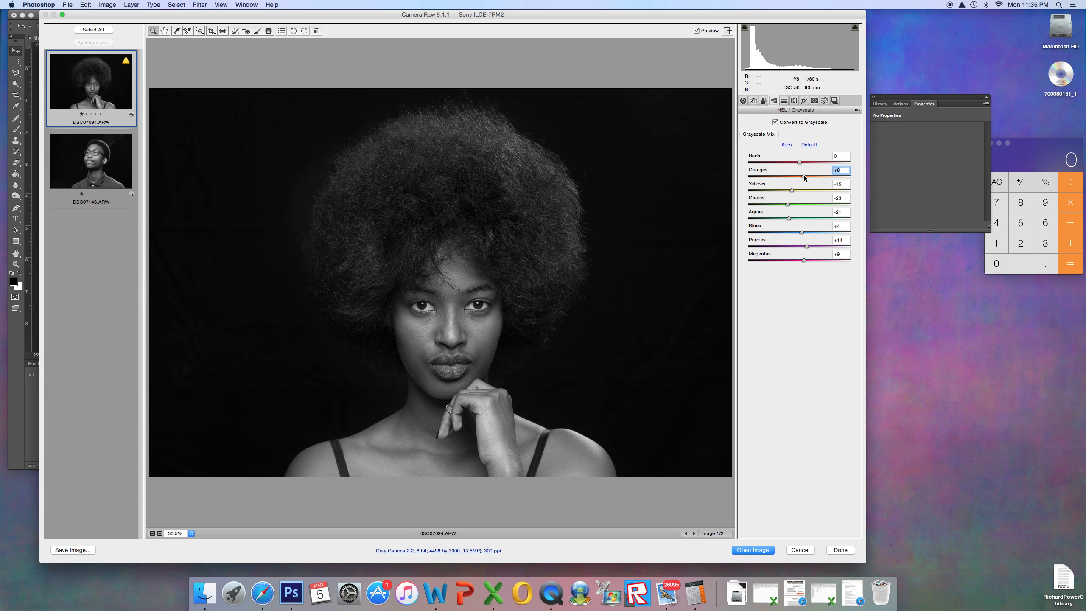
drag(802, 162, 809, 162)
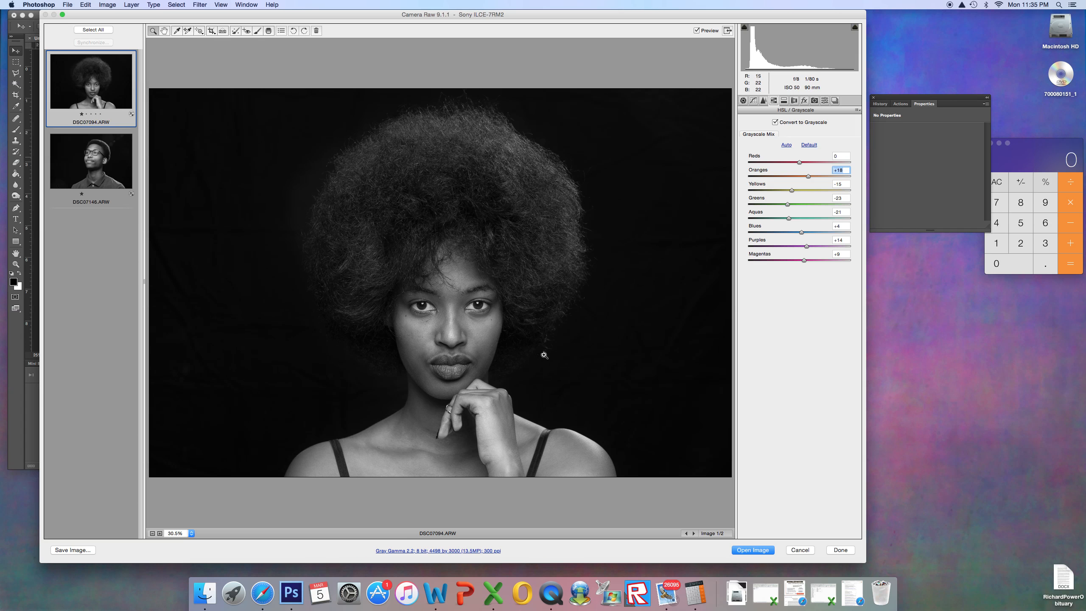
mouse_move(484, 355)
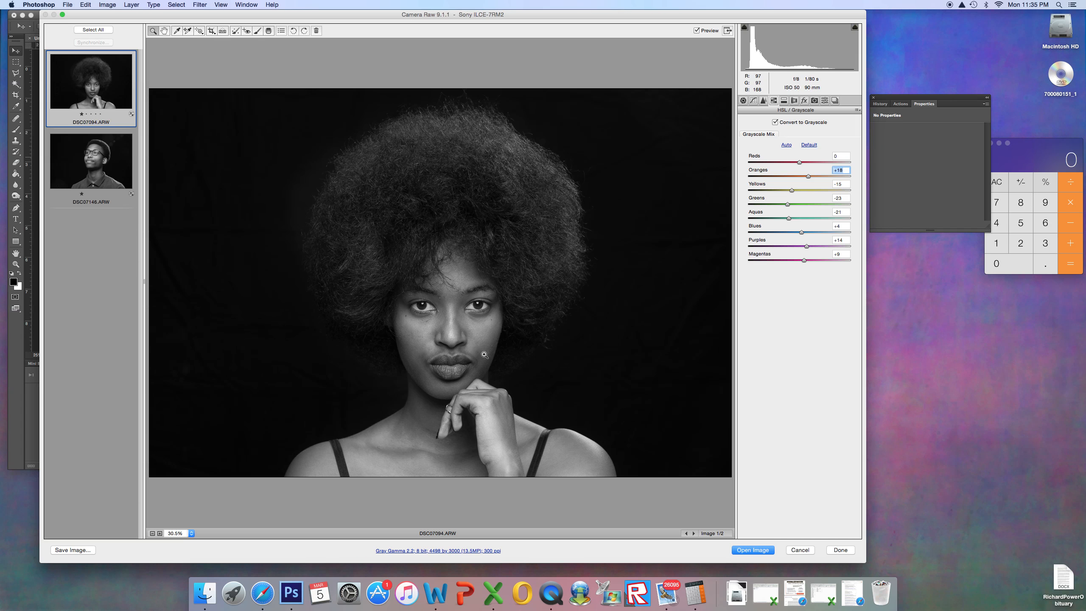
mouse_move(625, 356)
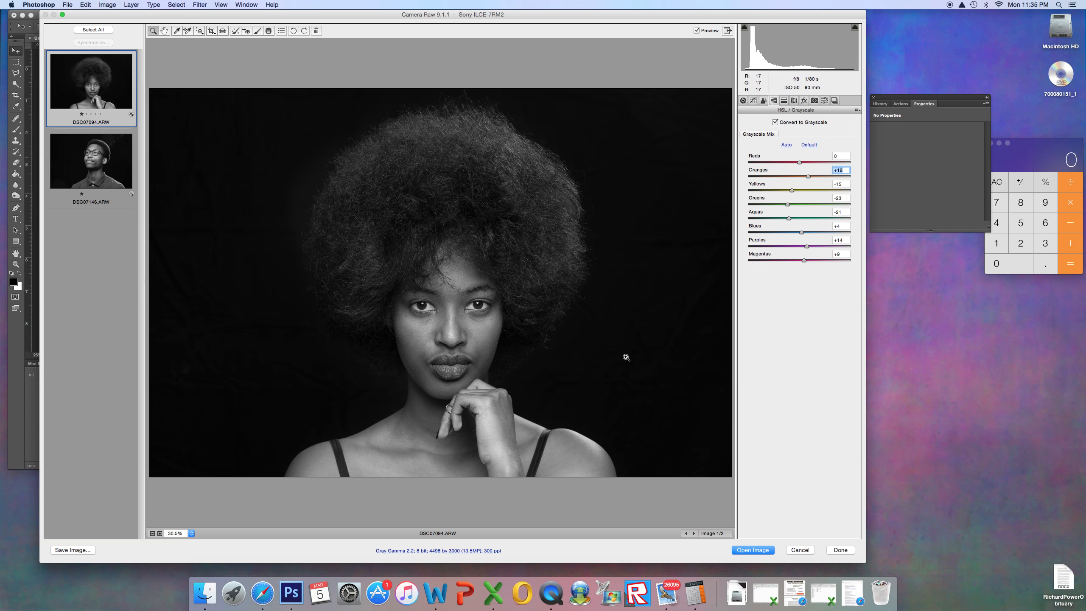
mouse_move(615, 97)
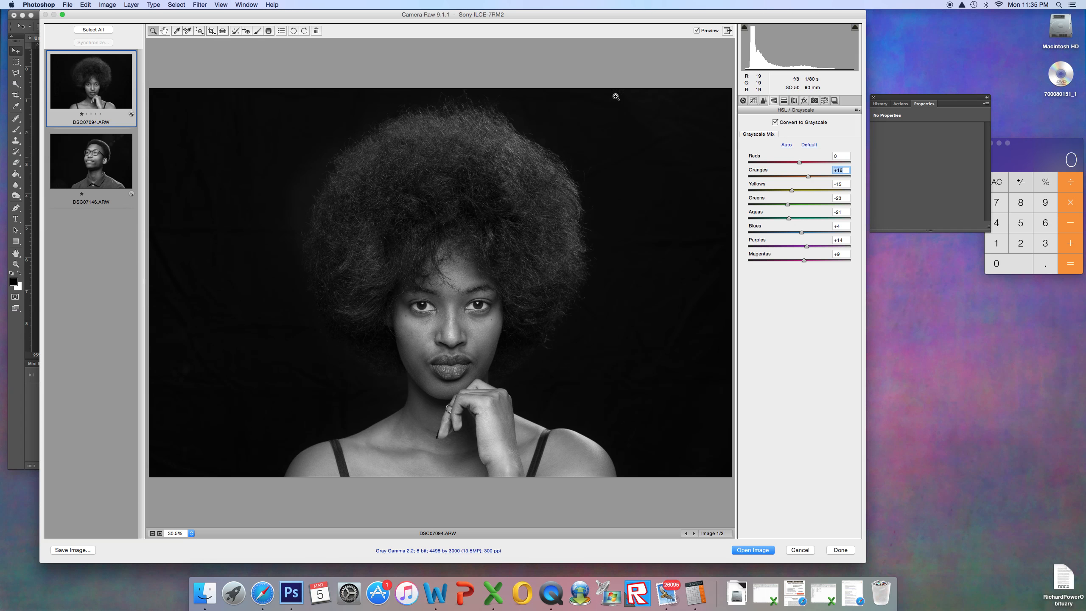
mouse_move(716, 96)
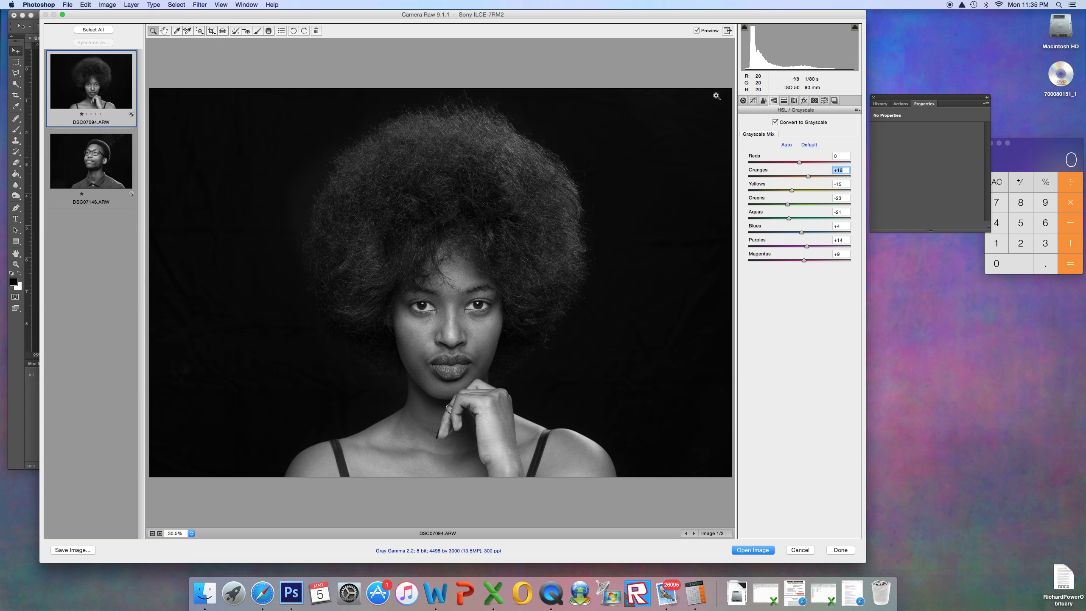
mouse_move(547, 127)
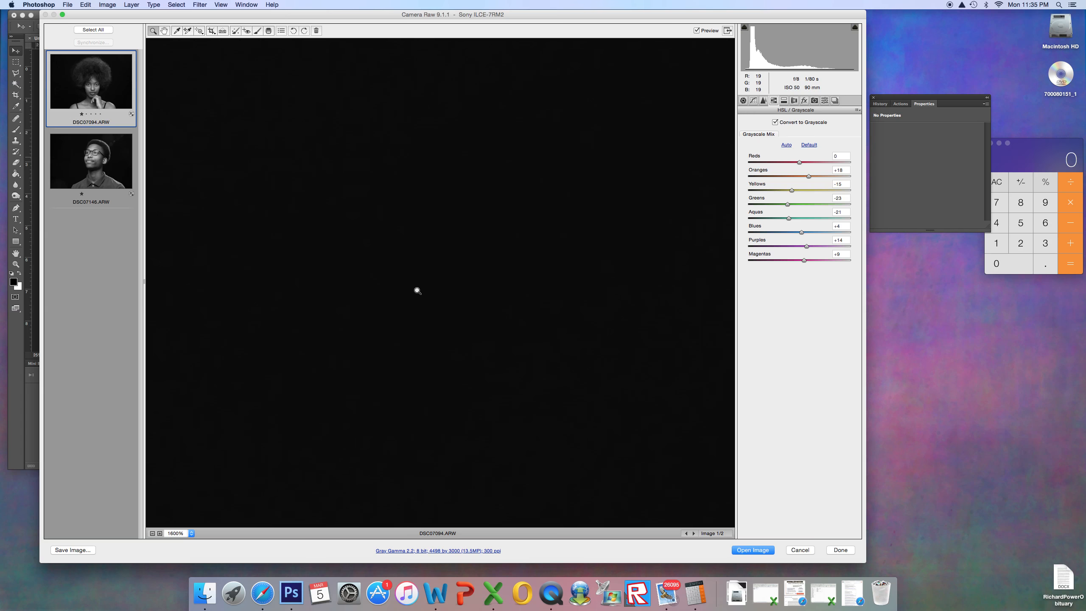
mouse_move(372, 382)
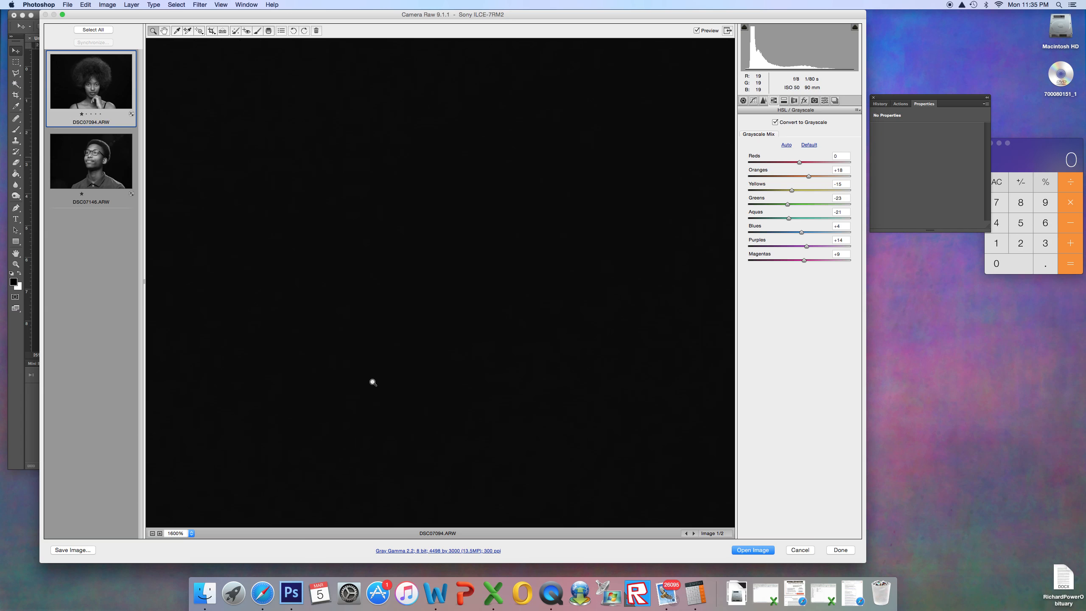
click(183, 534)
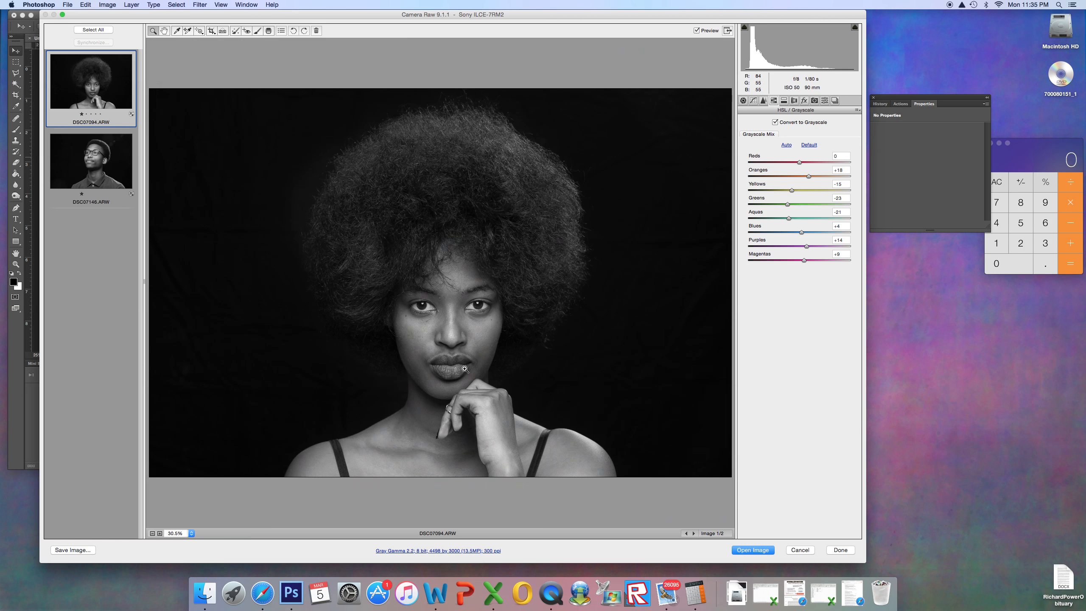
mouse_move(536, 349)
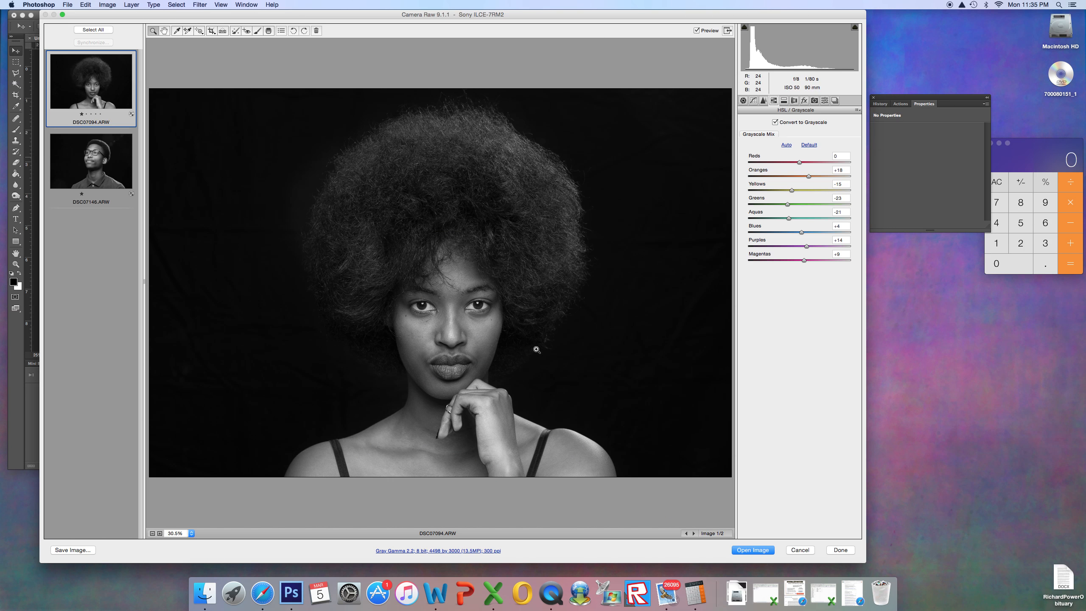
mouse_move(604, 383)
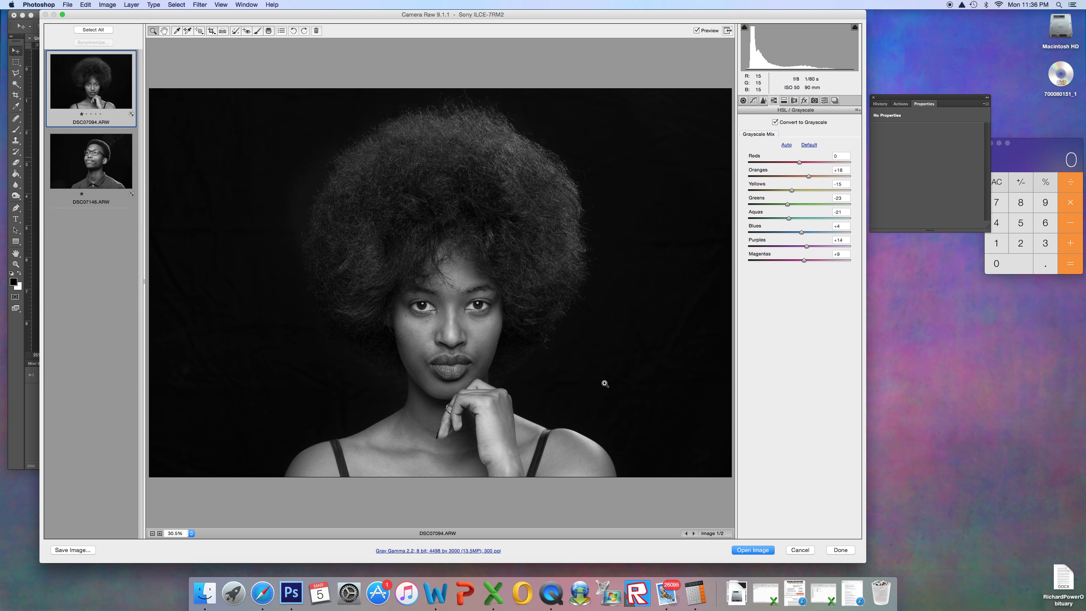
mouse_move(651, 195)
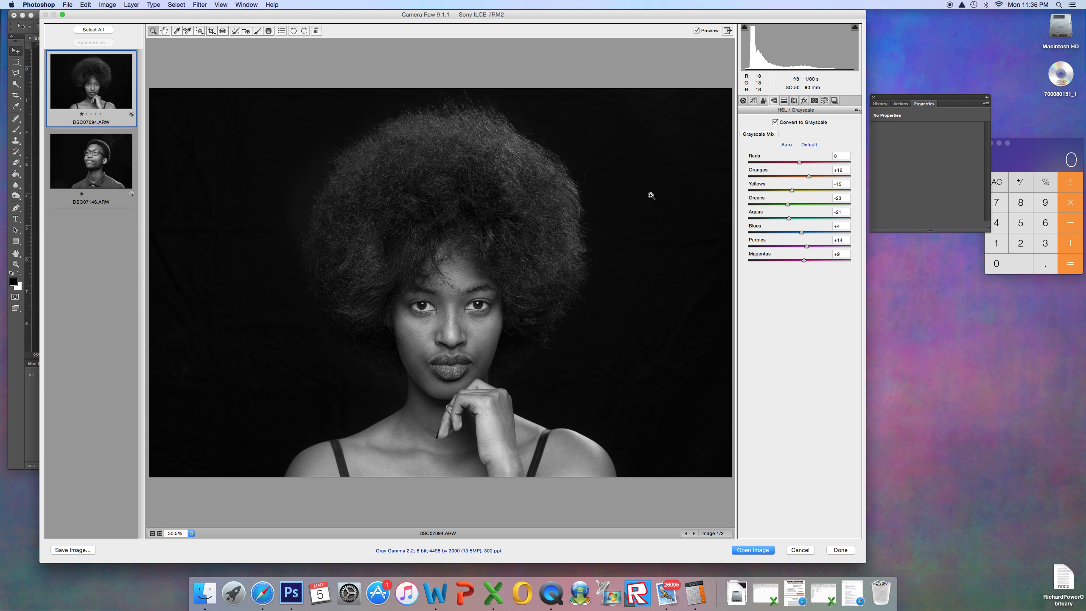
mouse_move(670, 410)
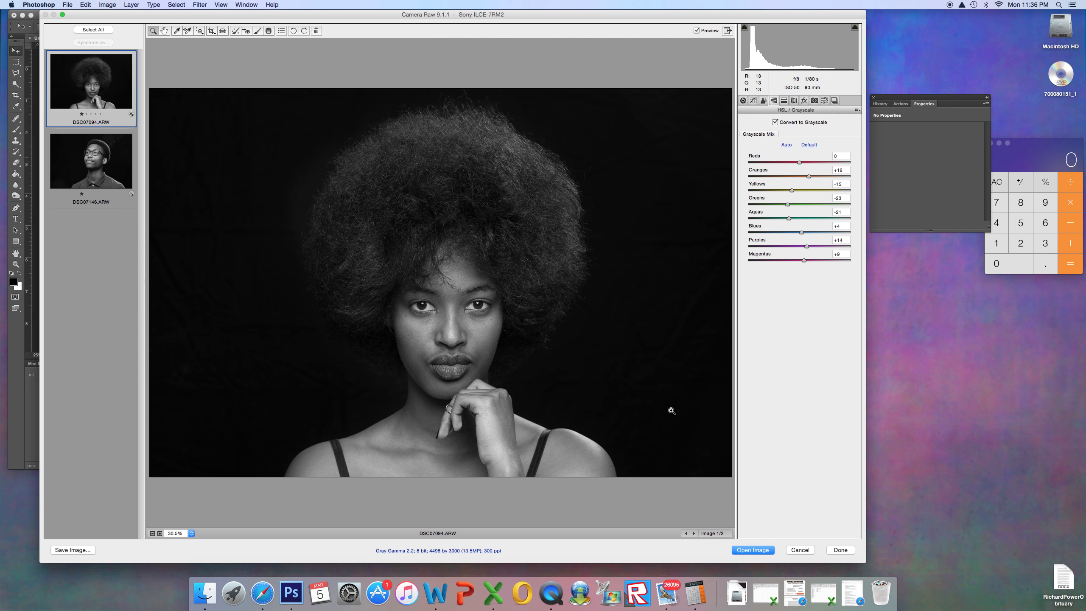
mouse_move(681, 269)
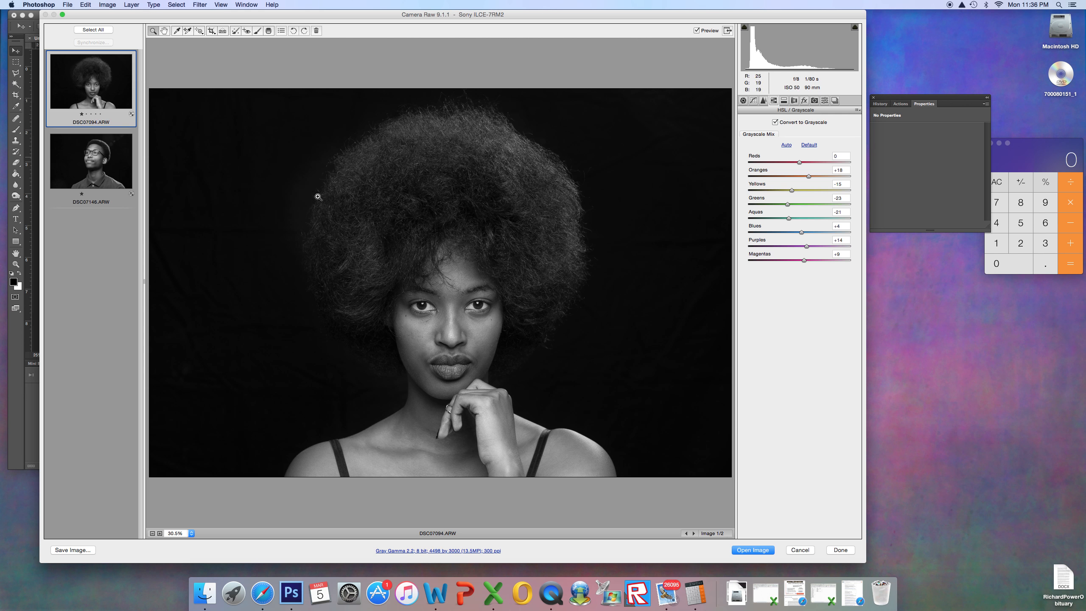
mouse_move(278, 307)
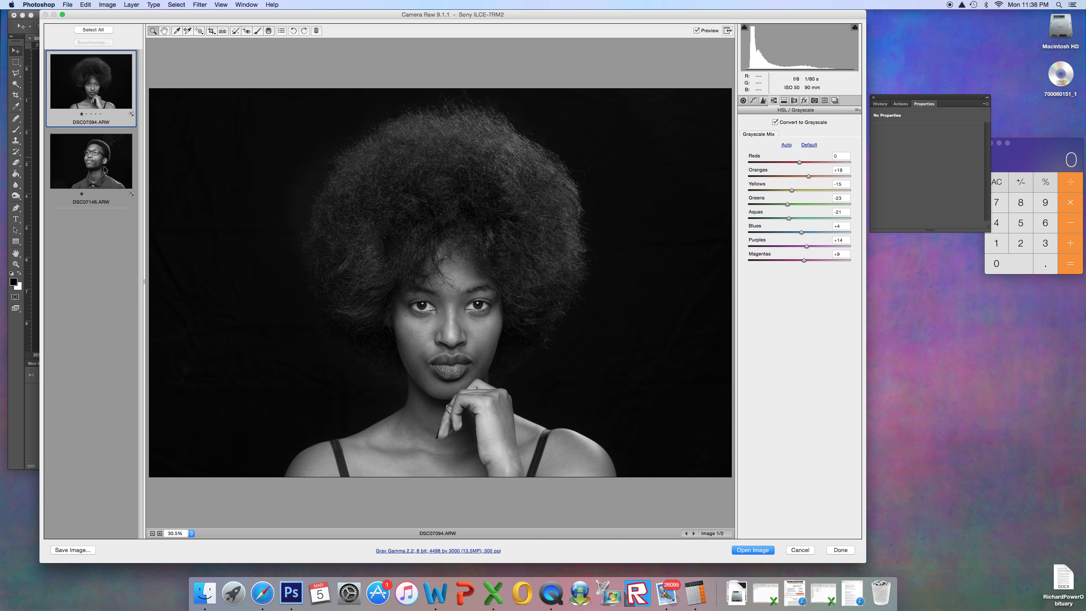
mouse_move(113, 201)
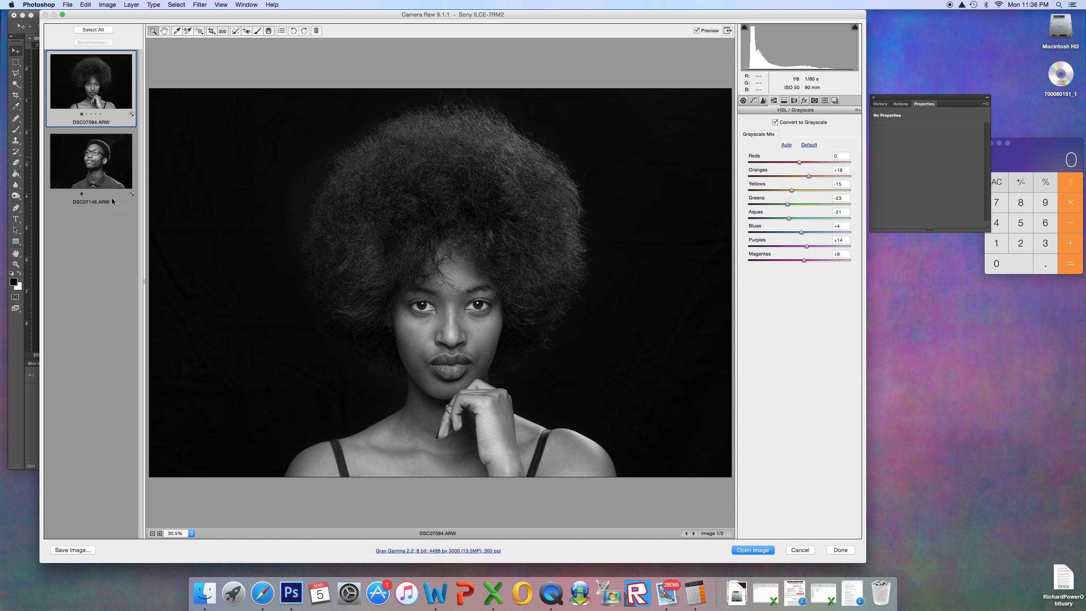
mouse_move(123, 181)
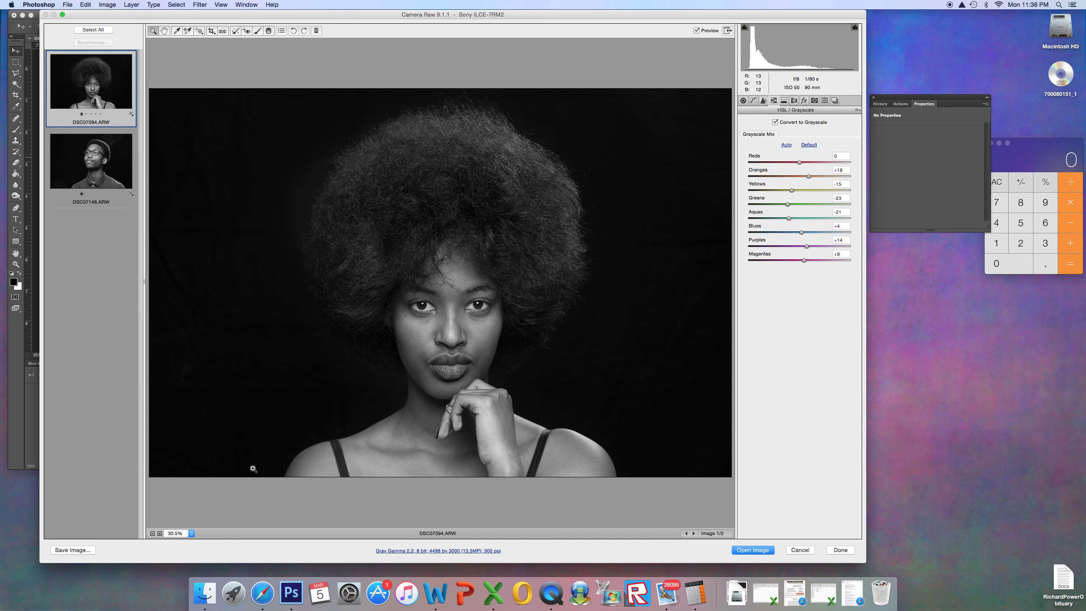
mouse_move(235, 368)
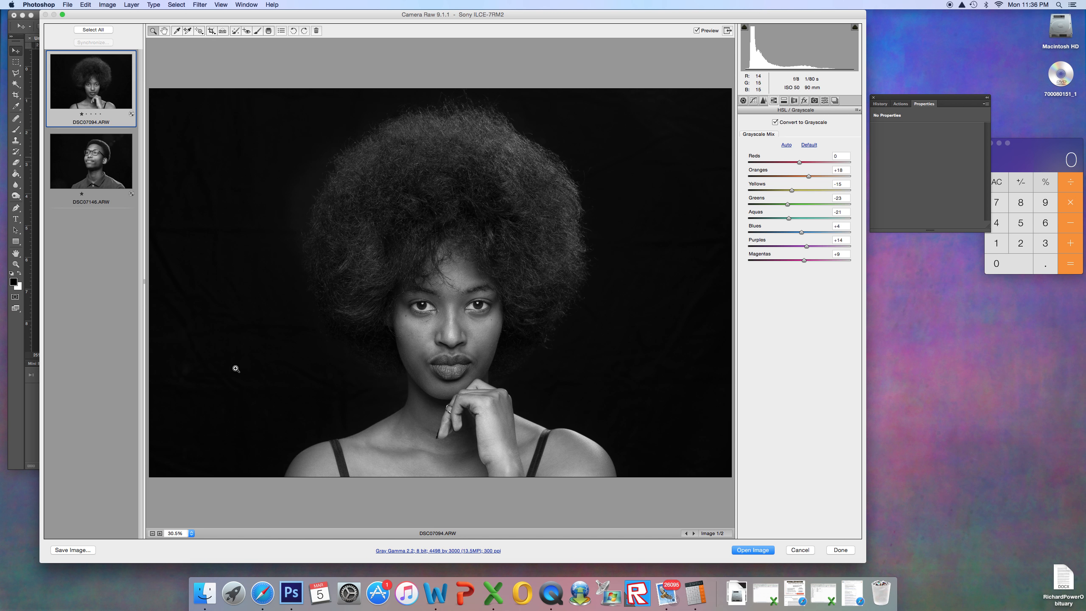
mouse_move(327, 473)
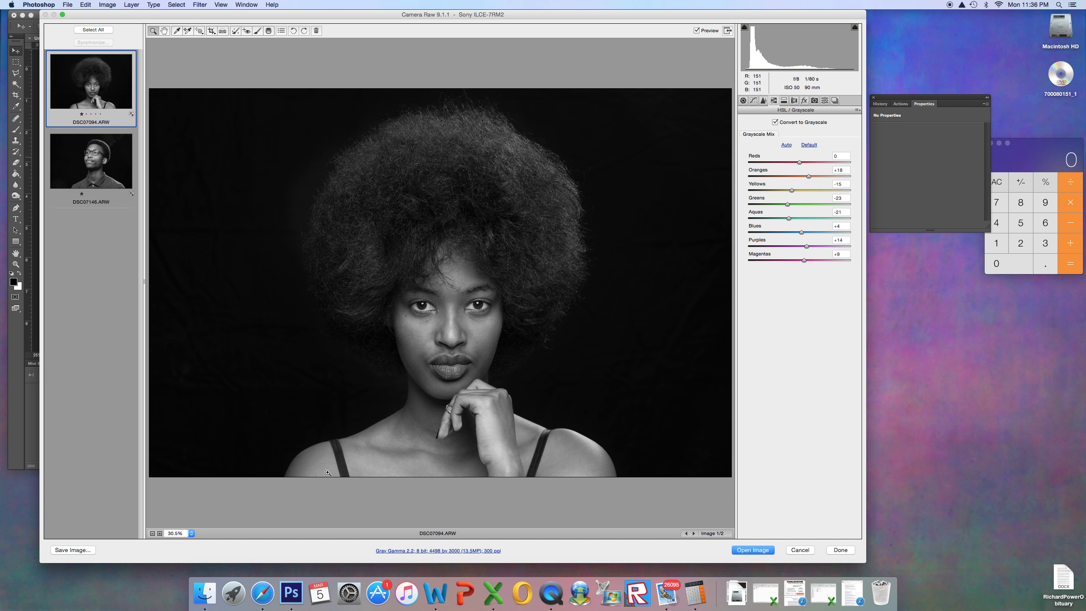
mouse_move(439, 281)
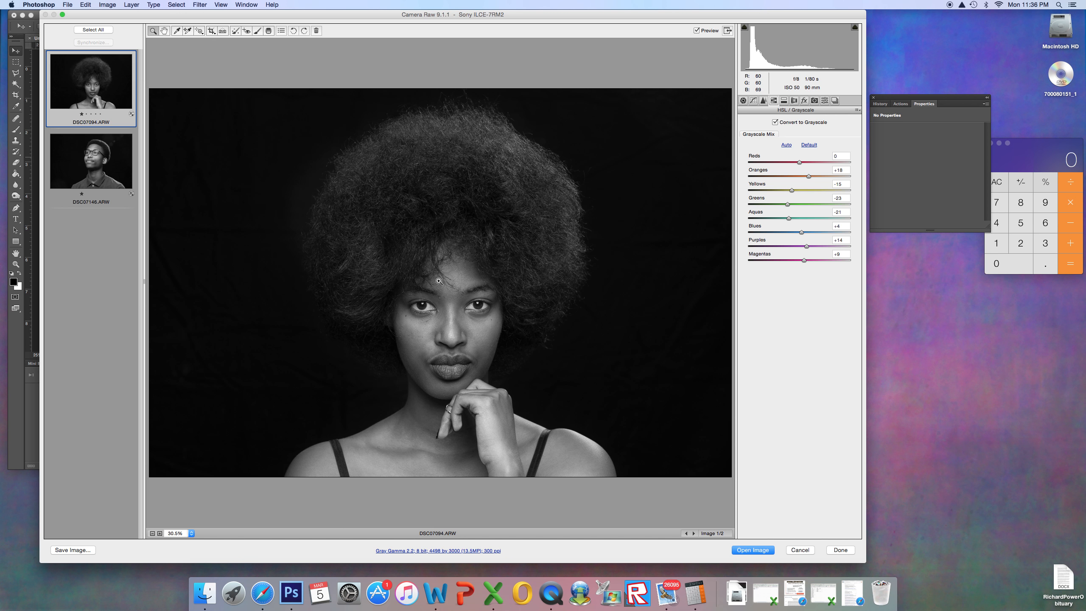
mouse_move(485, 259)
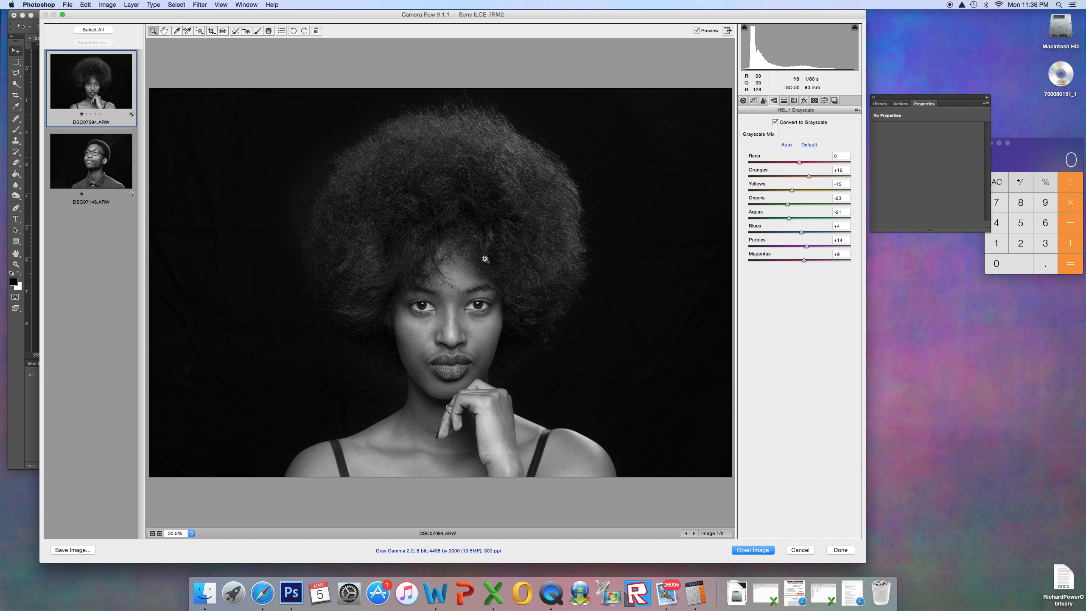
mouse_move(431, 352)
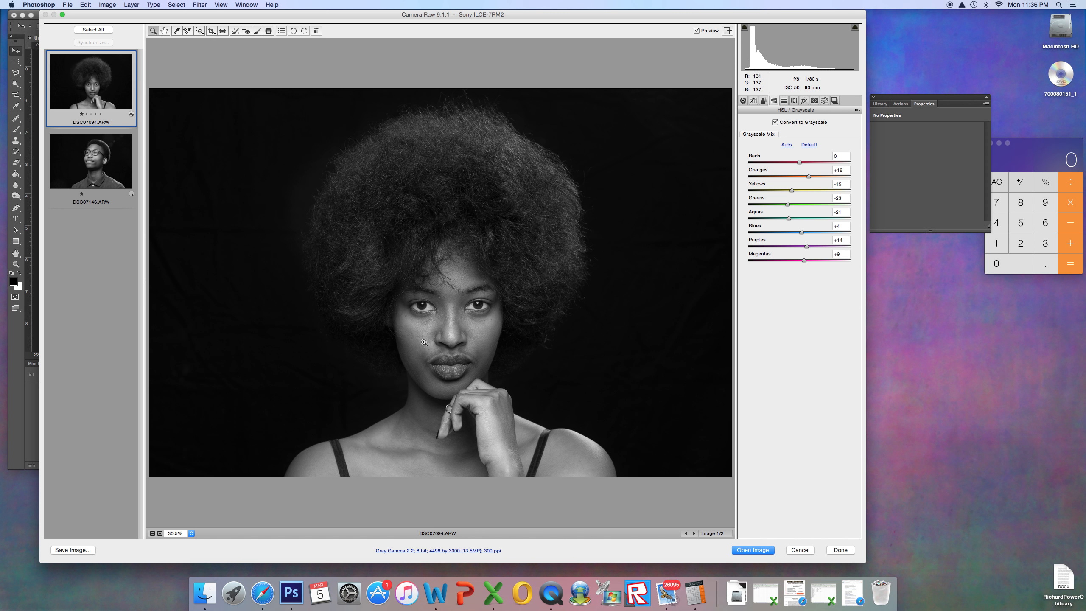
click(89, 160)
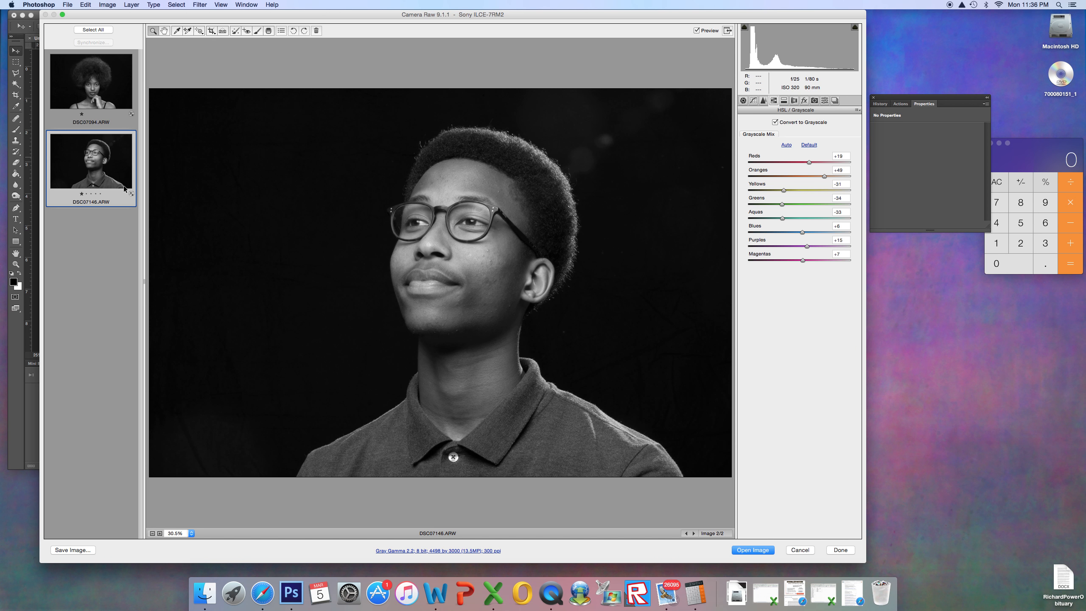
mouse_move(532, 225)
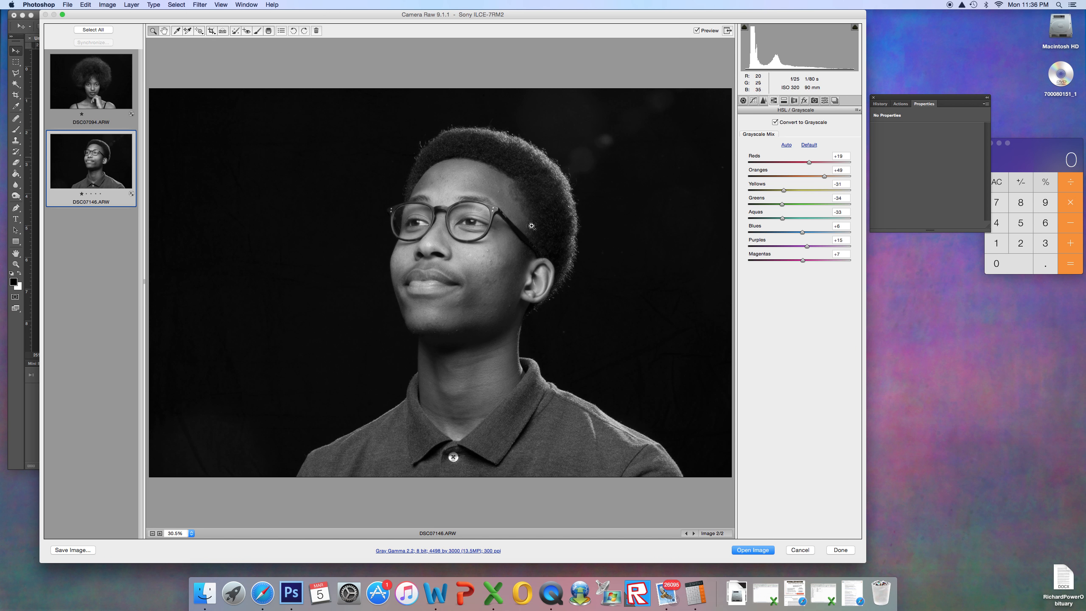
mouse_move(722, 363)
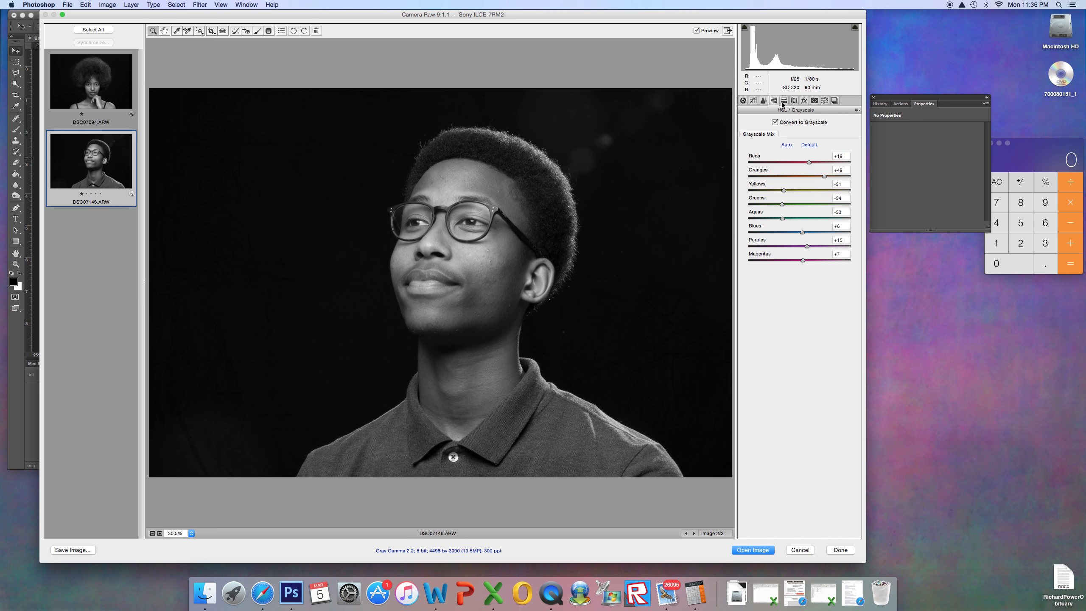
mouse_move(818, 179)
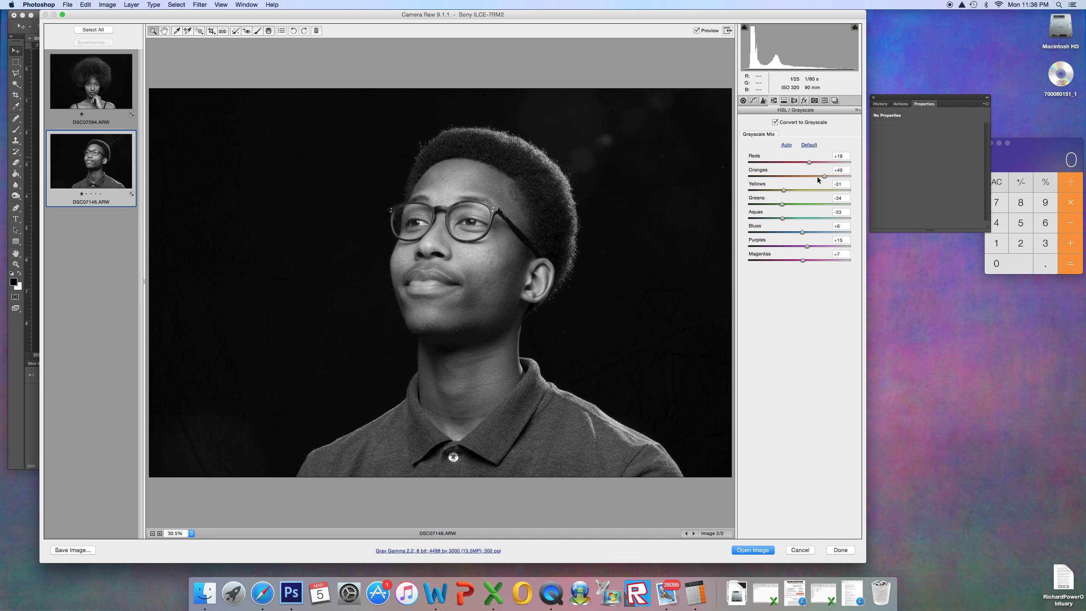
mouse_move(825, 178)
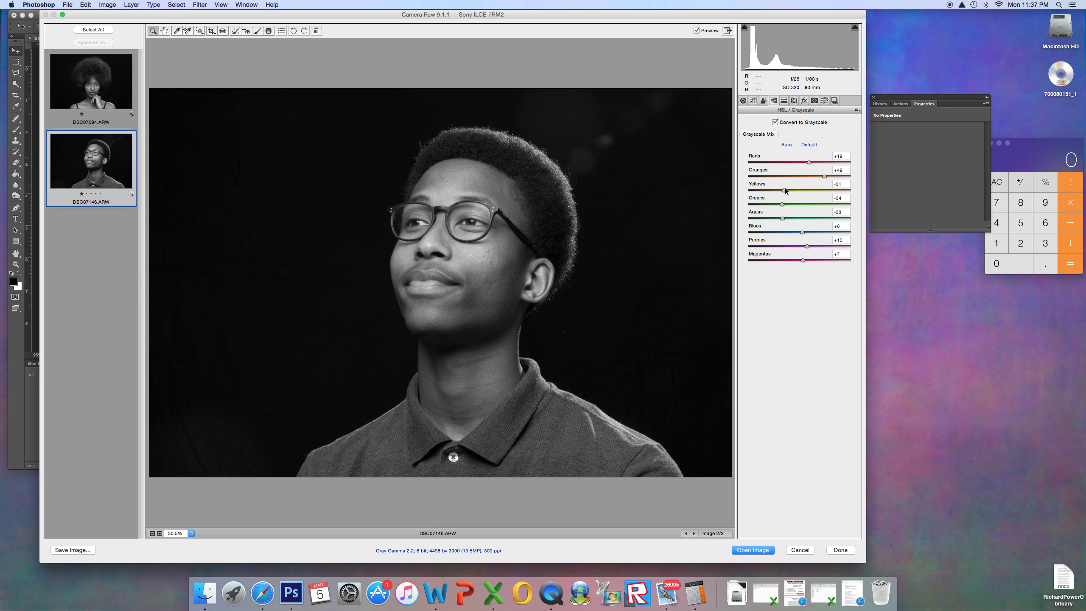
mouse_move(482, 391)
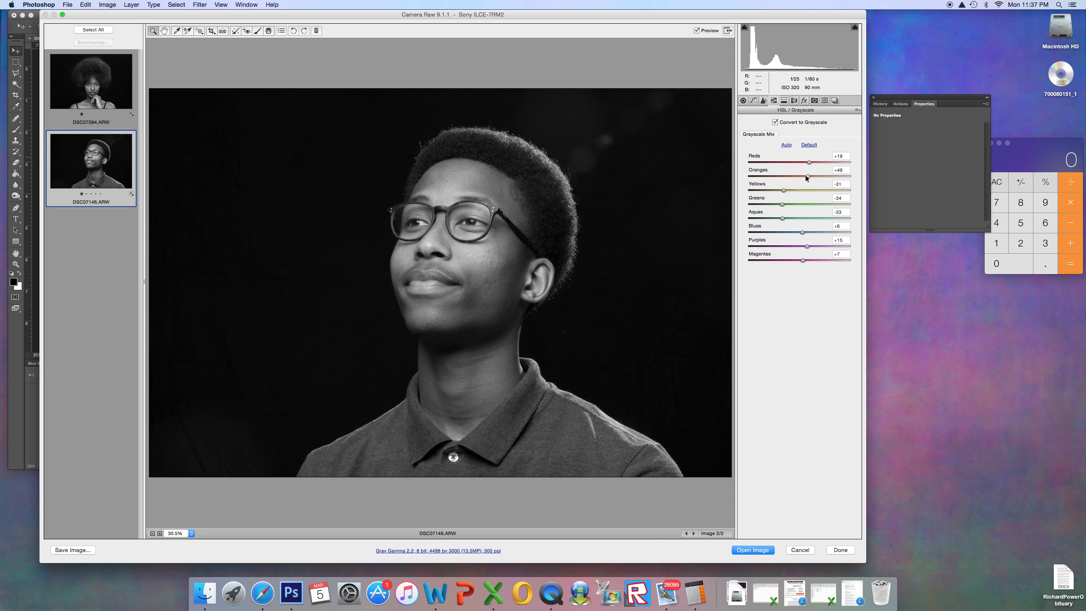
Step: Adjust the man's Oranges grayscale mix back and forth, settling around +6 for slightly darker skin
drag(811, 162, 797, 162)
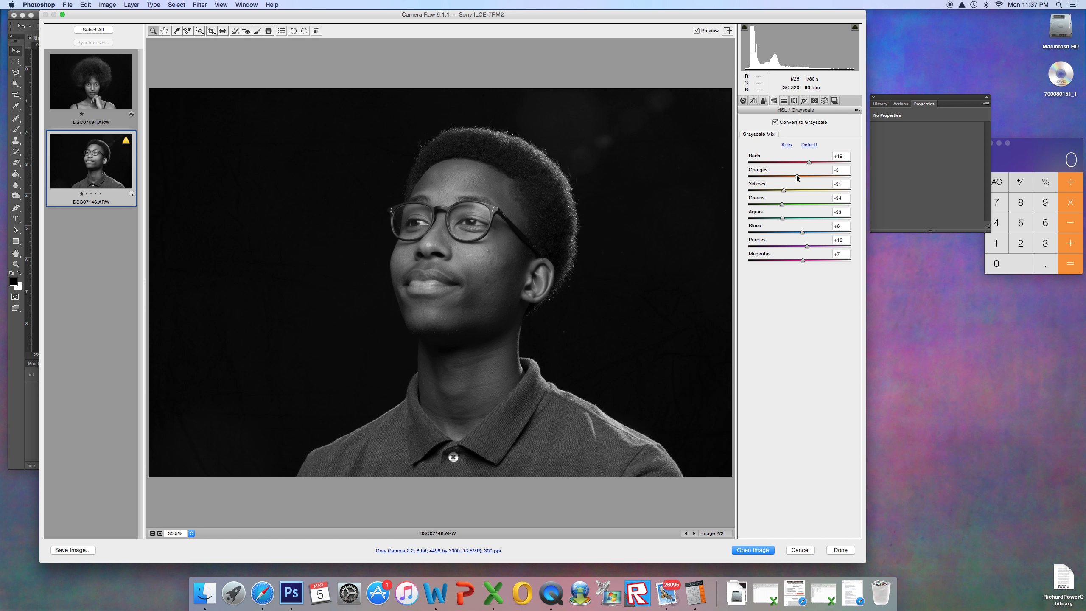
drag(795, 163, 810, 162)
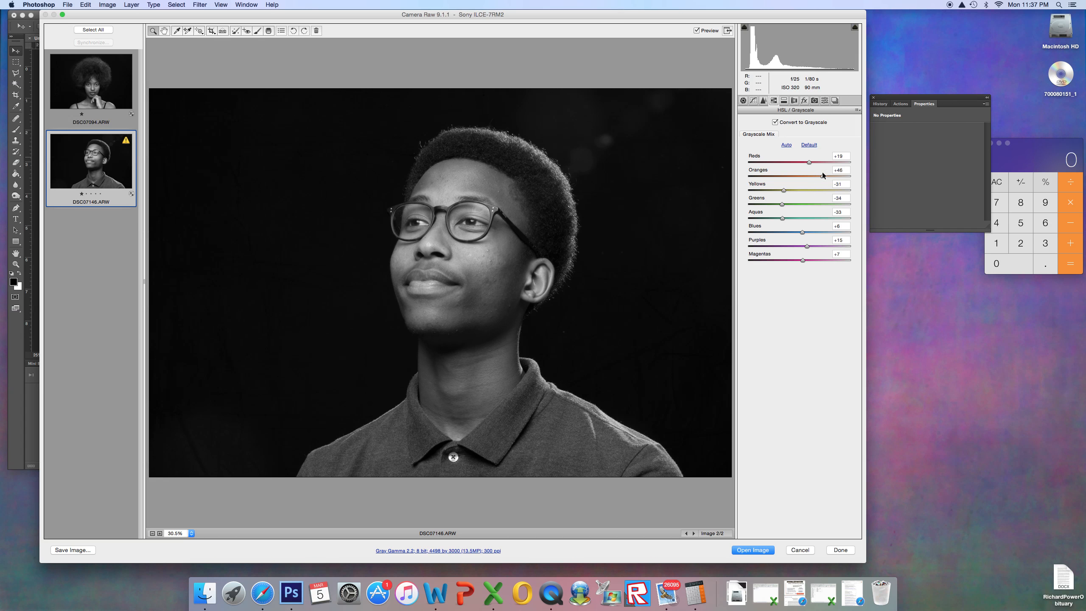
drag(809, 176, 781, 176)
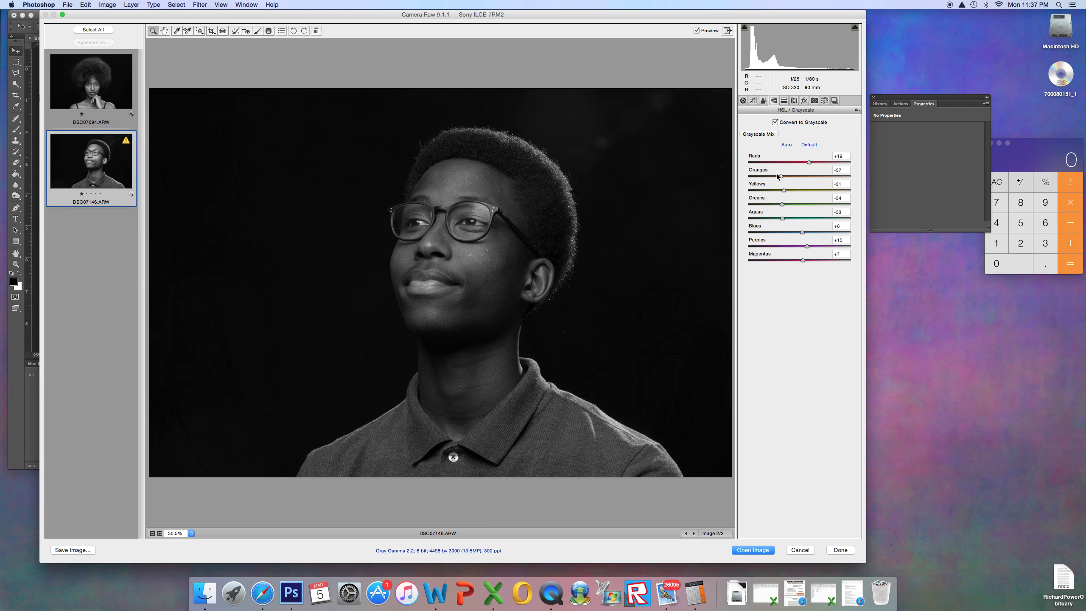
drag(783, 175, 771, 176)
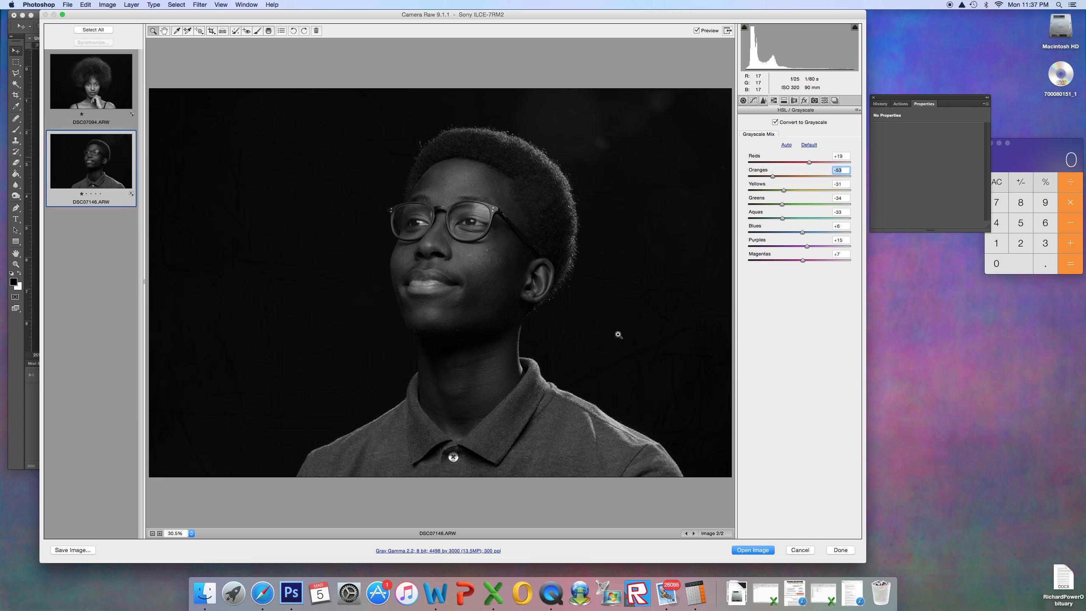
mouse_move(773, 180)
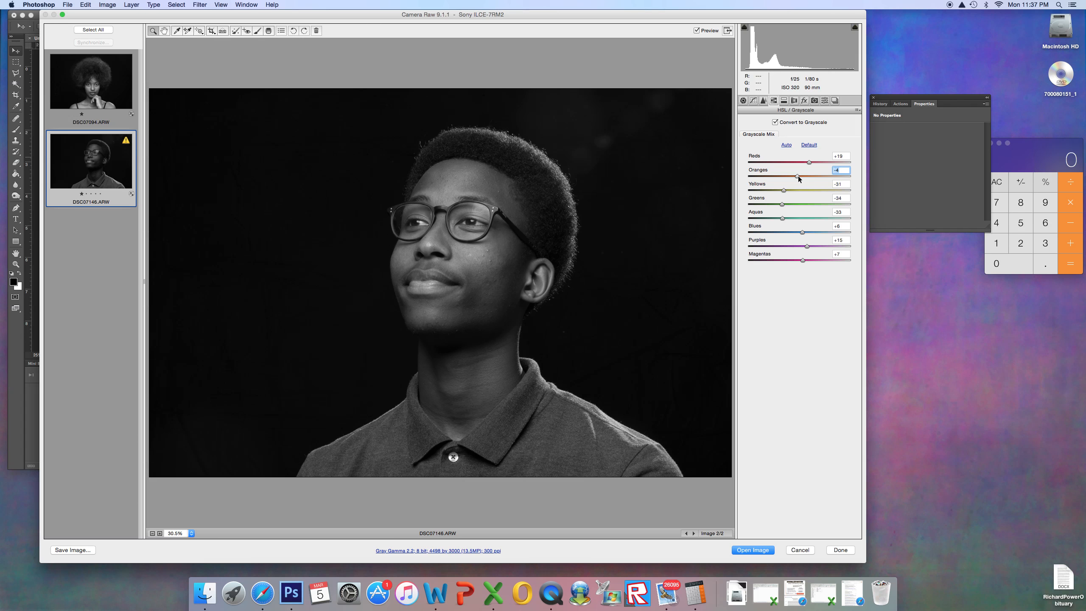
drag(797, 178, 804, 177)
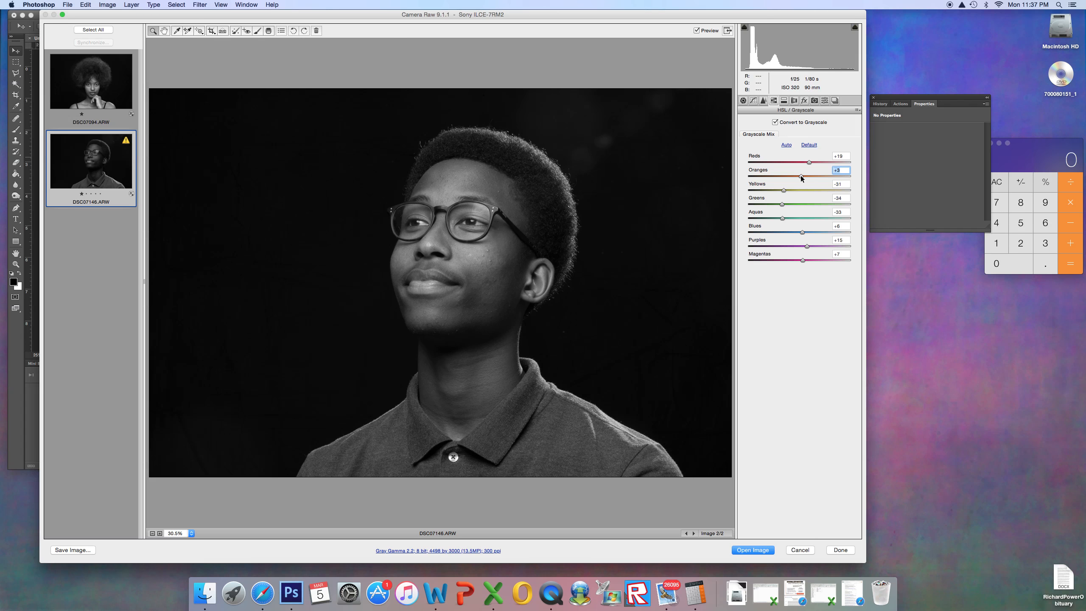
drag(807, 178, 810, 178)
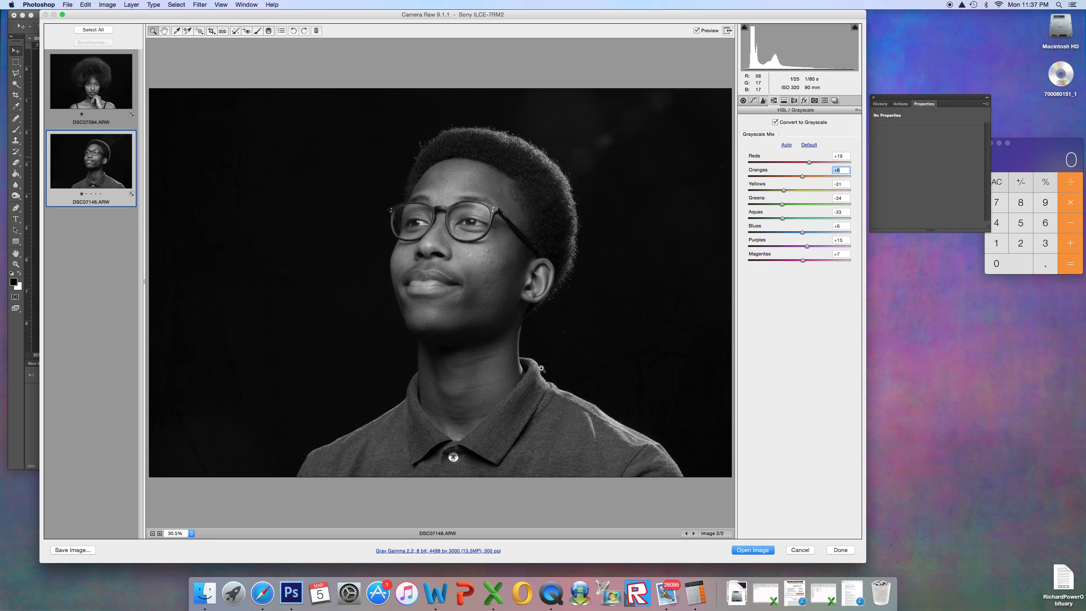
mouse_move(444, 554)
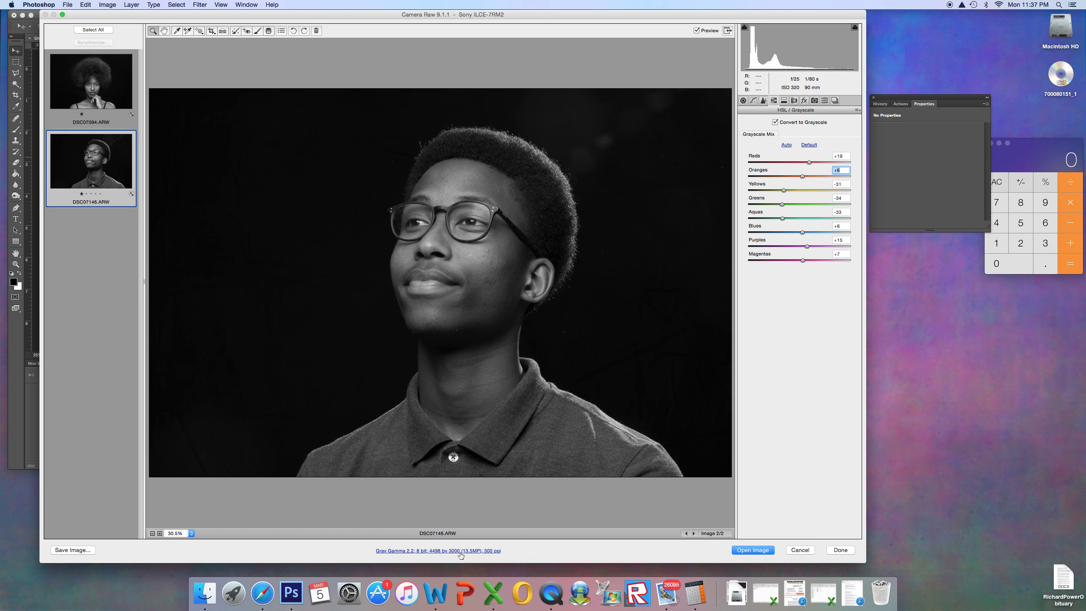
Step: Set the workflow options to output the full 42.2 MP size (7952 by 5304) and confirm
click(437, 551)
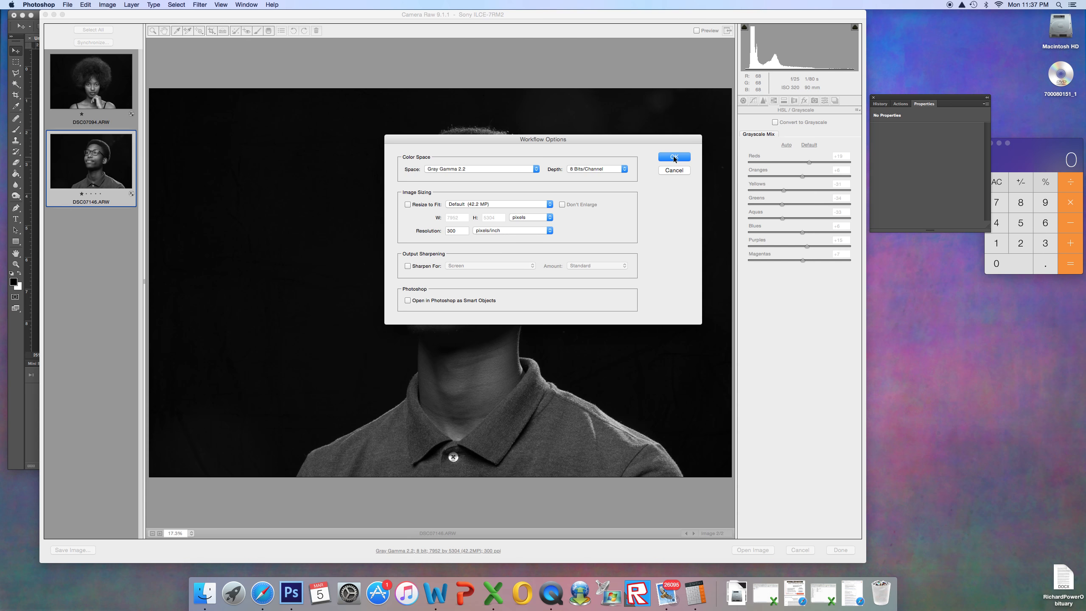
click(673, 156)
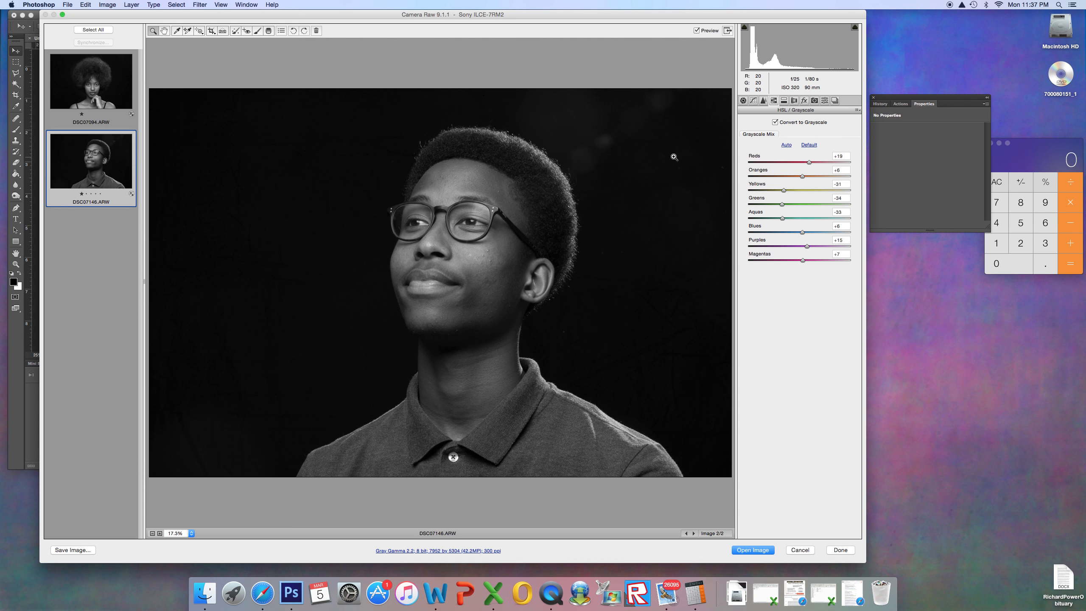
mouse_move(414, 489)
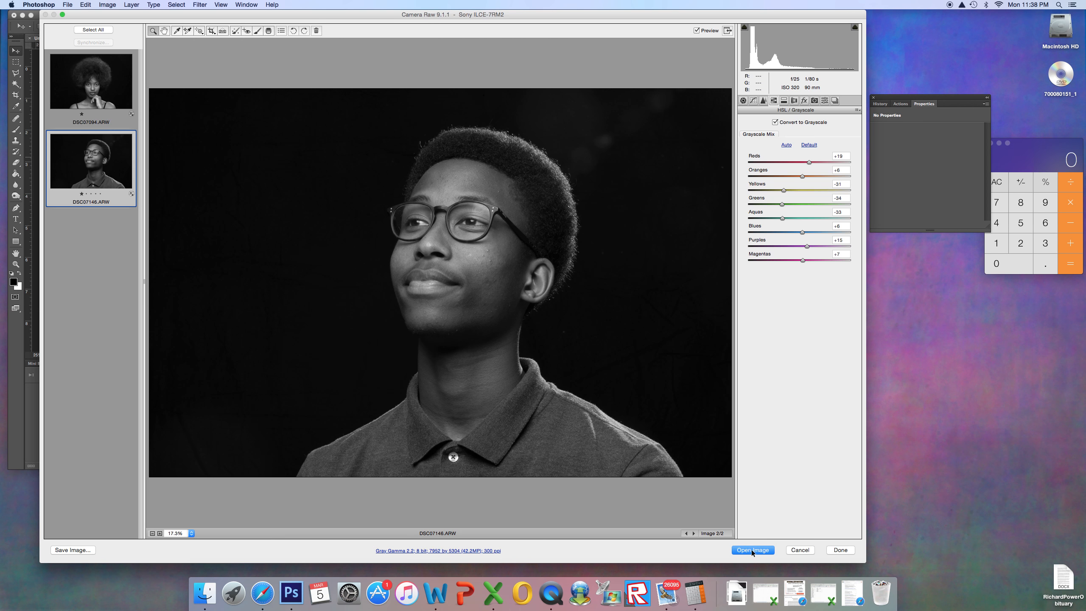
Step: Open the converted grayscale portrait from Camera Raw as a Photoshop document
click(753, 549)
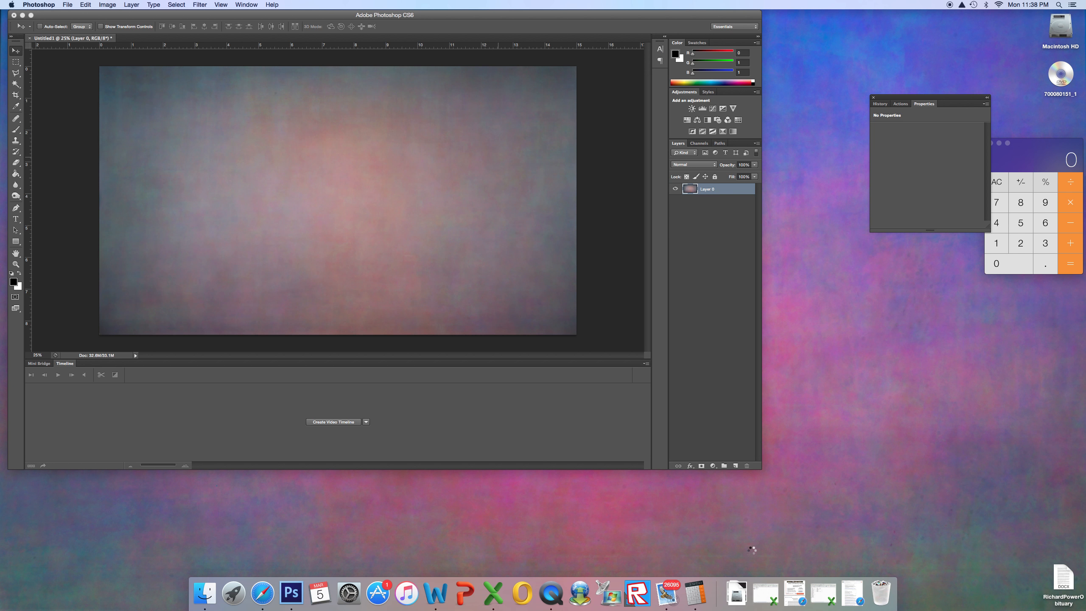
mouse_move(330, 163)
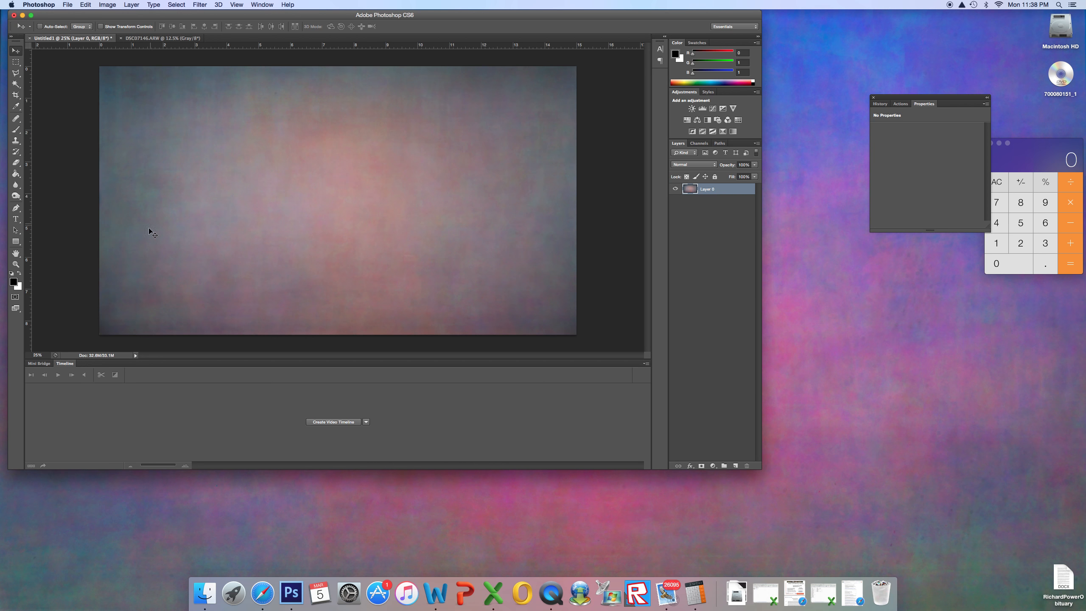
mouse_move(438, 254)
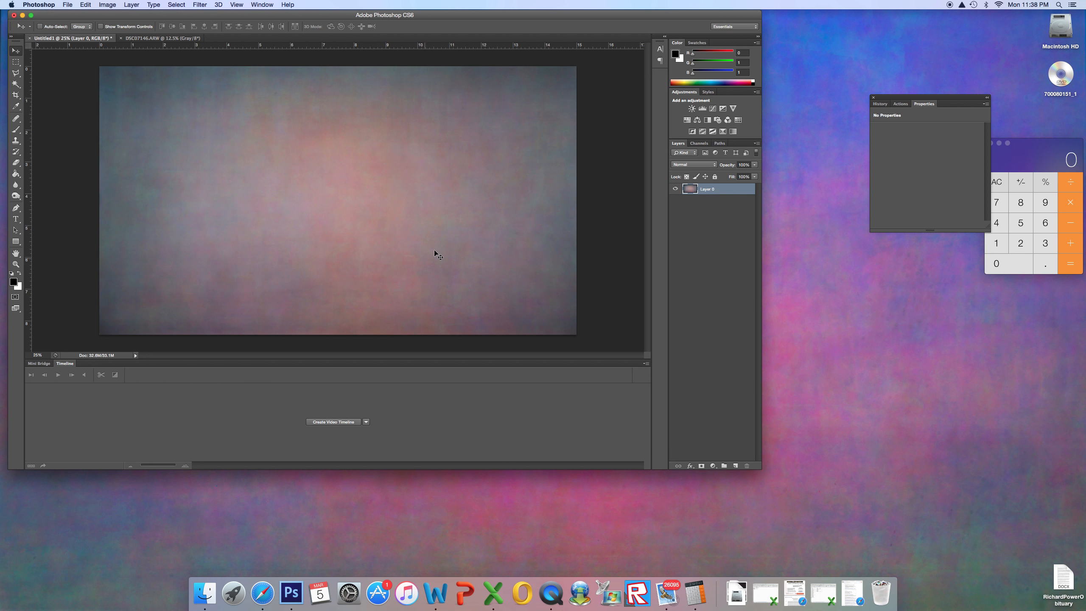
mouse_move(142, 96)
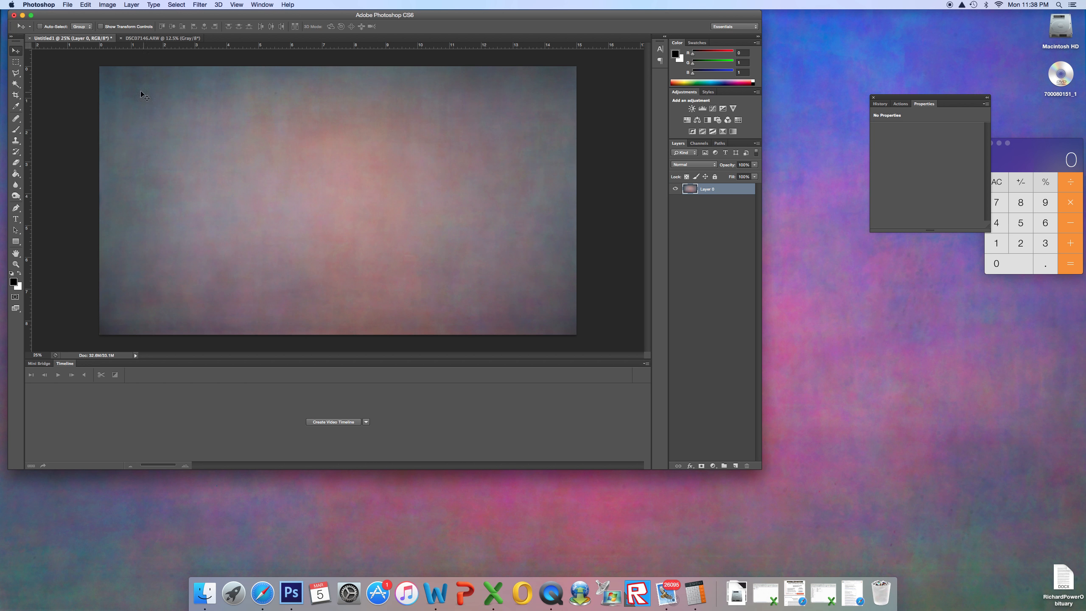
mouse_move(216, 103)
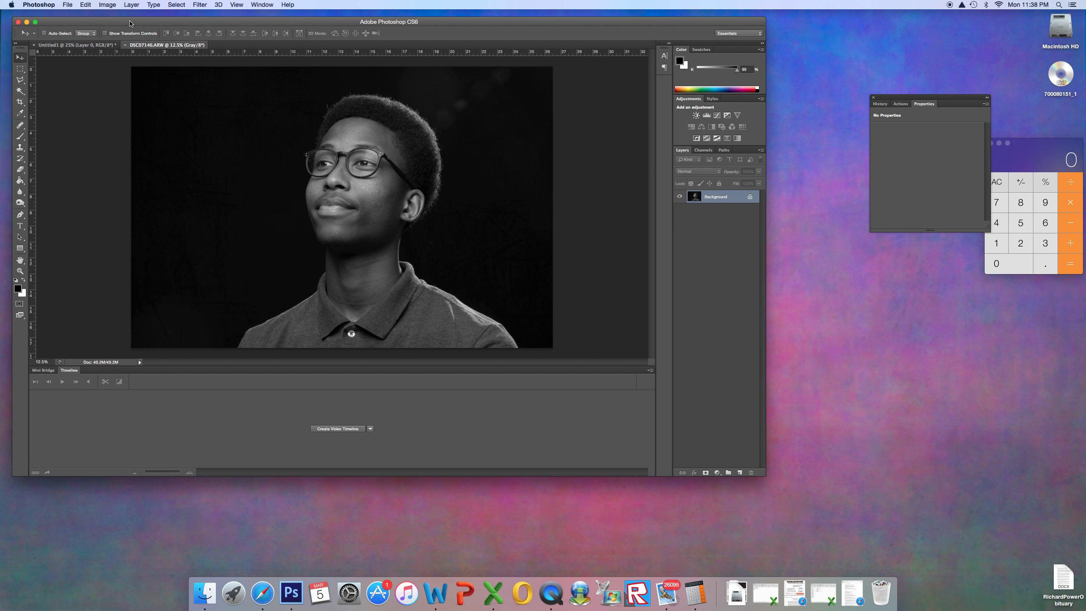
mouse_move(319, 593)
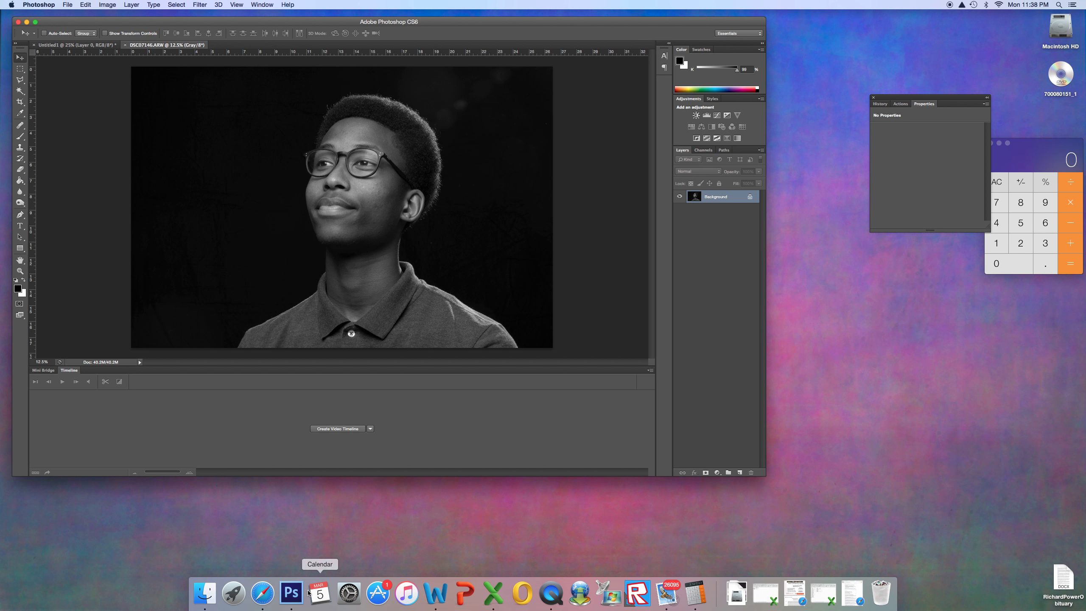
Step: Browse in Finder to the Victory Christian students > raw photo folder
click(203, 593)
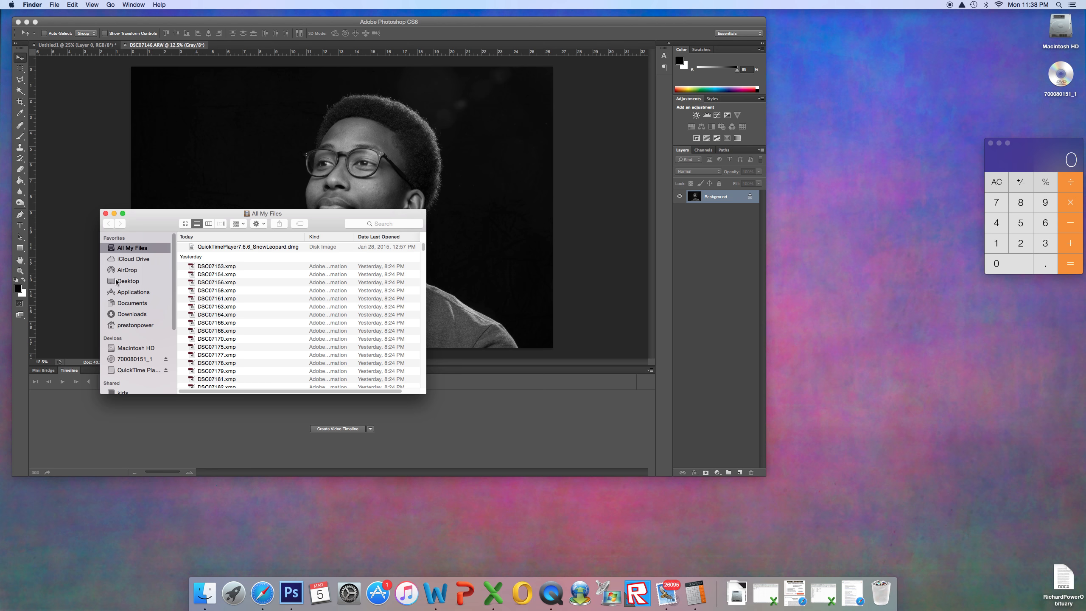
click(135, 325)
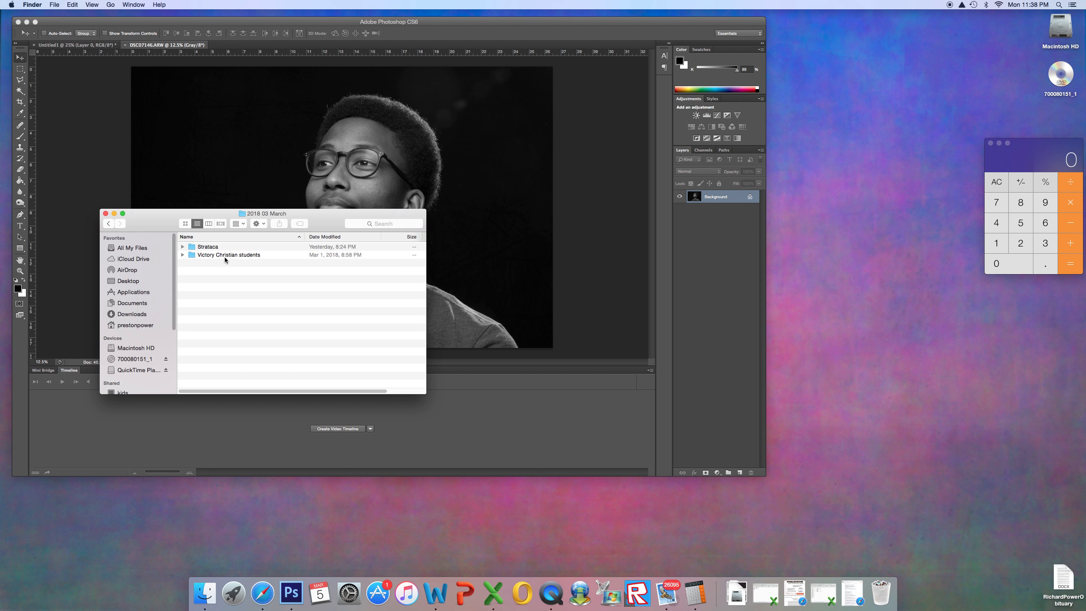
double_click(228, 255)
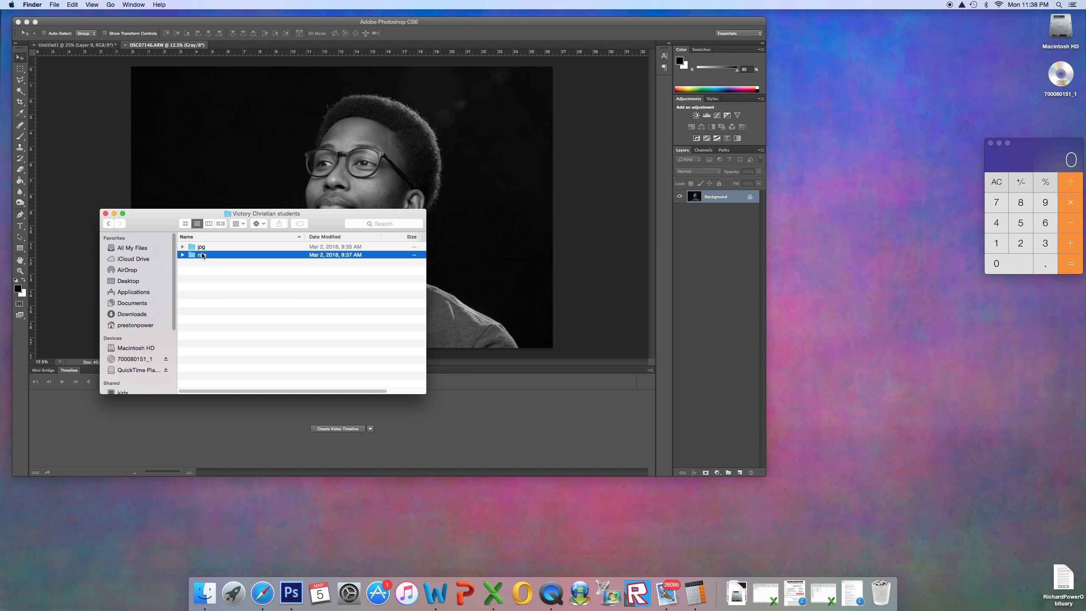
double_click(203, 255)
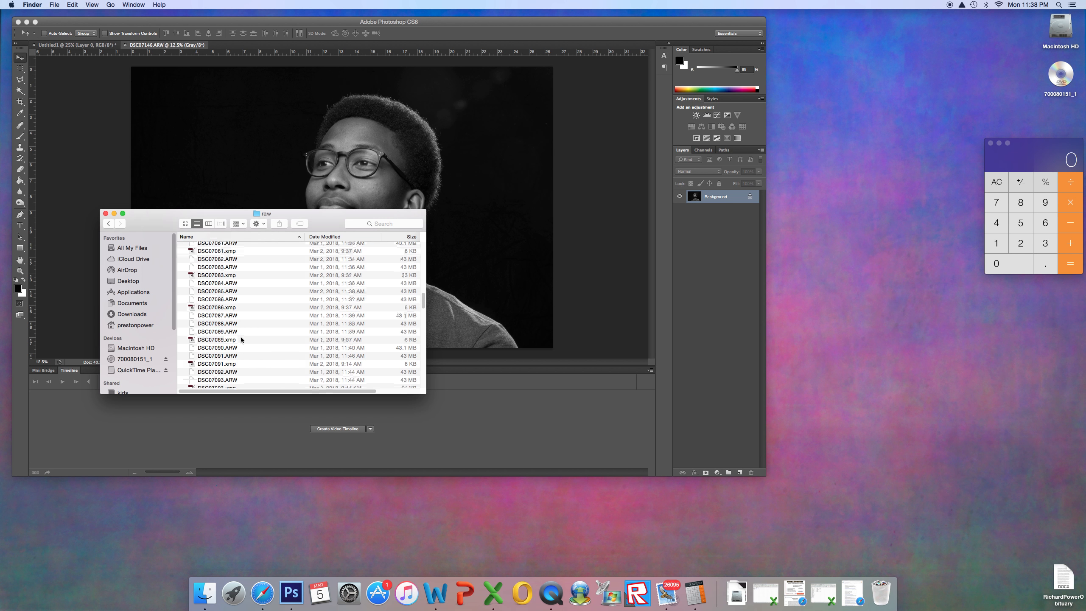
Step: Scroll the raw file list, select a photo and dismiss the Photomatix update dialog
scroll(down, 3)
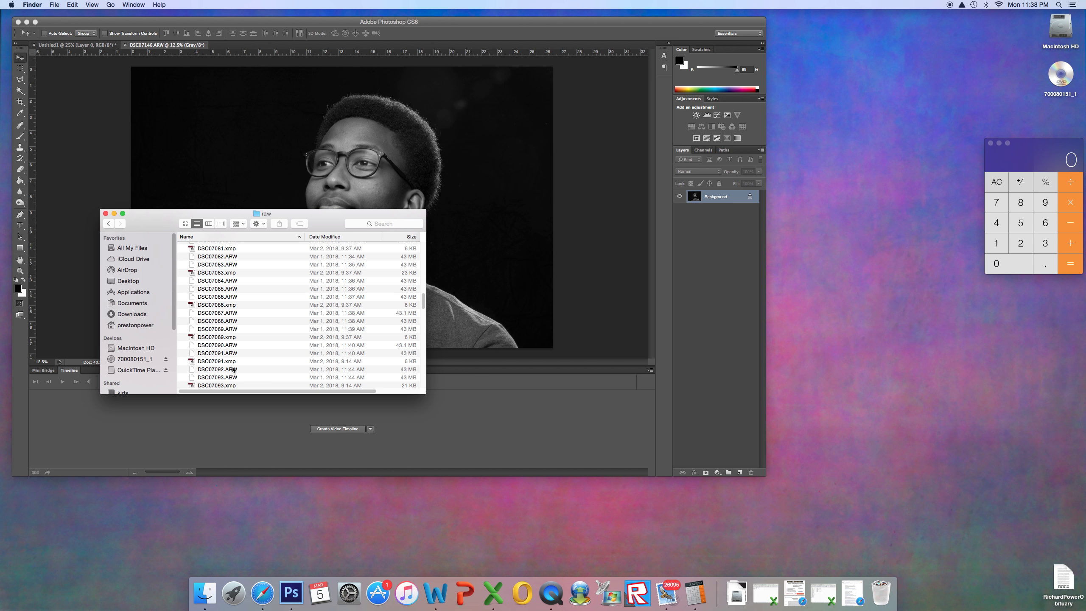
scroll(down, 3)
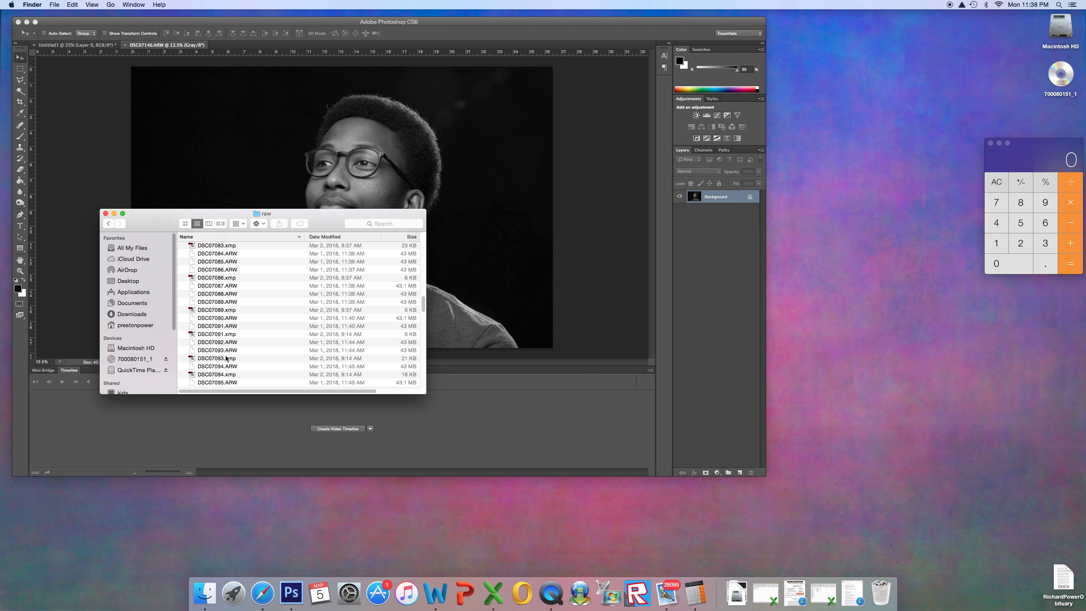
click(217, 366)
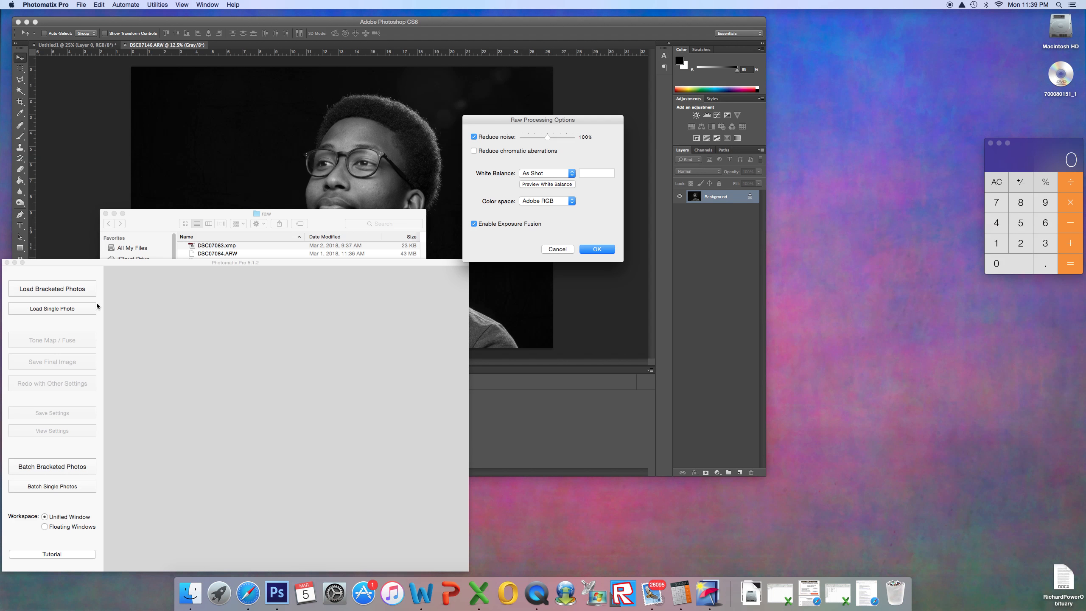
mouse_move(586, 273)
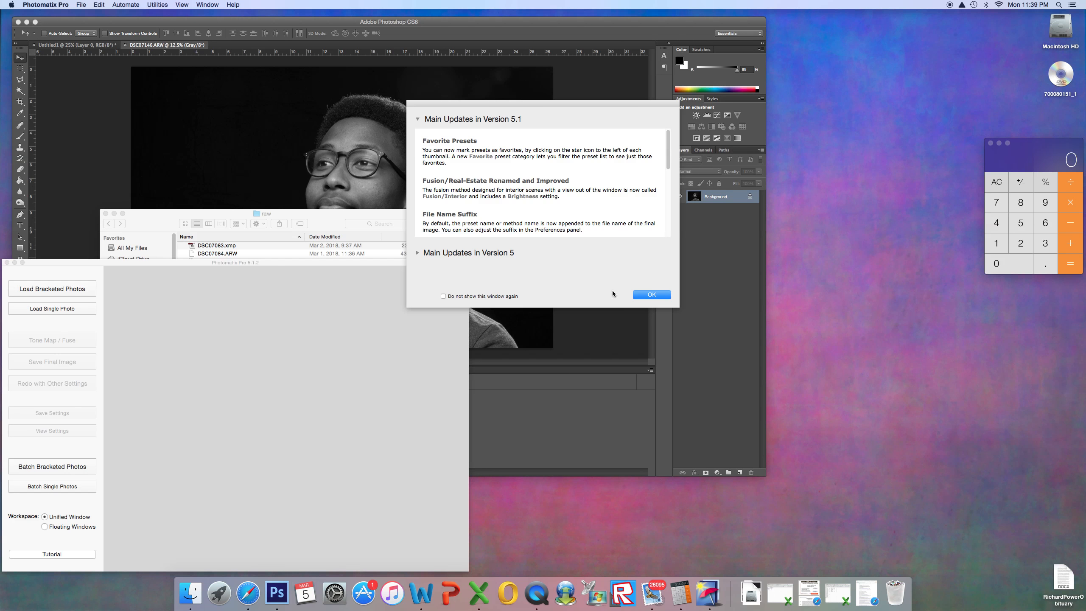
click(650, 294)
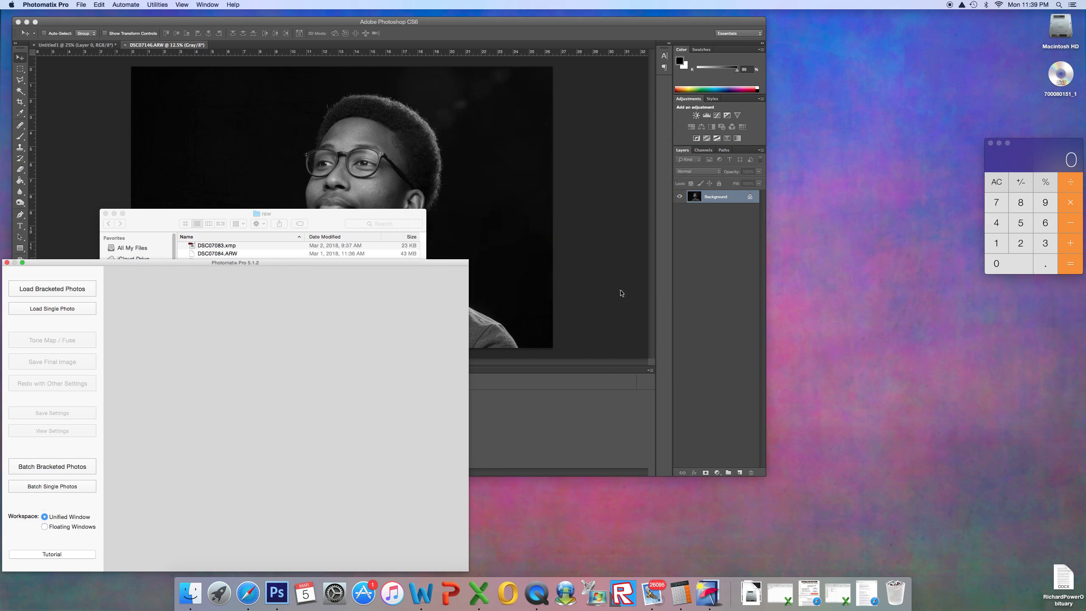
mouse_move(106, 274)
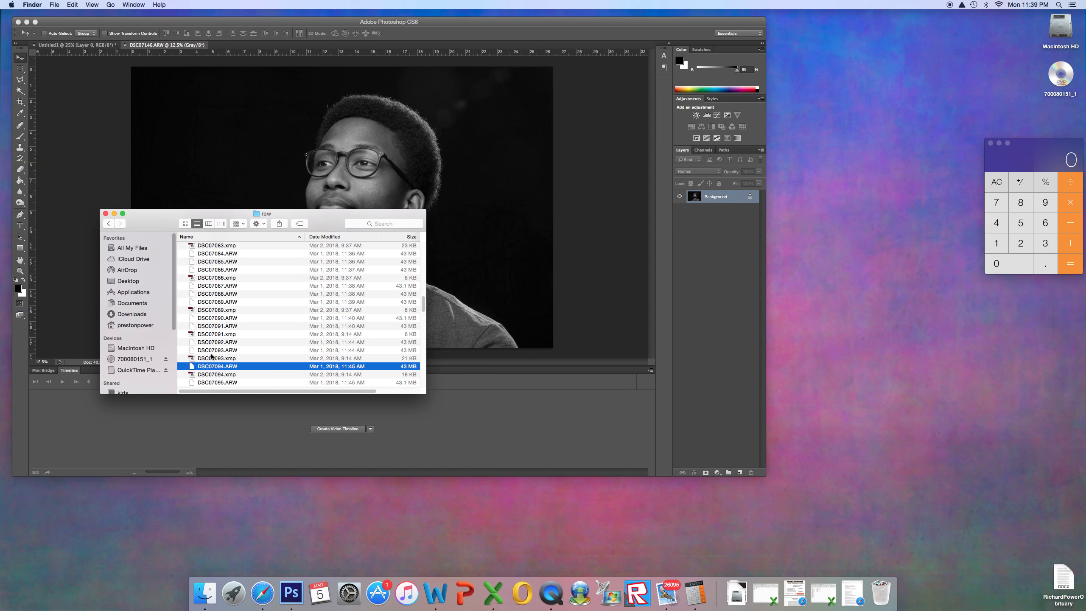
Step: Open DSC07094.ARW with Photoshop CS6 via Open With and bring it in through Camera Raw
right_click(217, 366)
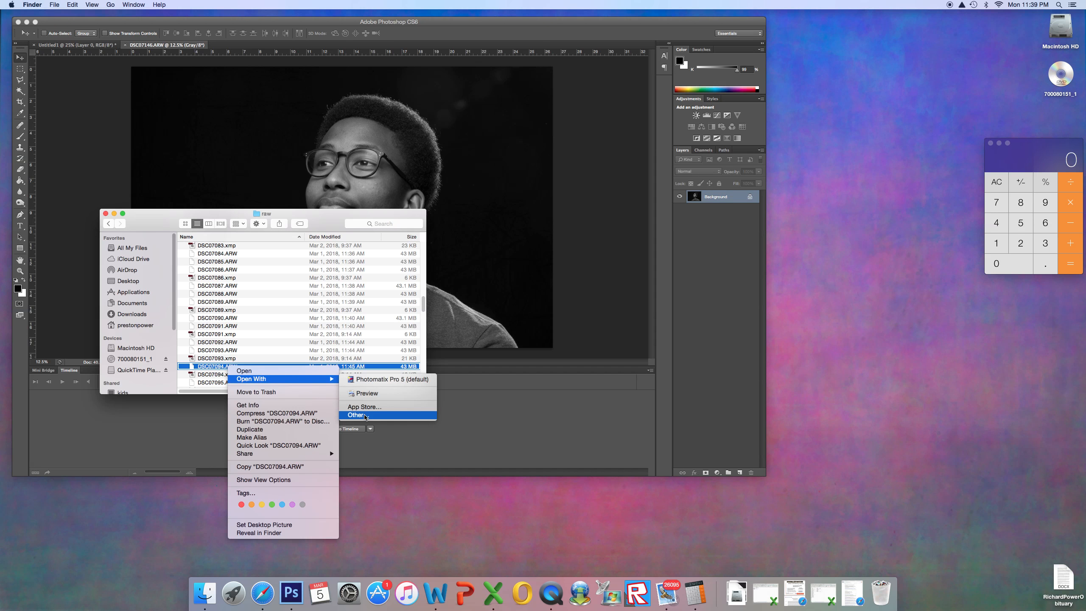
click(357, 415)
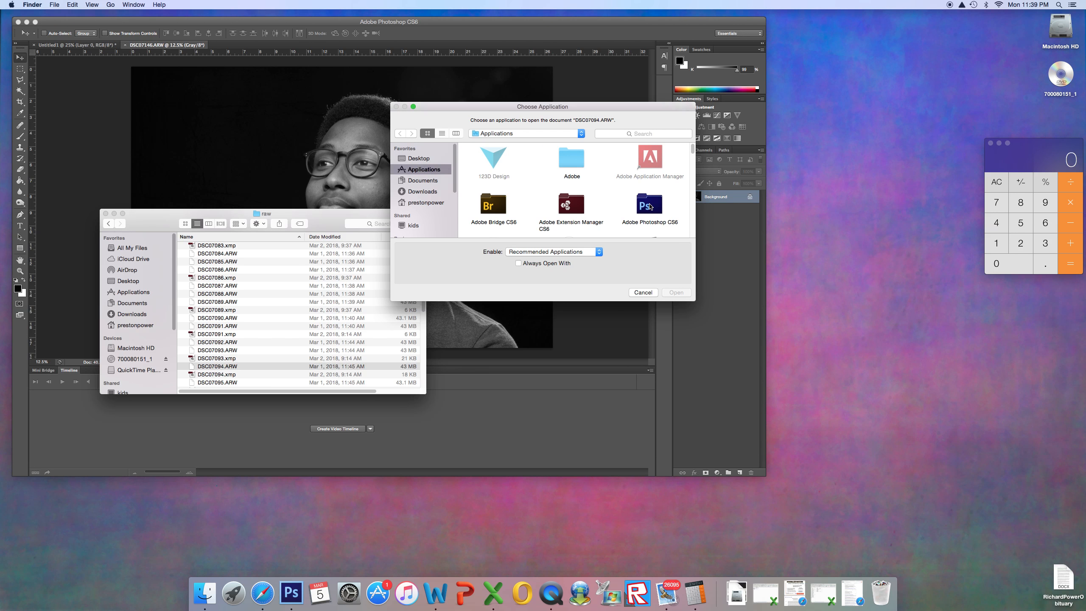
click(642, 292)
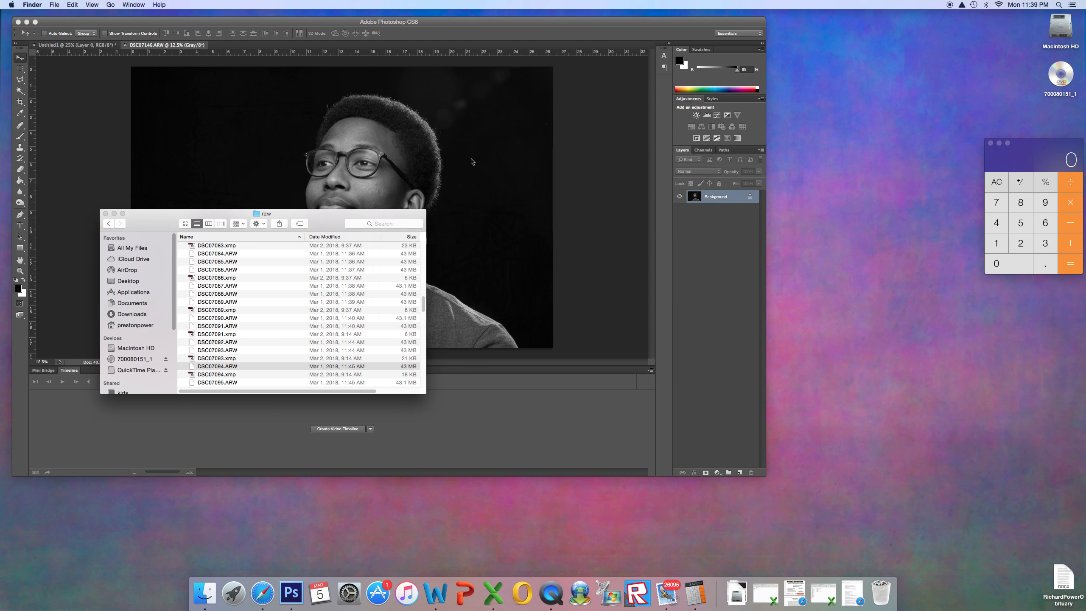
double_click(217, 365)
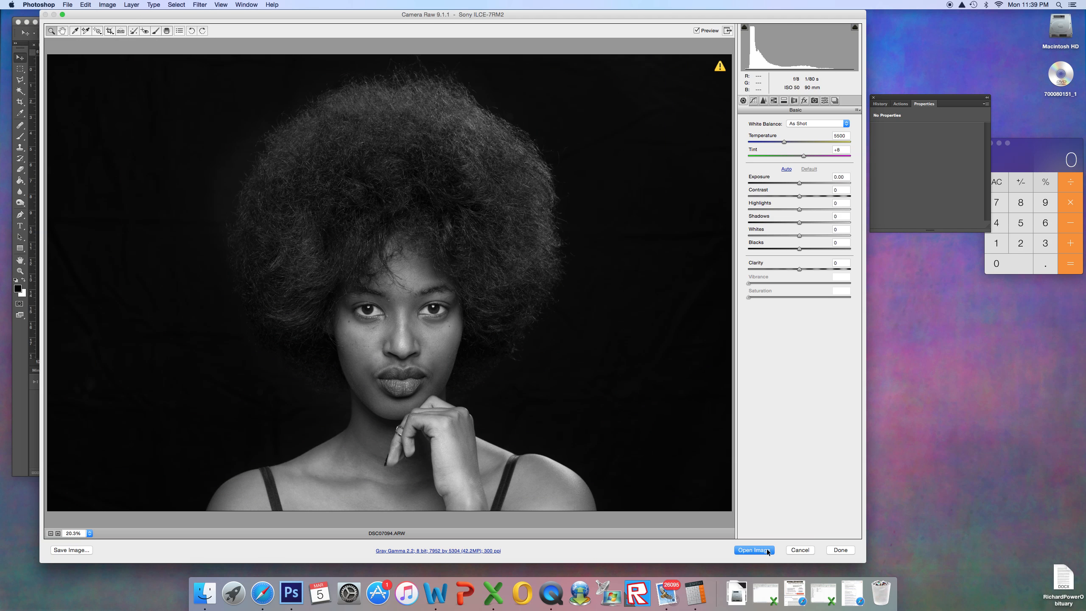
click(754, 549)
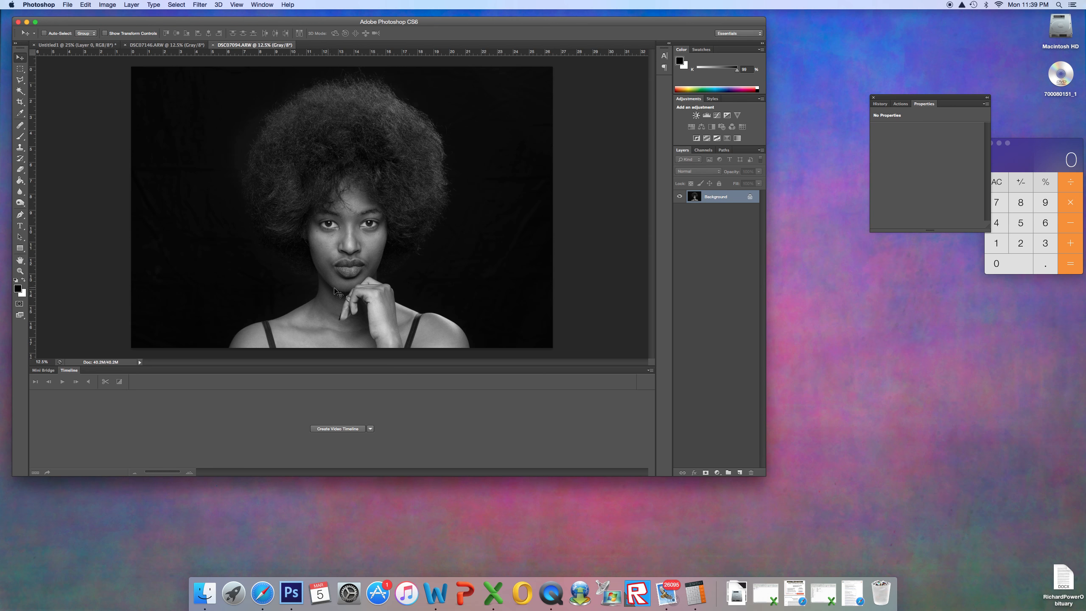
mouse_move(359, 282)
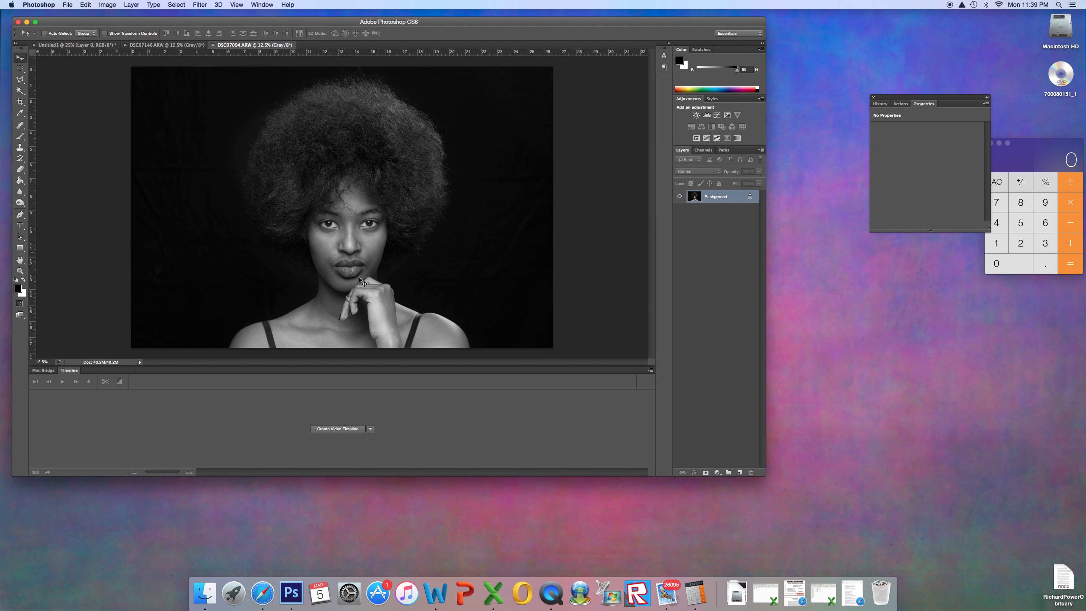
mouse_move(308, 164)
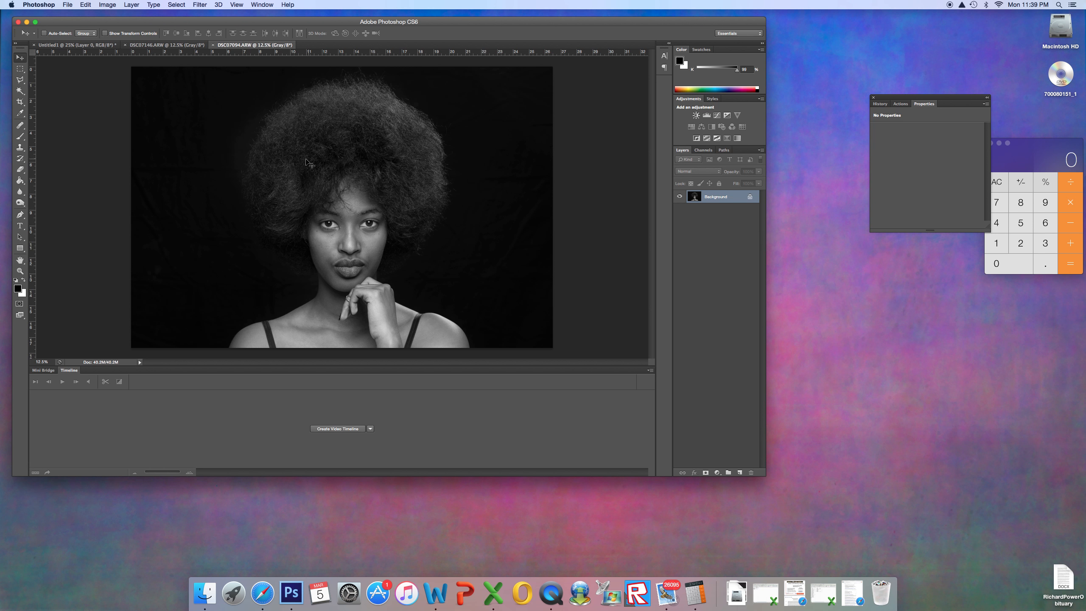
mouse_move(163, 54)
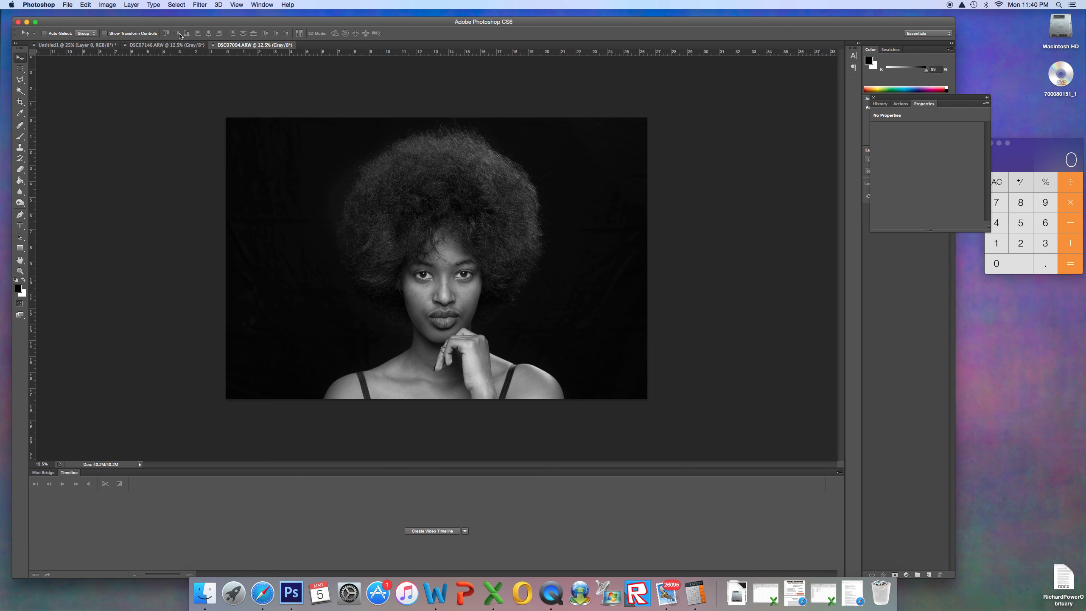
Step: Switch to the DSC07146.ARW portrait of the man and move the Calculator window aside
click(163, 45)
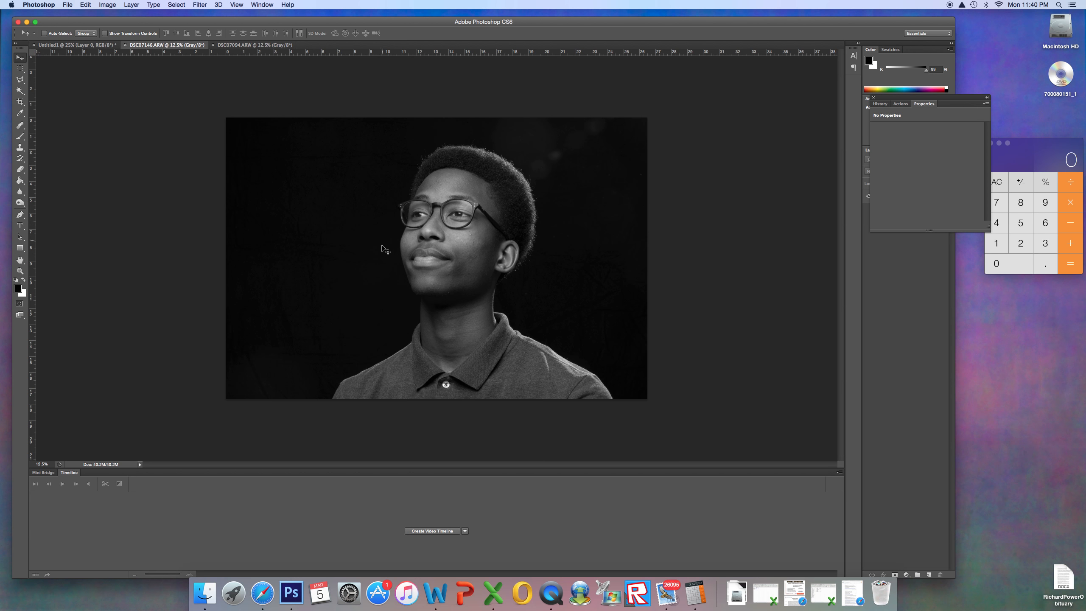
mouse_move(218, 114)
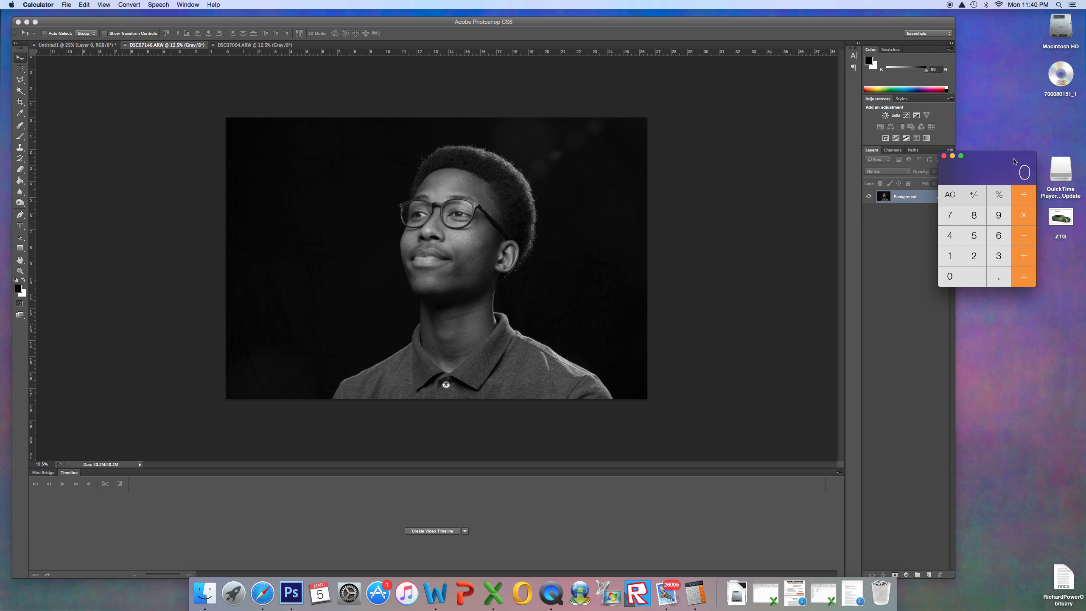
drag(983, 168, 719, 189)
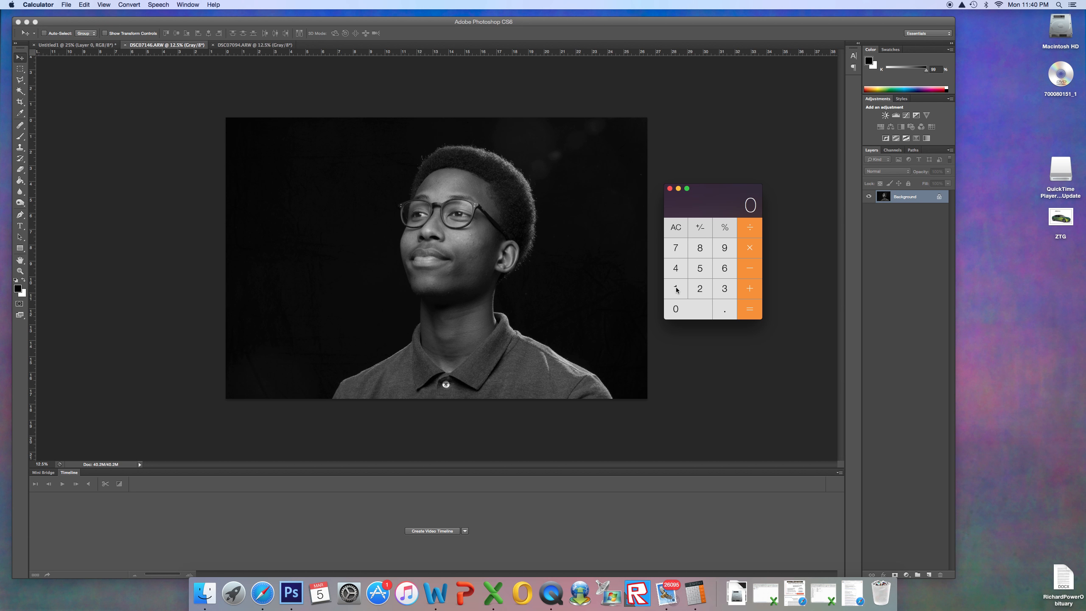
drag(712, 188, 945, 231)
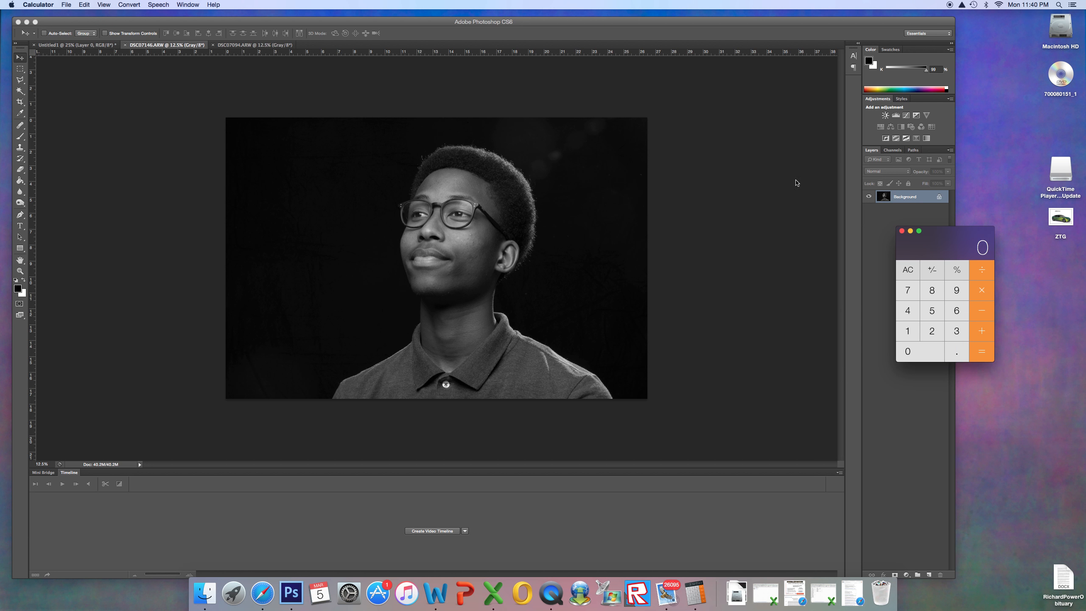
click(66, 5)
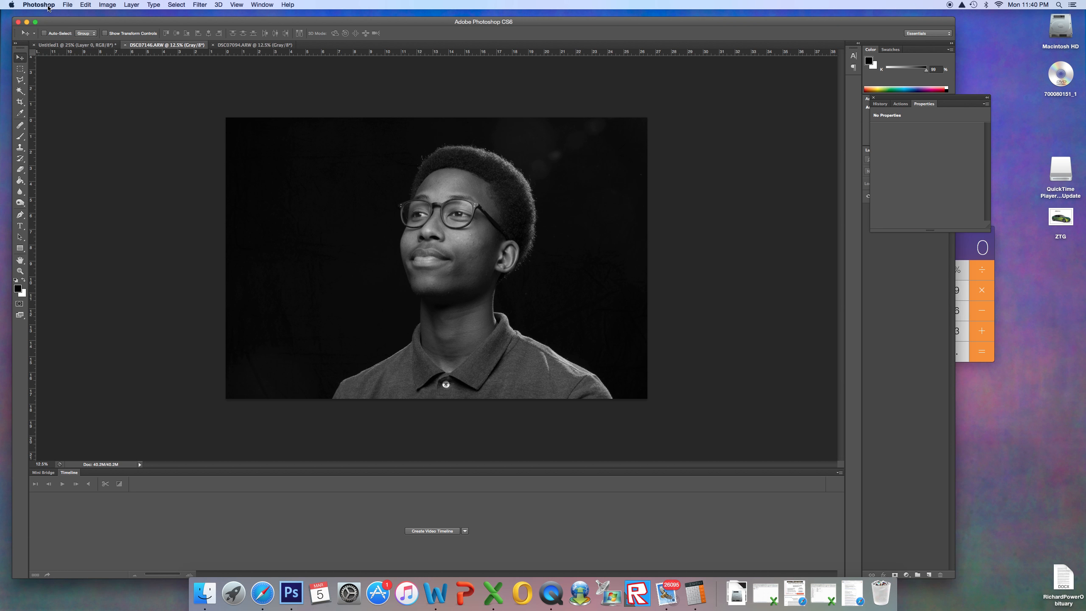
Step: Create a new white RGB document 7200 by 4800 pixels at 300 ppi
click(67, 5)
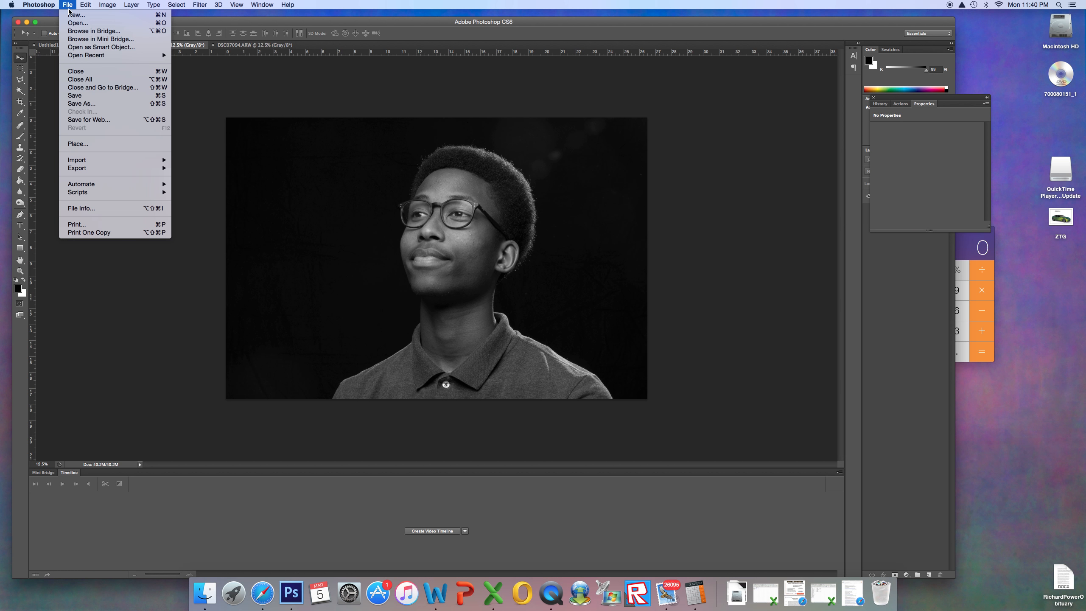
mouse_move(74, 14)
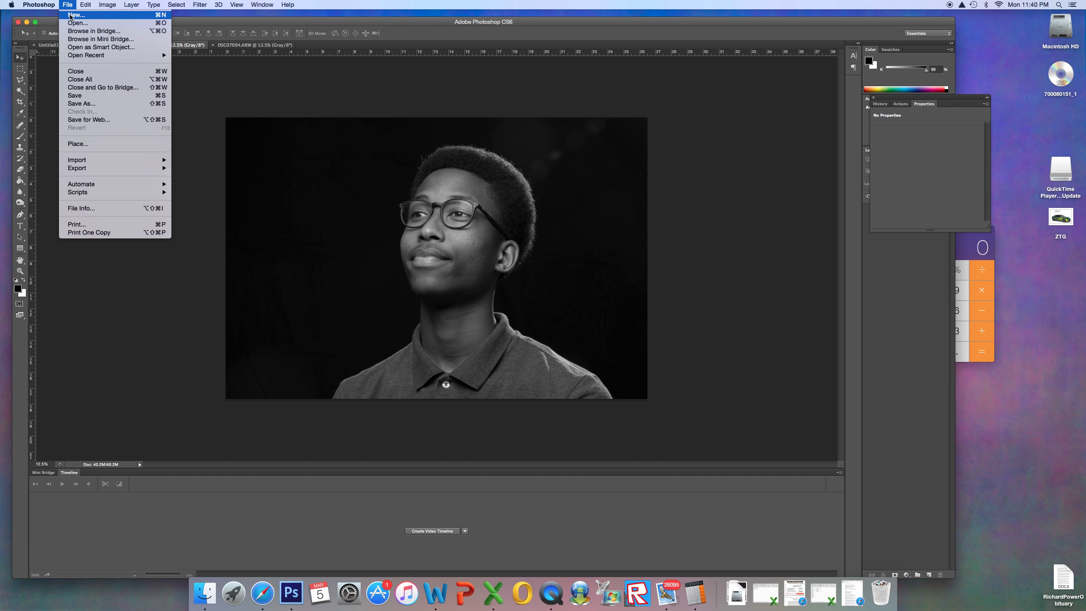
click(73, 14)
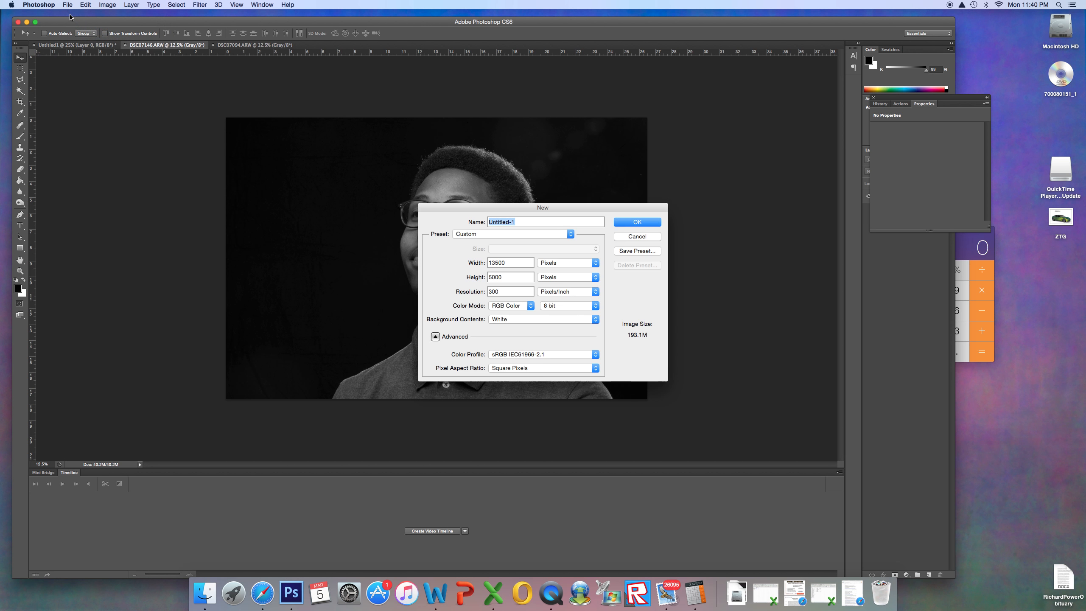
mouse_move(613, 251)
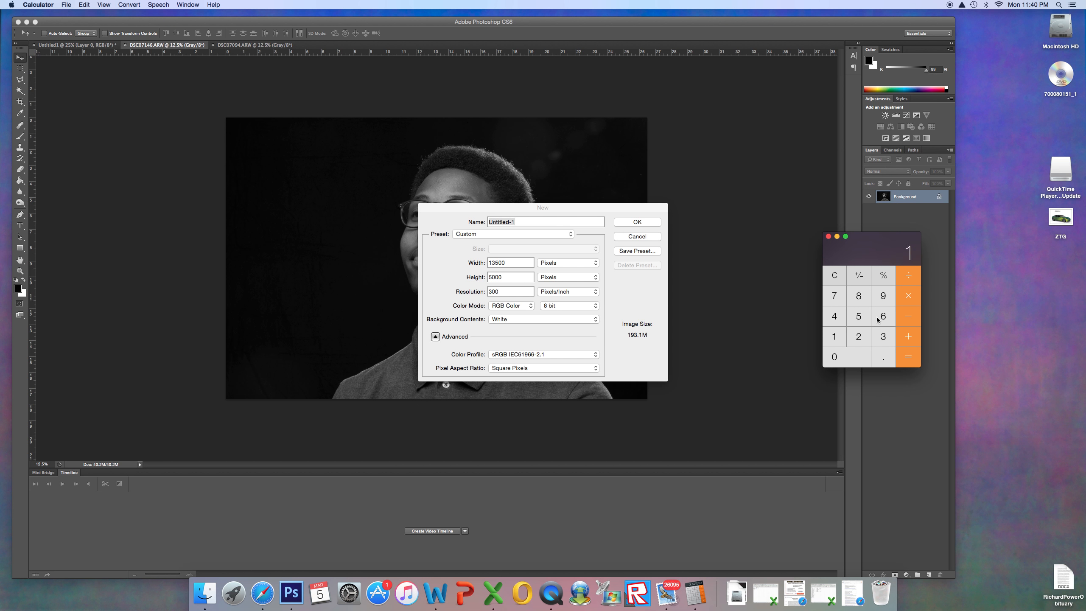
click(908, 296)
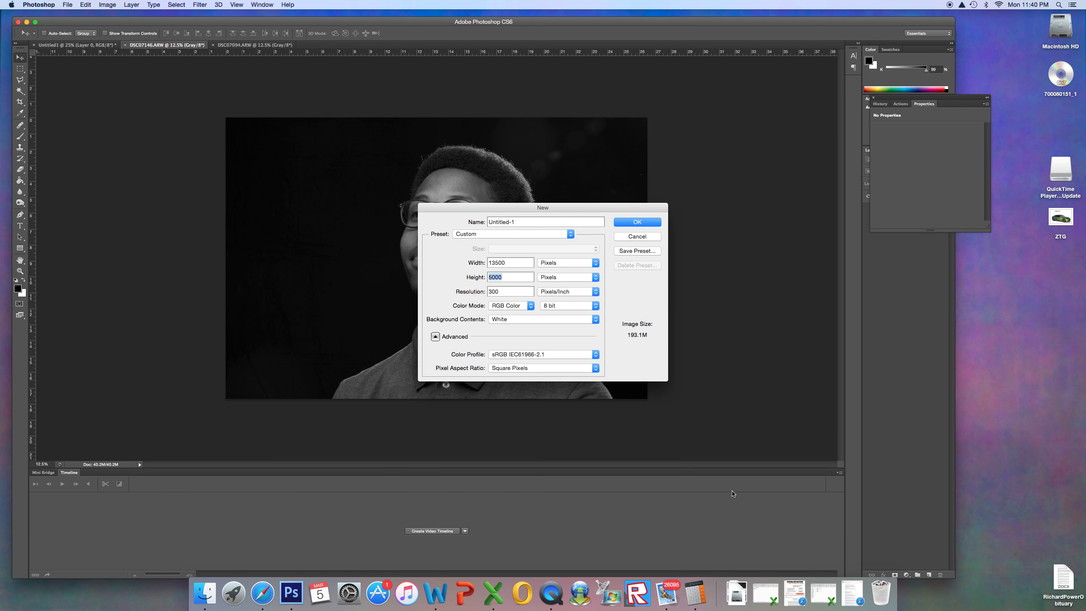
mouse_move(696, 594)
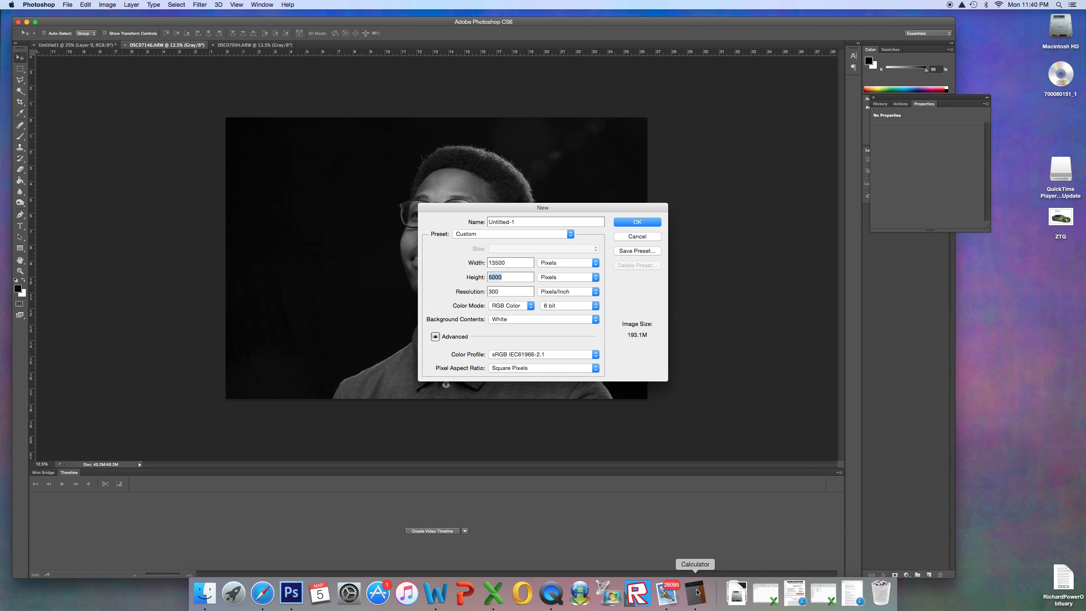
click(696, 593)
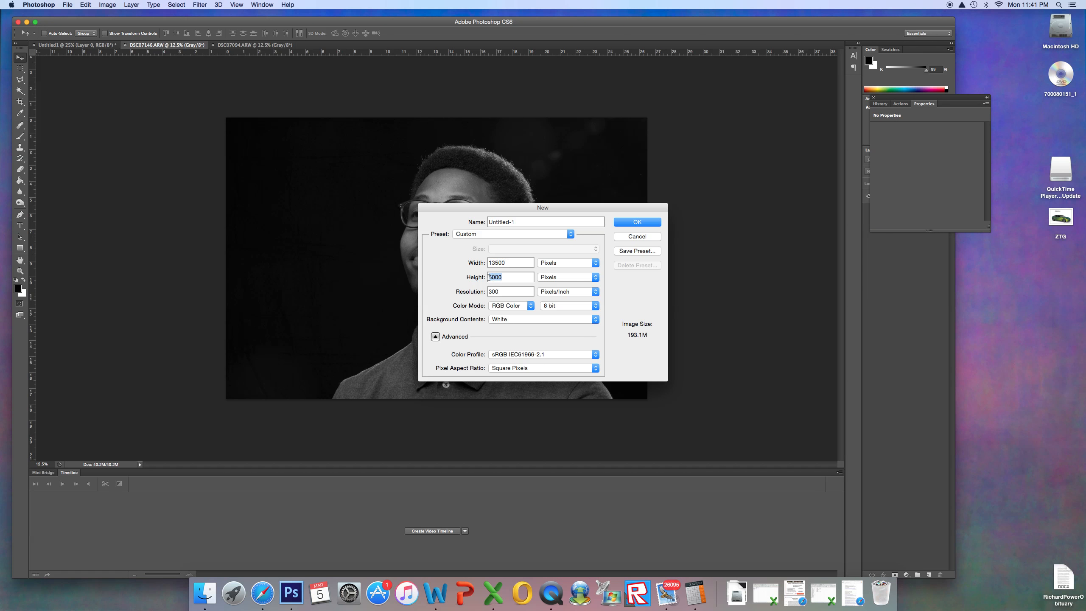
text(4800)
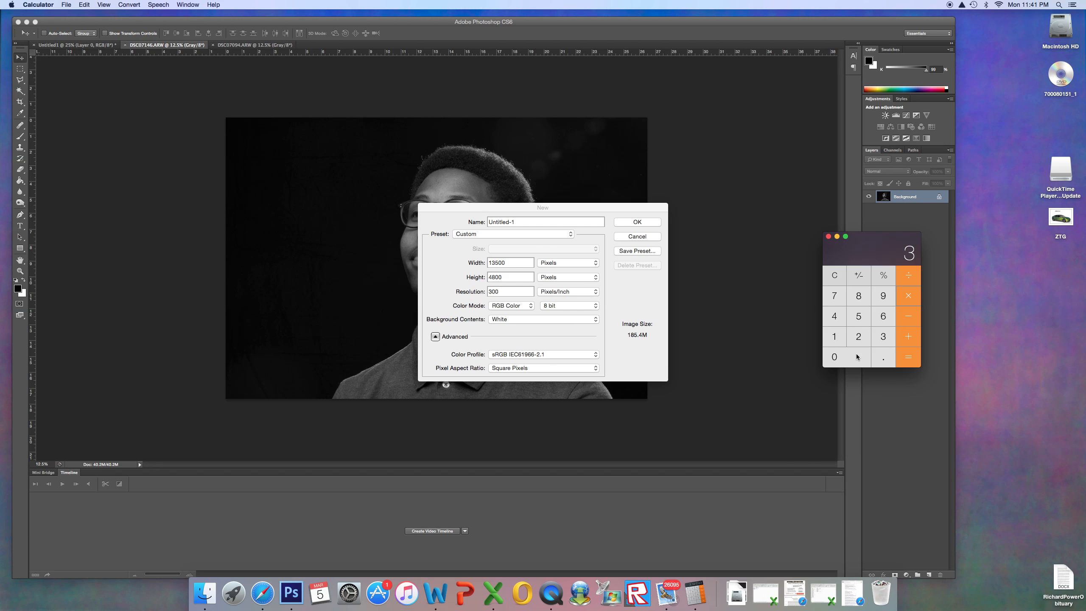
click(907, 357)
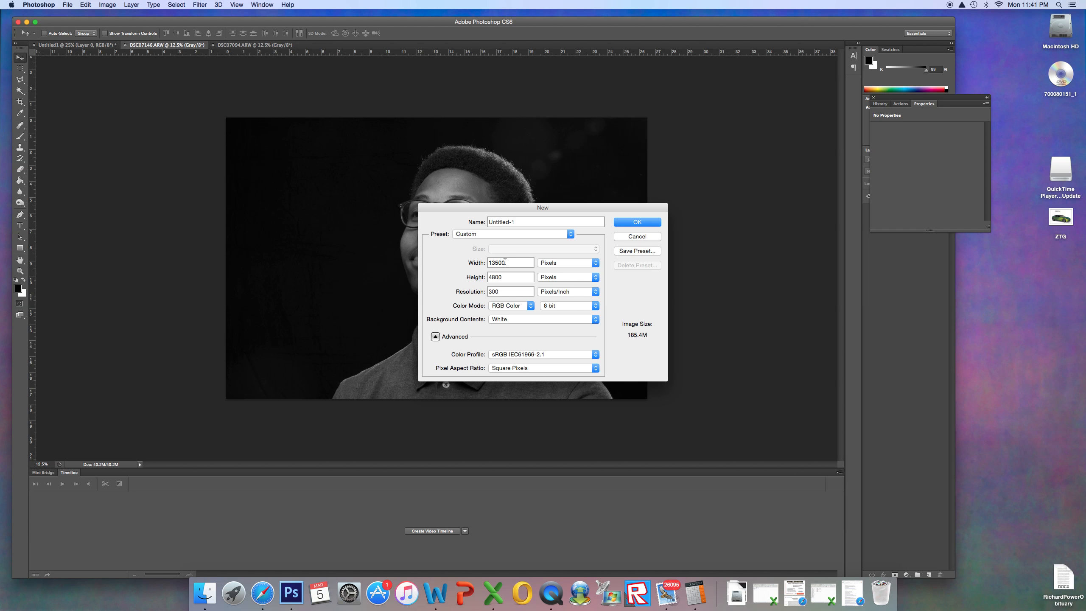
text(7200)
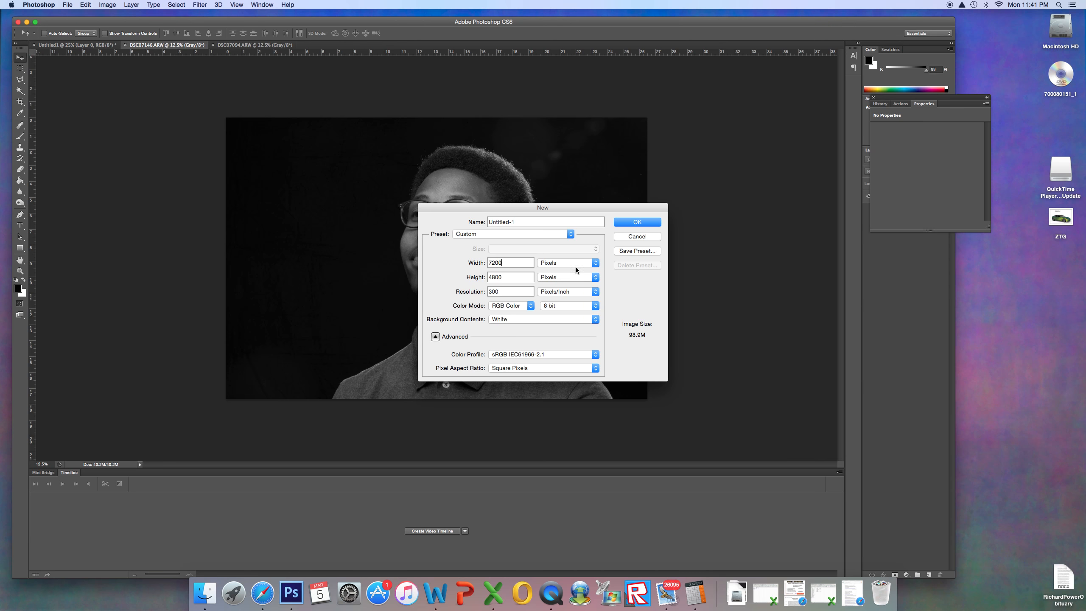
click(635, 222)
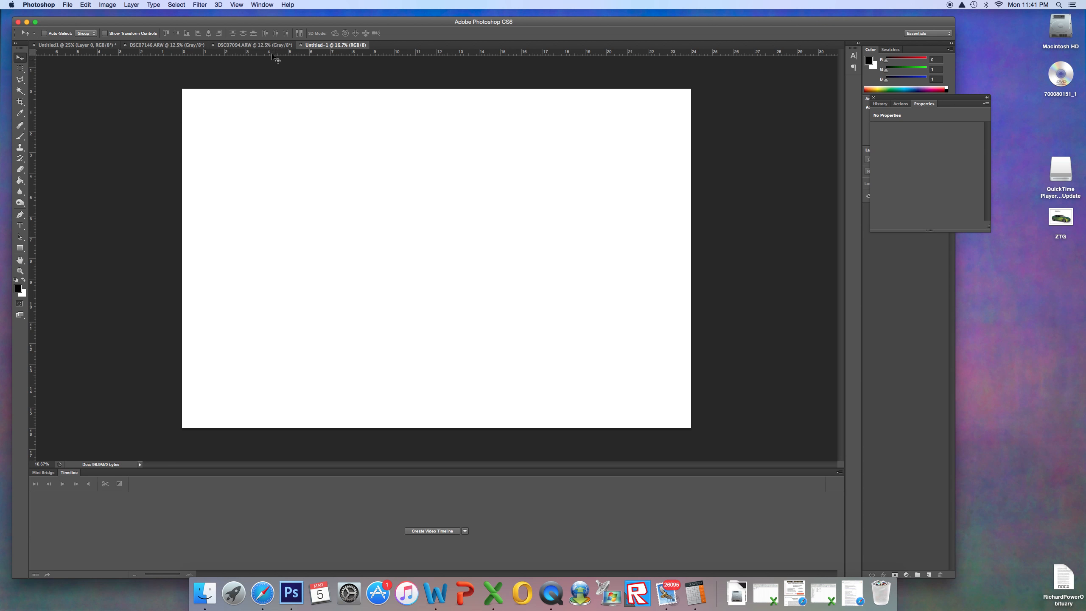
mouse_move(227, 73)
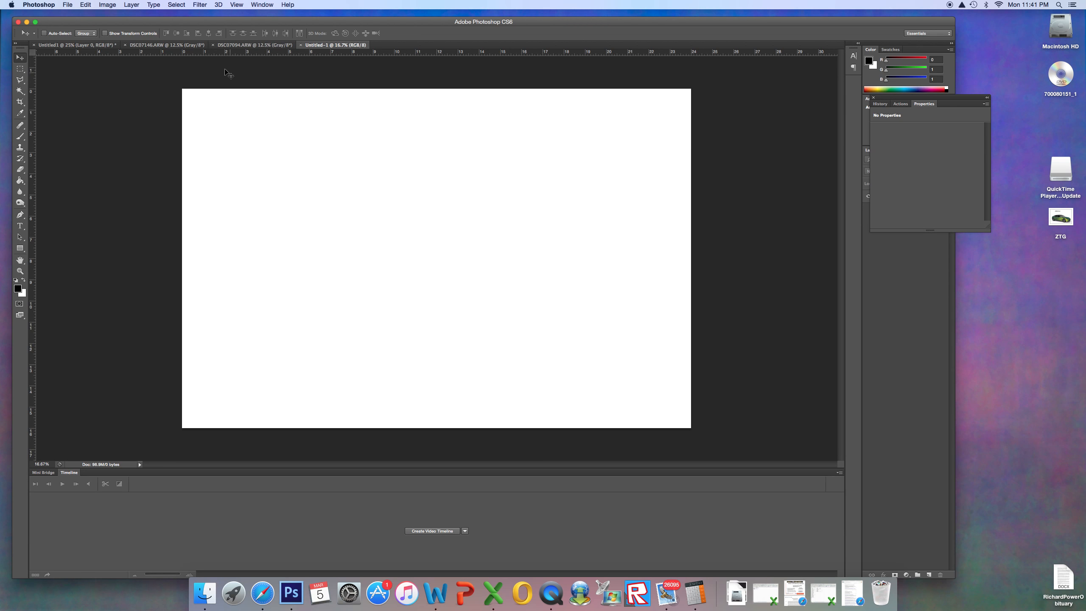
mouse_move(152, 92)
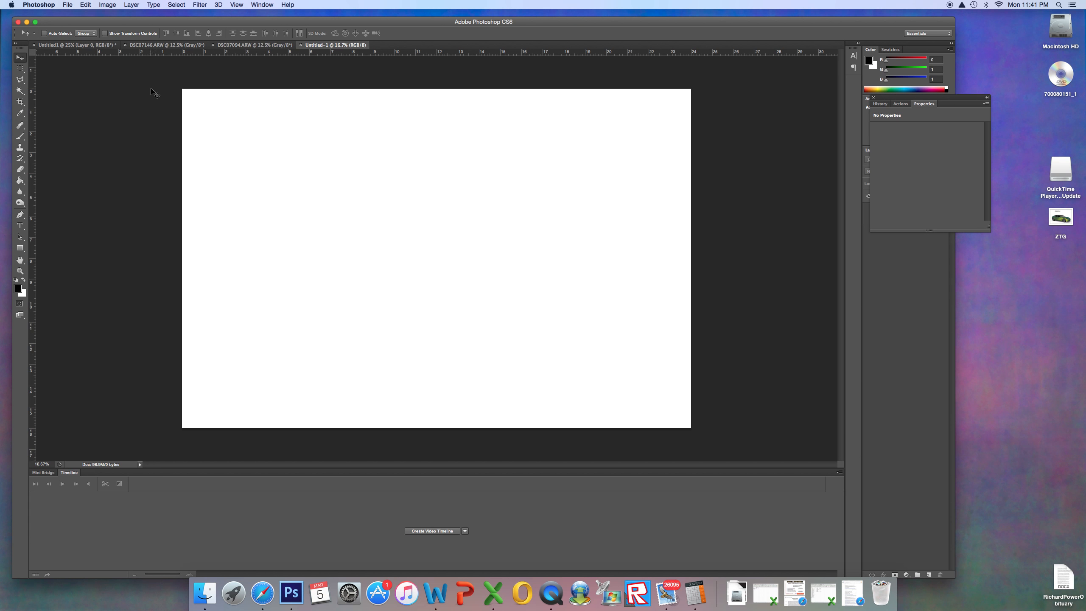
Step: Switch back to the woman's portrait document DSC07094.ARW
click(255, 45)
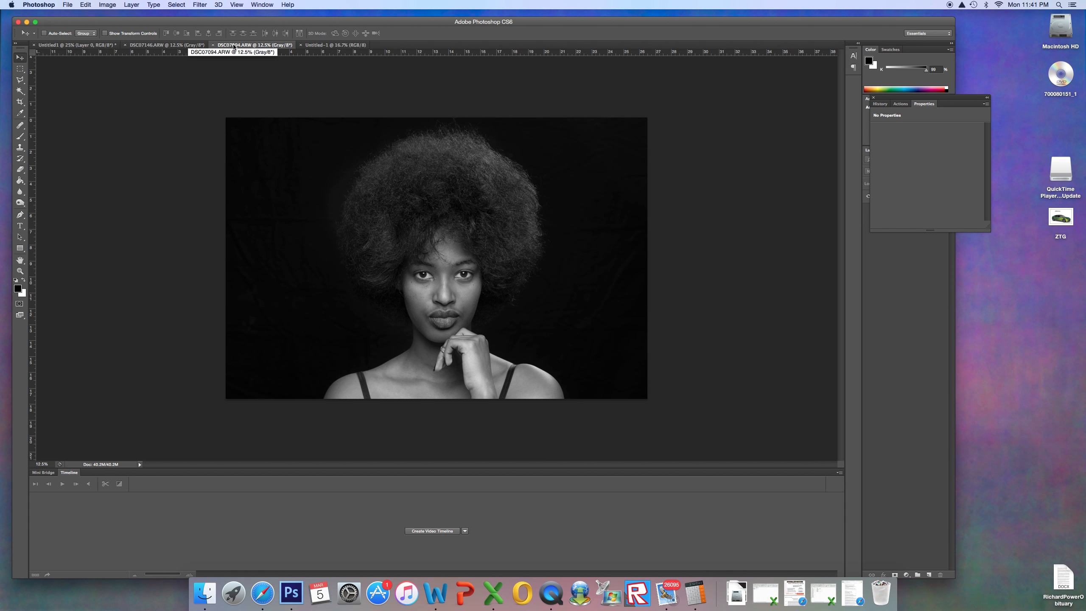
mouse_move(93, 52)
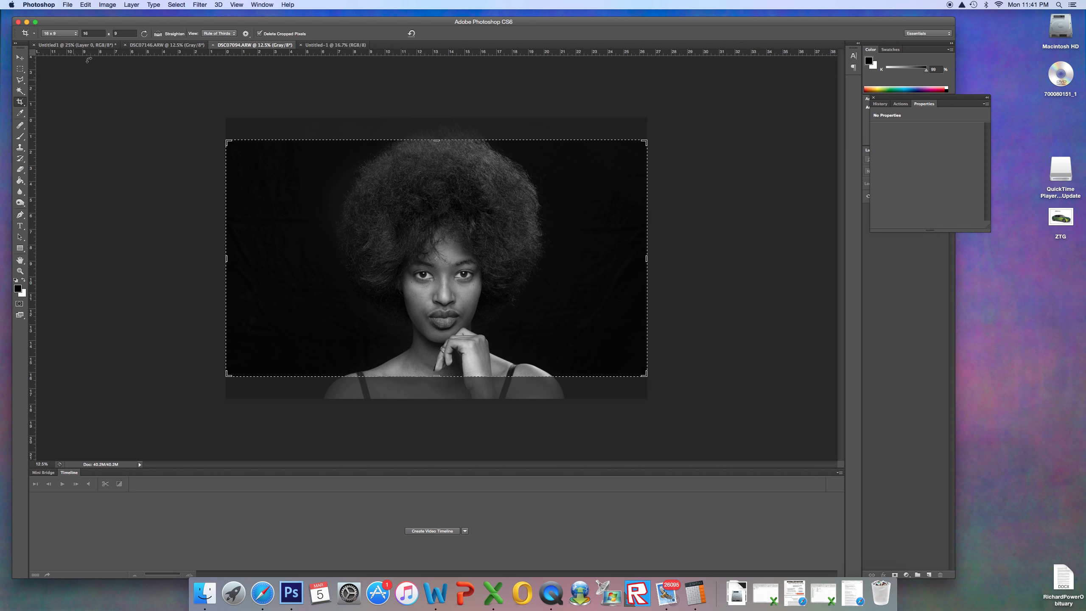
Step: Crop the woman's portrait to a 3:2 landscape ratio preset with the Crop tool
click(91, 33)
text(24)
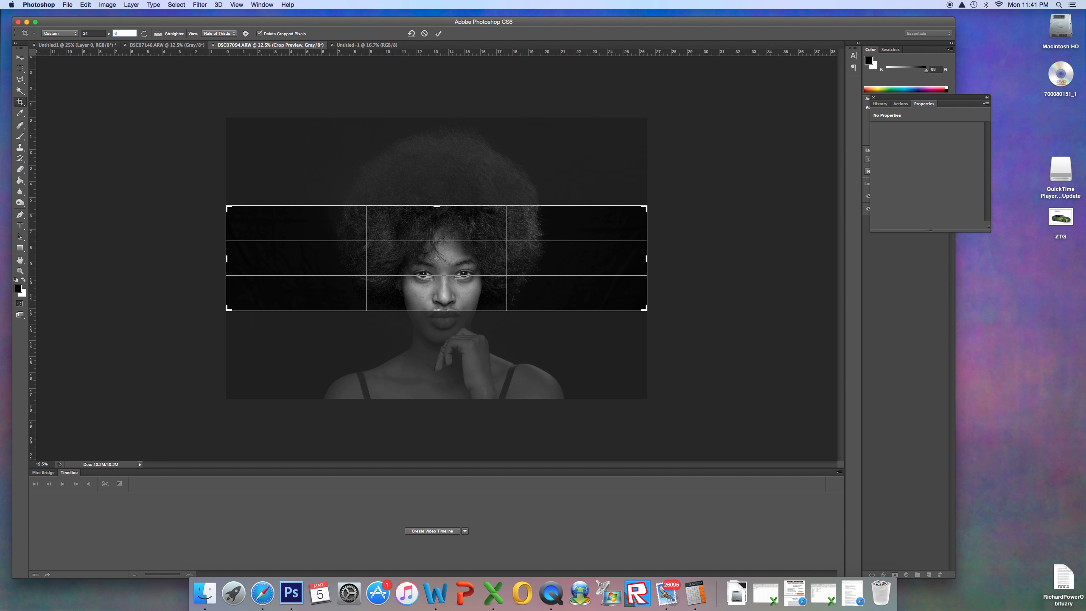
click(59, 33)
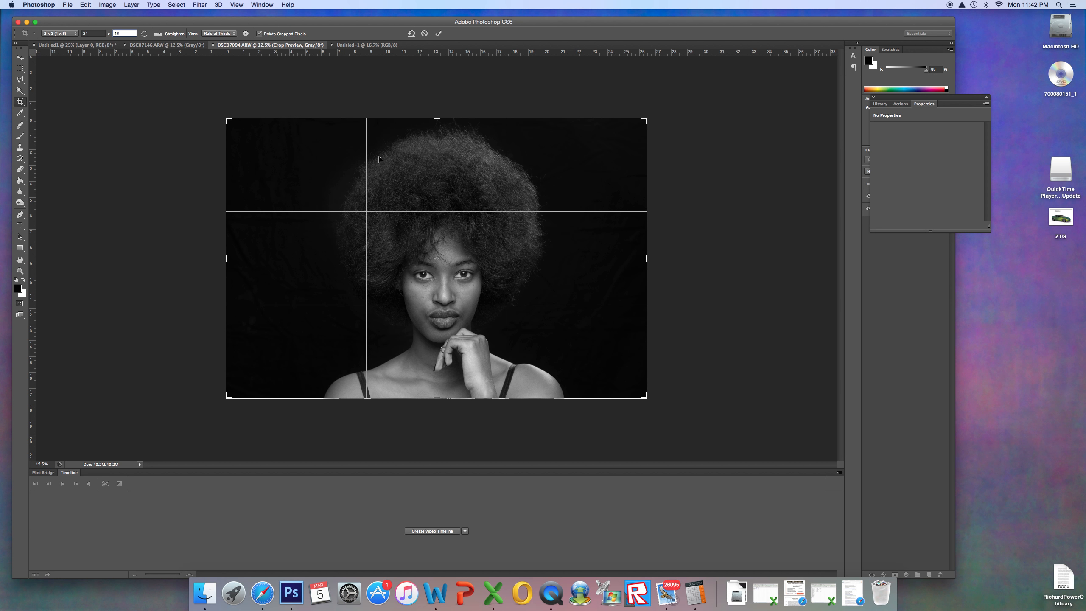
text(16)
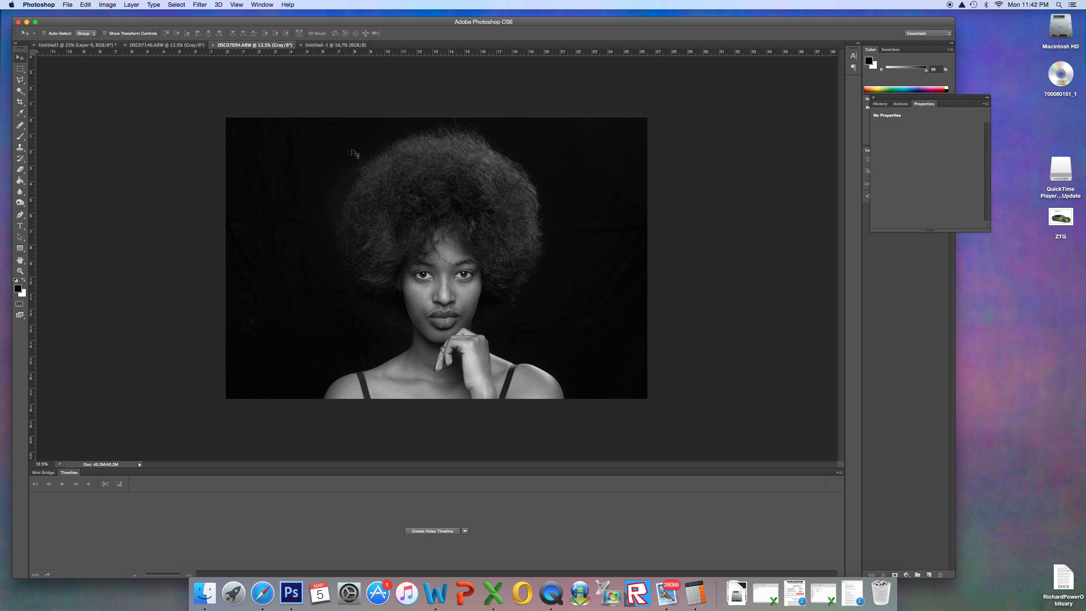
mouse_move(81, 127)
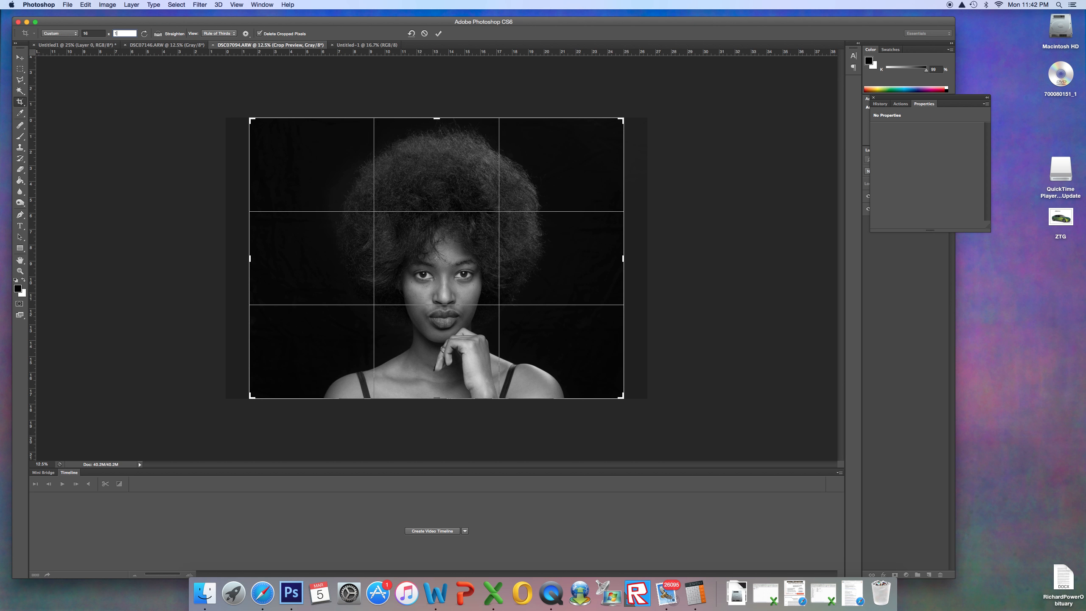
click(58, 33)
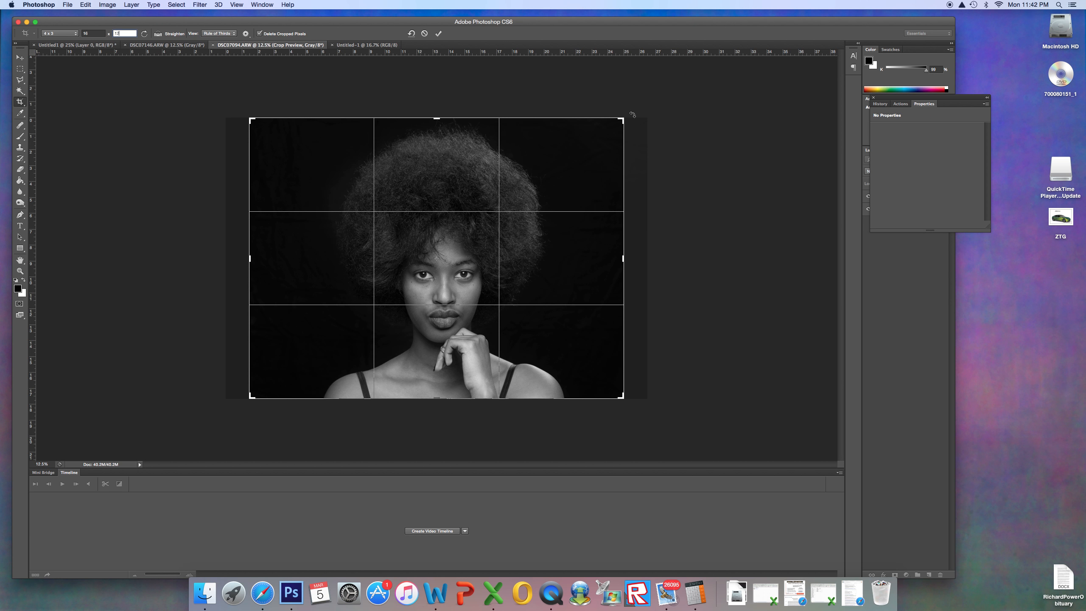
mouse_move(631, 224)
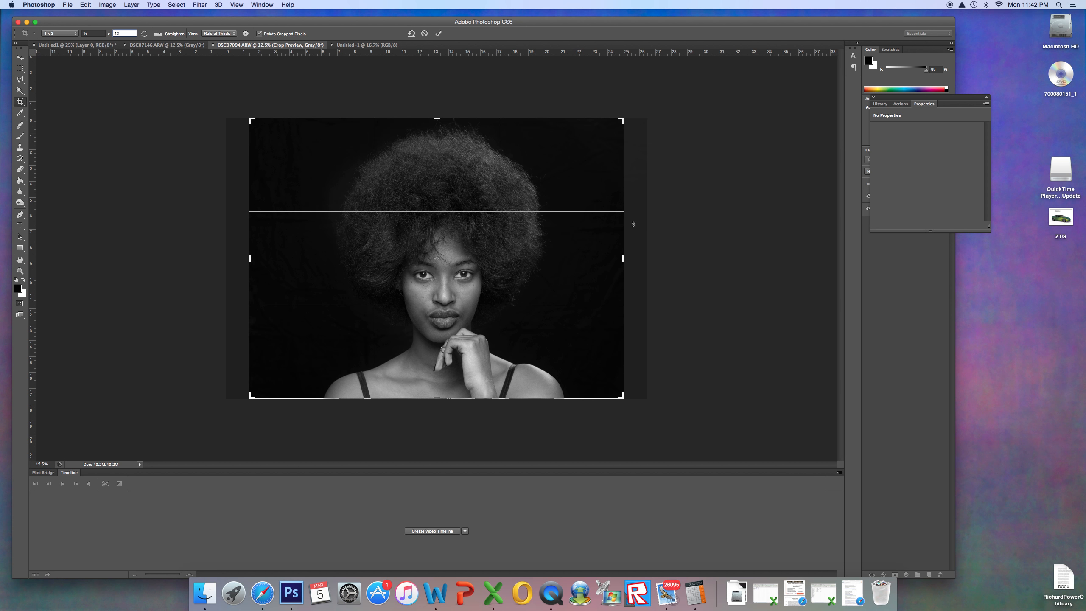
mouse_move(581, 228)
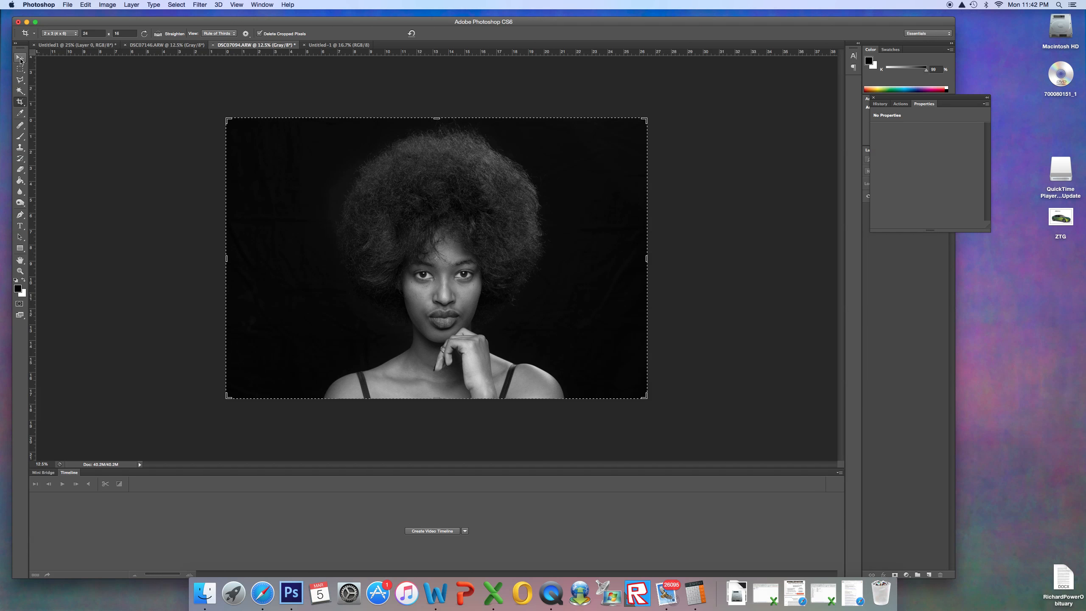
Step: Select all and resize the portrait to 7200 pixels wide with proportions constrained
click(20, 57)
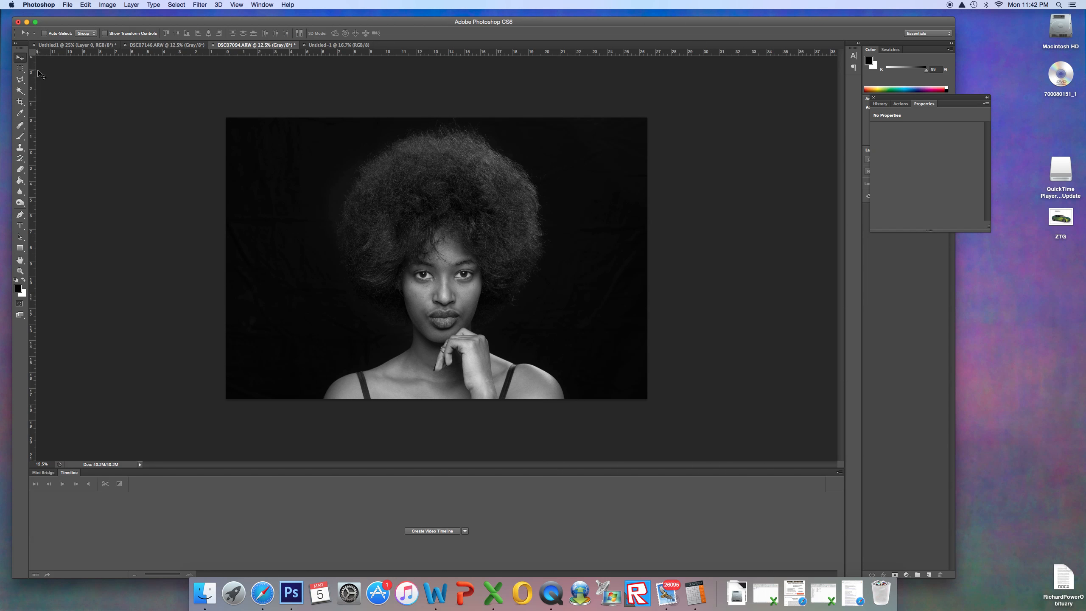
mouse_move(212, 161)
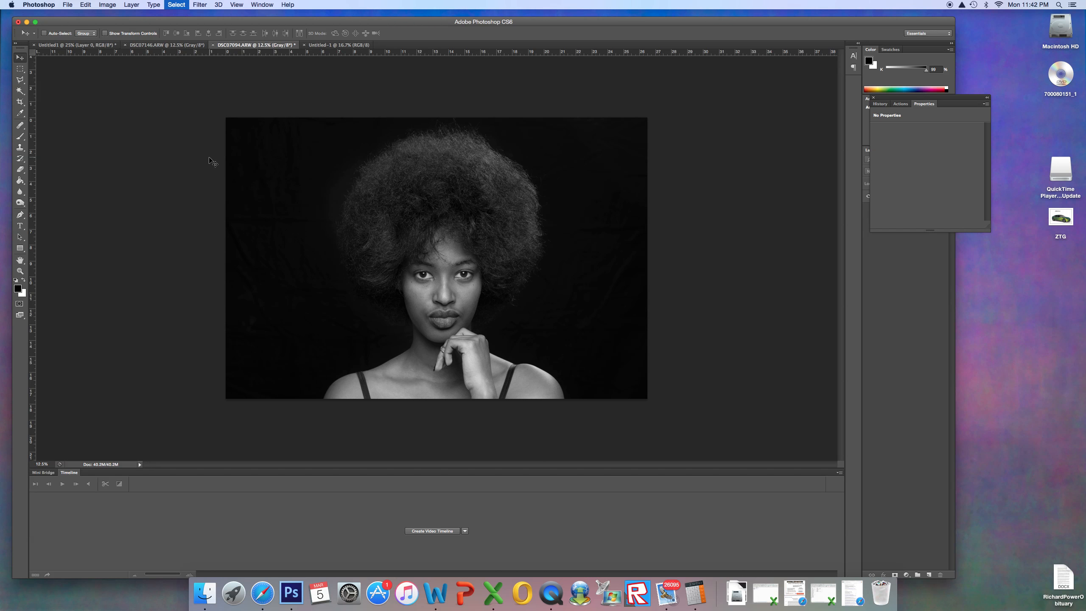
key(cmd+a)
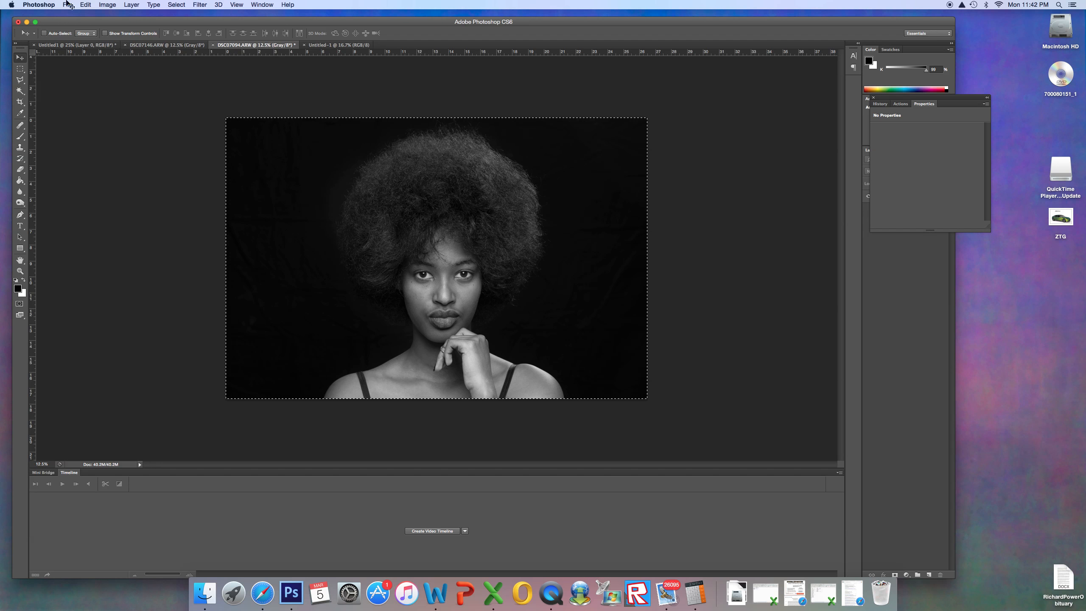
click(85, 5)
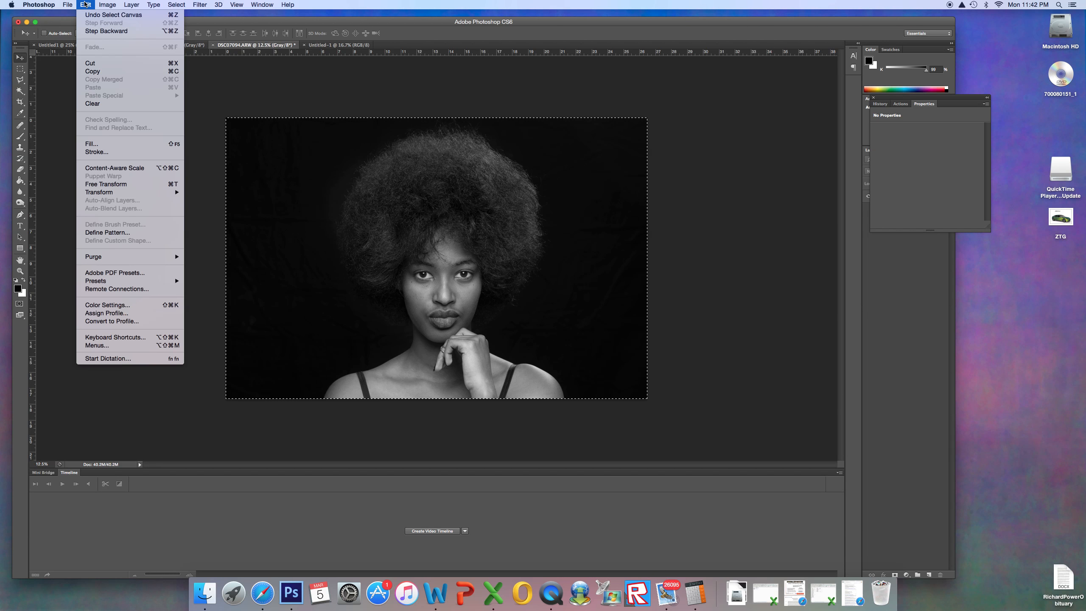
click(107, 5)
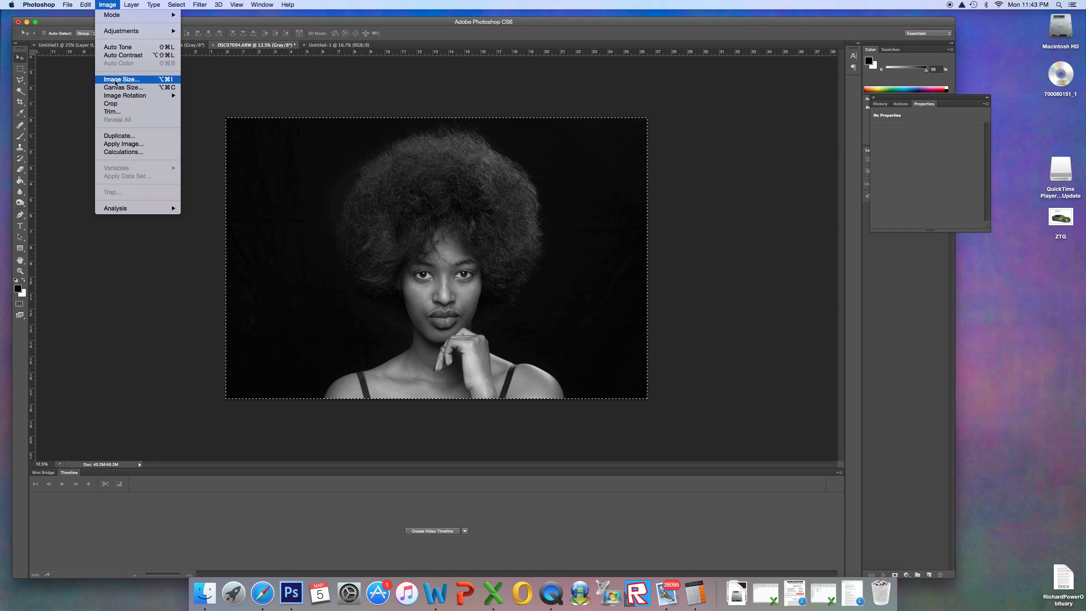
click(121, 79)
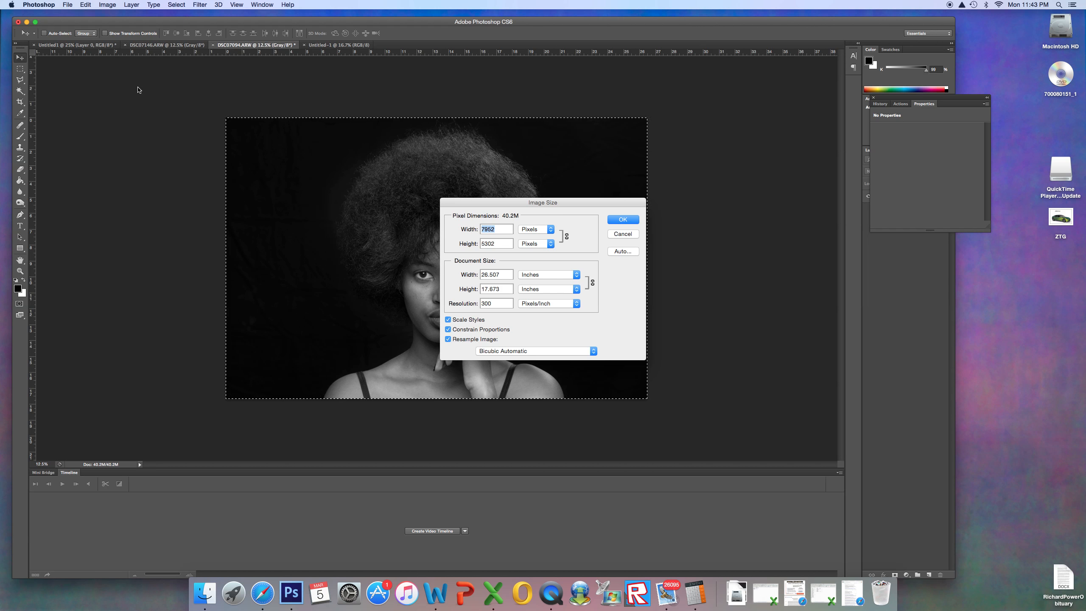
mouse_move(185, 117)
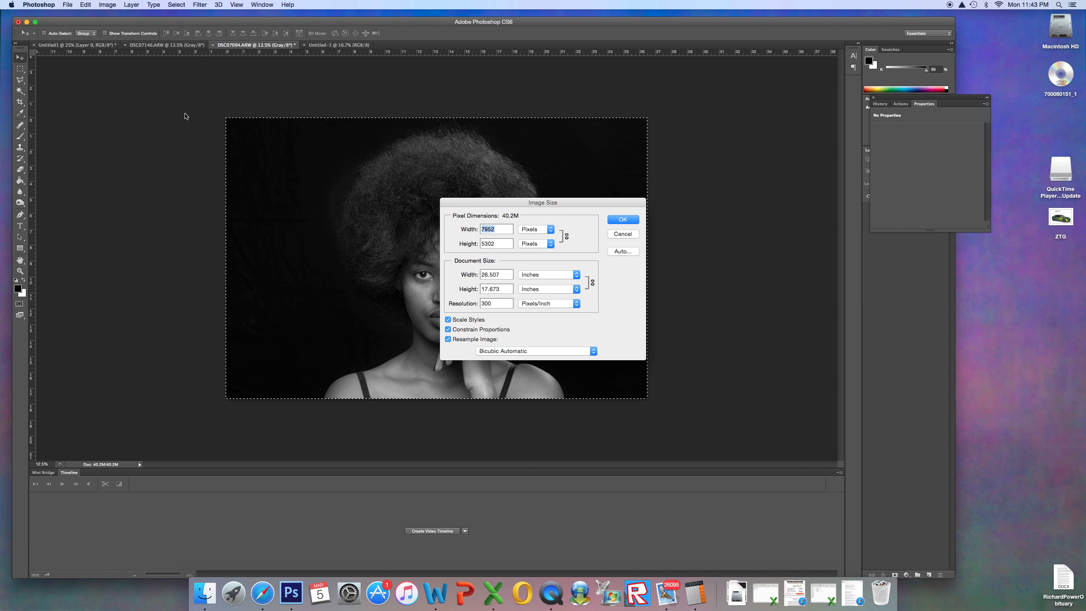
text(7200)
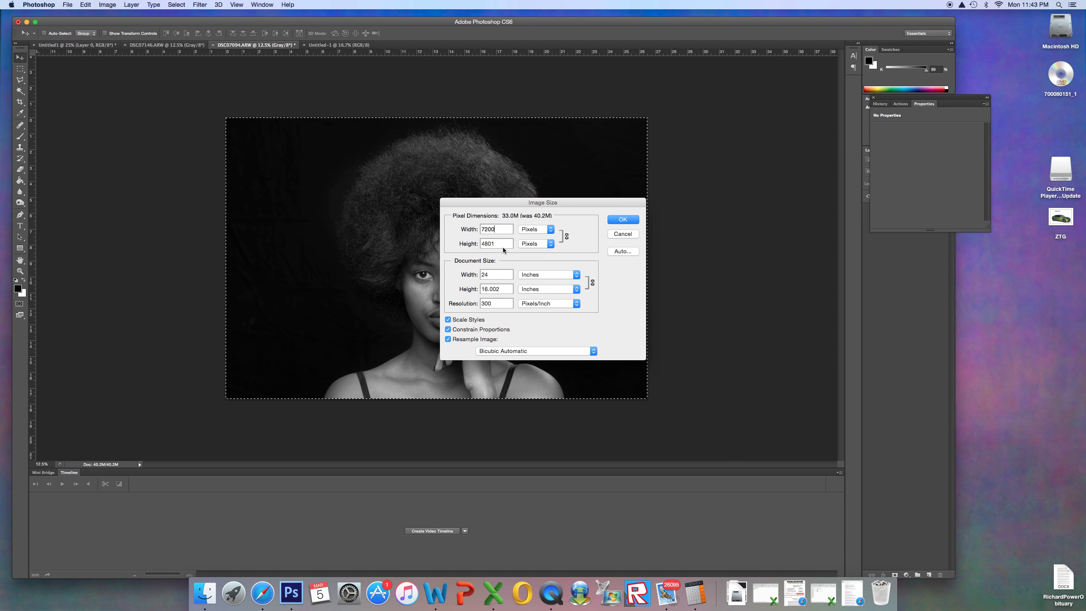
mouse_move(508, 256)
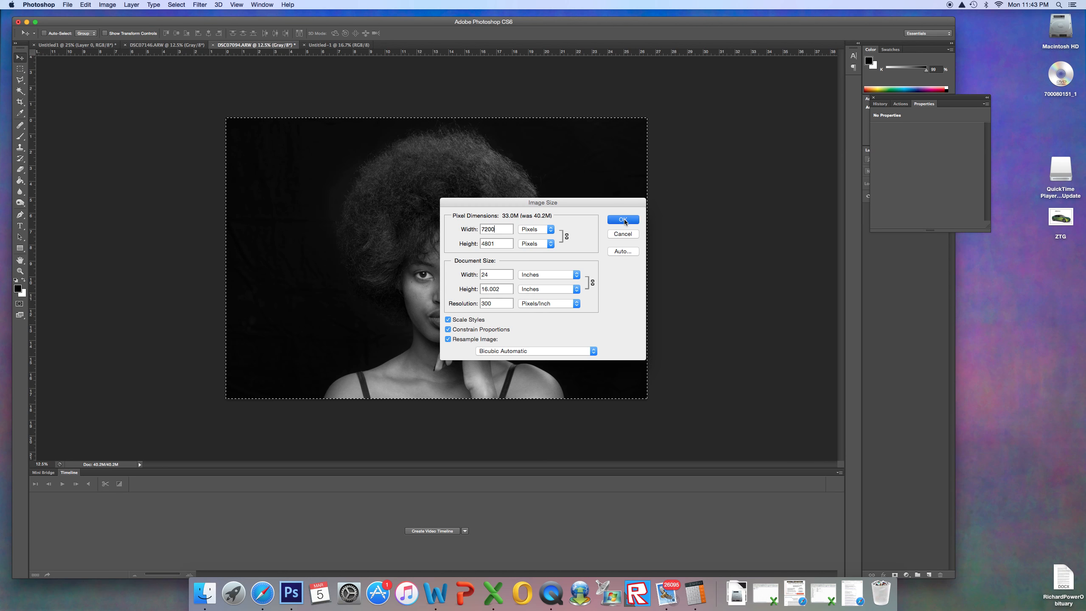
click(621, 219)
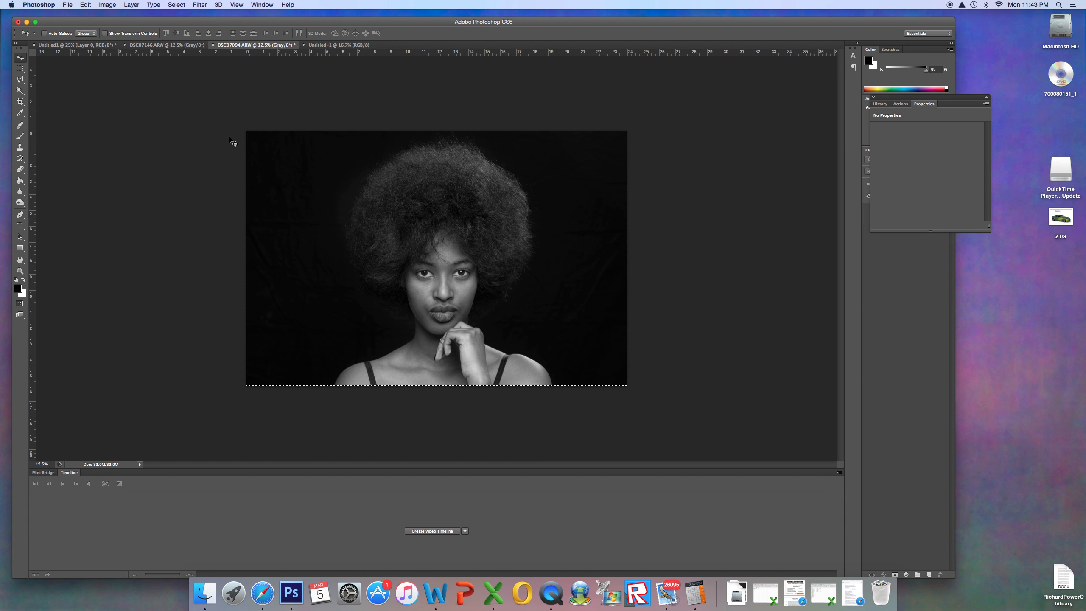
mouse_move(425, 307)
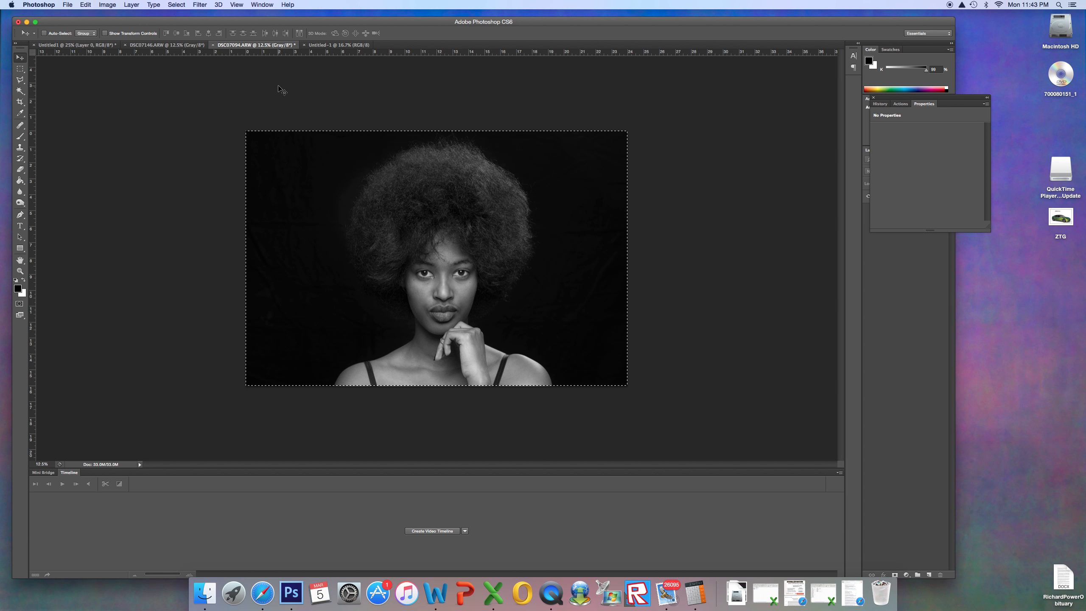
Step: Paste the portrait into Untitled-1 as Layer 1 and check both document tabs
click(339, 44)
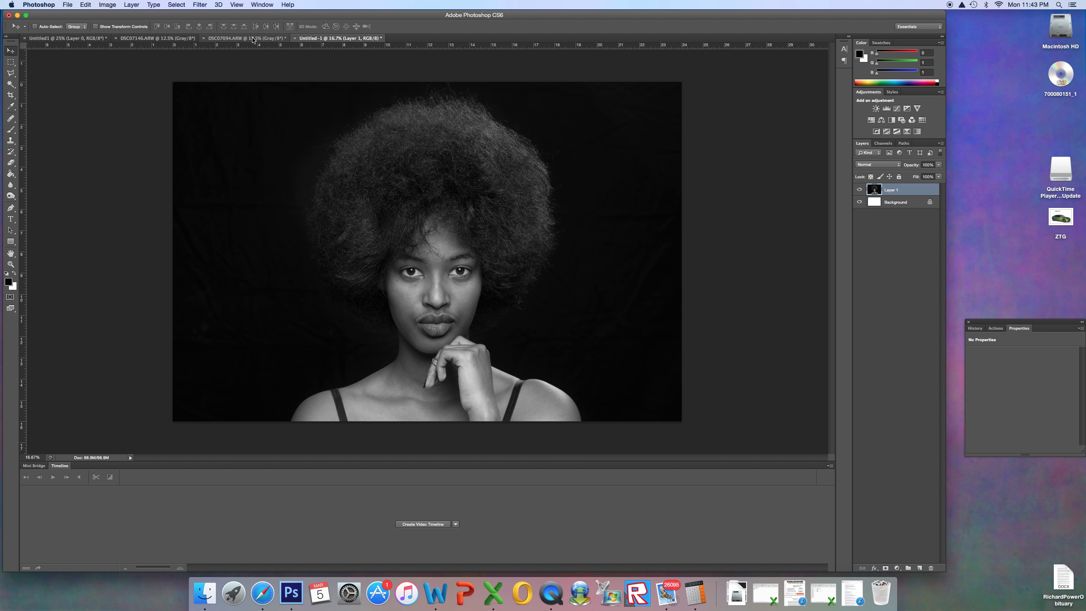
click(246, 38)
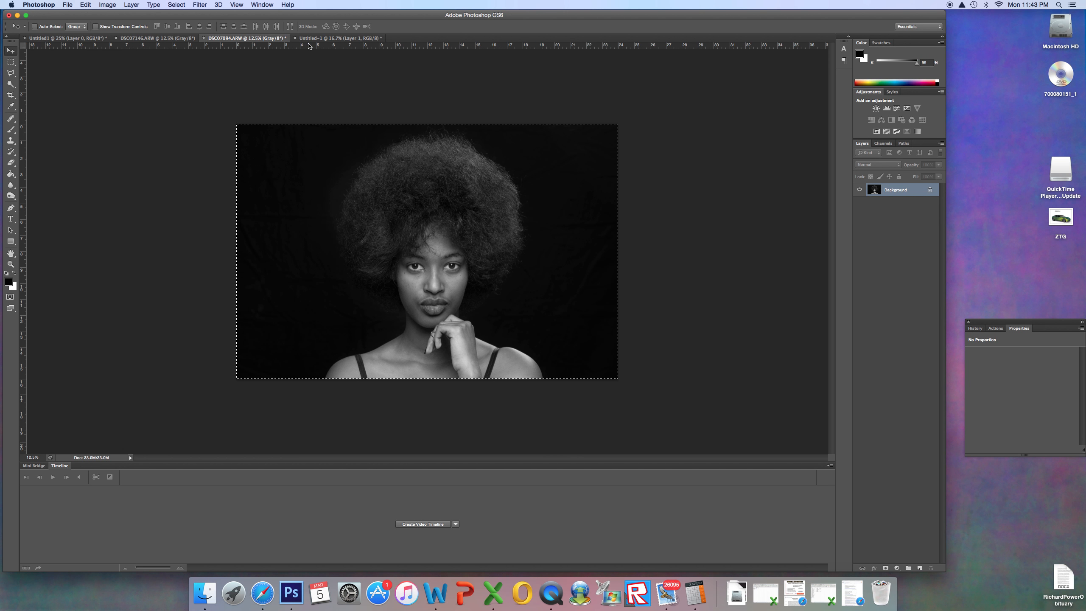
click(340, 38)
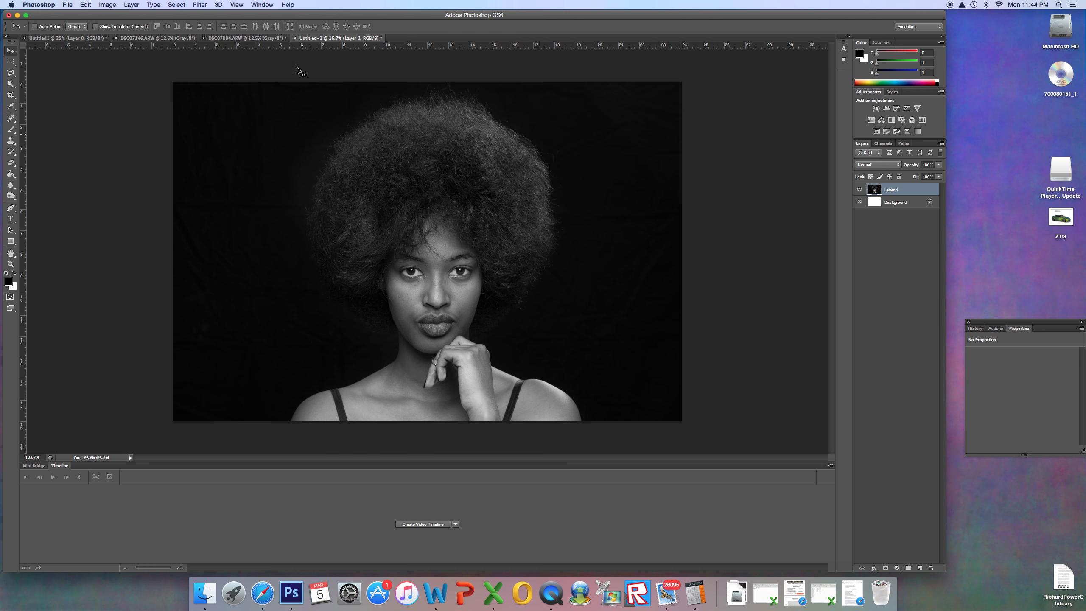
Step: Resize the glasses portrait DSC07146 to a tiny 150 by 100 pixels
click(142, 38)
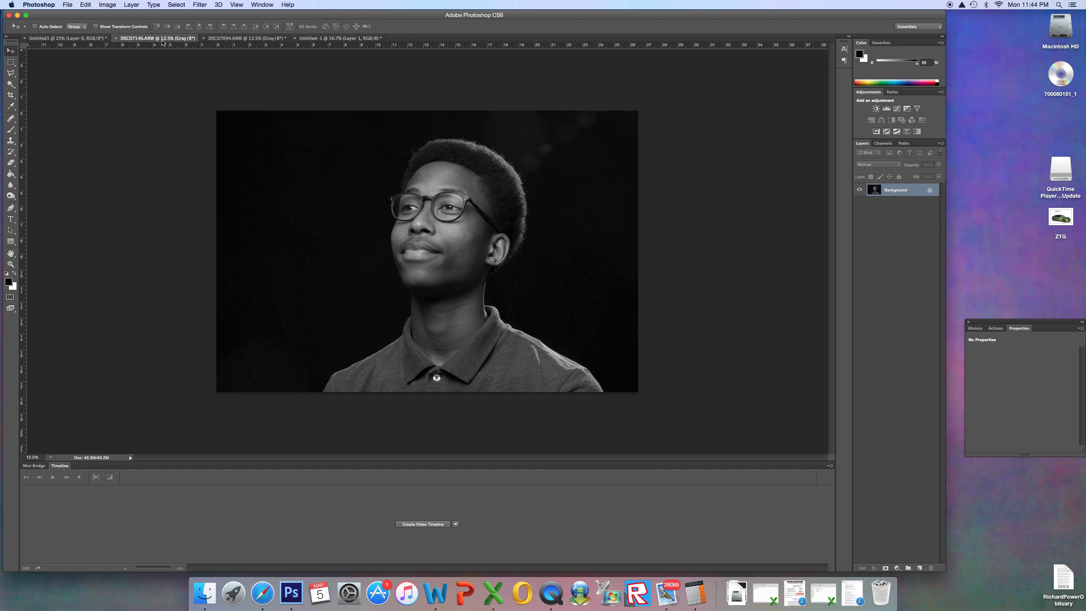
mouse_move(326, 134)
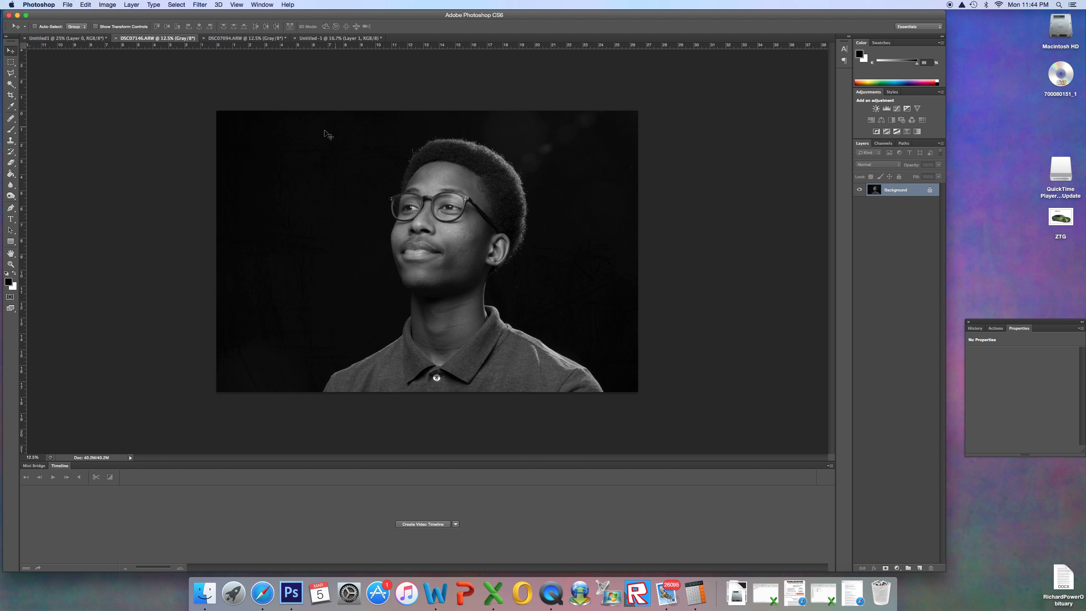
mouse_move(204, 104)
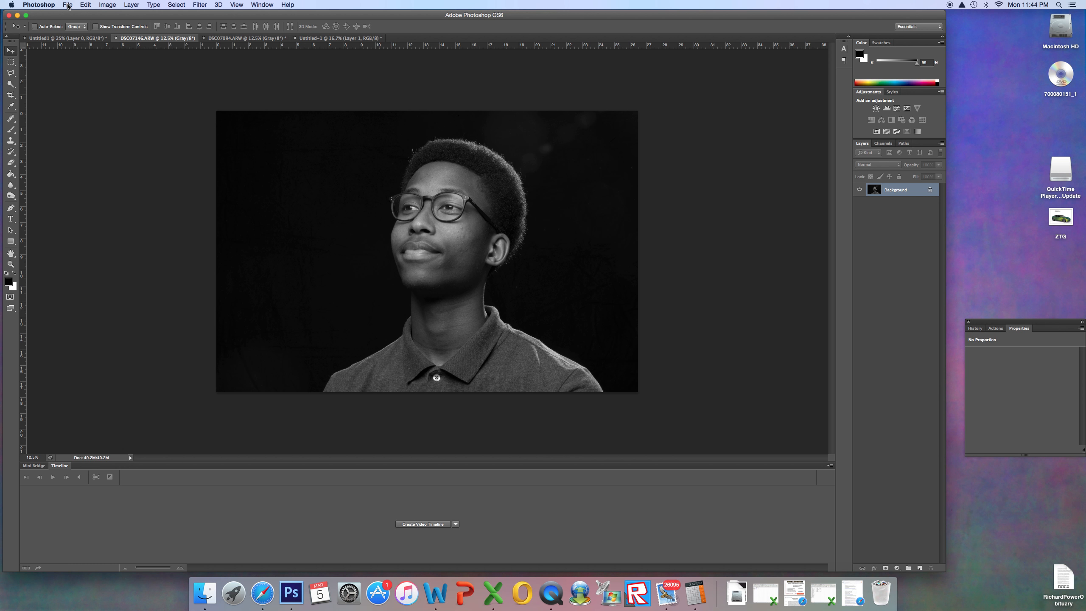
click(67, 5)
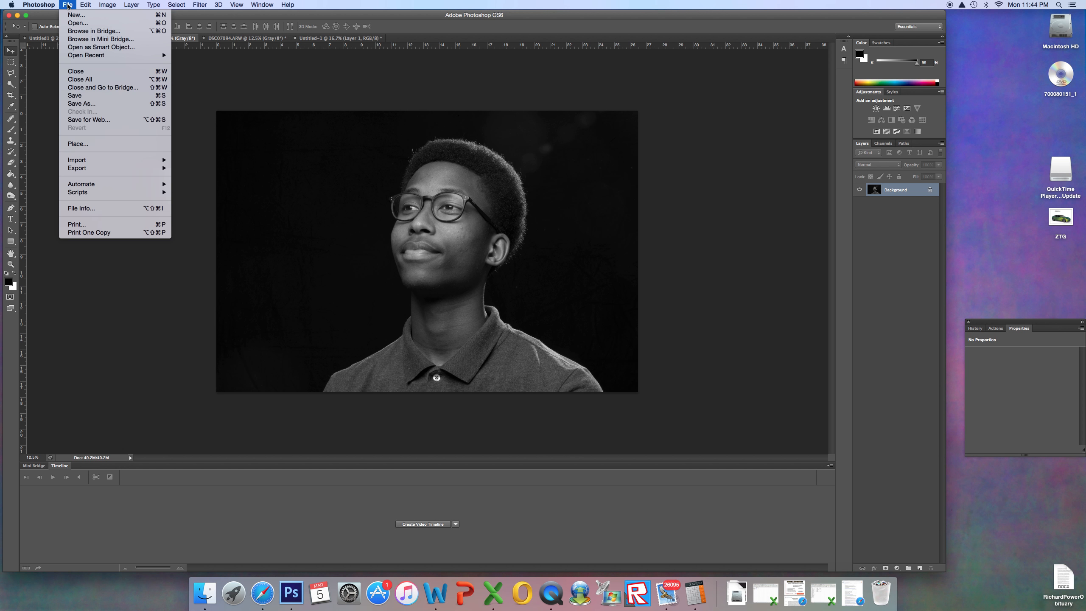
click(106, 5)
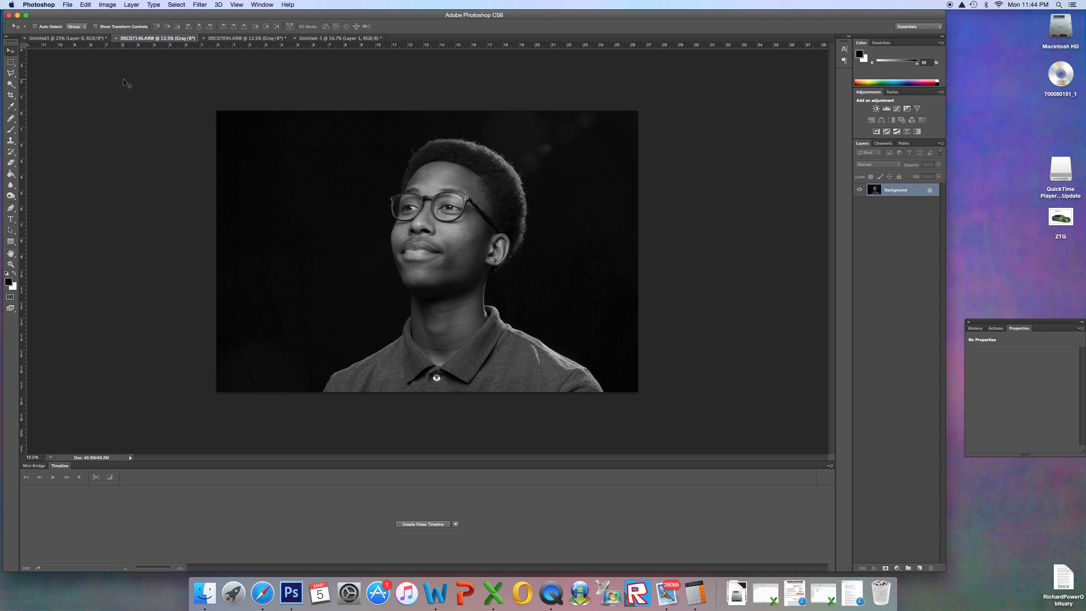
click(107, 4)
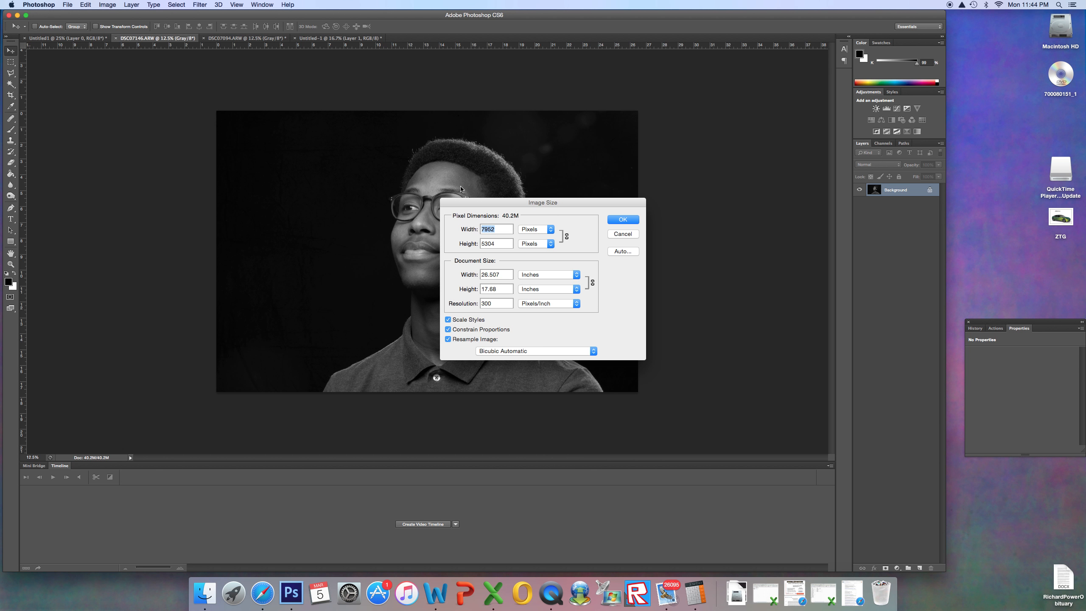
click(493, 244)
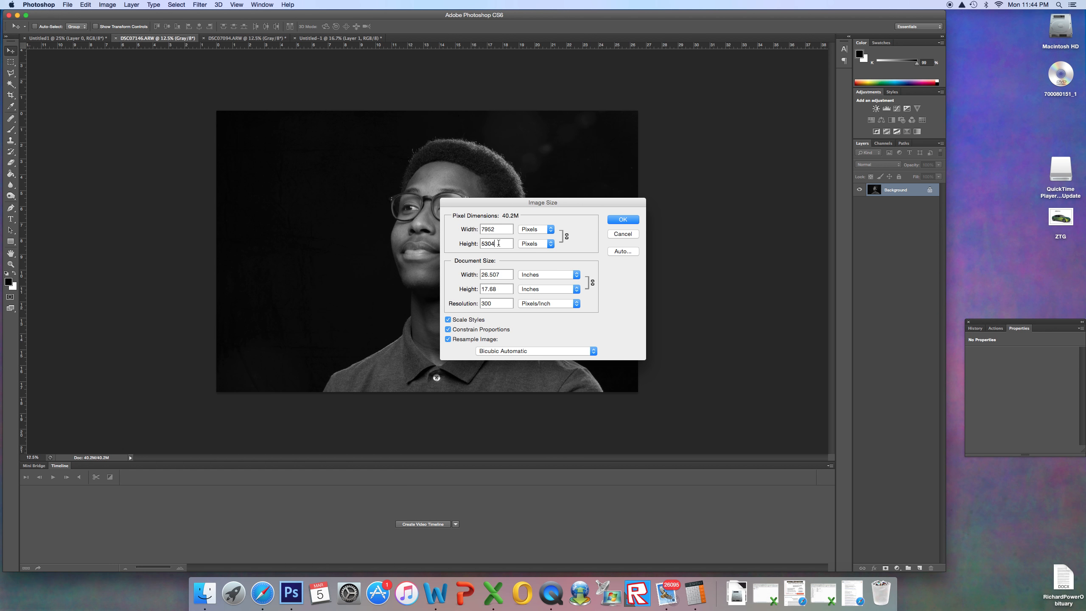
triple_click(493, 244)
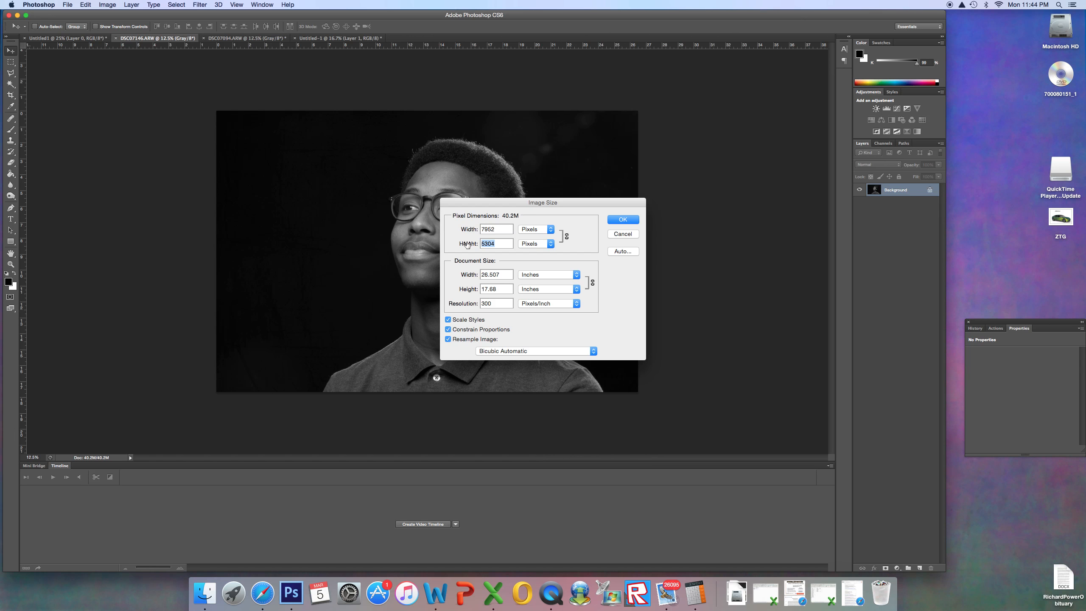
text(1)
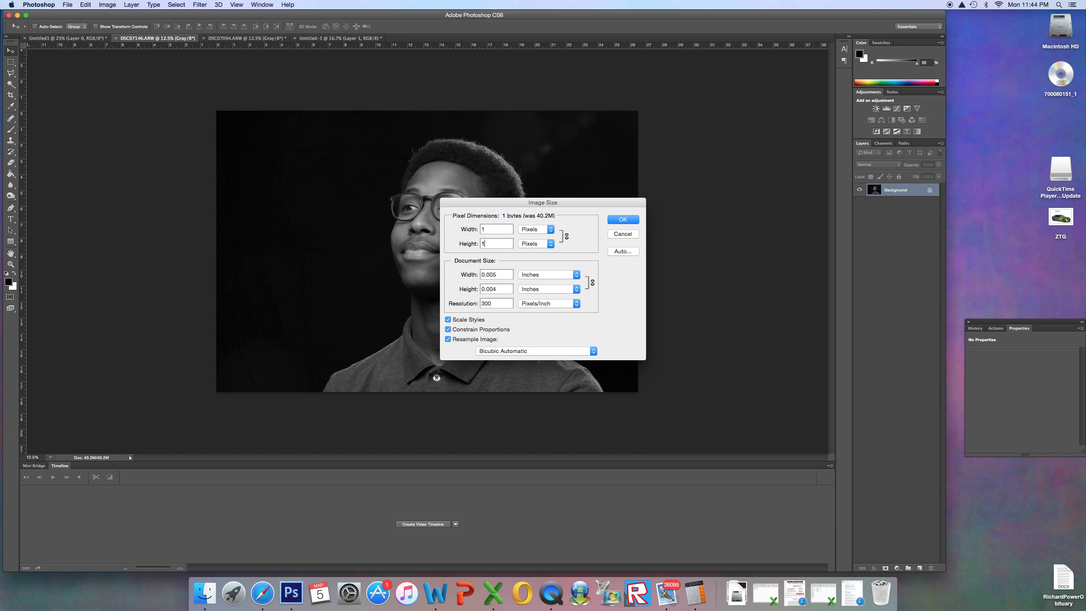
text(100)
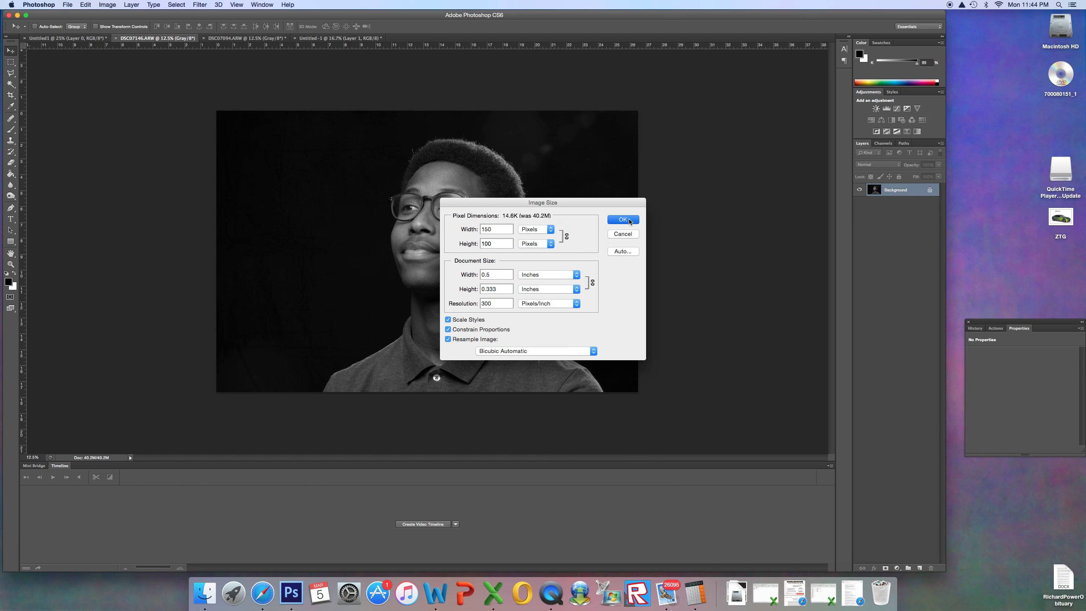
click(621, 220)
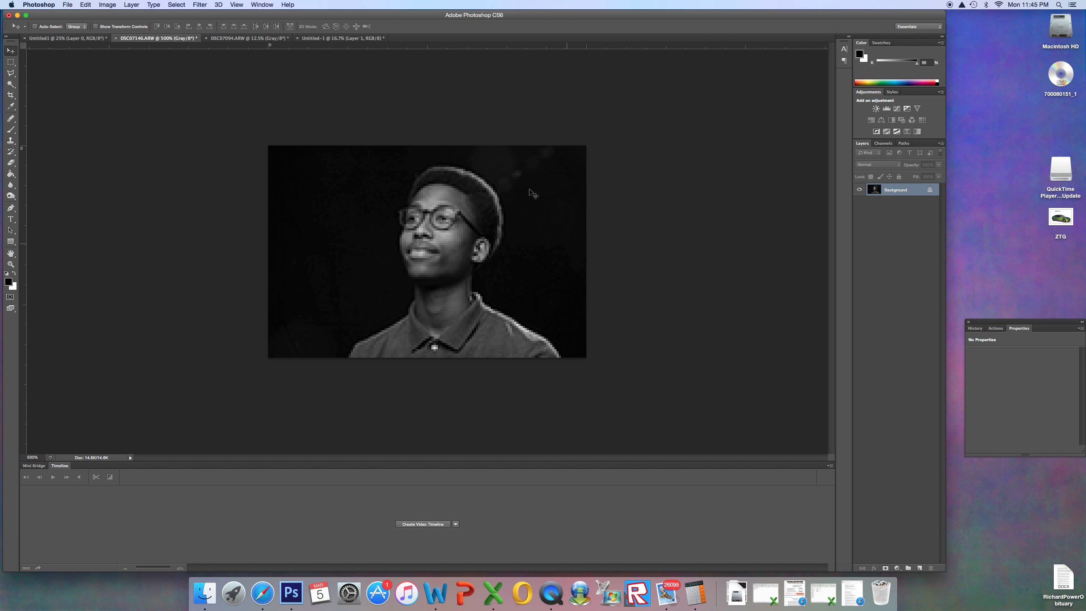
mouse_move(324, 199)
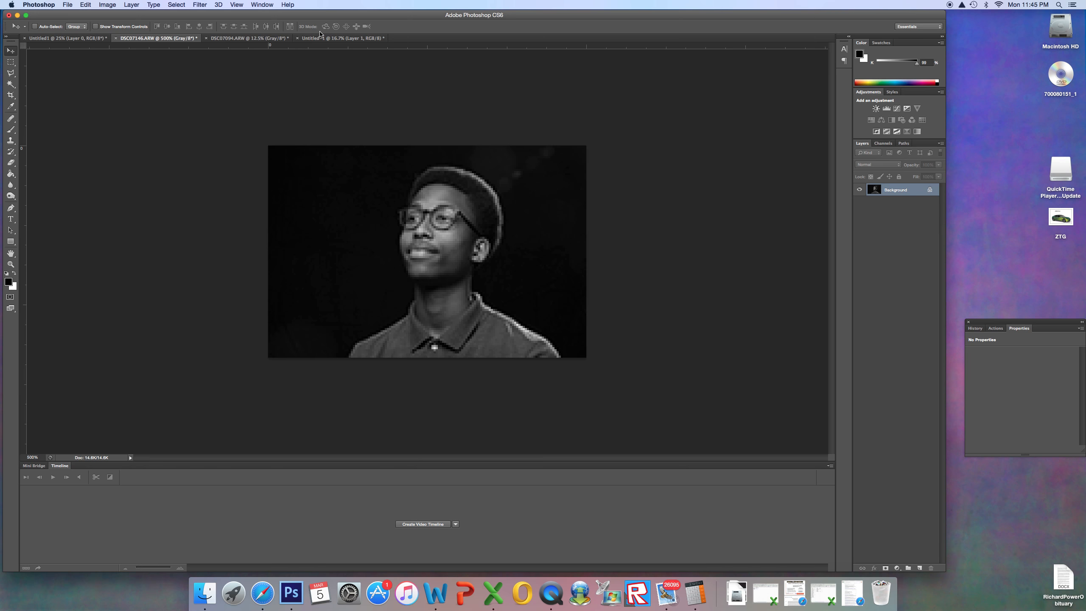
click(339, 37)
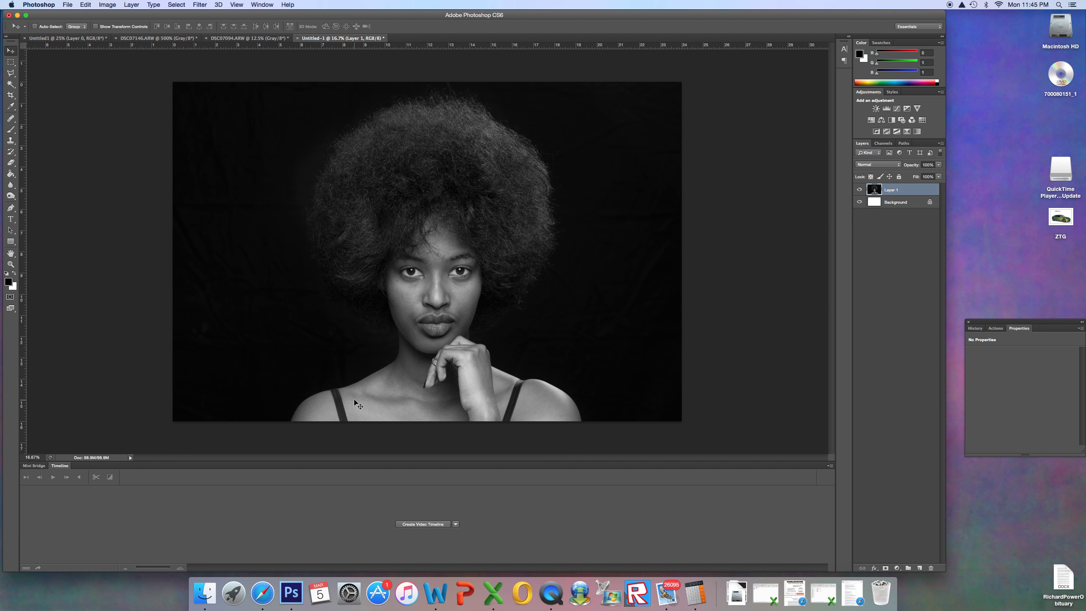
click(157, 38)
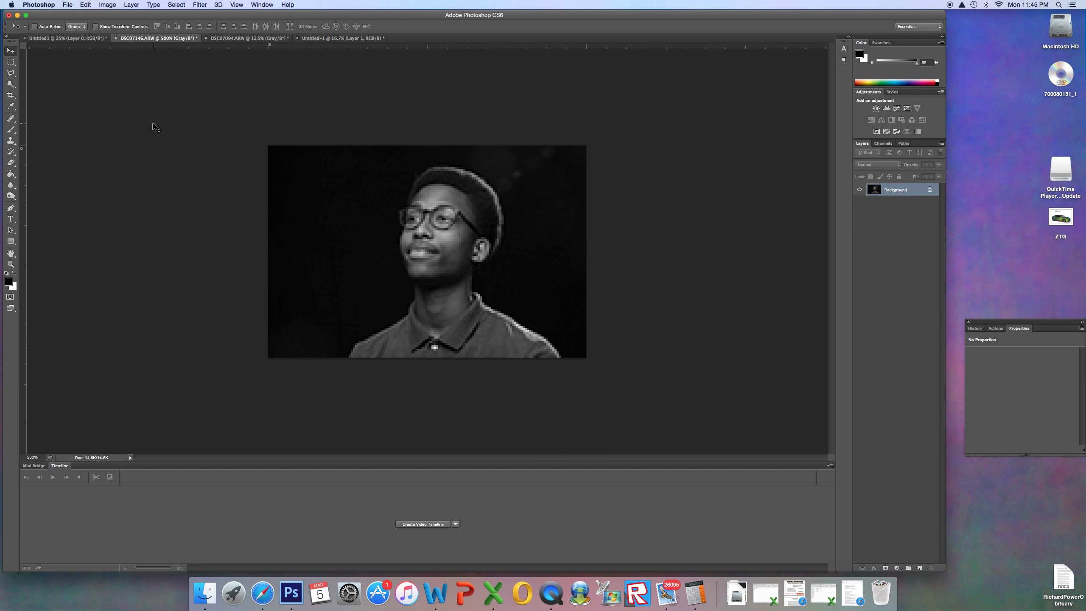
mouse_move(183, 170)
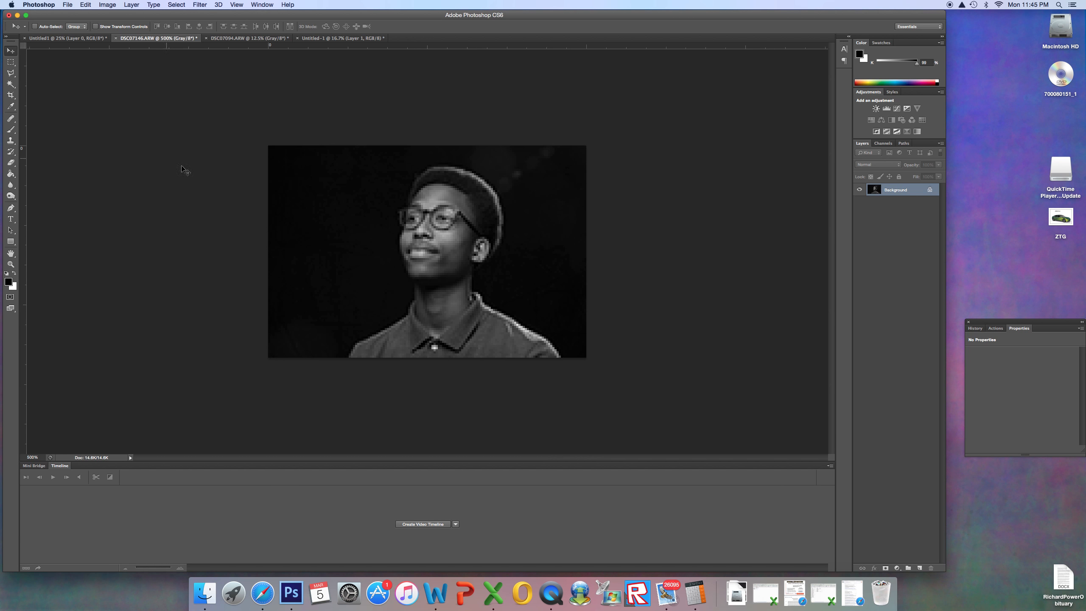
mouse_move(247, 123)
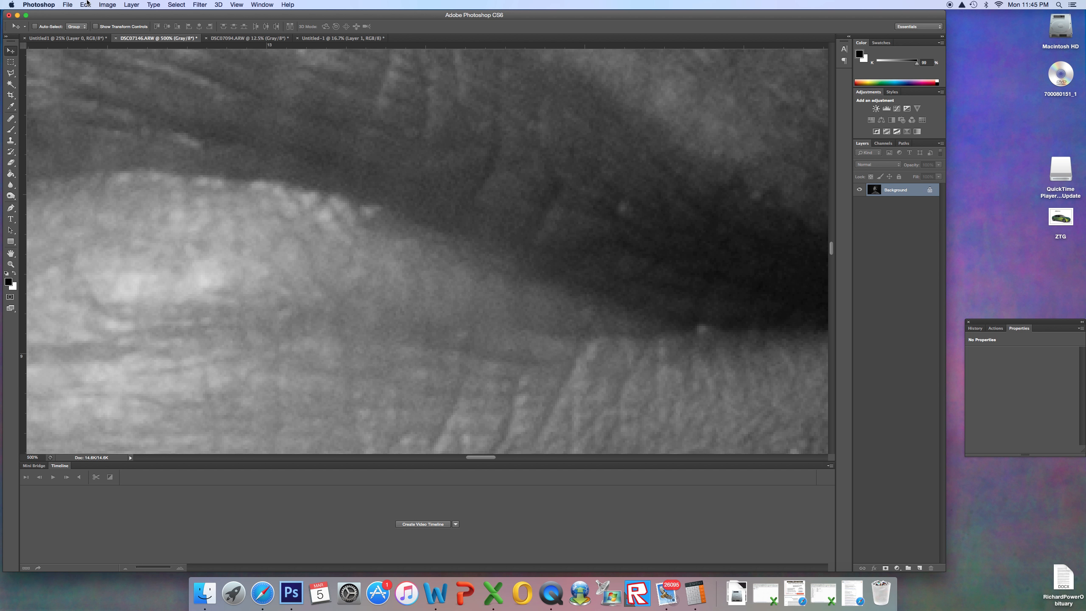
click(85, 5)
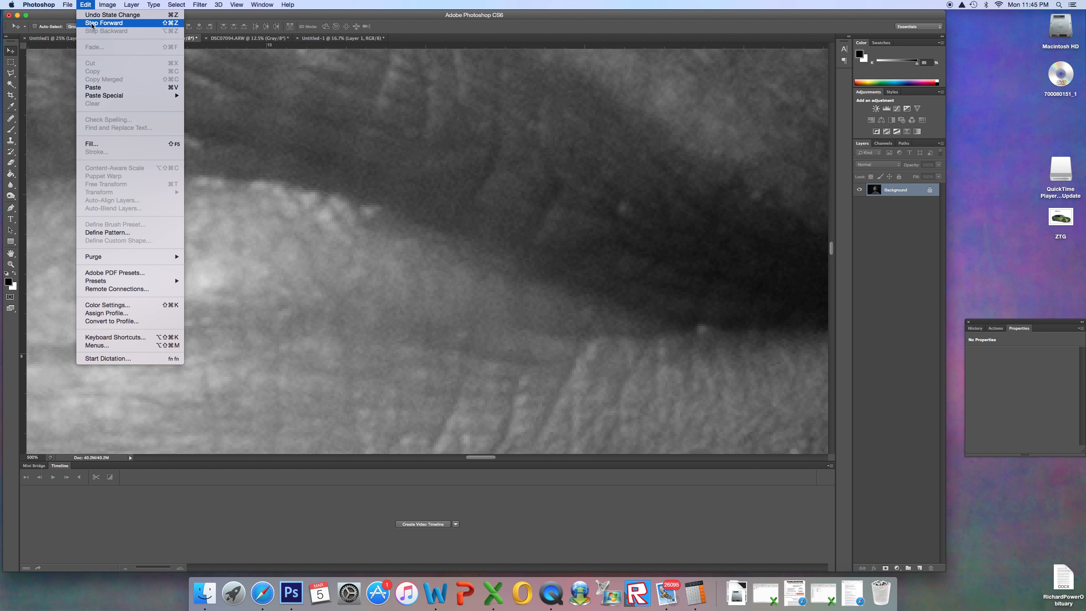
click(157, 37)
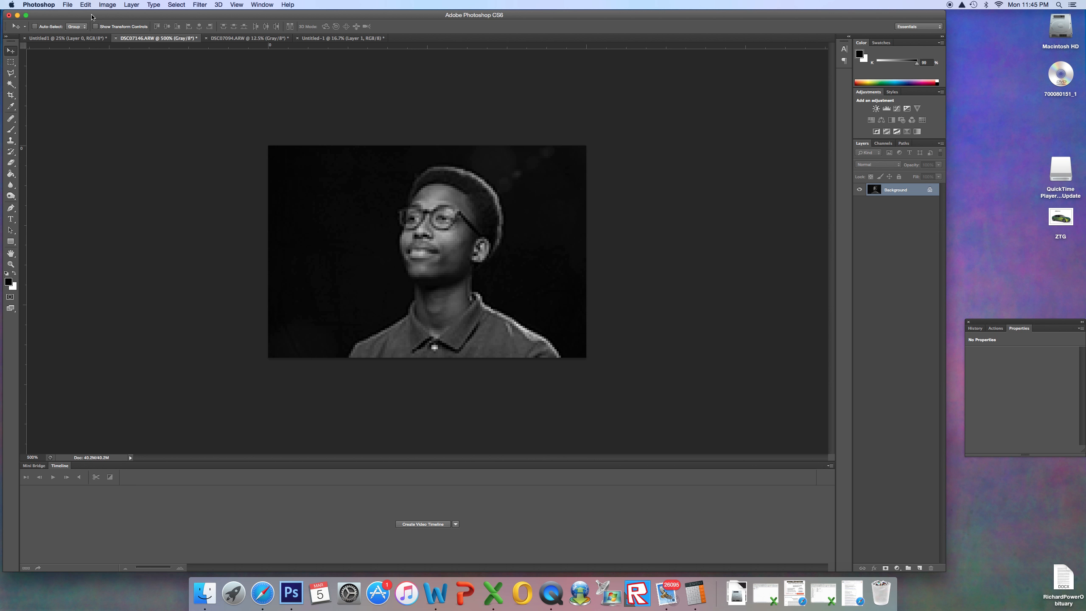
click(85, 5)
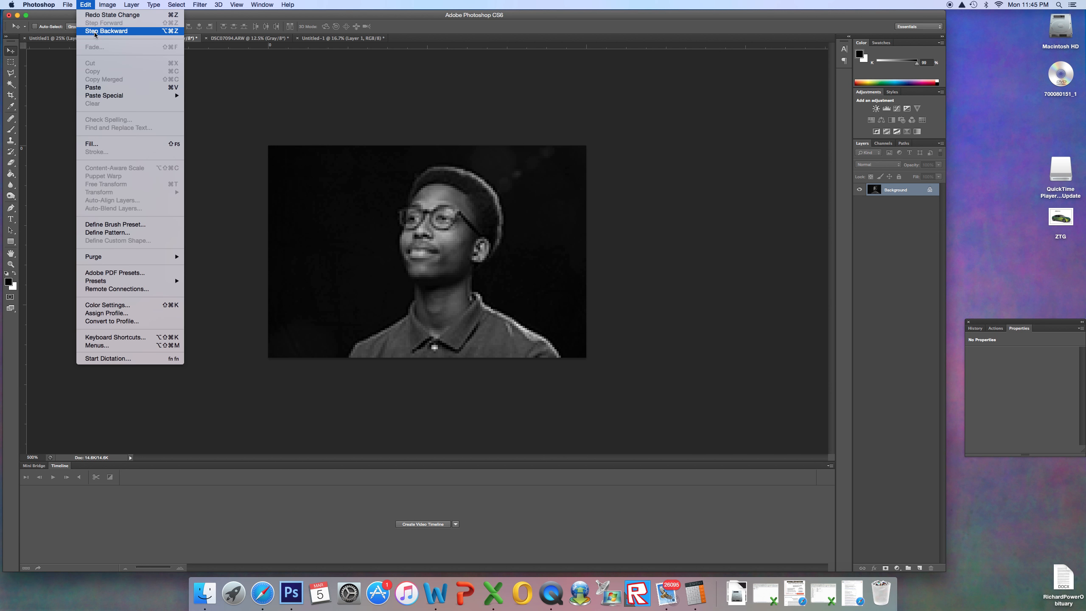
click(156, 38)
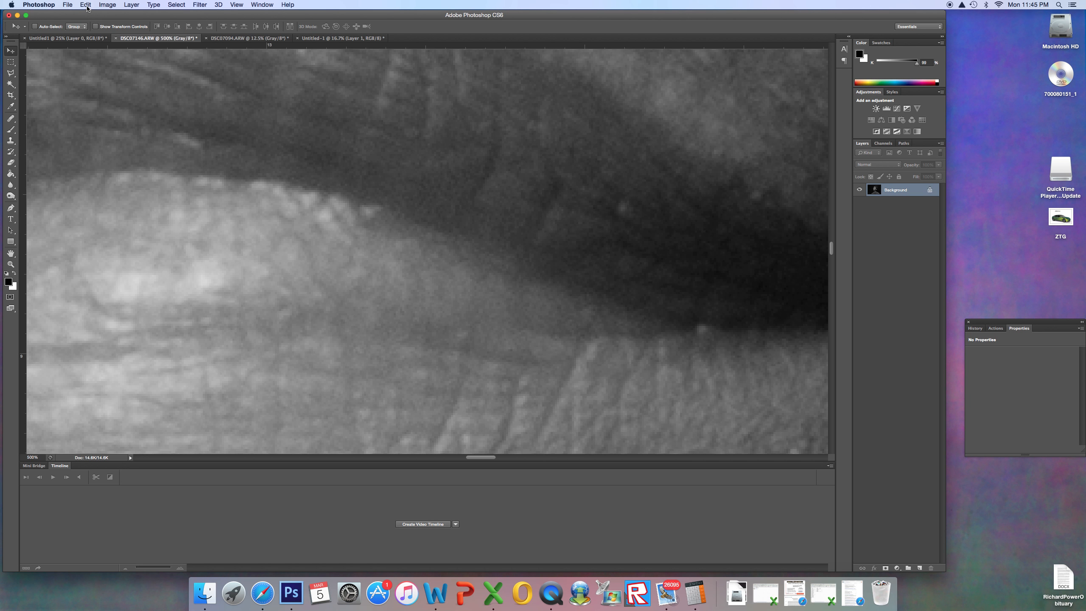
click(85, 5)
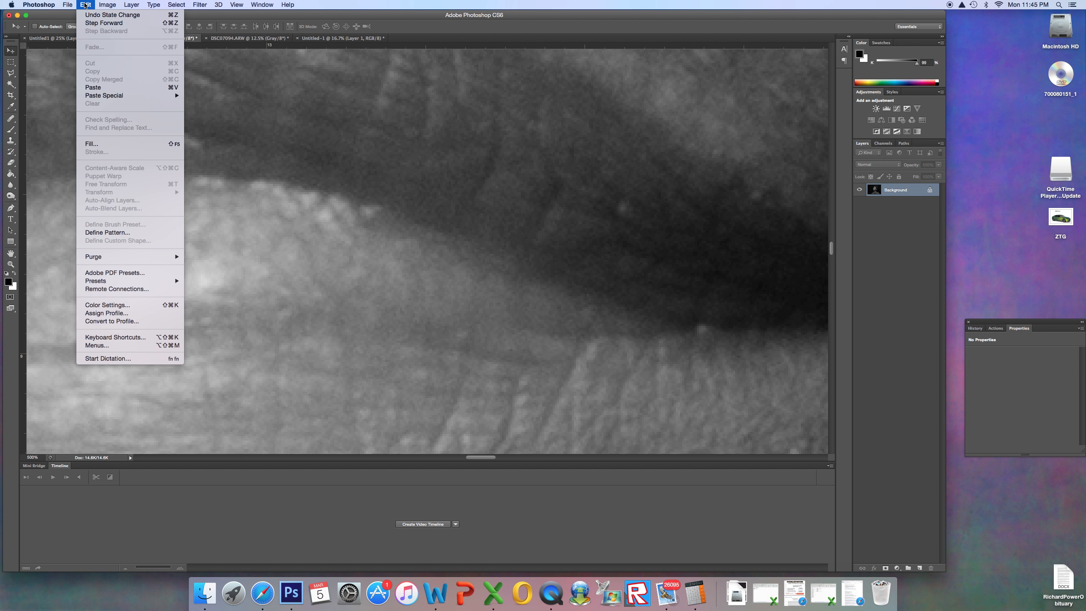
click(153, 37)
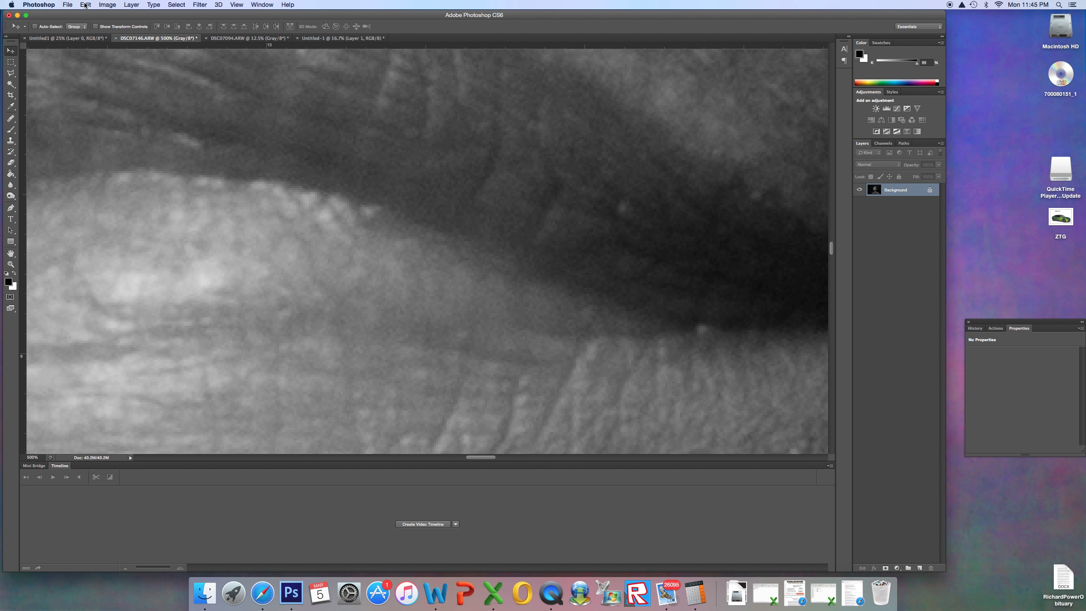
click(85, 5)
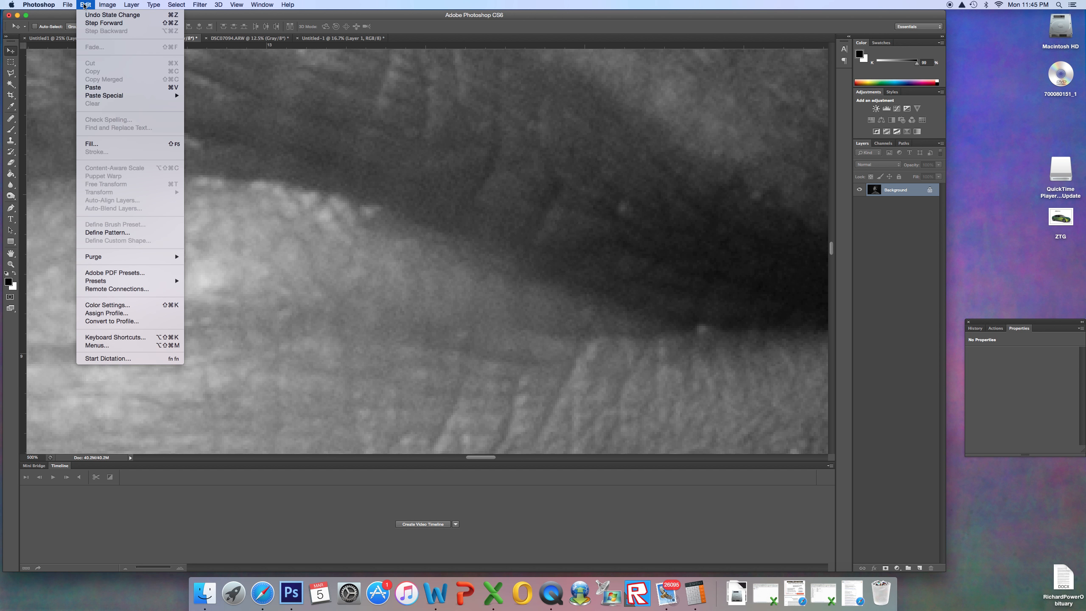
click(156, 37)
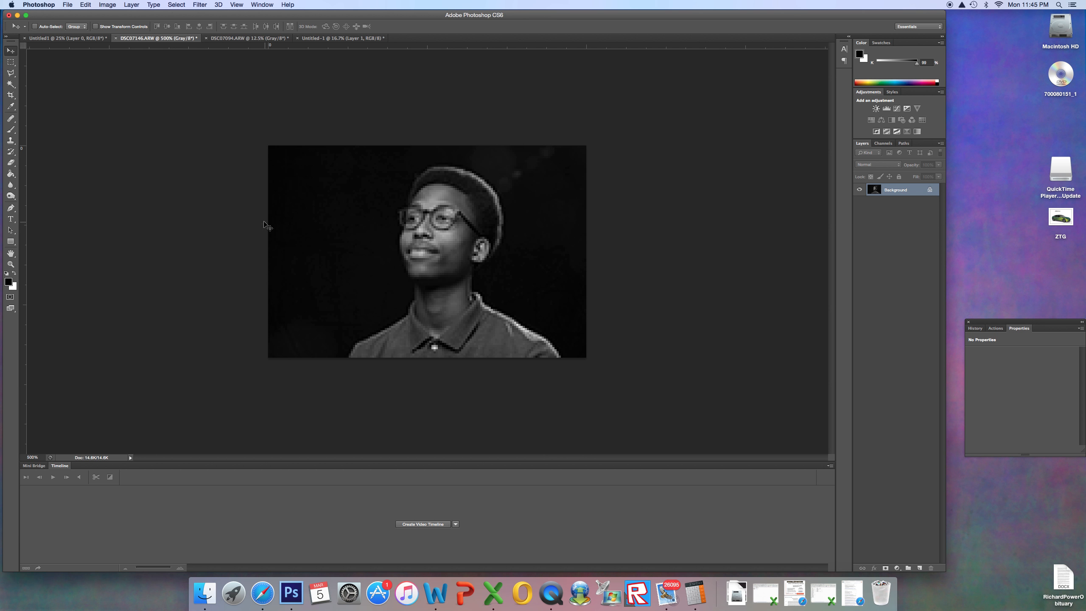
mouse_move(121, 101)
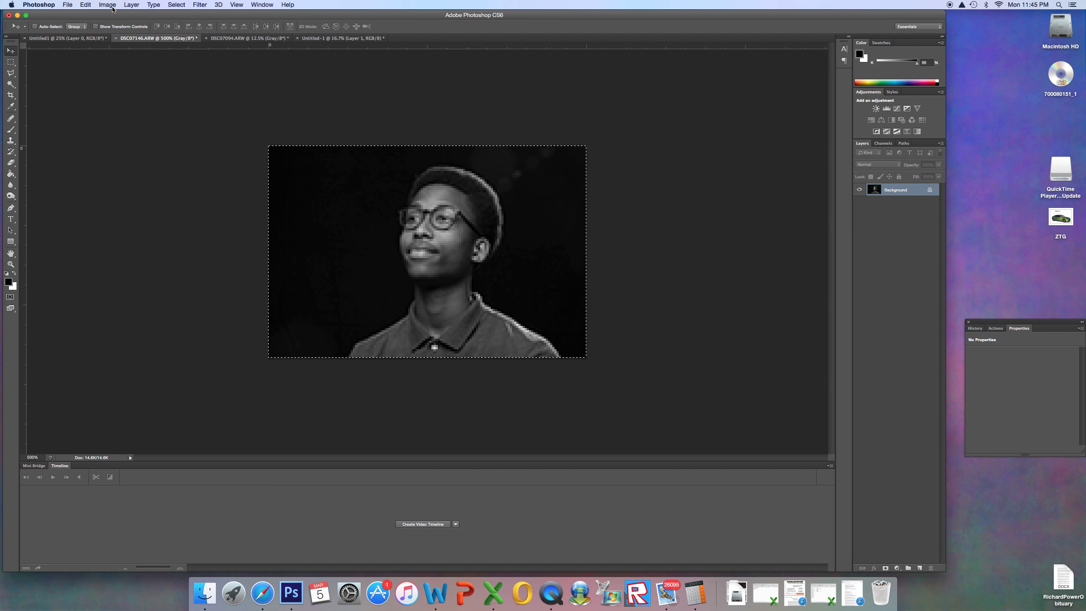
Step: Select the whole glasses portrait and browse the Image and Filter menus
click(107, 5)
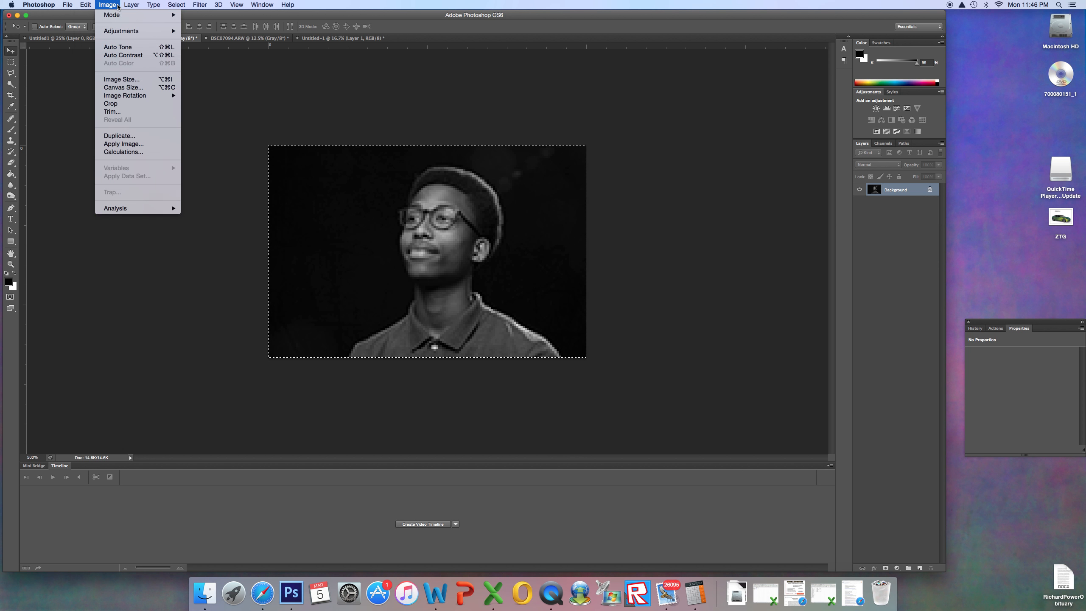
click(200, 5)
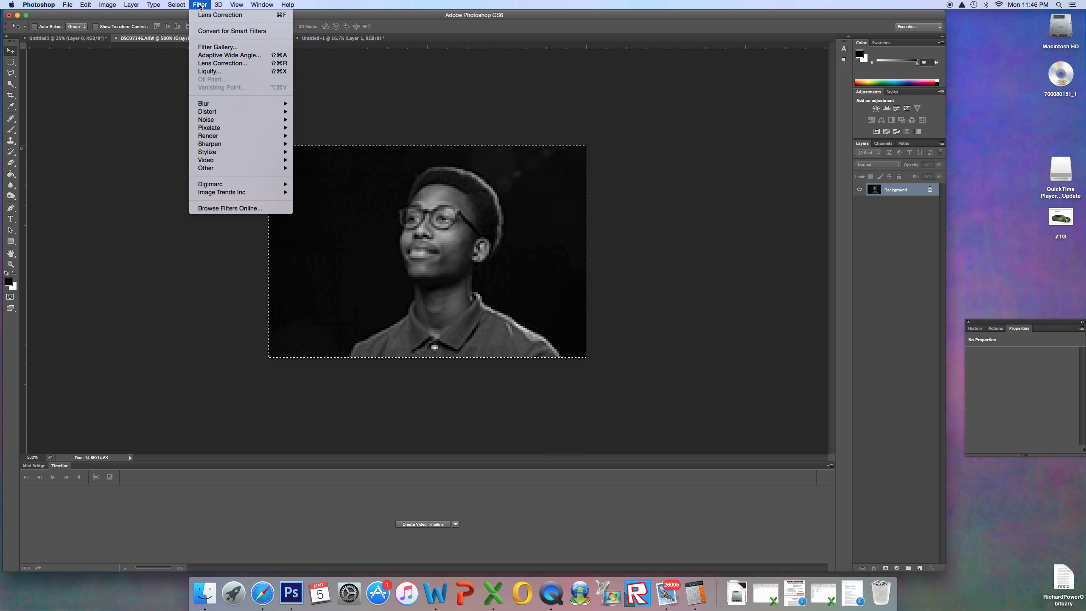
Step: Invert the glasses portrait into a pale negative and view it at 100%
click(154, 5)
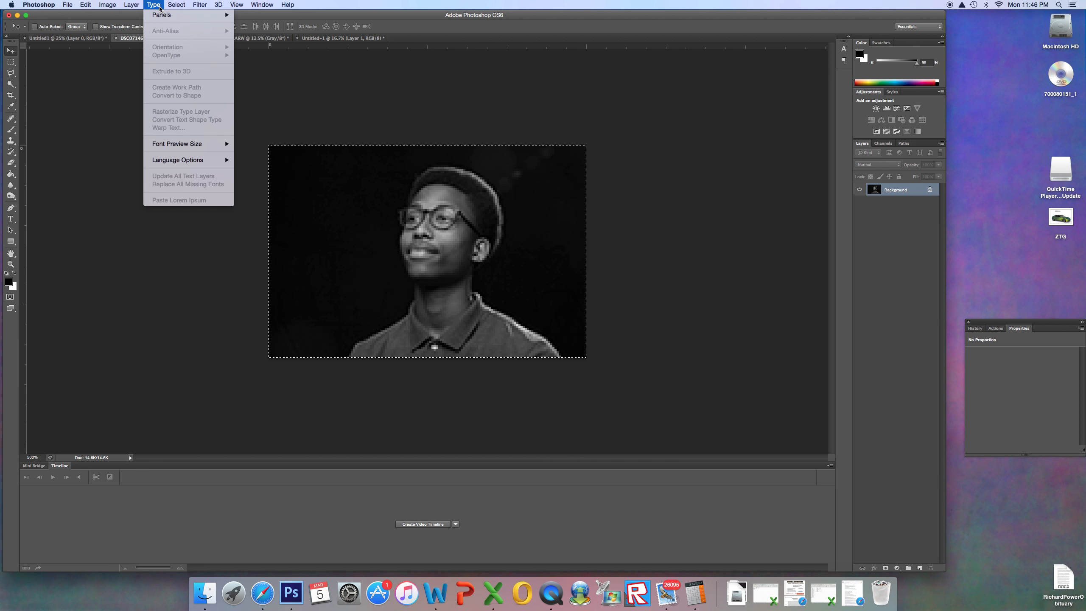
click(78, 125)
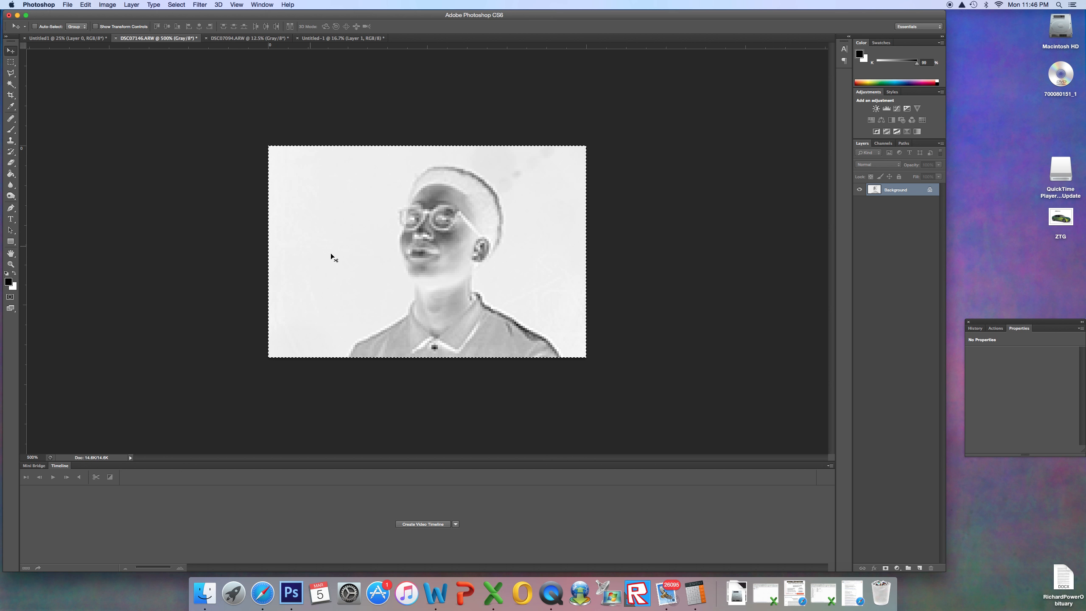
mouse_move(313, 260)
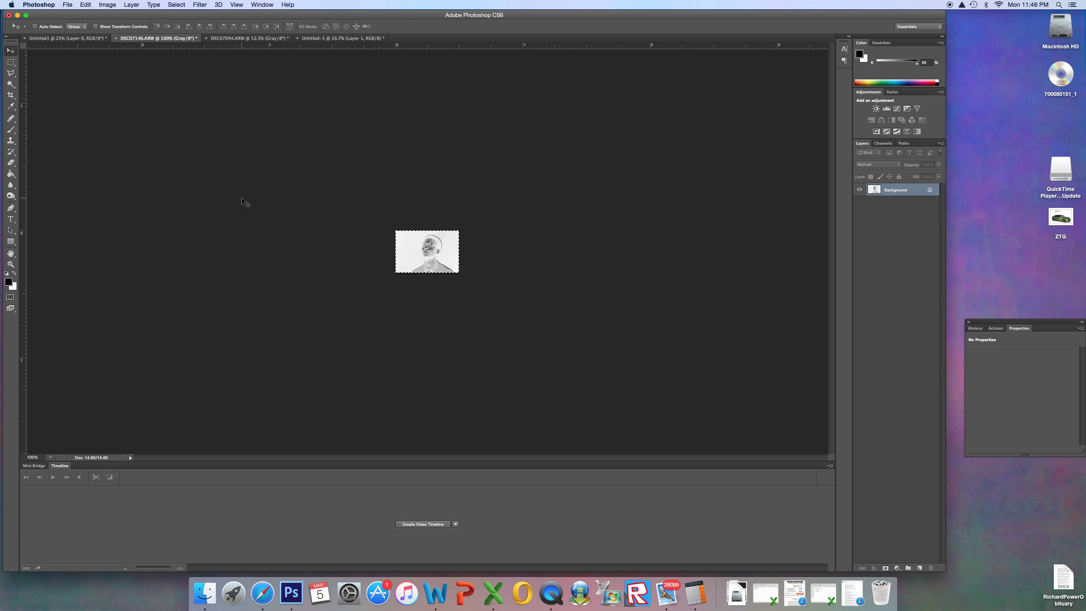
mouse_move(430, 255)
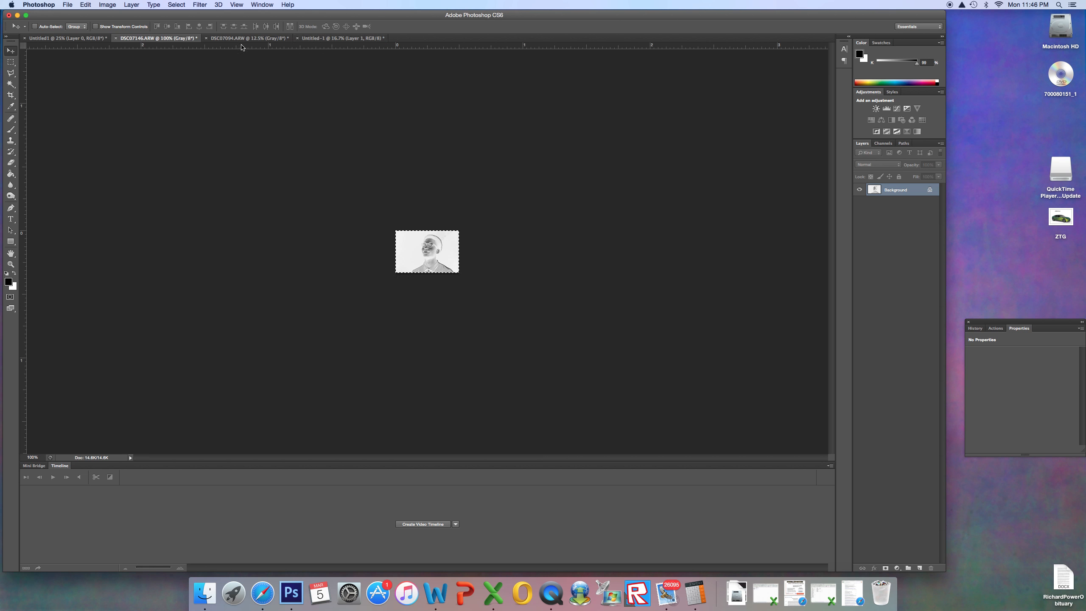
Step: Hide Layer 1 in Untitled-1 and place two pasted inverted portrait copies side by side
click(340, 38)
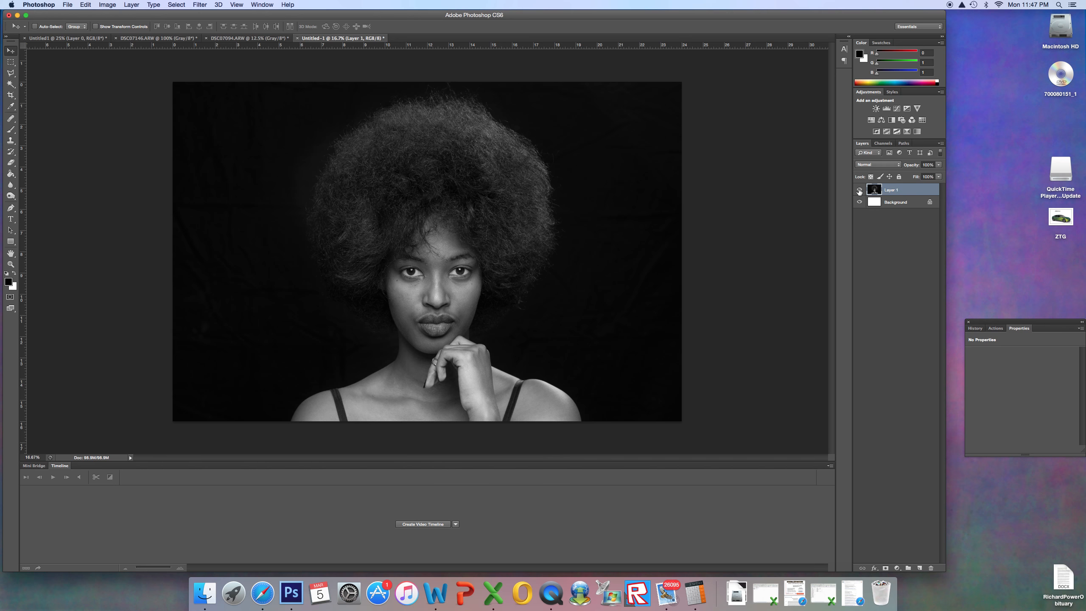
mouse_move(858, 190)
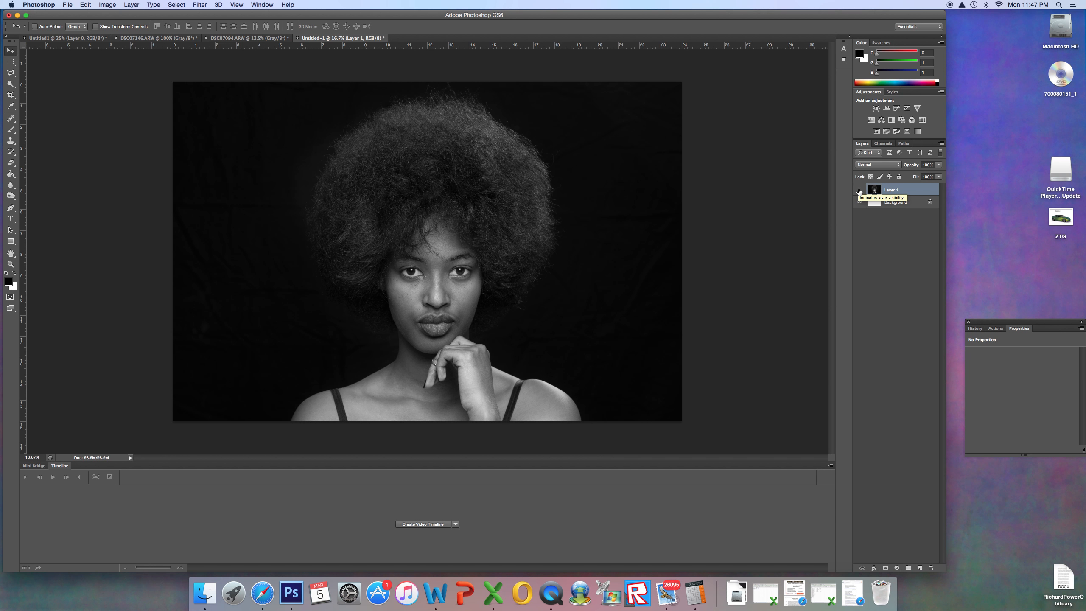
click(859, 190)
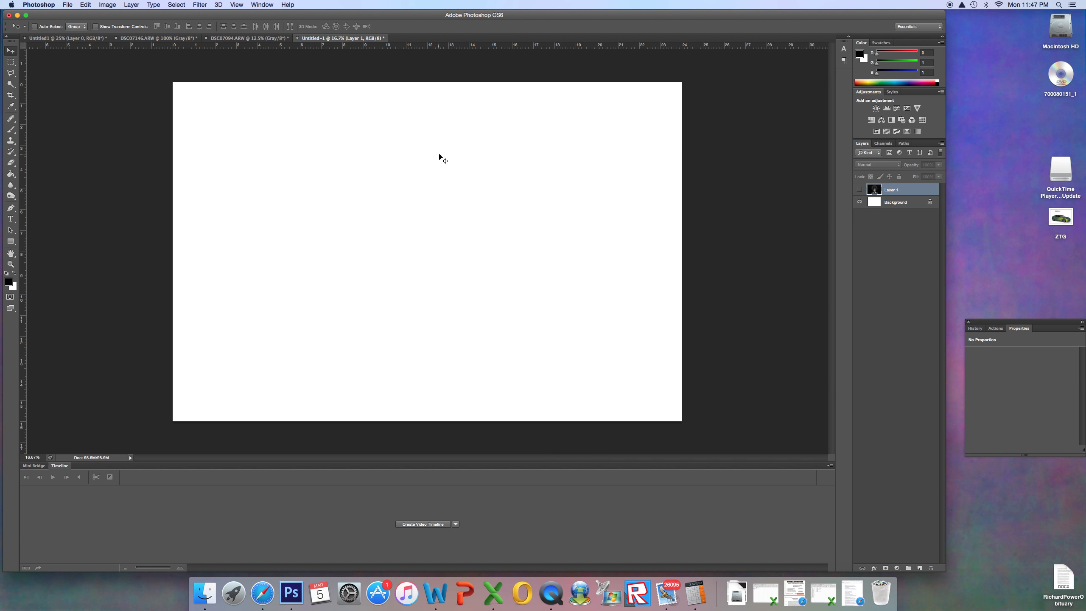
mouse_move(184, 110)
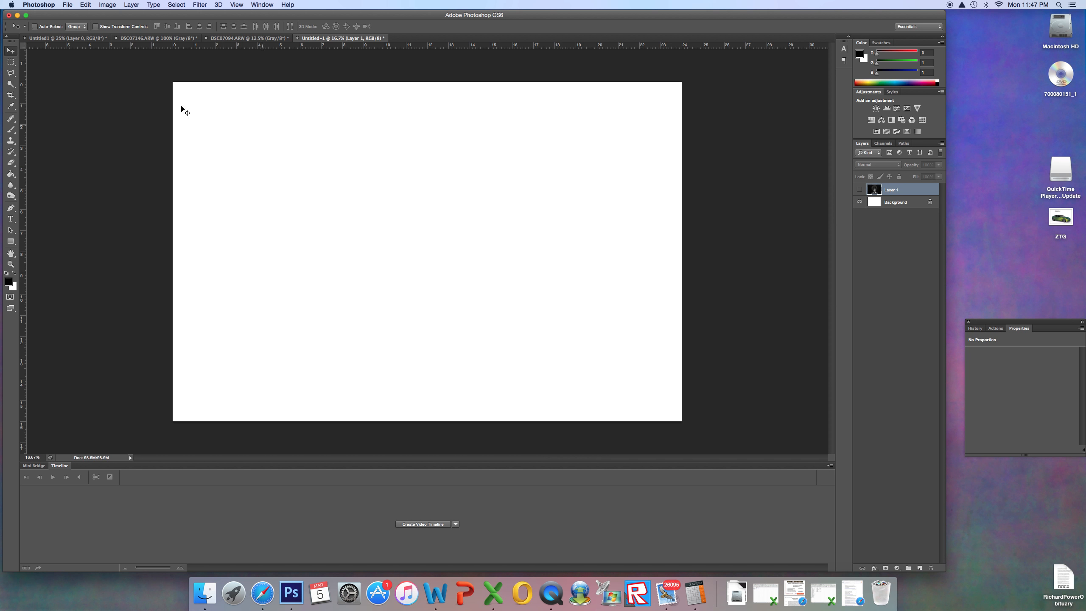
mouse_move(184, 120)
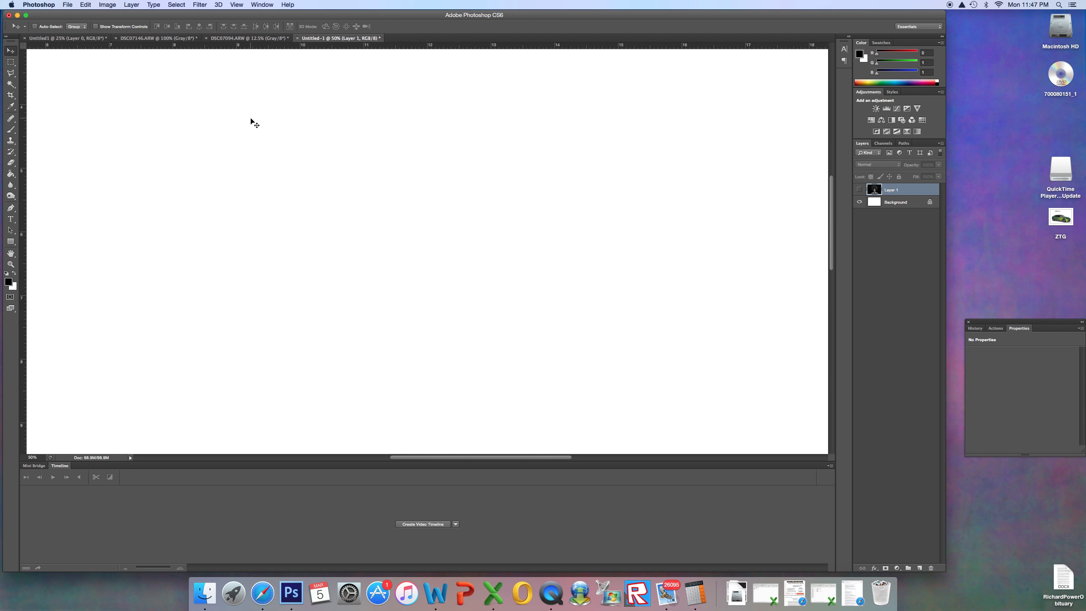
mouse_move(285, 242)
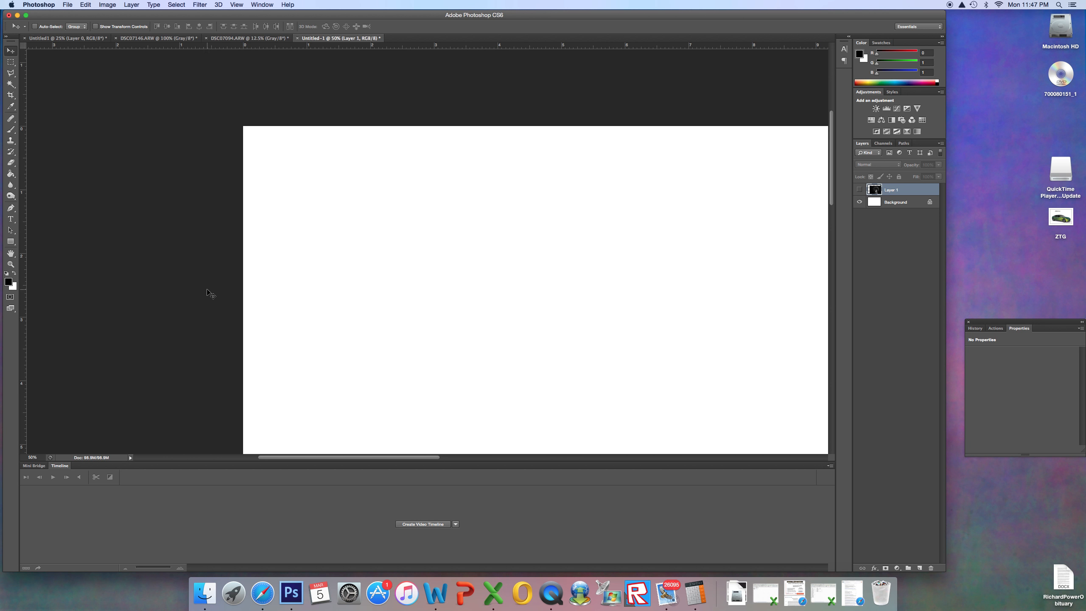
mouse_move(210, 289)
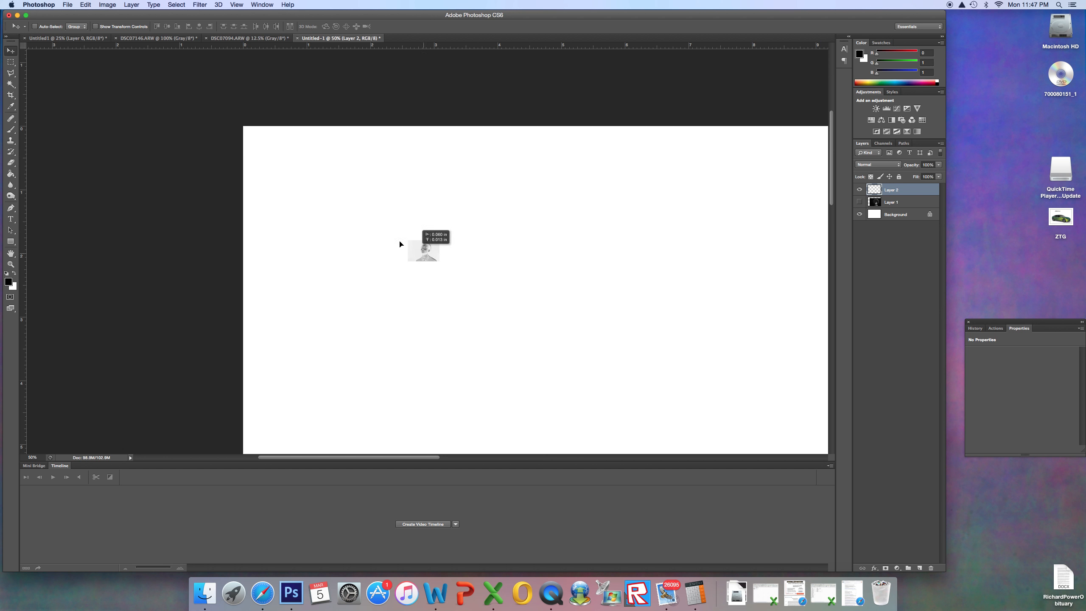
drag(423, 251, 260, 136)
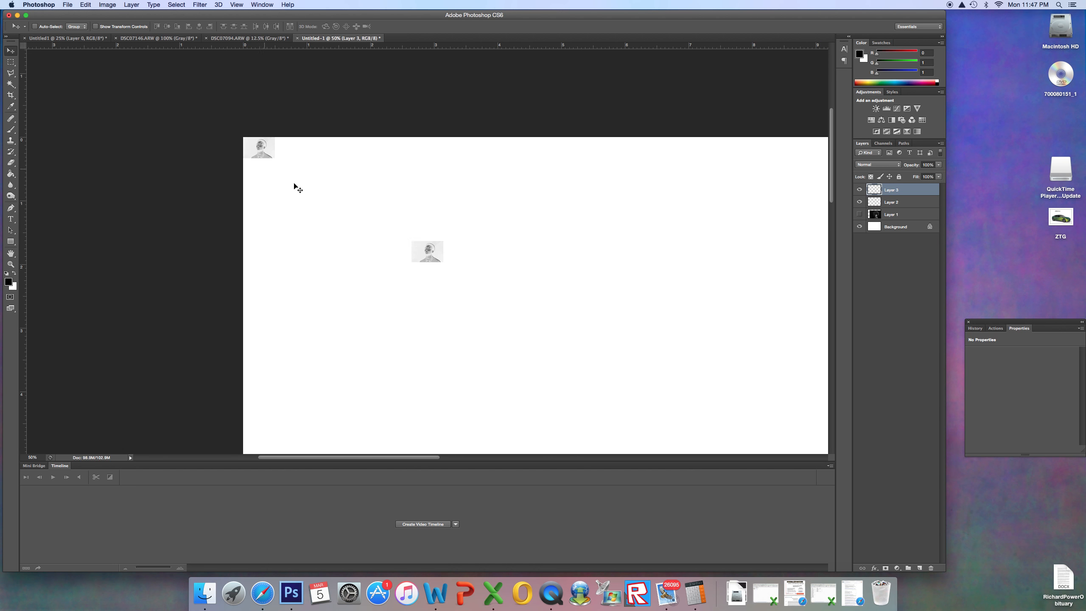
drag(428, 251, 291, 147)
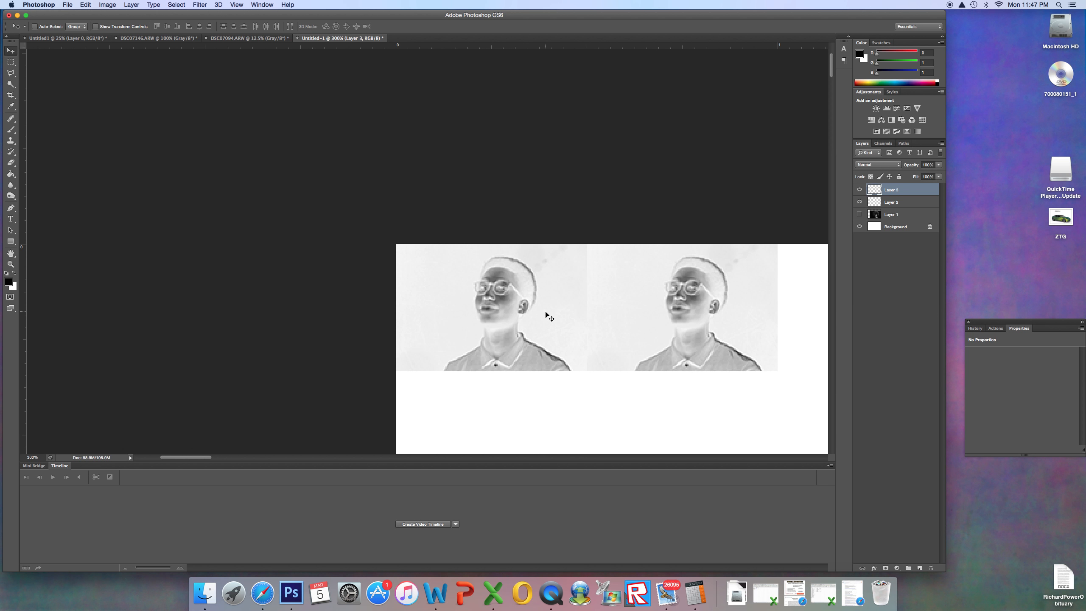
mouse_move(673, 337)
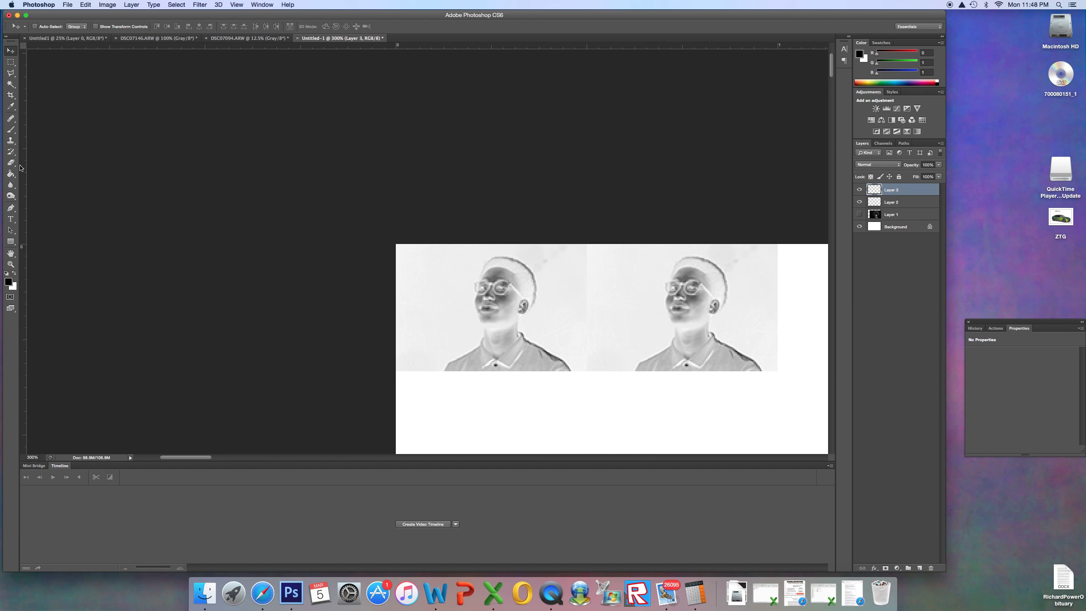
Step: Fill the white Background layer black with the Paint Bucket, then make Layer 3 active
click(896, 227)
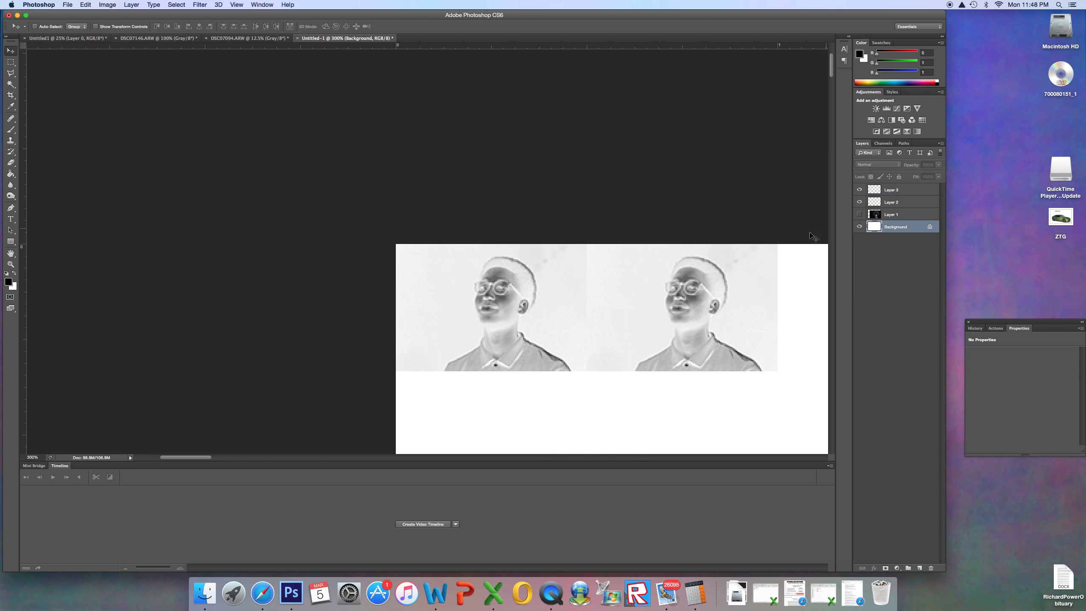
mouse_move(19, 166)
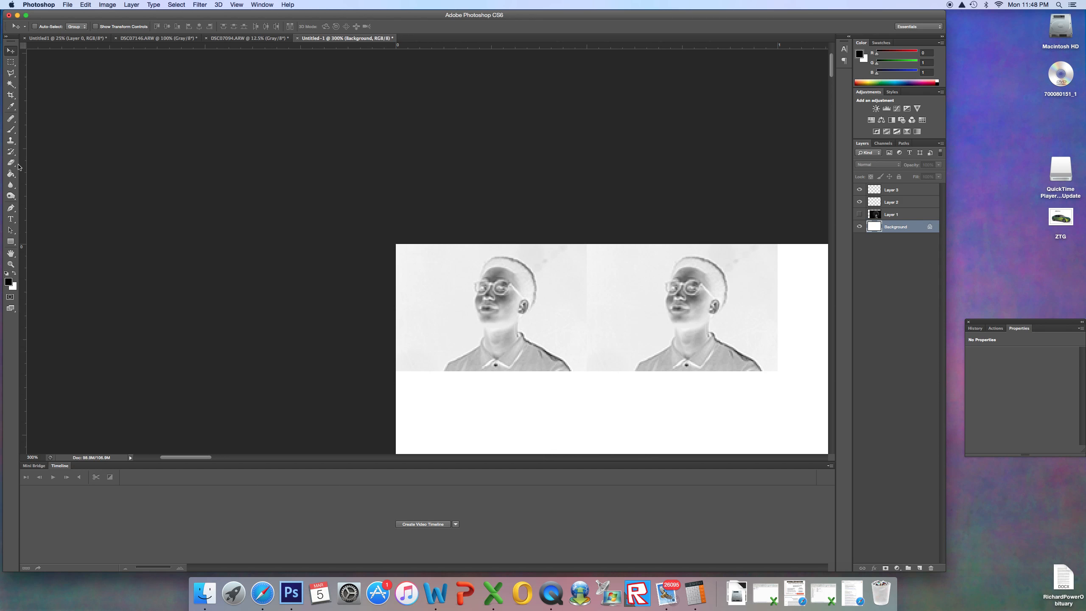
mouse_move(594, 263)
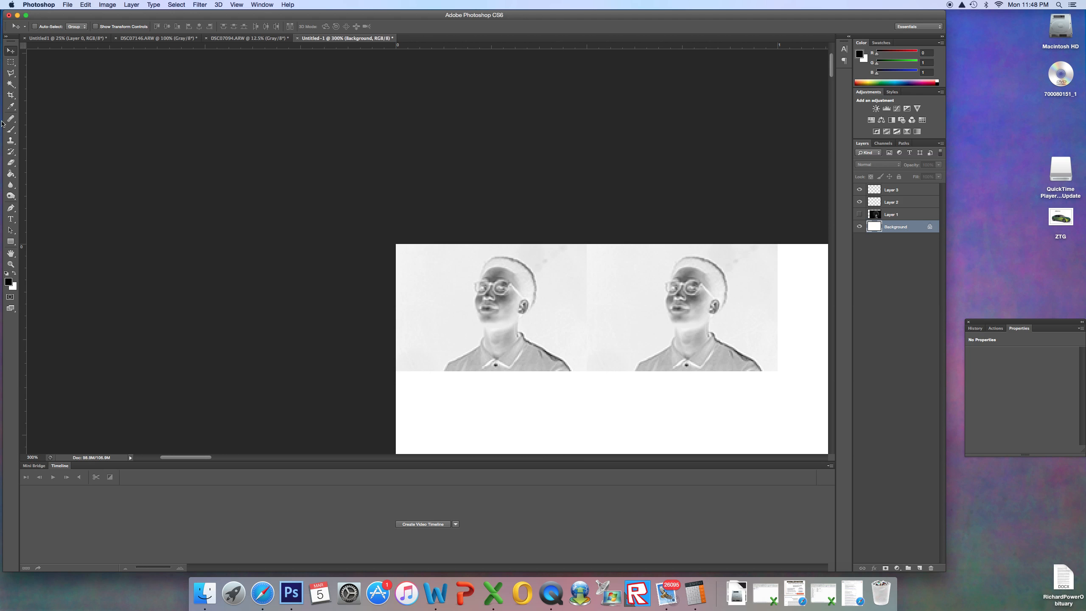
mouse_move(11, 175)
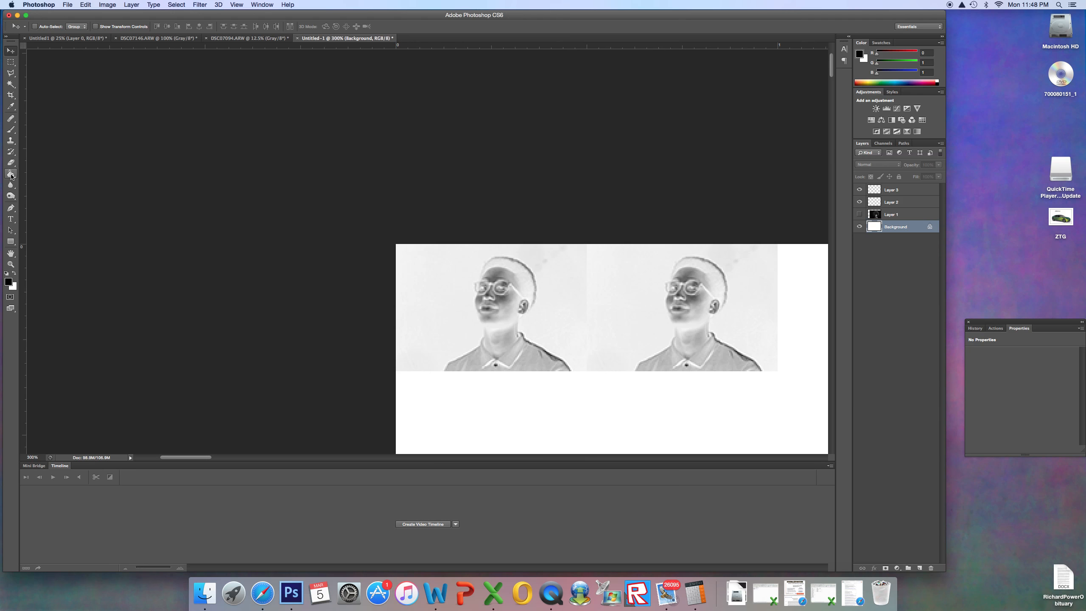
mouse_move(8, 284)
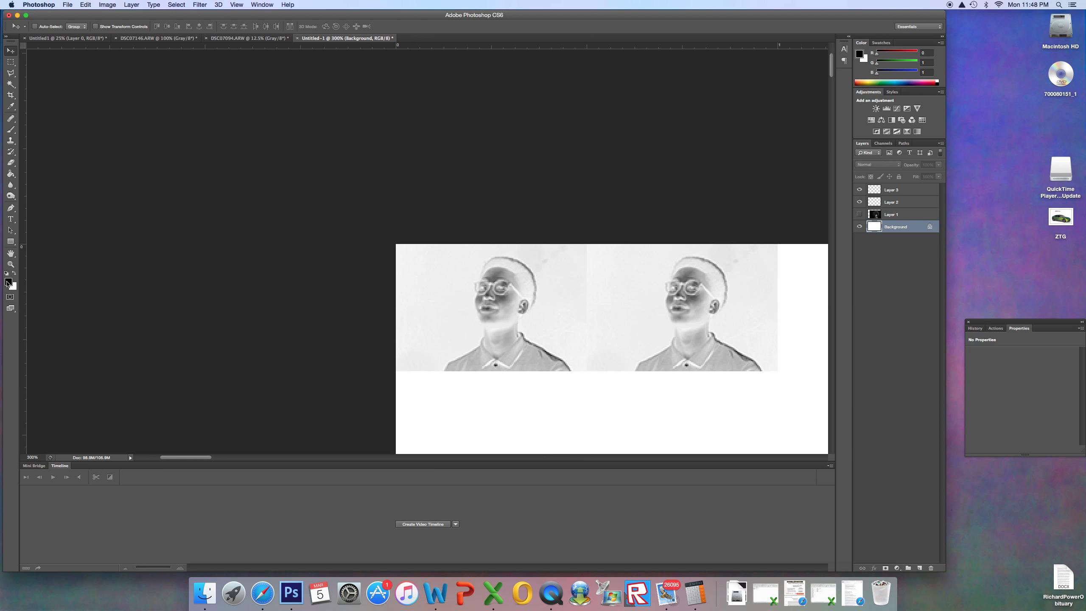
click(10, 175)
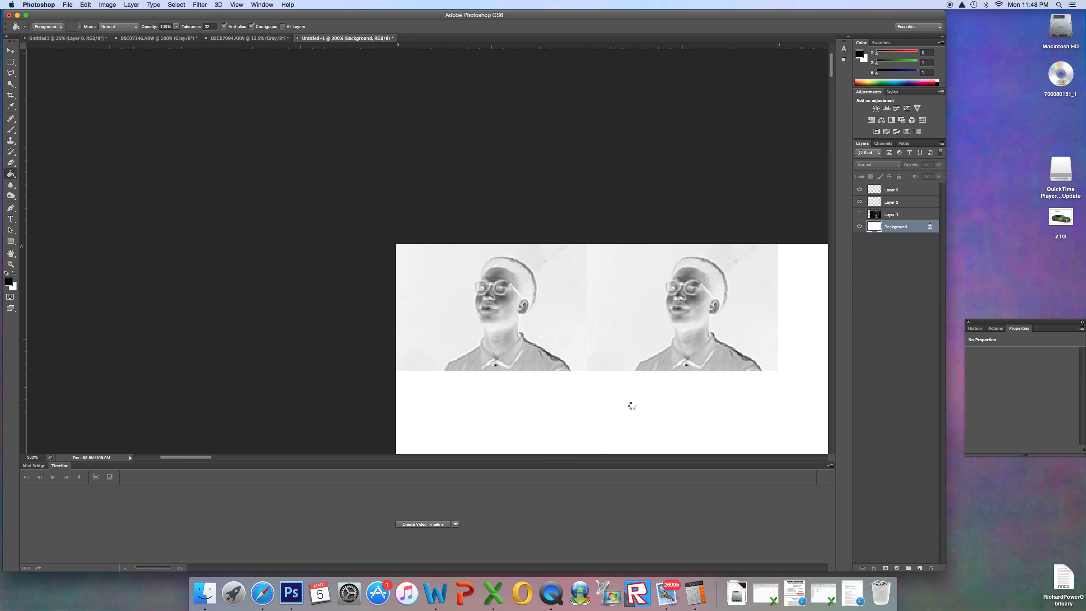
click(496, 308)
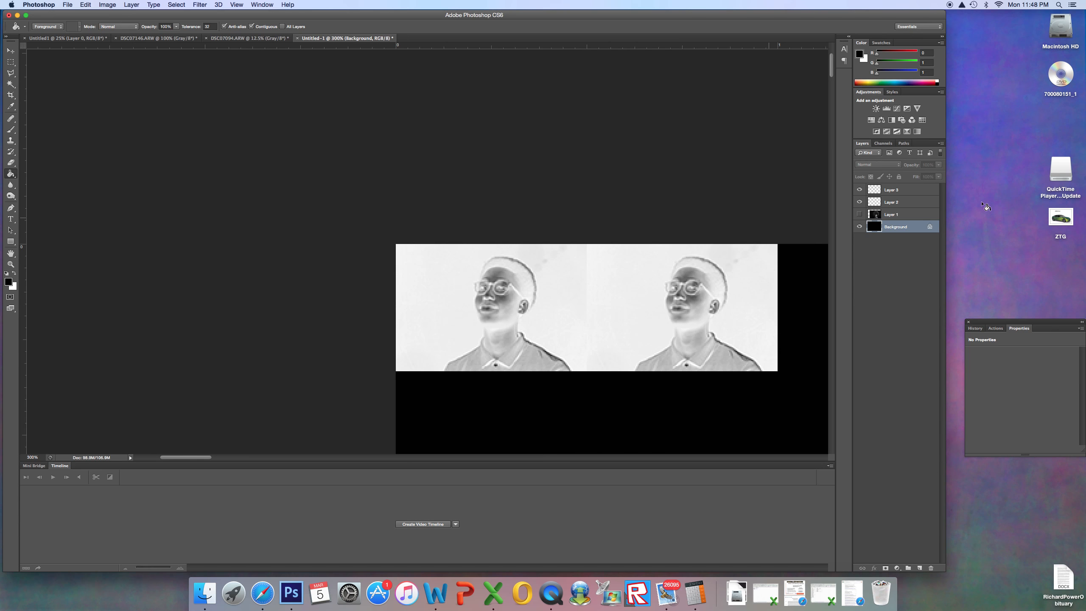
click(893, 189)
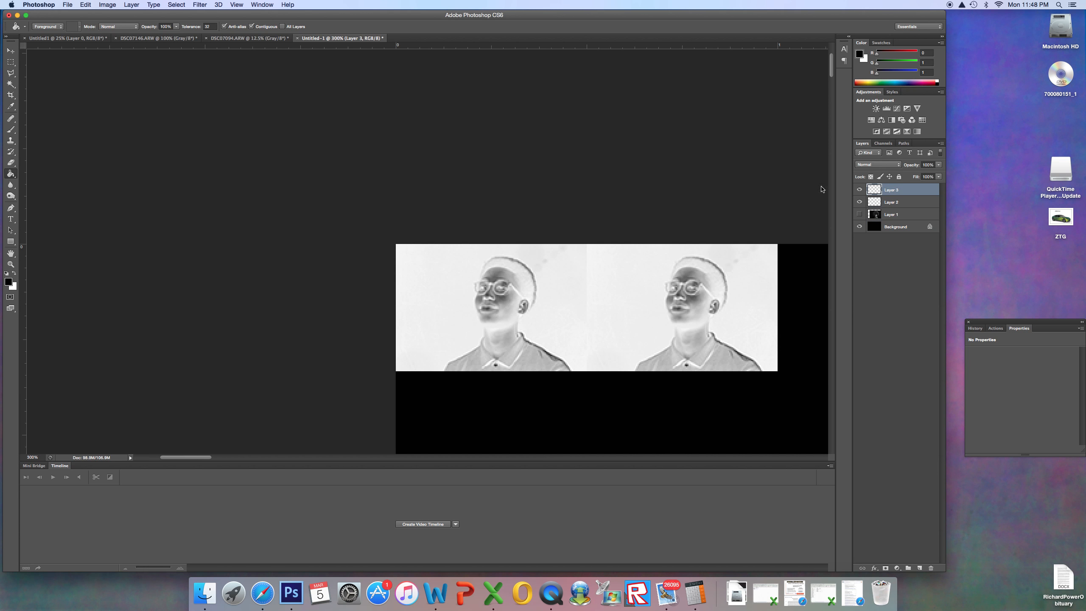
Step: Alt-drag copies of the inverted portrait tile side by side to extend the top row
click(10, 50)
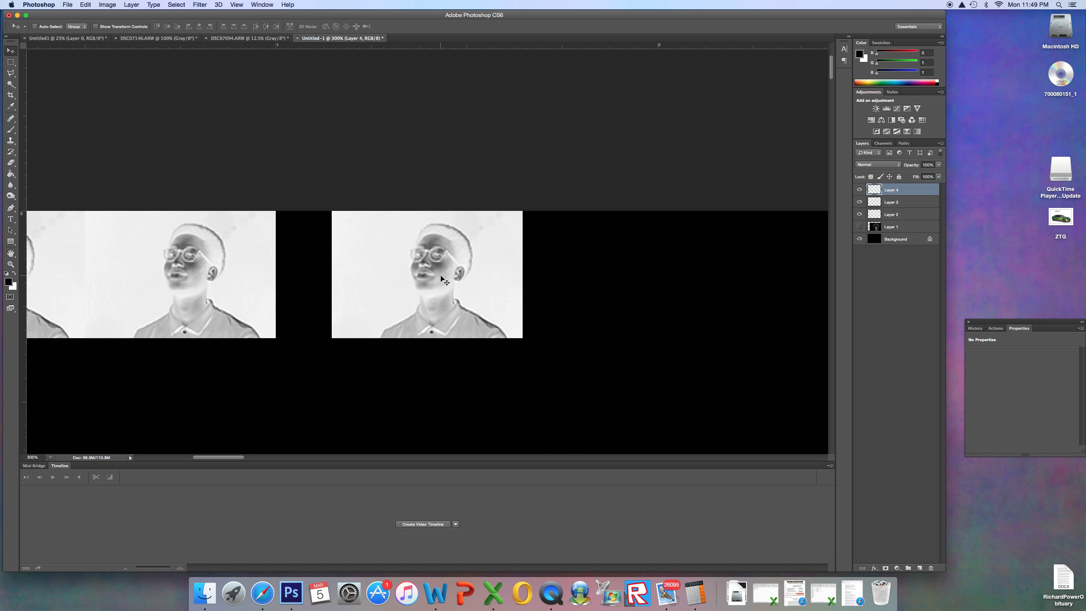
drag(439, 278, 388, 277)
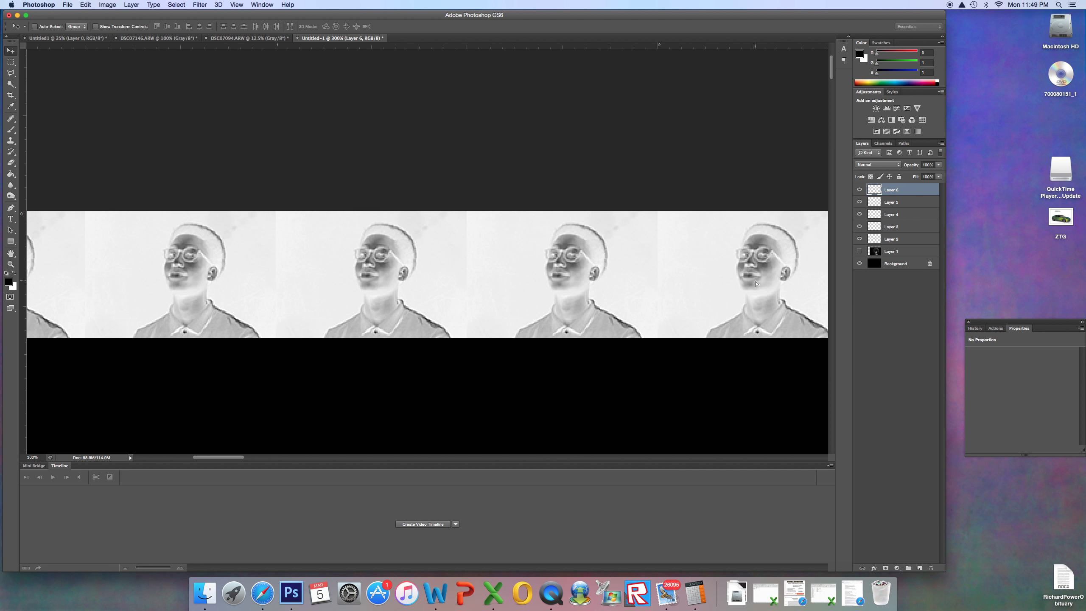
mouse_move(452, 375)
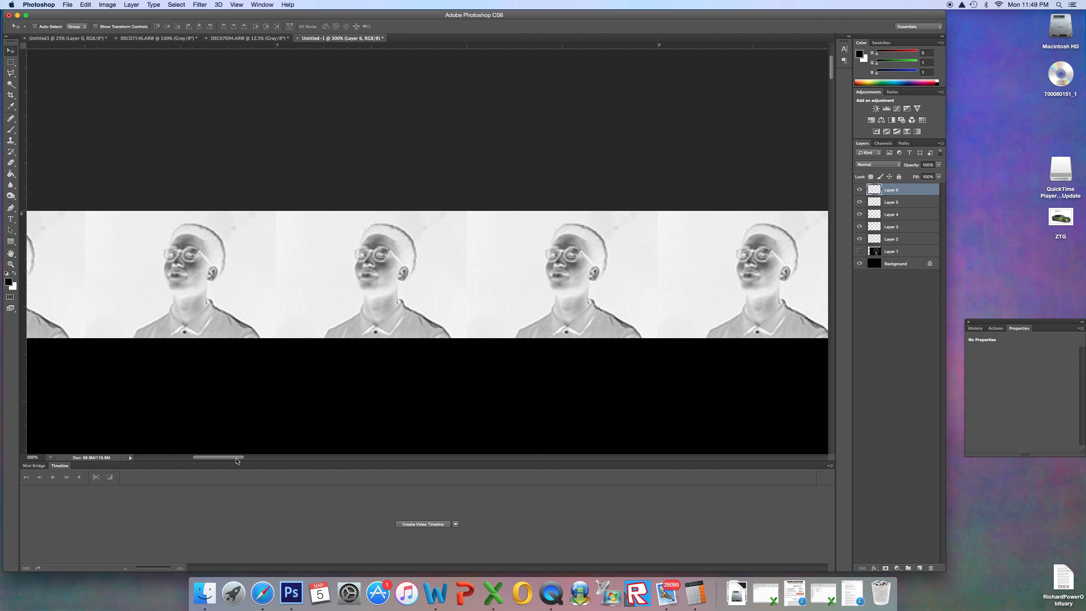
drag(237, 458, 277, 458)
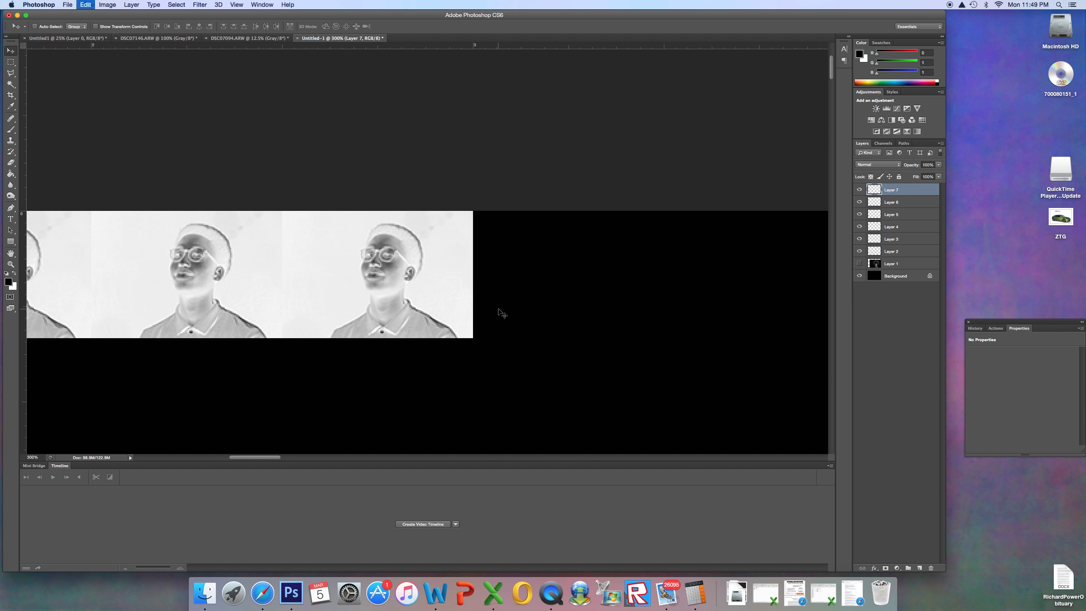
drag(381, 273, 580, 273)
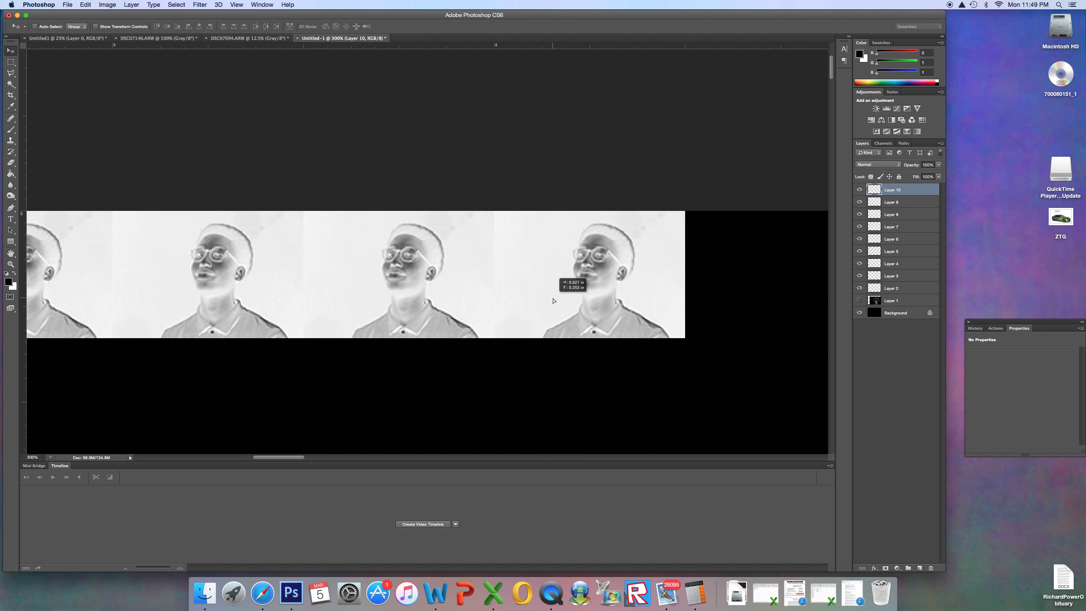
mouse_move(966, 224)
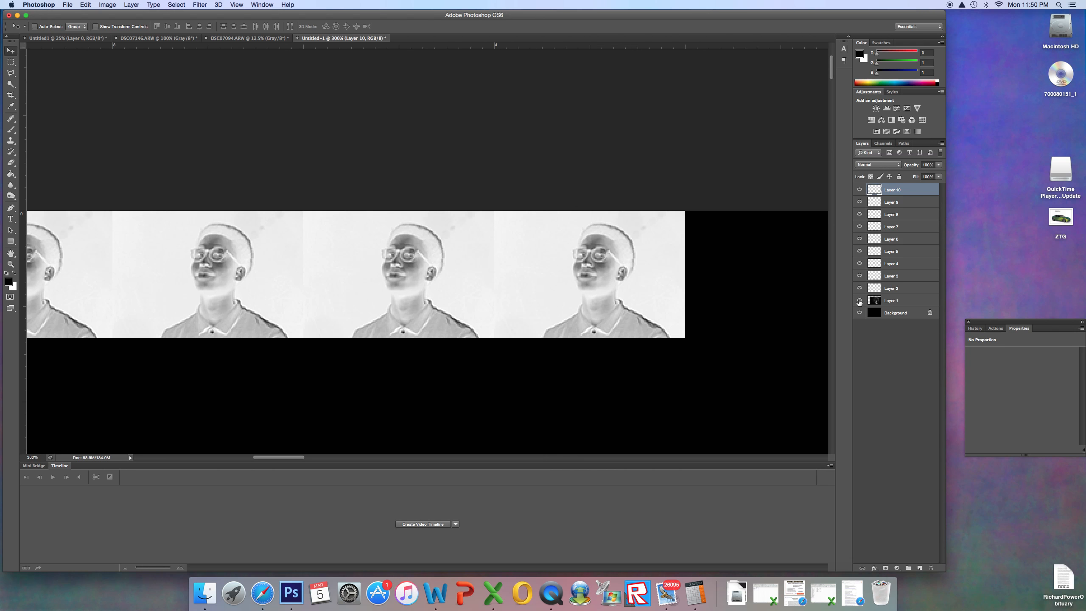
mouse_move(860, 300)
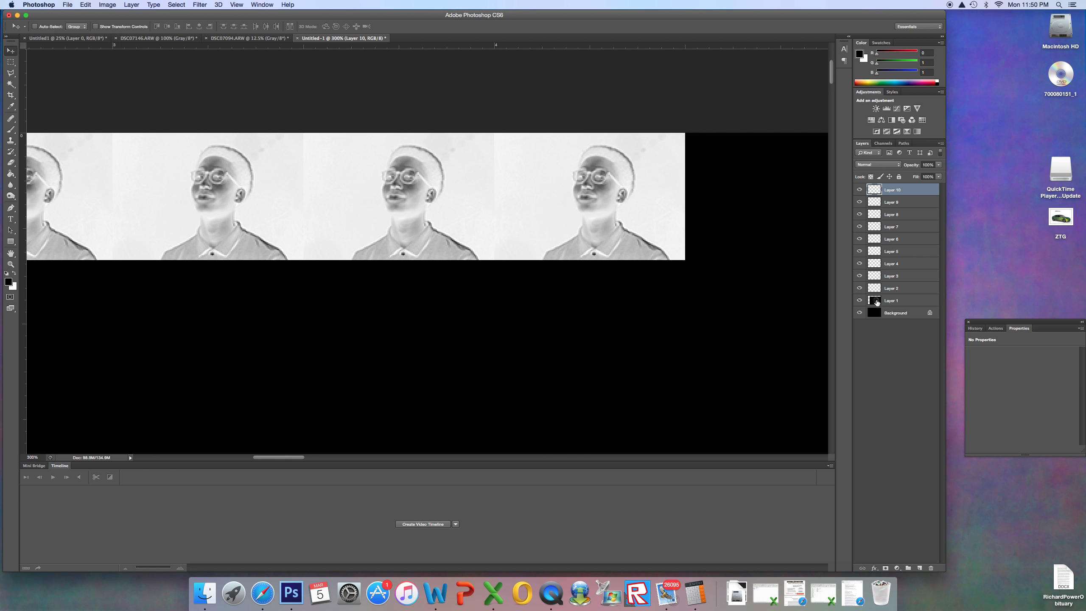
mouse_move(875, 300)
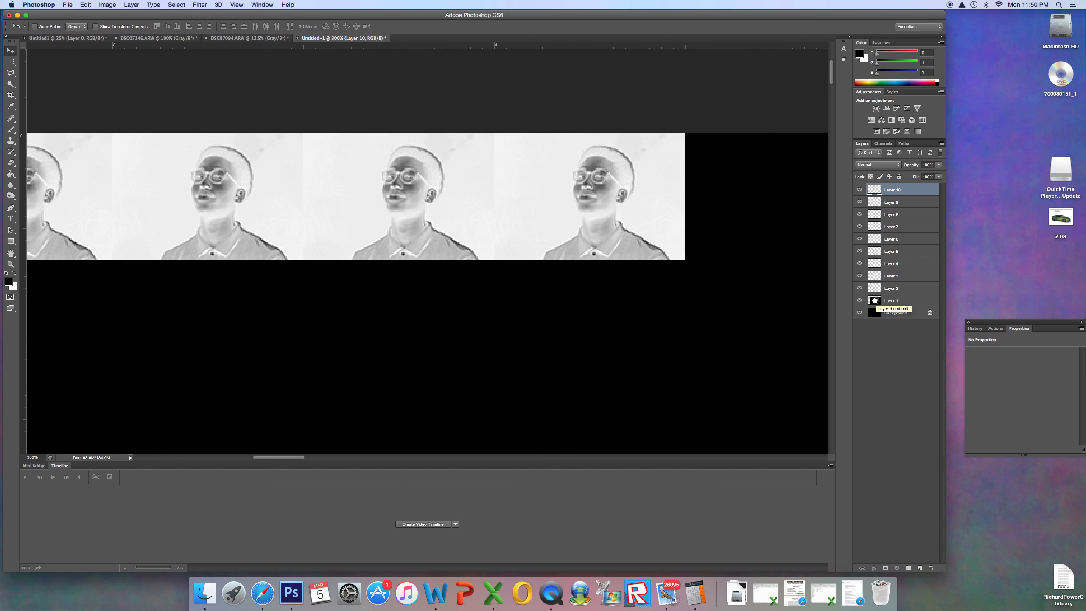
Step: Move the original portrait layer above all the tile layers in the Layers panel
click(893, 300)
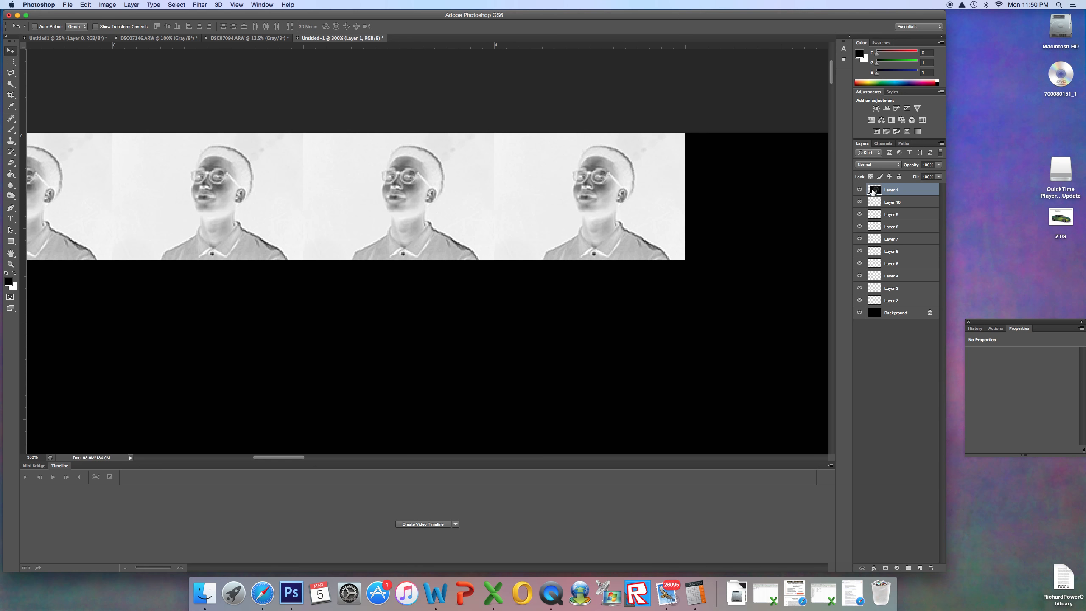
mouse_move(870, 193)
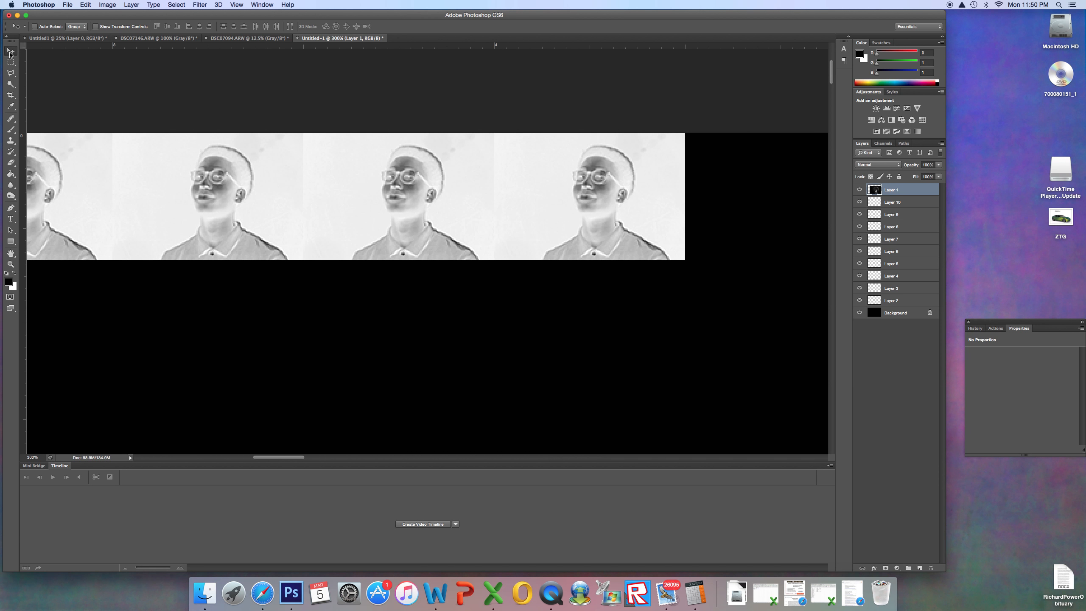
mouse_move(666, 362)
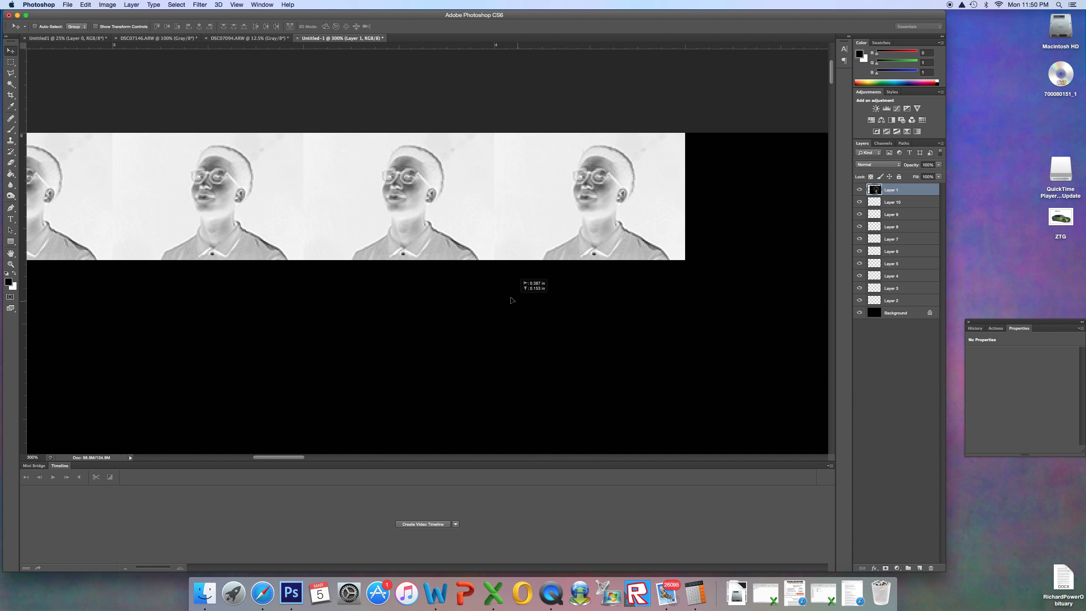
mouse_move(458, 257)
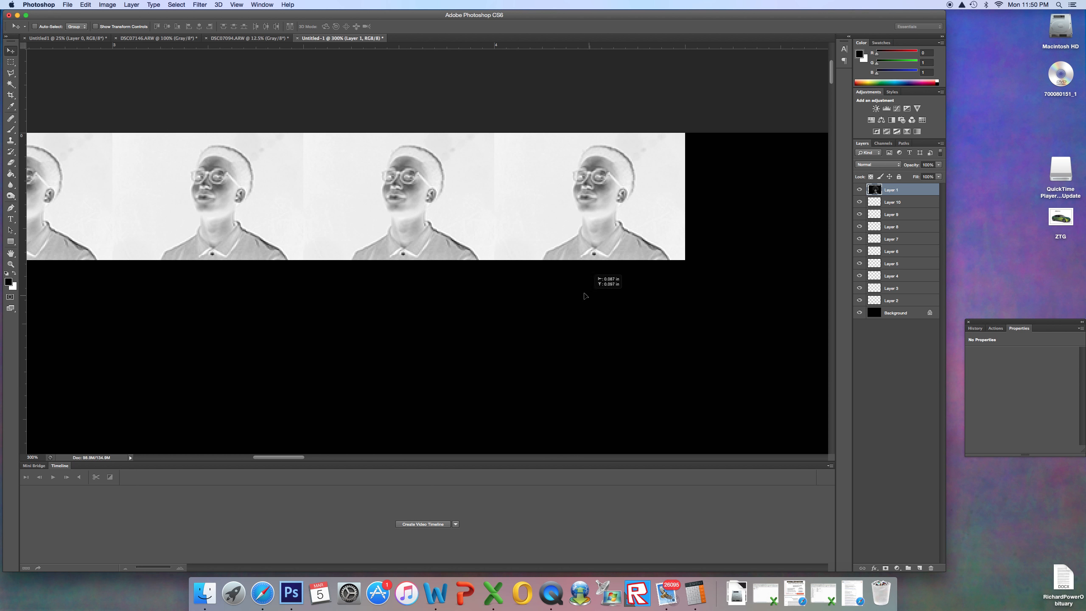
mouse_move(660, 323)
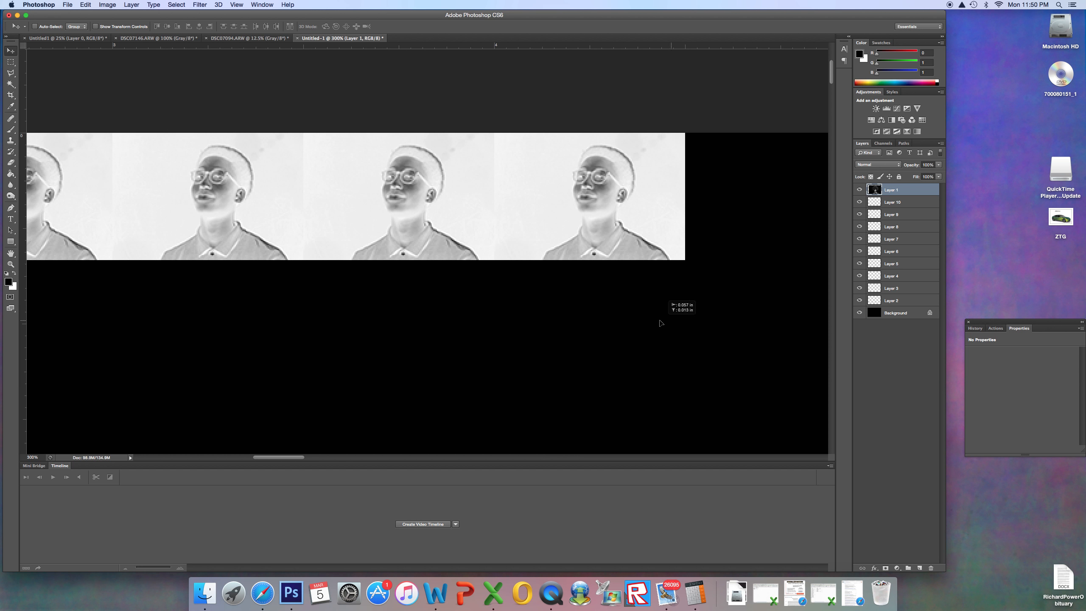
mouse_move(515, 278)
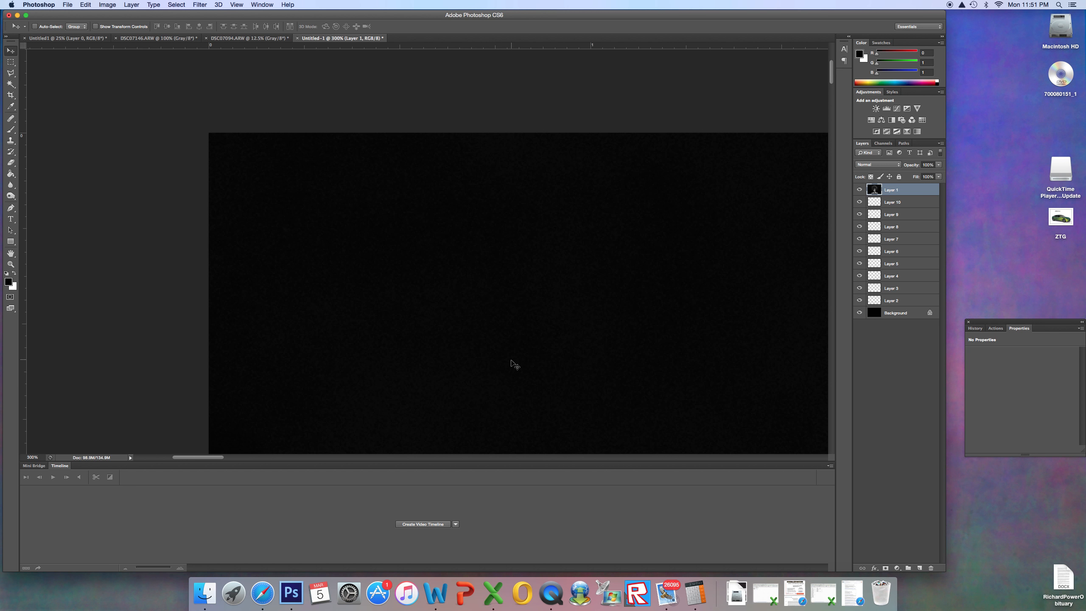
mouse_move(518, 366)
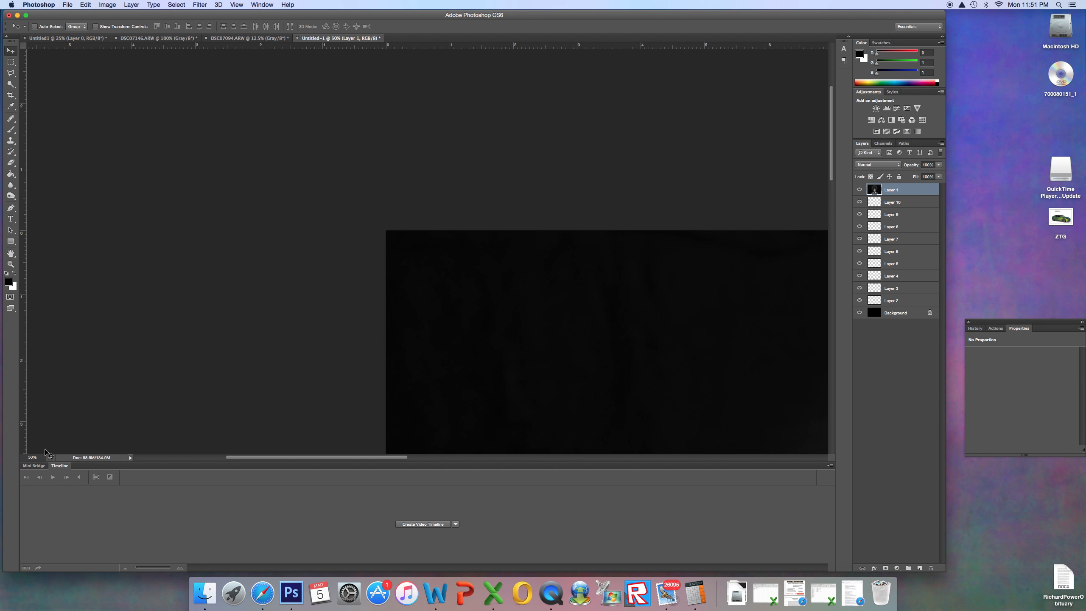
mouse_move(31, 455)
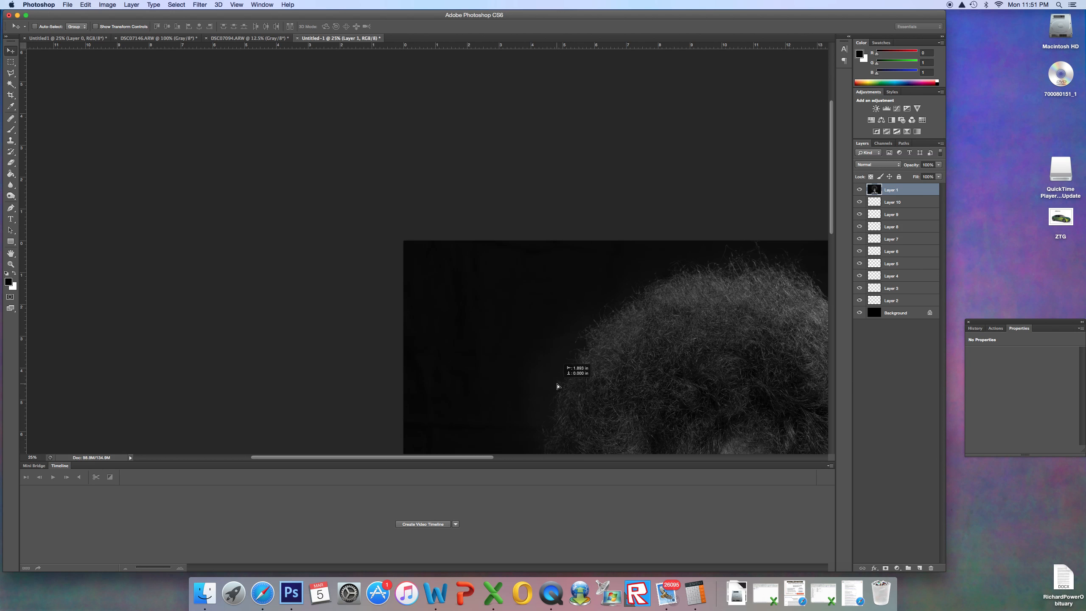
mouse_move(447, 286)
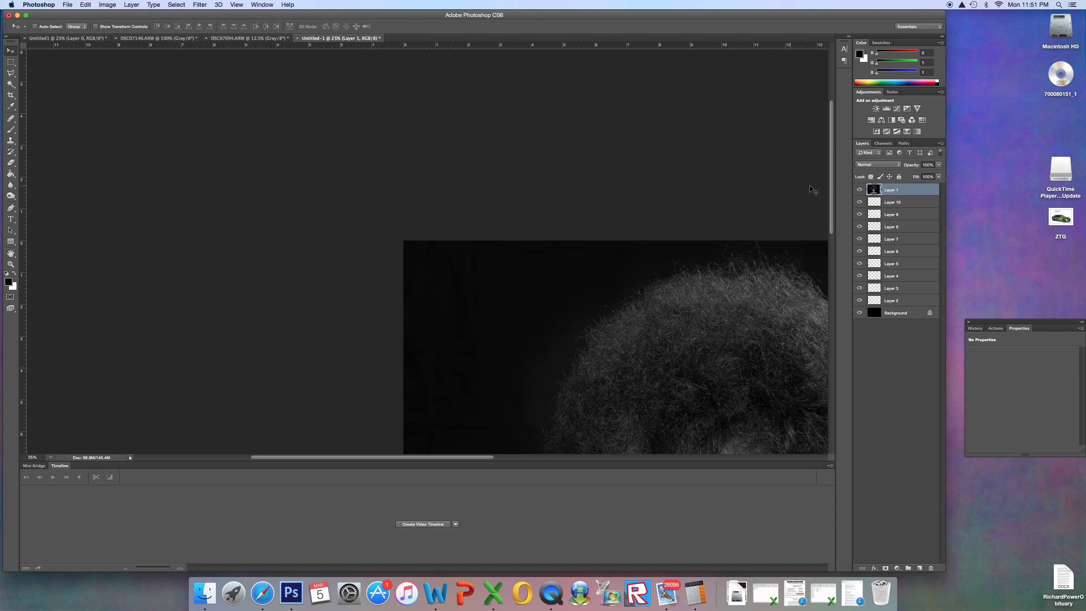
mouse_move(815, 190)
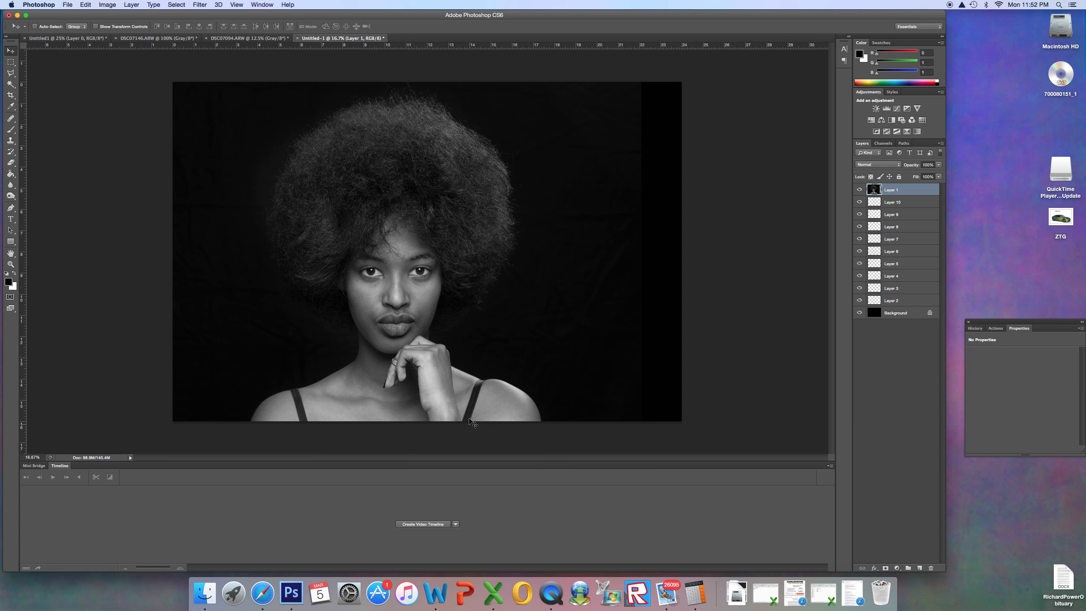
Step: Drag the grayscale portrait toward the canvas centre over the black background
drag(478, 422, 427, 322)
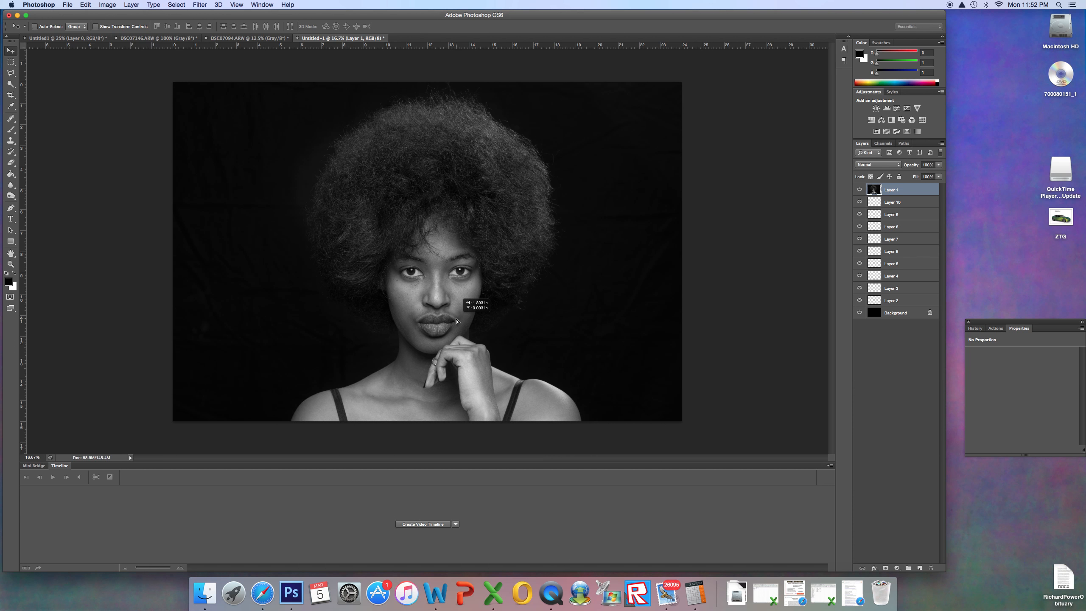
mouse_move(545, 269)
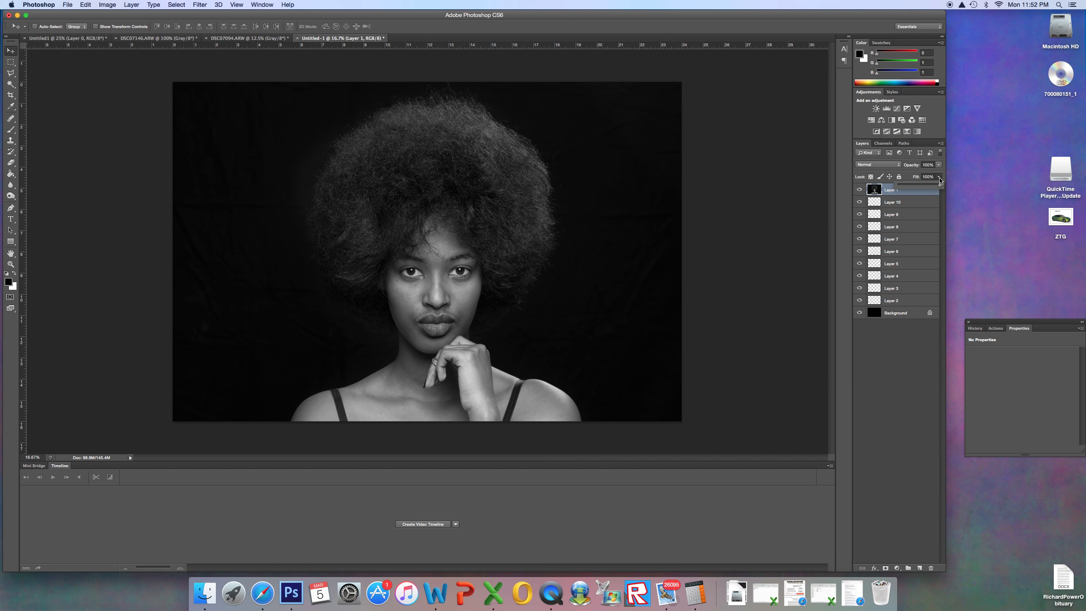
mouse_move(941, 182)
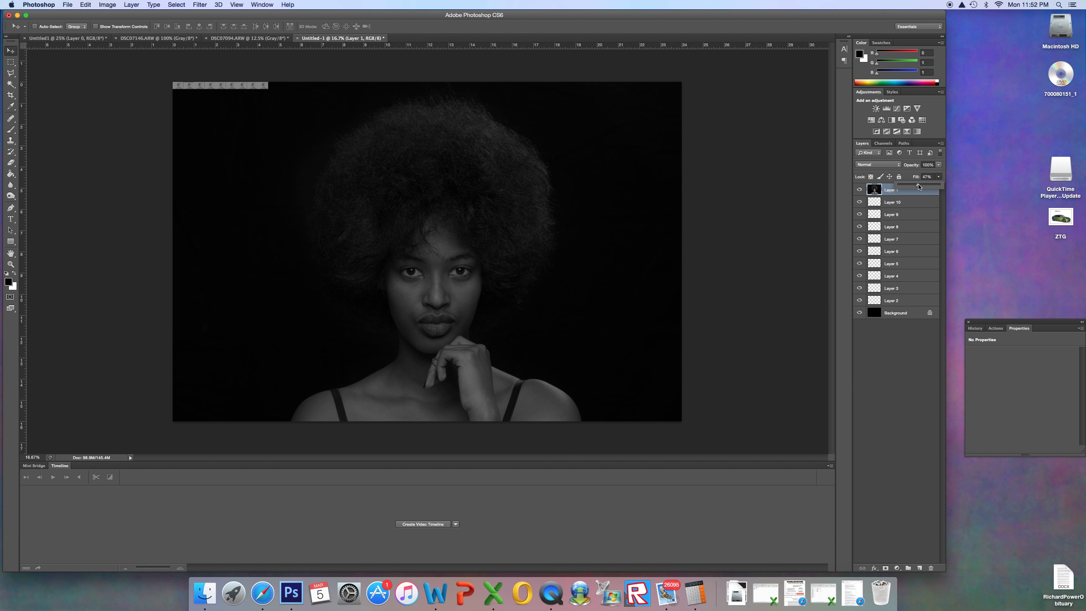
Step: Lower the portrait layer's Fill to about 81% so the tile row shows through
click(928, 177)
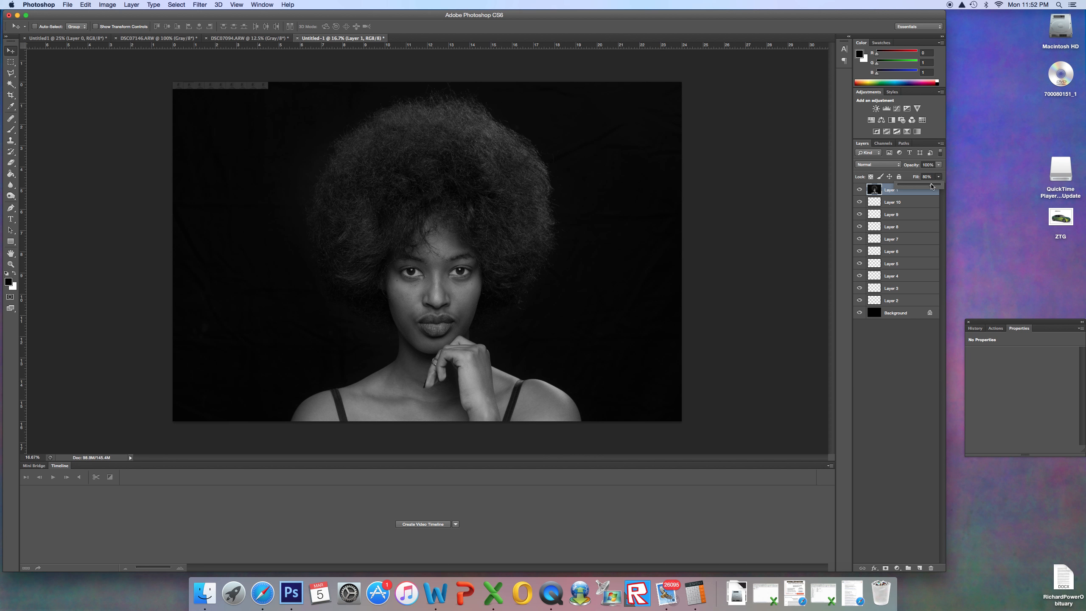
mouse_move(821, 183)
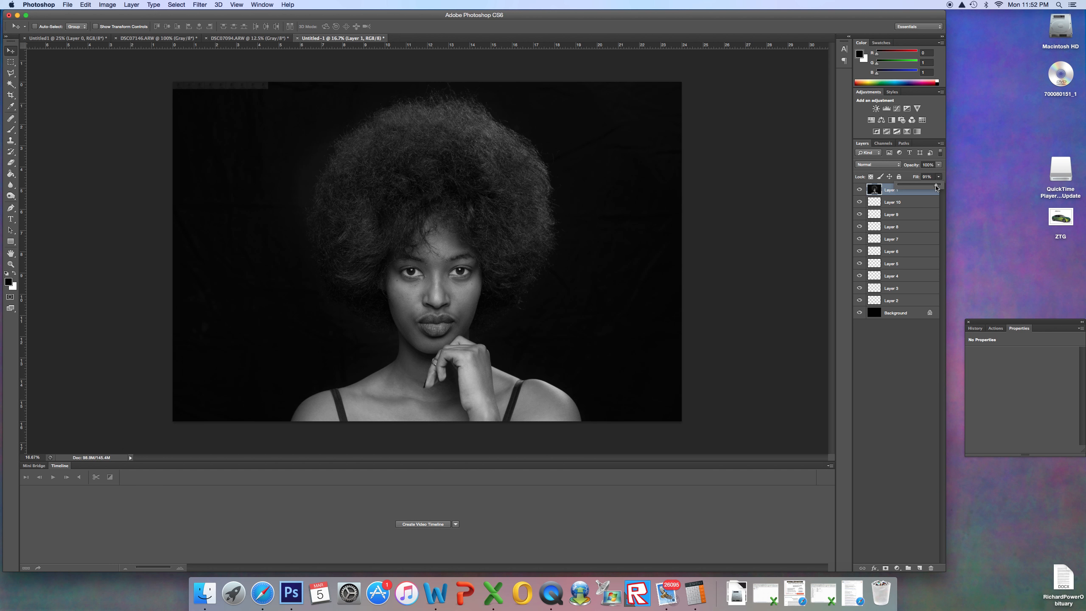
mouse_move(397, 180)
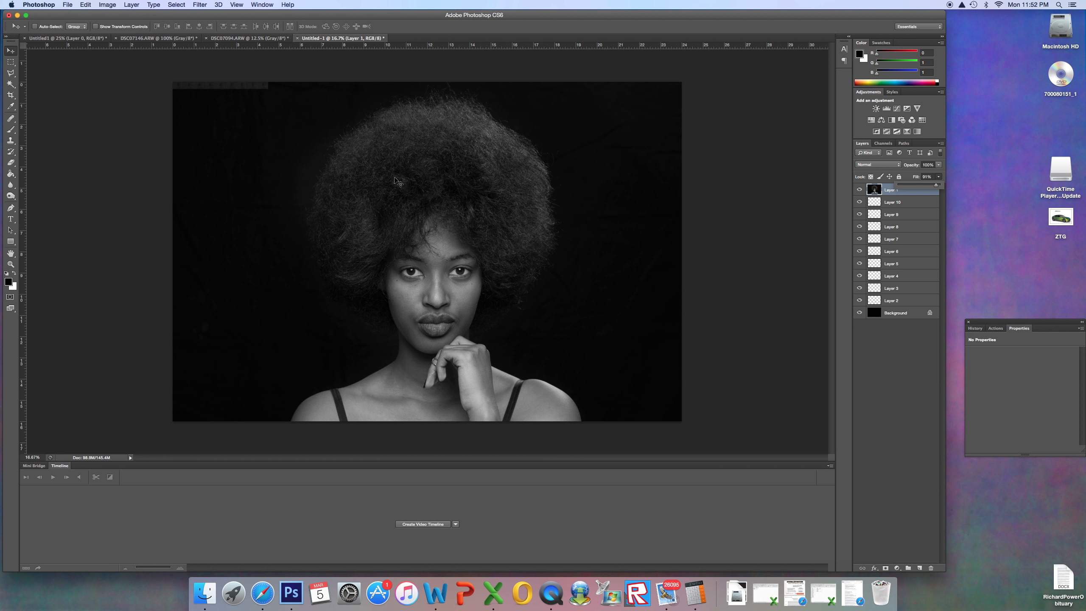
mouse_move(266, 92)
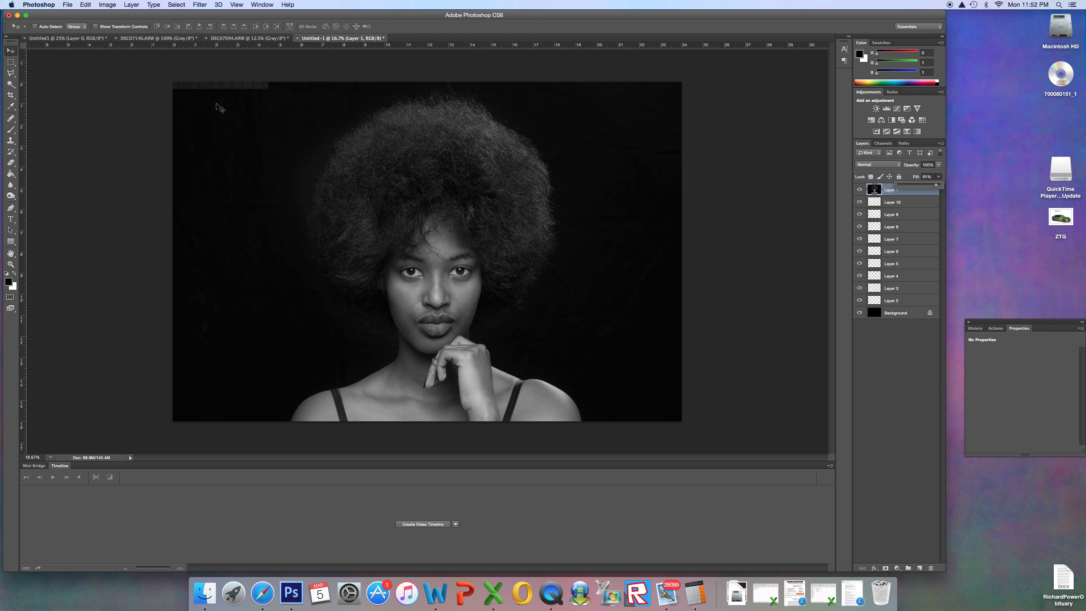
mouse_move(857, 207)
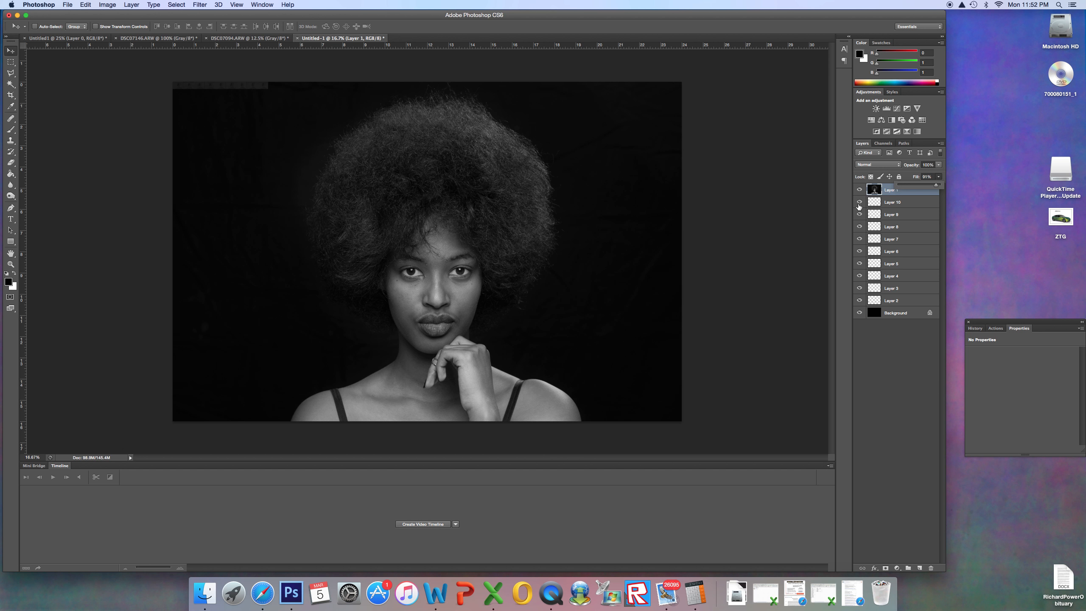
mouse_move(205, 92)
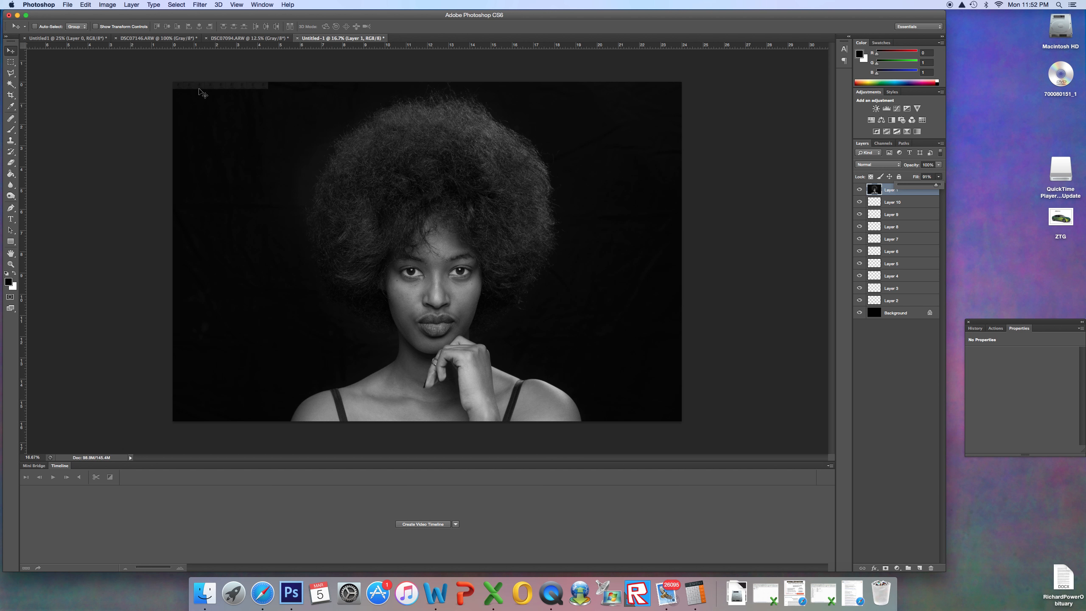
mouse_move(188, 95)
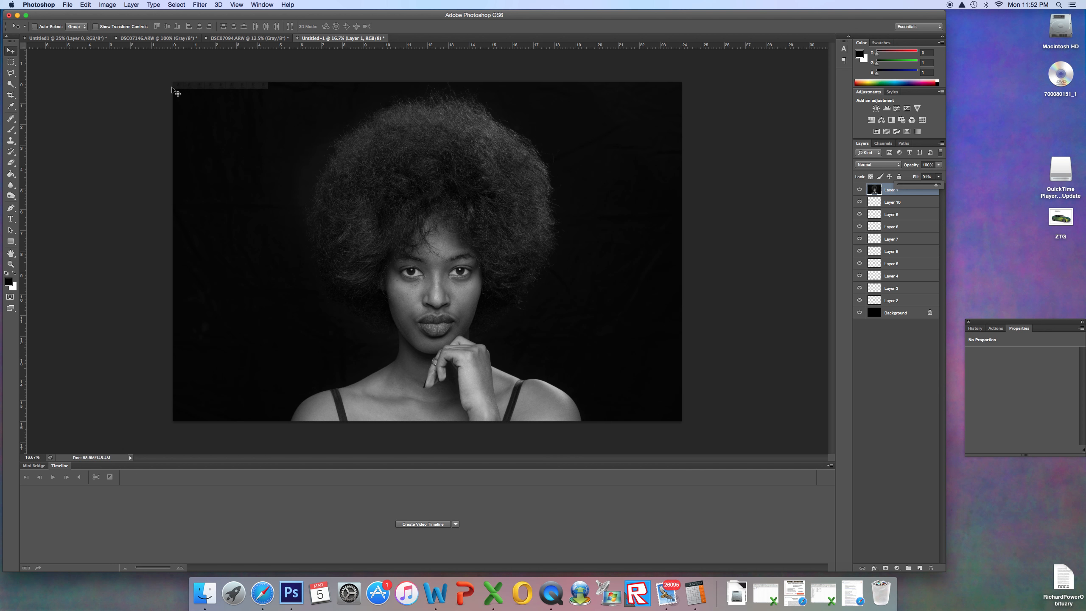
mouse_move(266, 90)
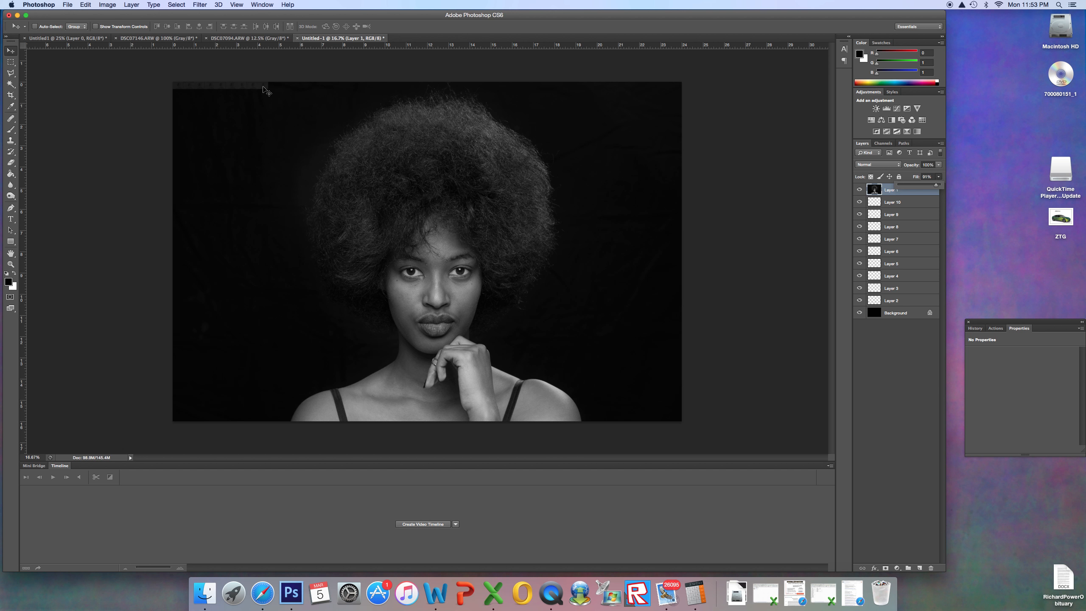
mouse_move(178, 90)
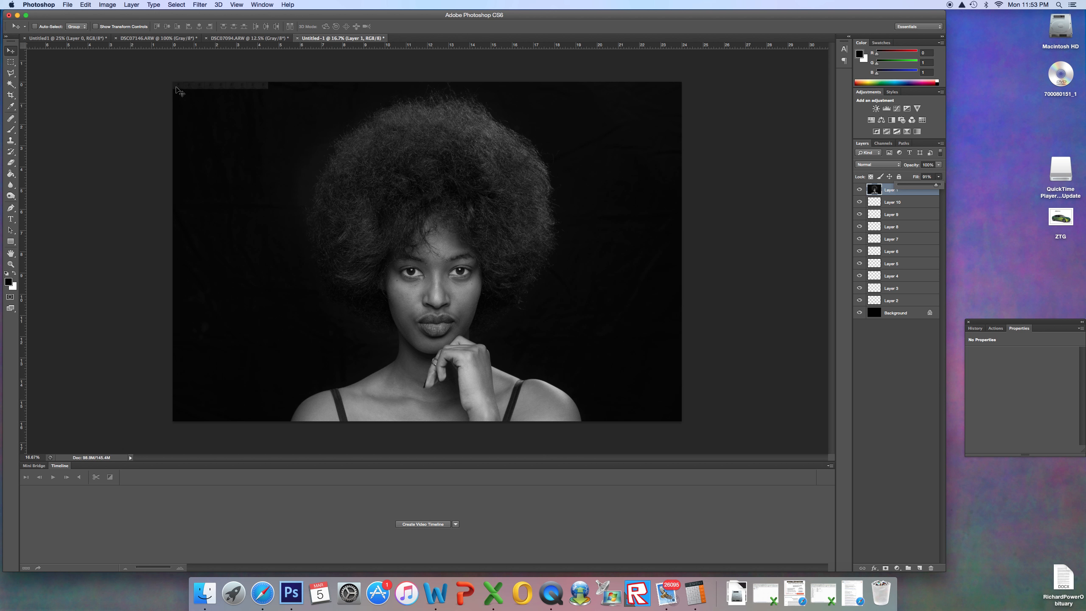
mouse_move(298, 193)
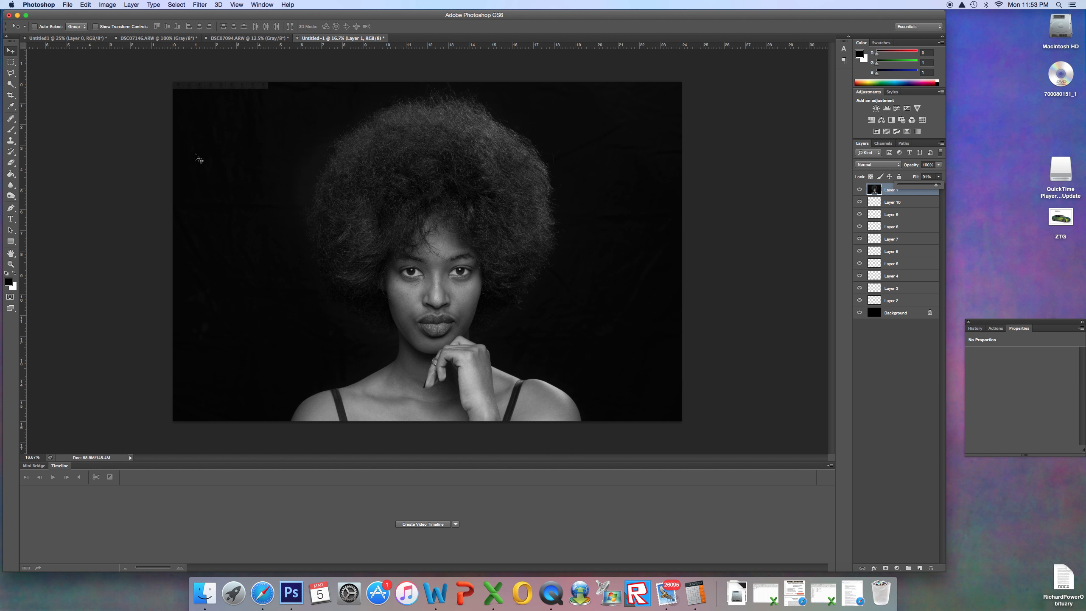
mouse_move(239, 92)
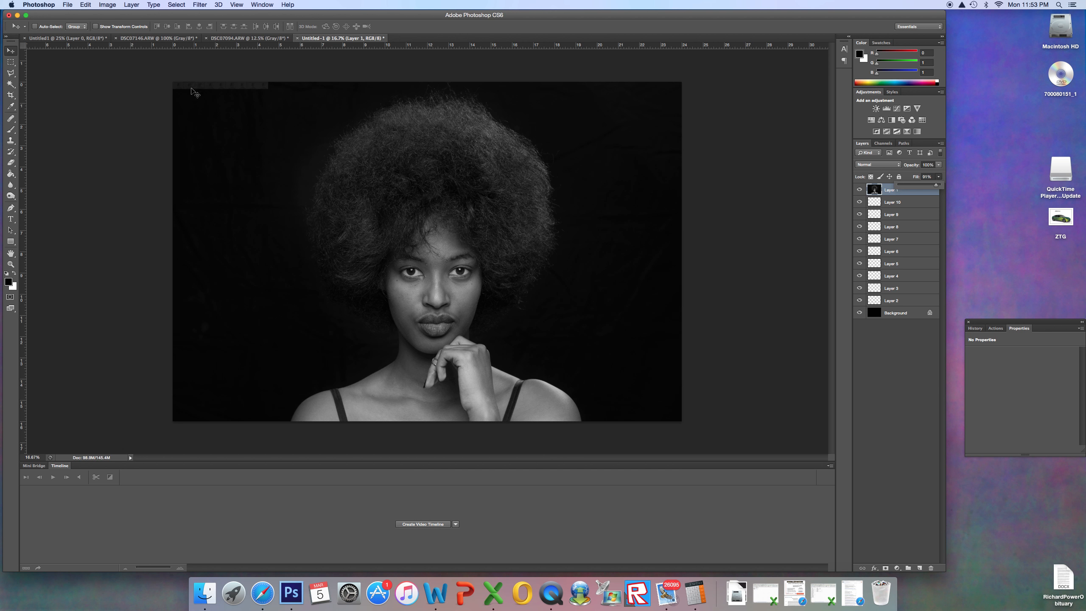
mouse_move(242, 96)
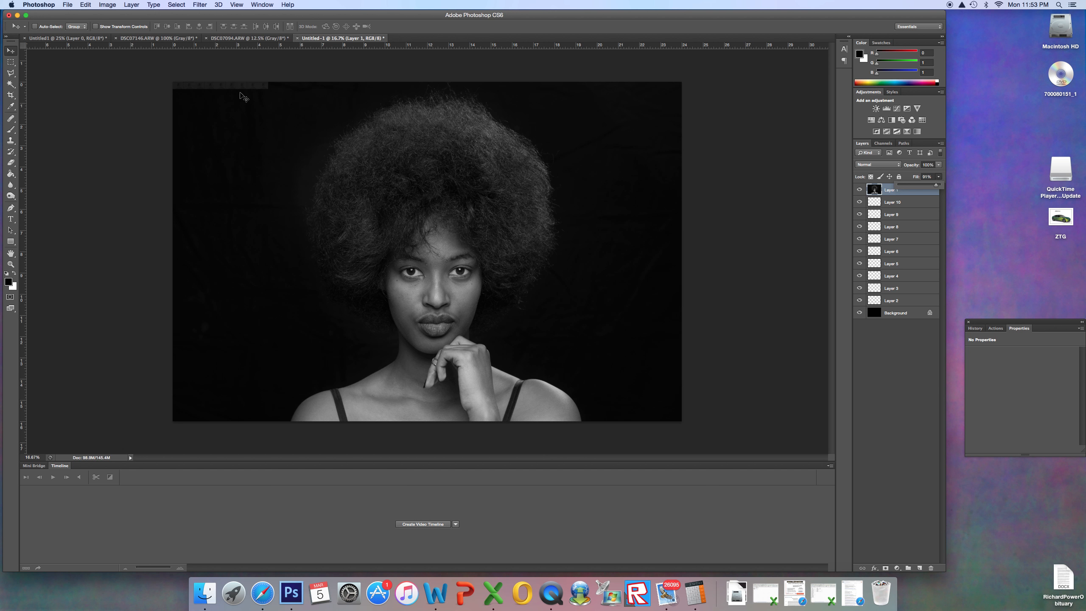
mouse_move(282, 91)
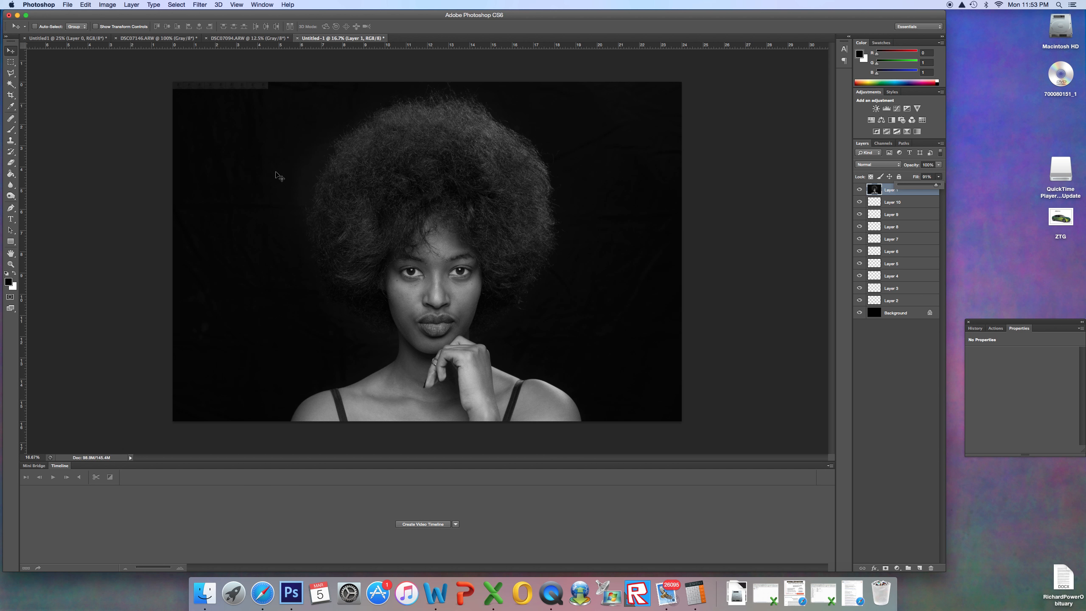
mouse_move(234, 168)
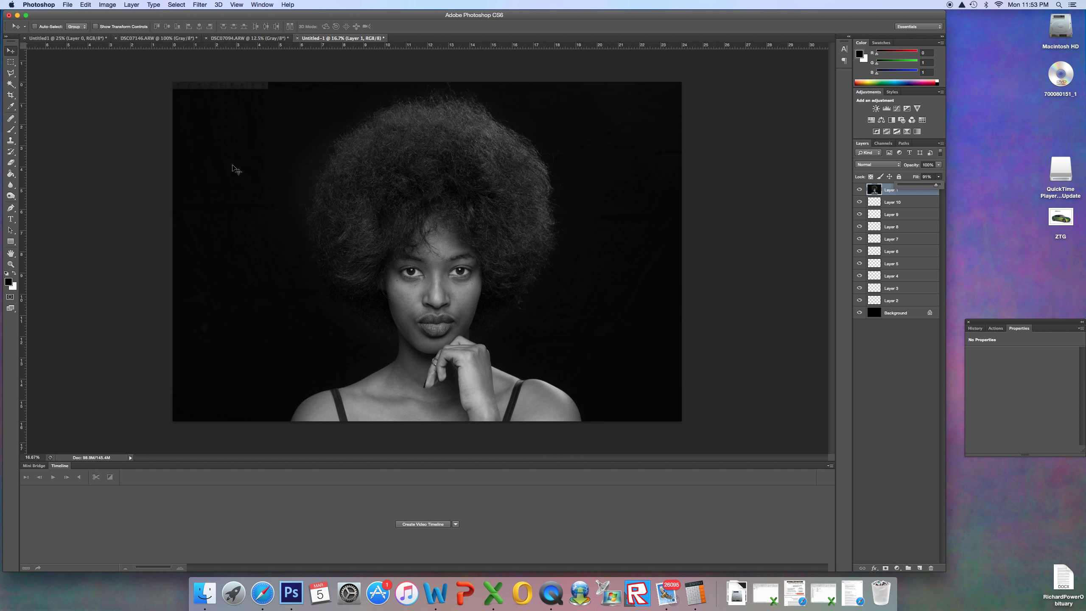
mouse_move(195, 114)
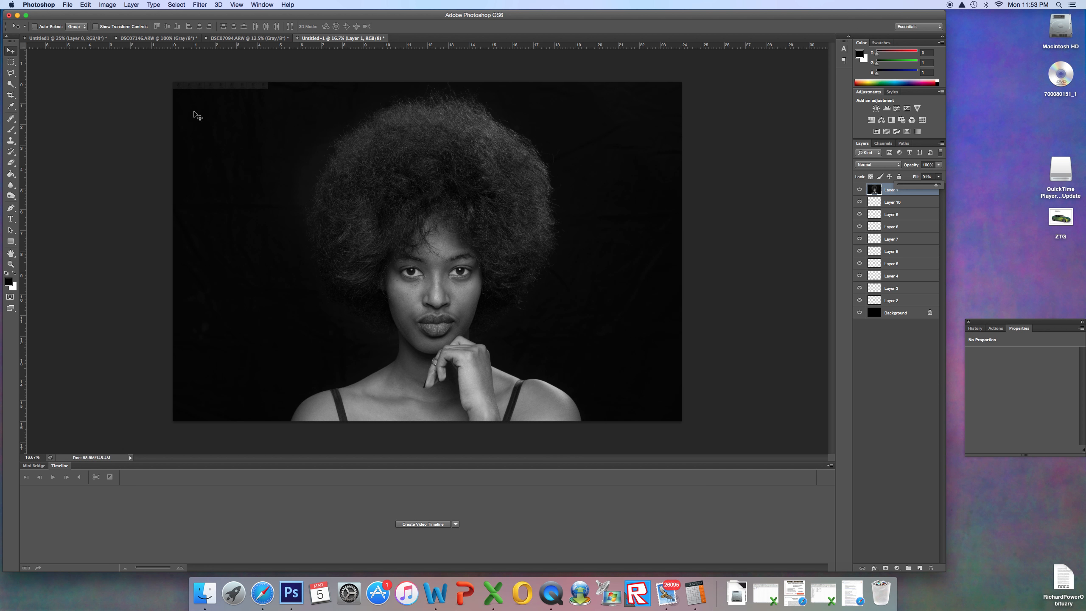
mouse_move(314, 135)
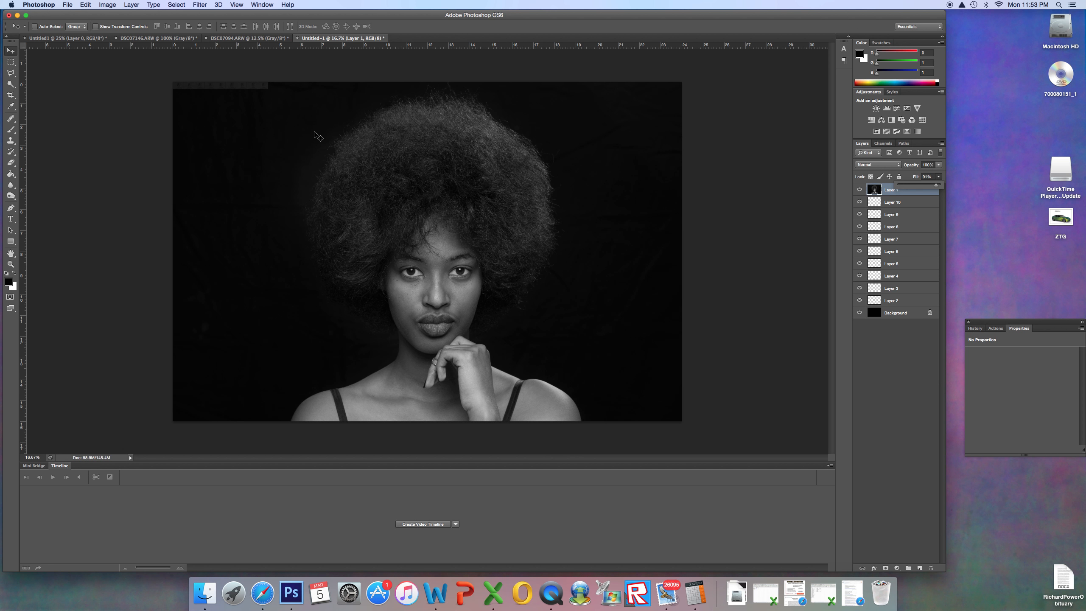
mouse_move(636, 141)
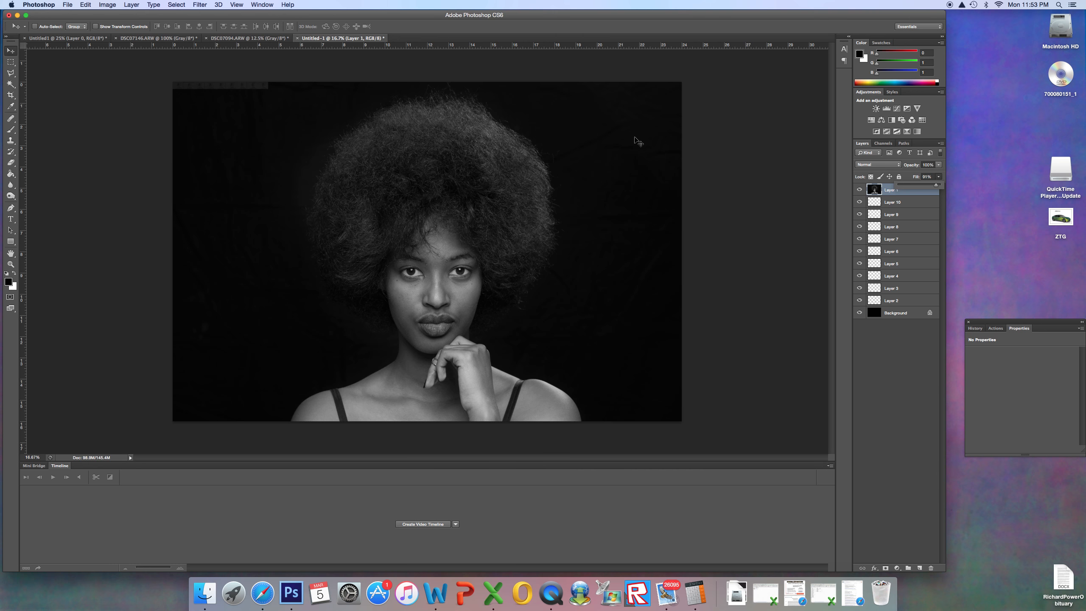
mouse_move(627, 251)
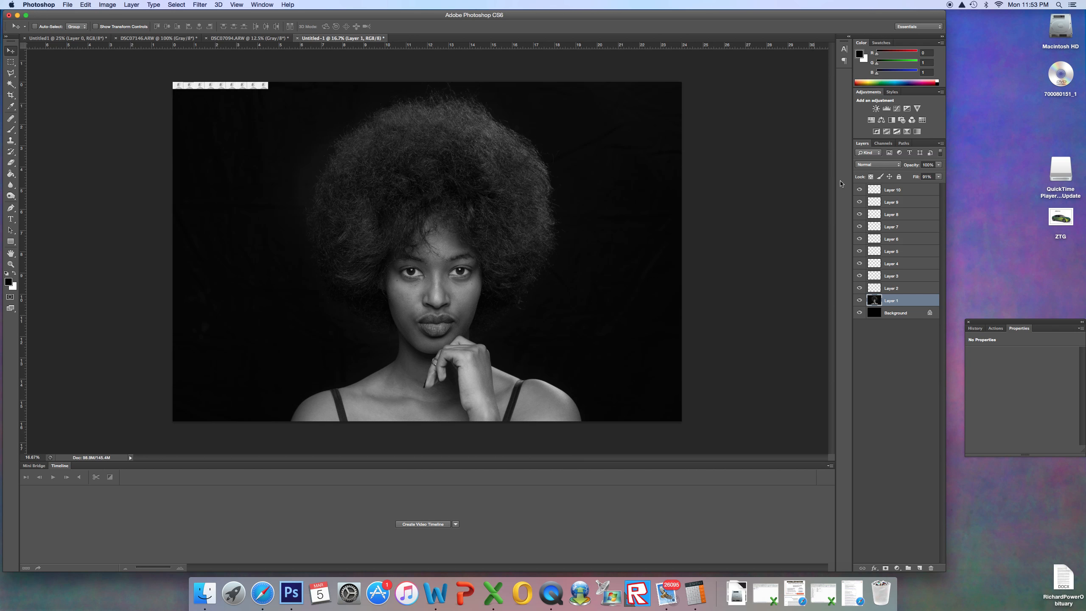
Step: Select the topmost tile layer as the source for further duplicates
click(891, 190)
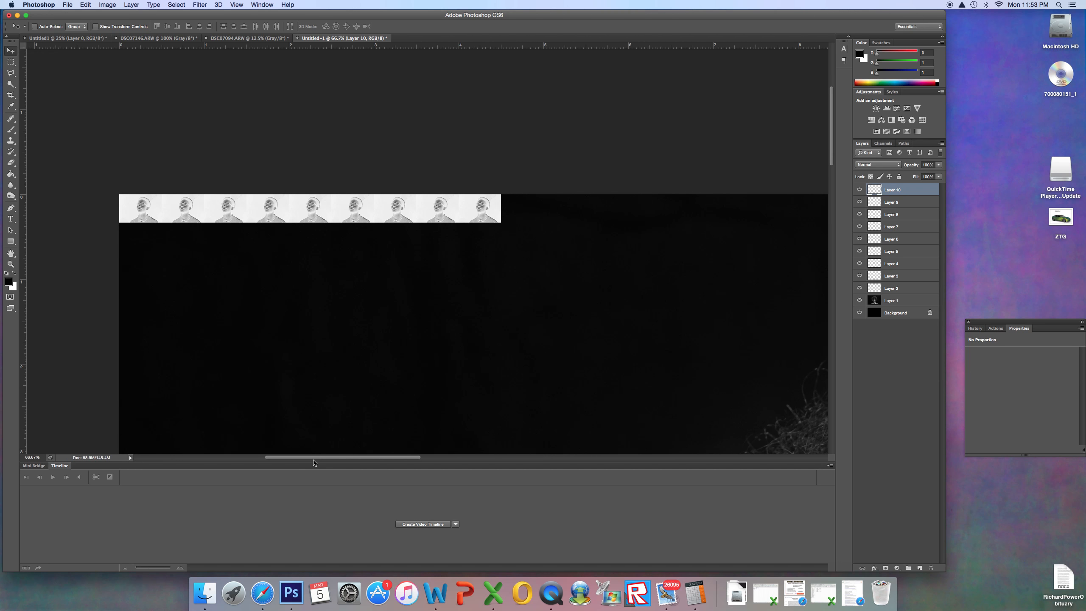
mouse_move(358, 466)
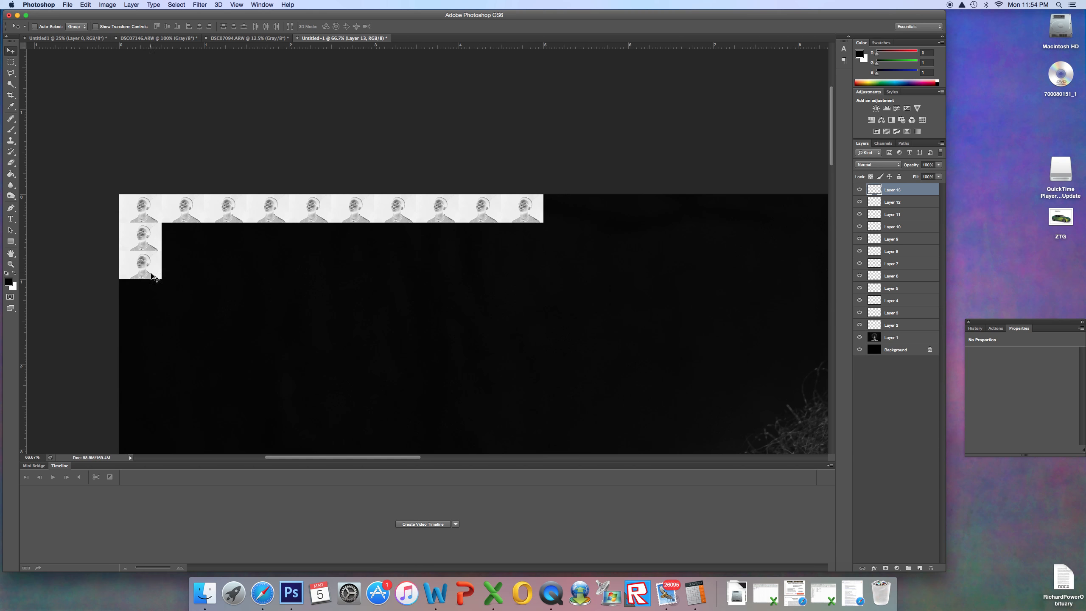
Step: Option-drag tile copies down the left column and along the second row
drag(141, 263, 136, 311)
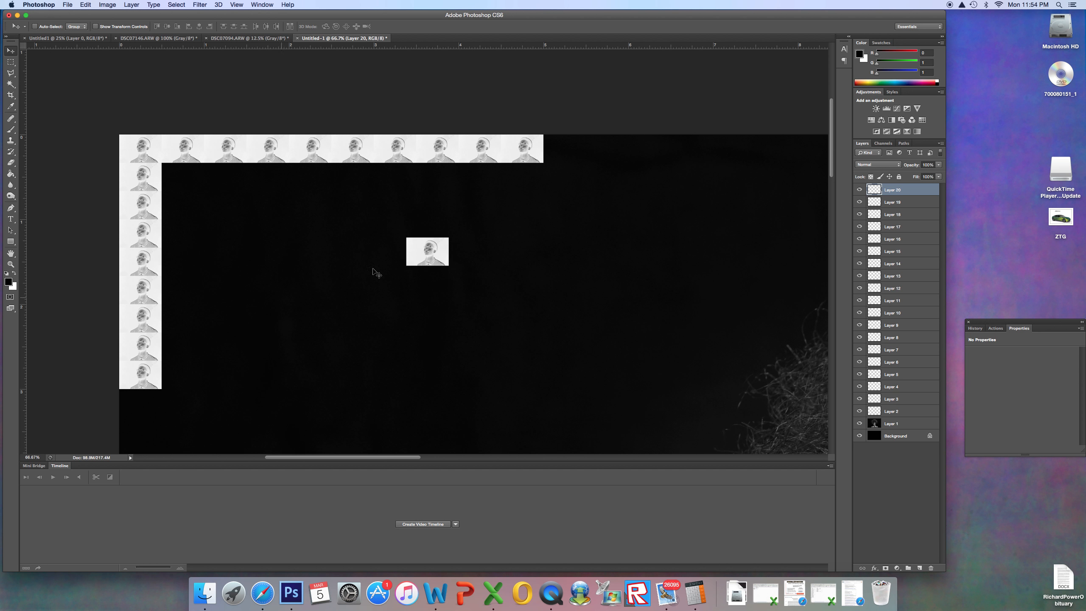
drag(428, 251, 147, 409)
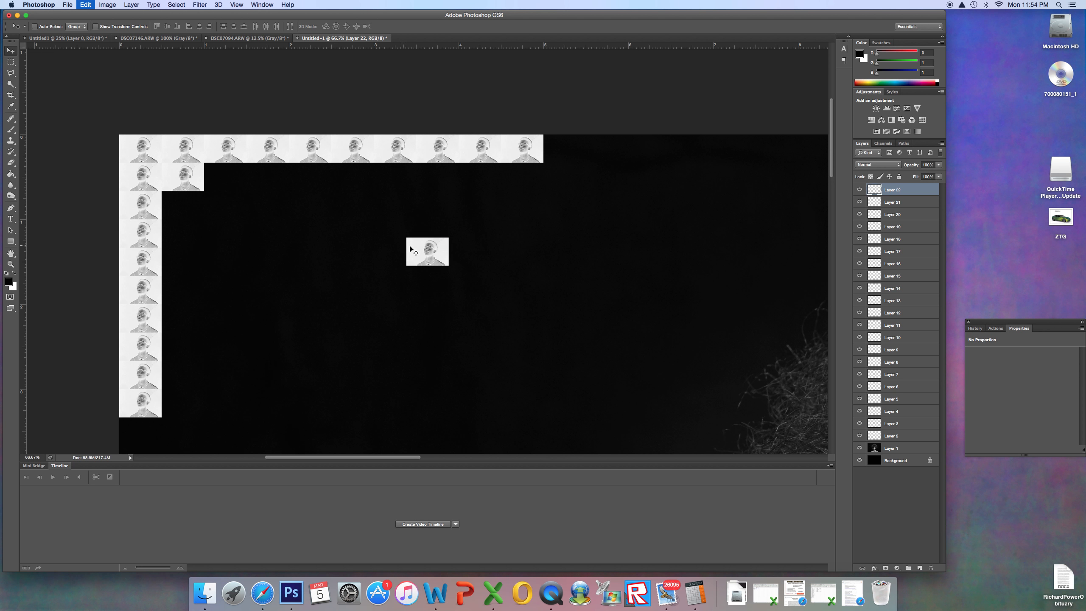
drag(427, 251, 224, 179)
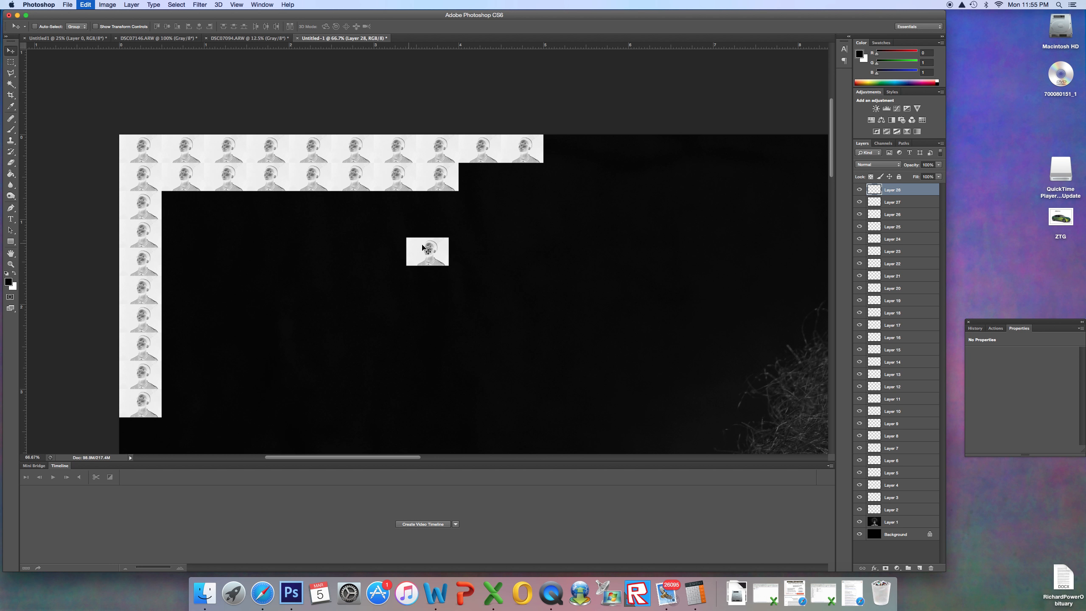
drag(427, 252, 480, 178)
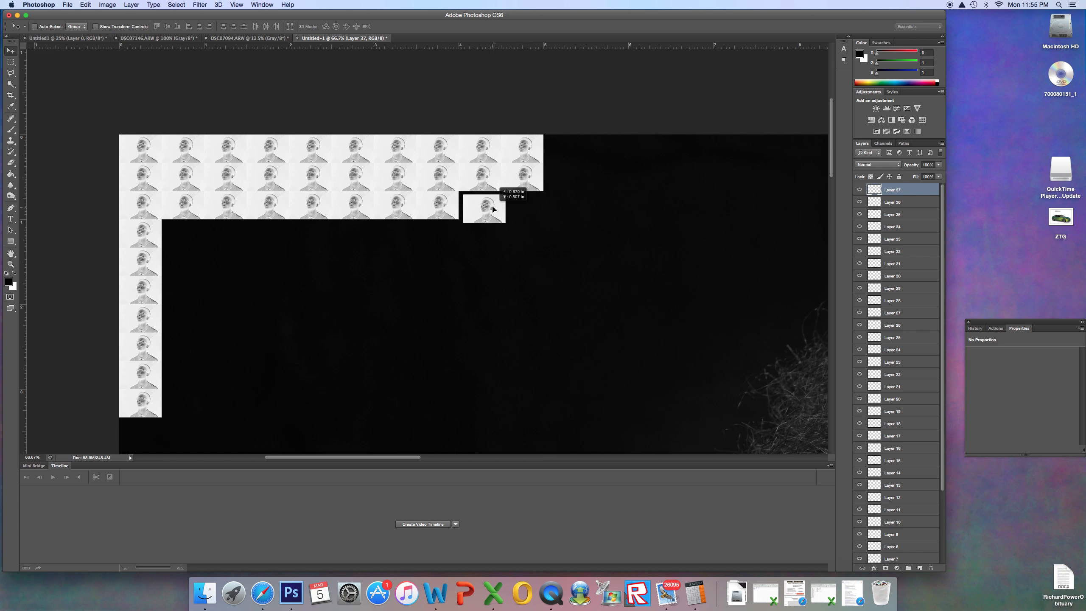
Step: Option-drag tile copies to finish row three and fill rows four onward
drag(483, 208, 428, 251)
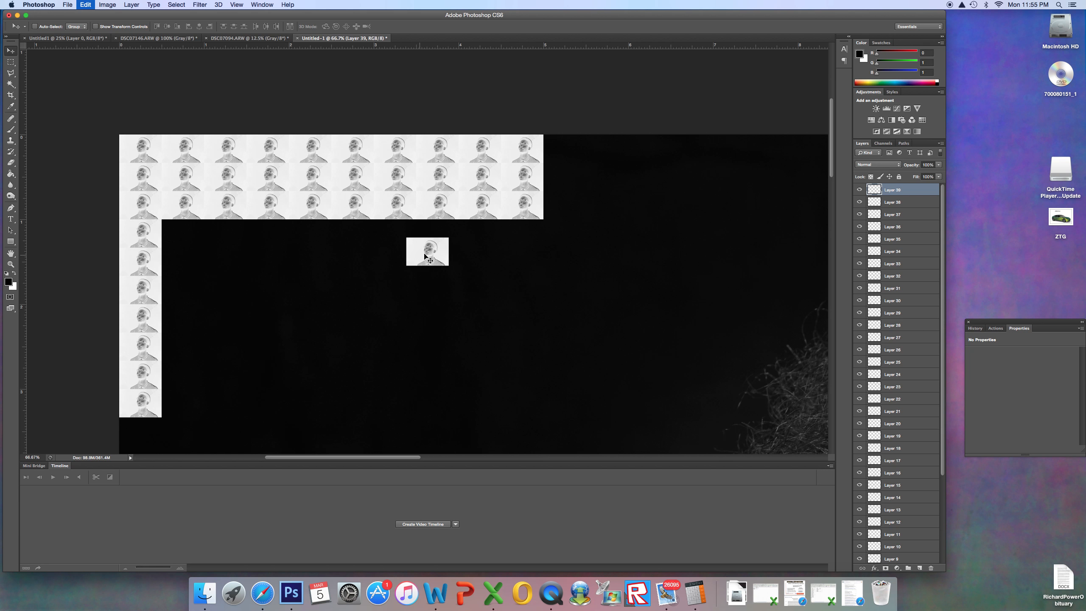
drag(427, 251, 261, 254)
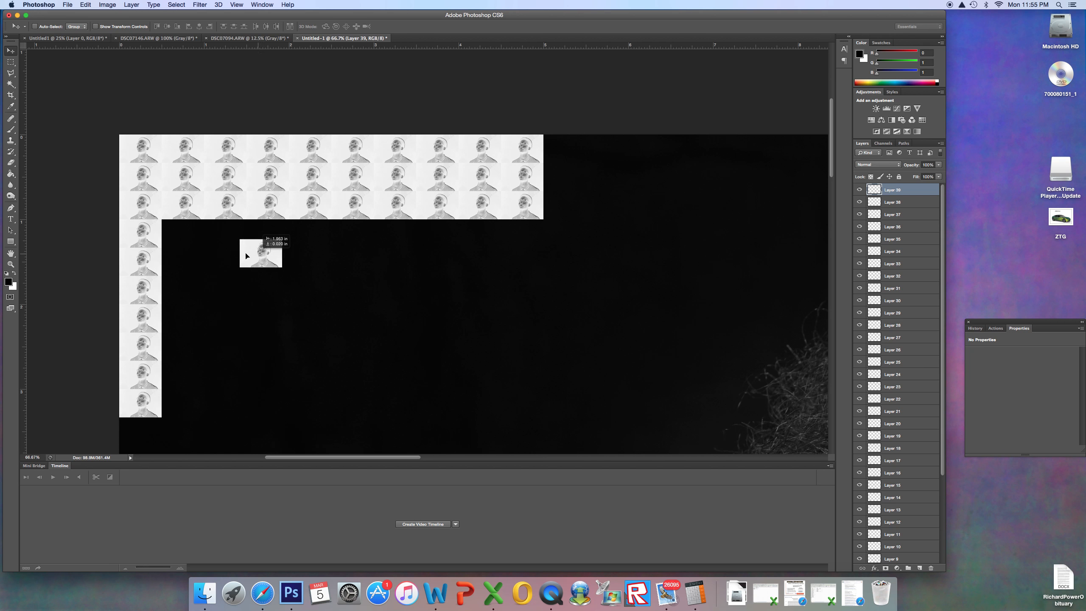
drag(262, 254, 186, 239)
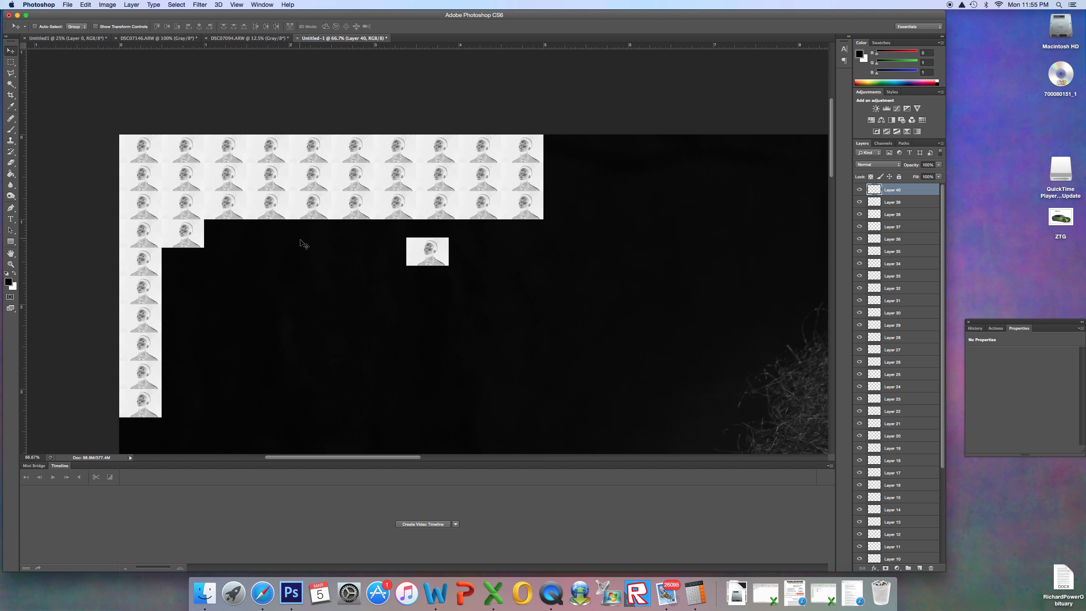
drag(428, 251, 228, 236)
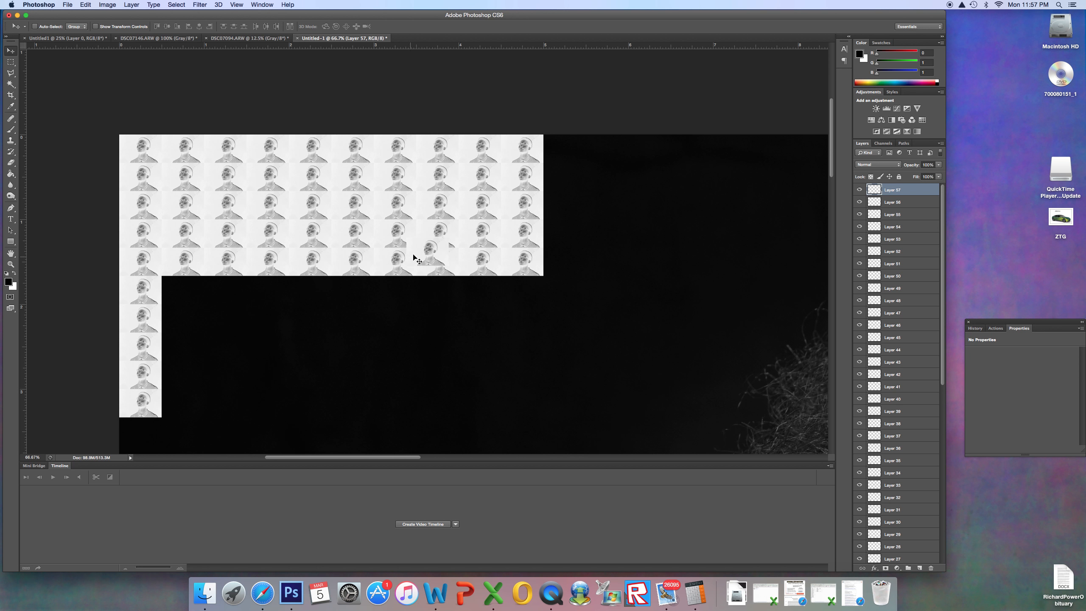
drag(416, 260, 183, 291)
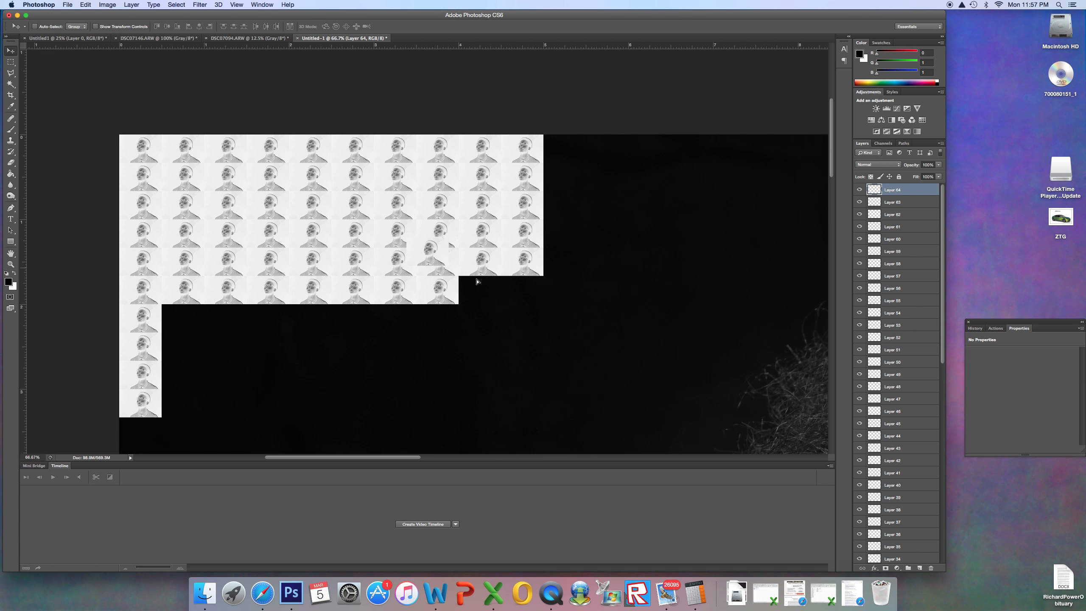
Step: Cancel the accidentally opened Color Balance adjustment without changes
click(106, 5)
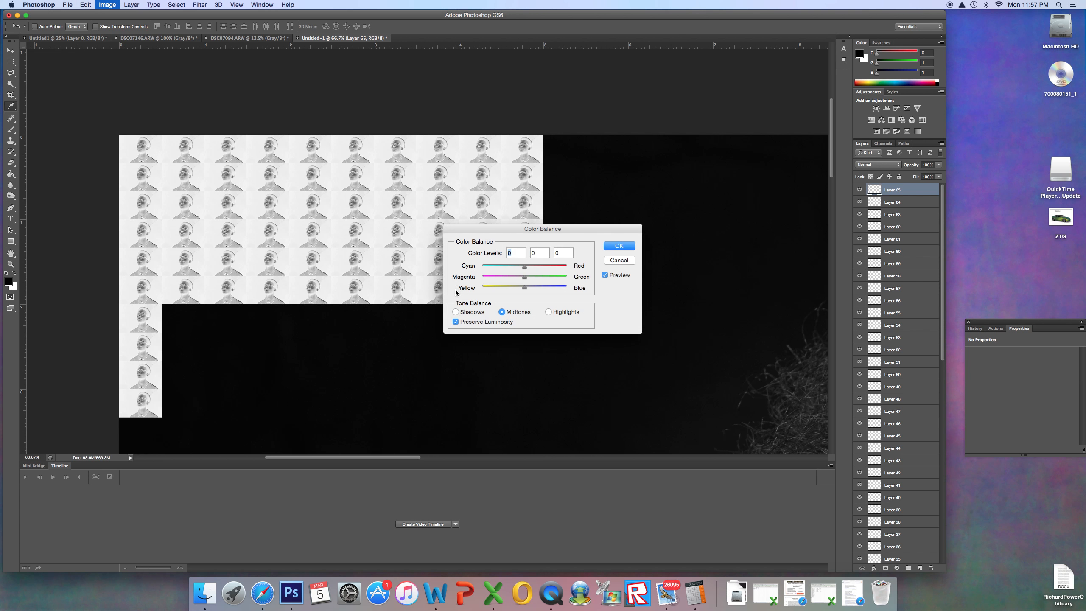
click(617, 245)
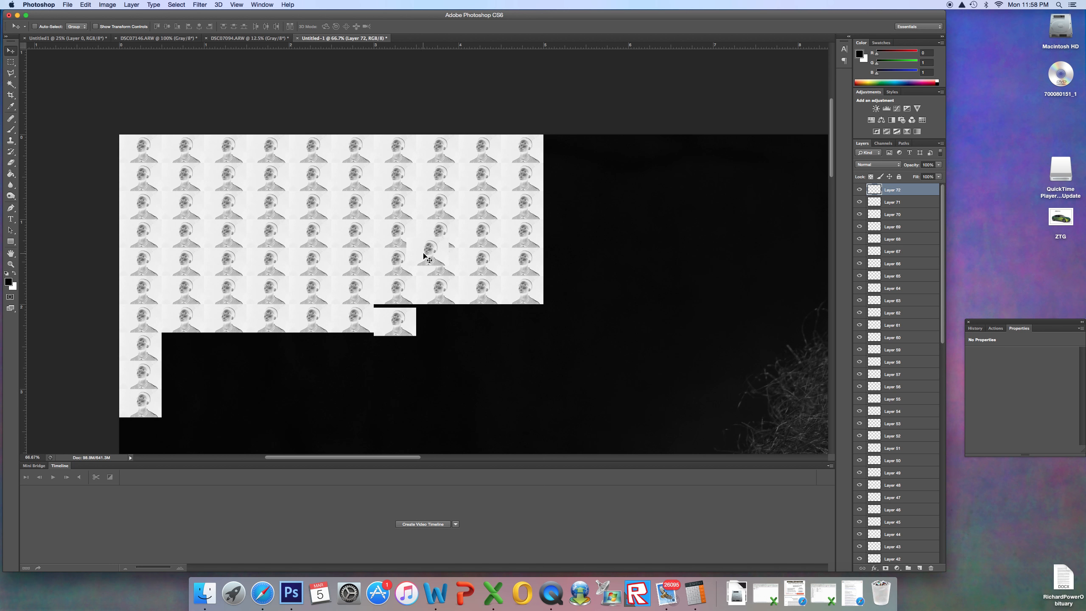
Step: Select tile layers in turn and place the stray tile into the seventh row
click(894, 202)
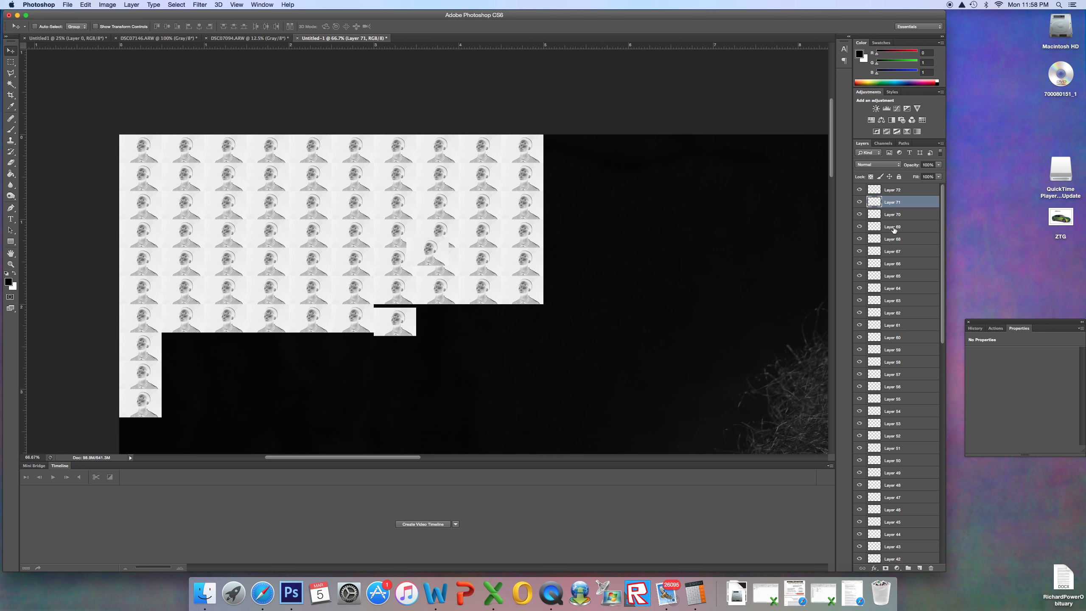
click(893, 227)
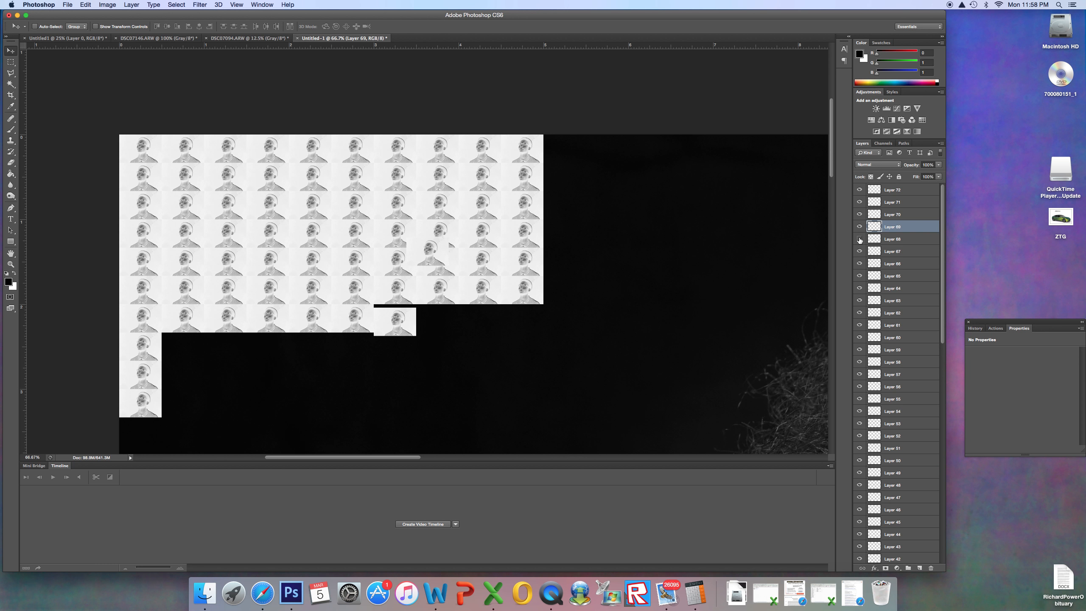
mouse_move(860, 239)
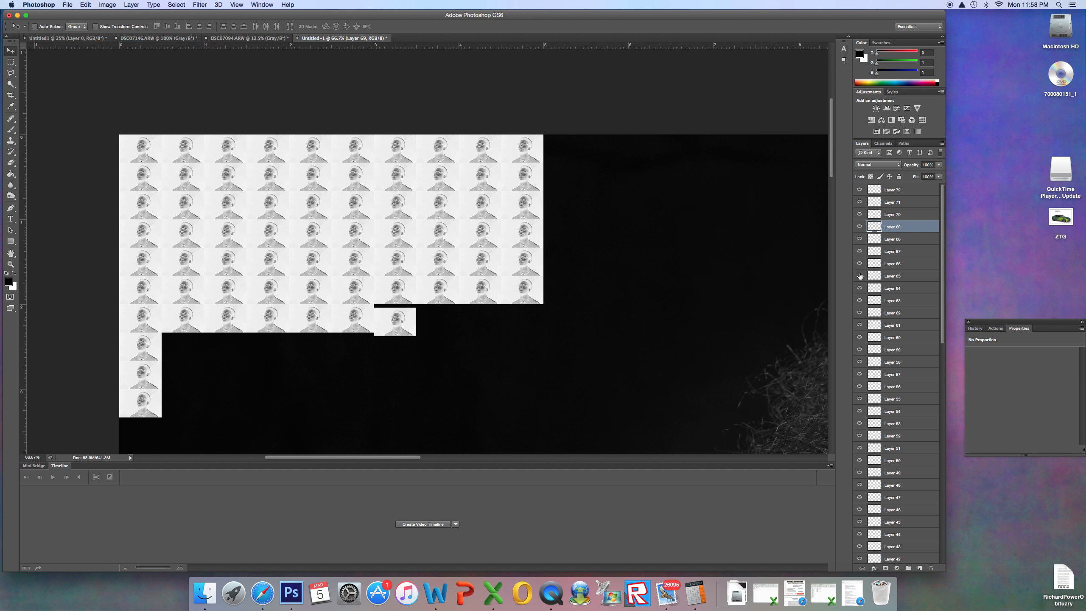
click(860, 275)
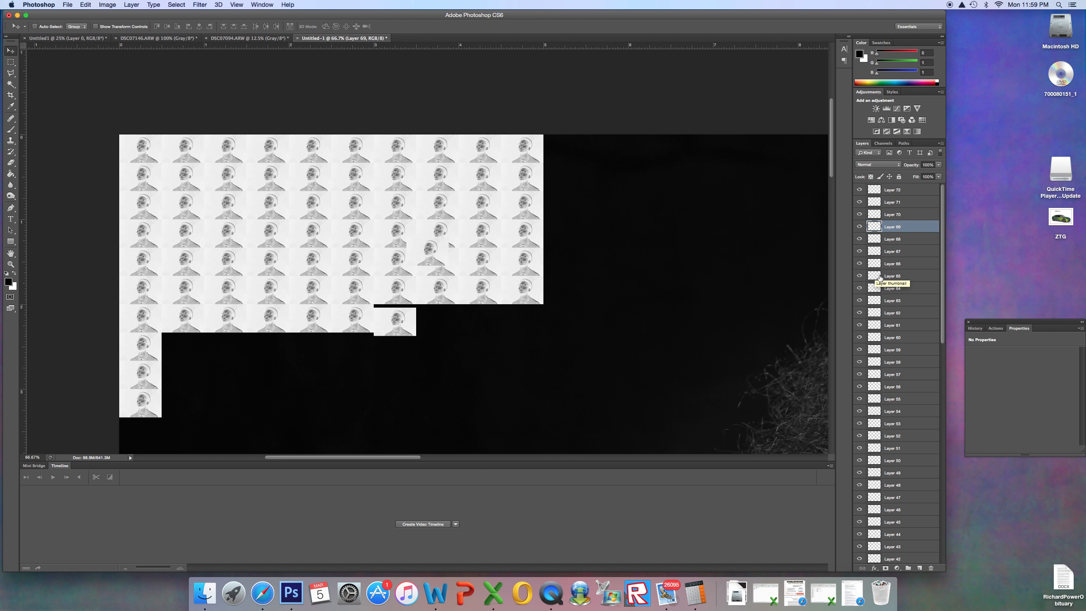
click(893, 275)
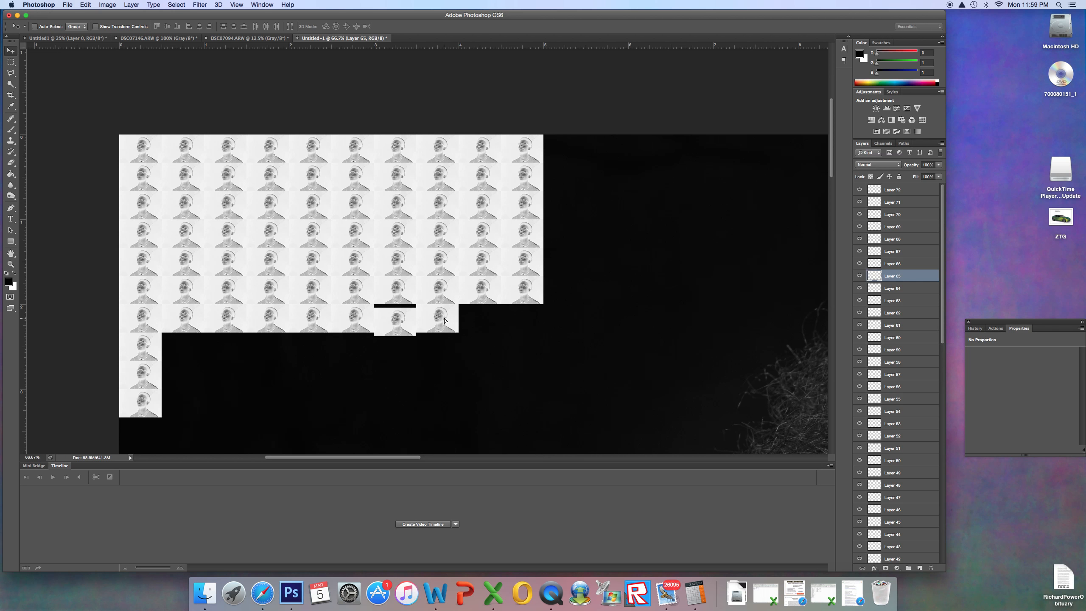
Step: Select the top tile layer to continue laying out the lower rows
click(891, 189)
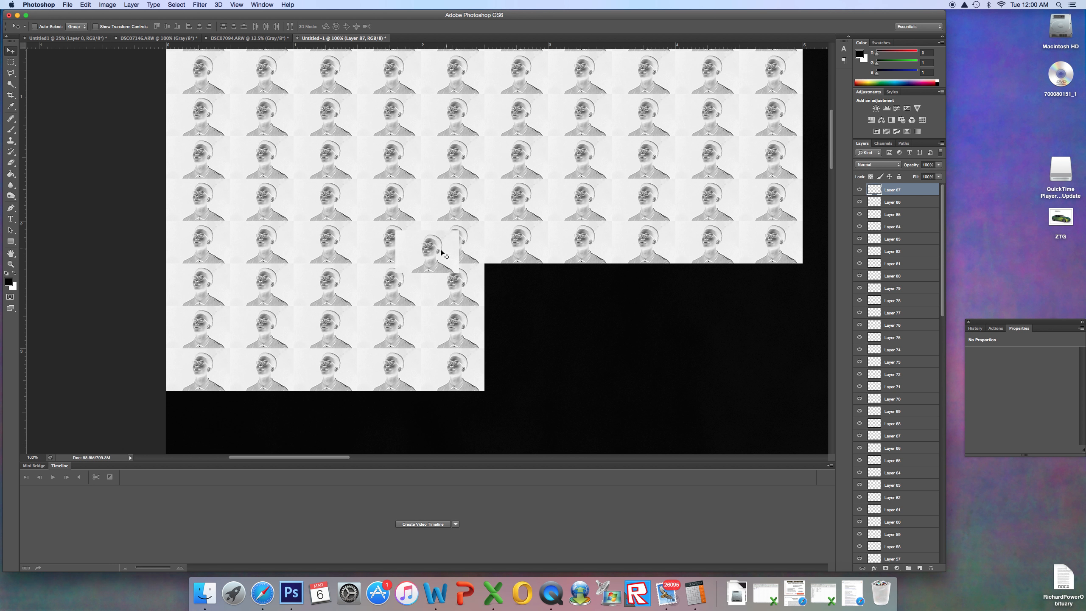
Step: Place two more duplicated tiles into the remaining empty grid spots, completing eight rows of ten
drag(433, 253, 516, 287)
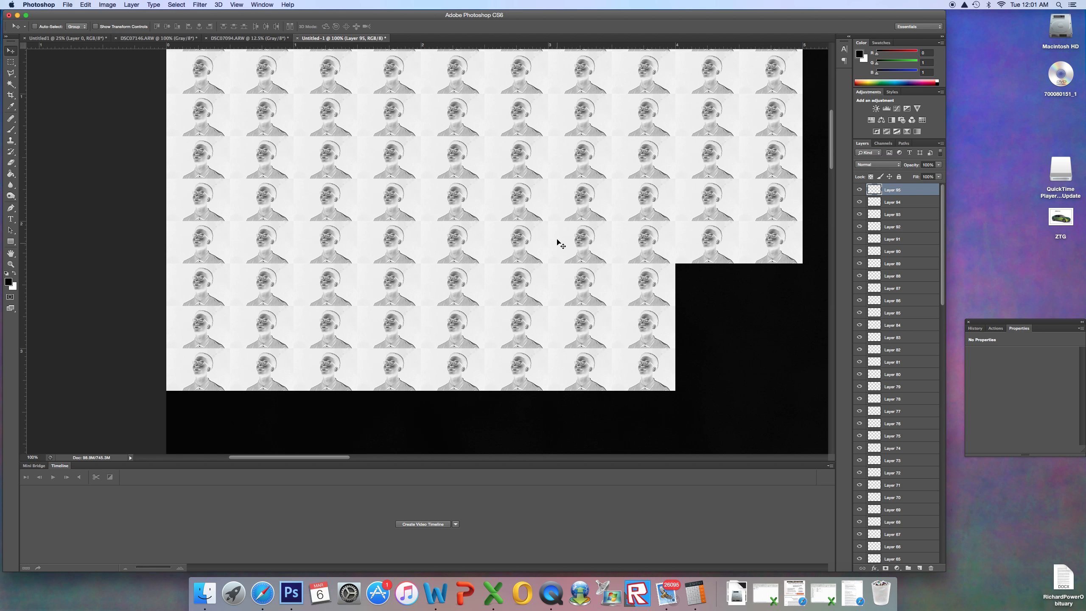
mouse_move(693, 292)
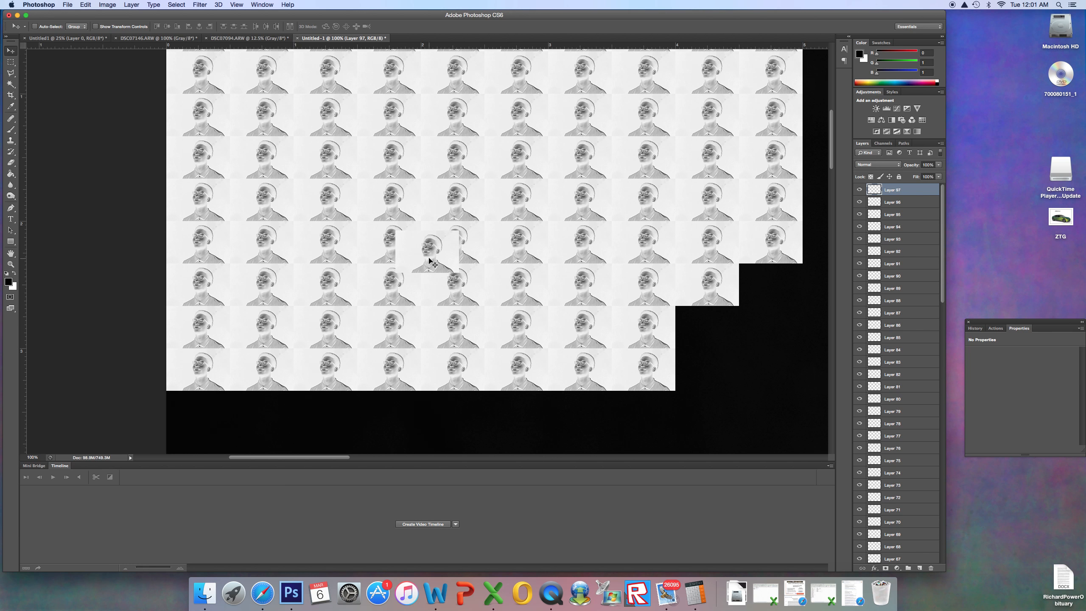
drag(430, 263, 713, 326)
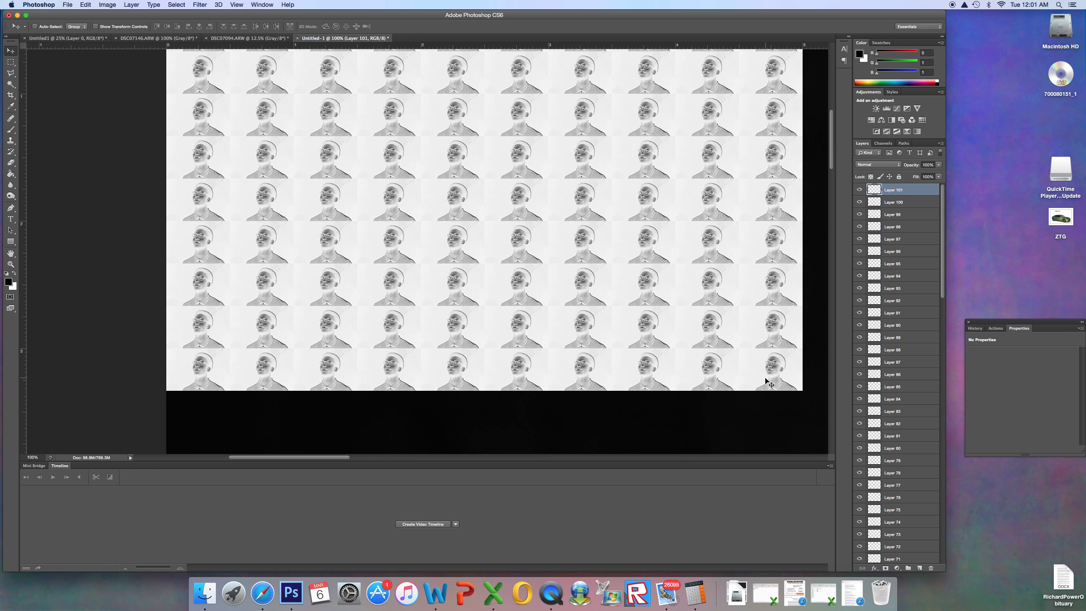
mouse_move(747, 336)
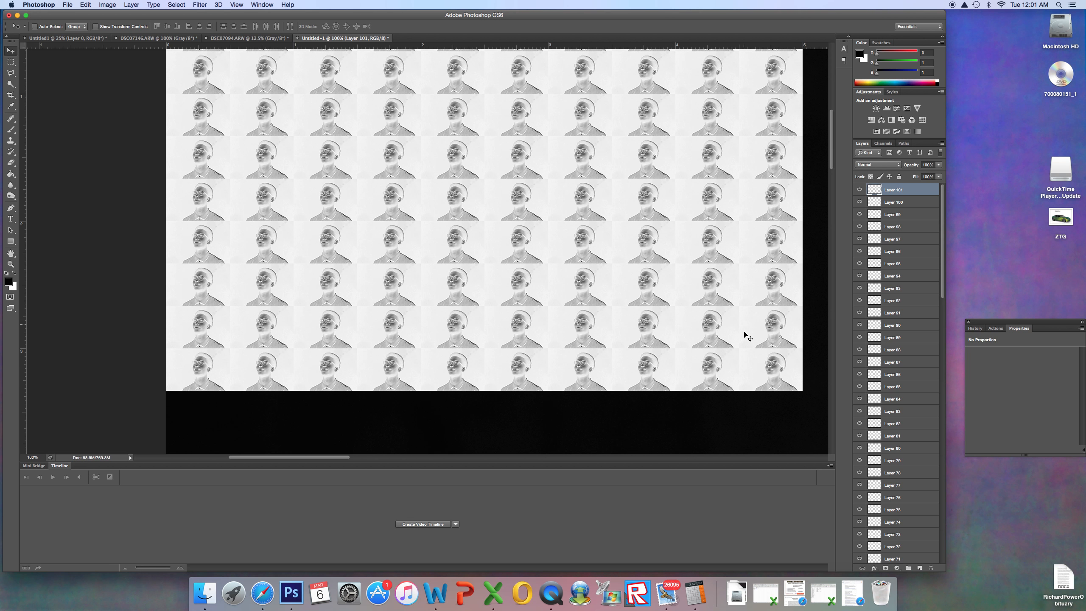
mouse_move(712, 321)
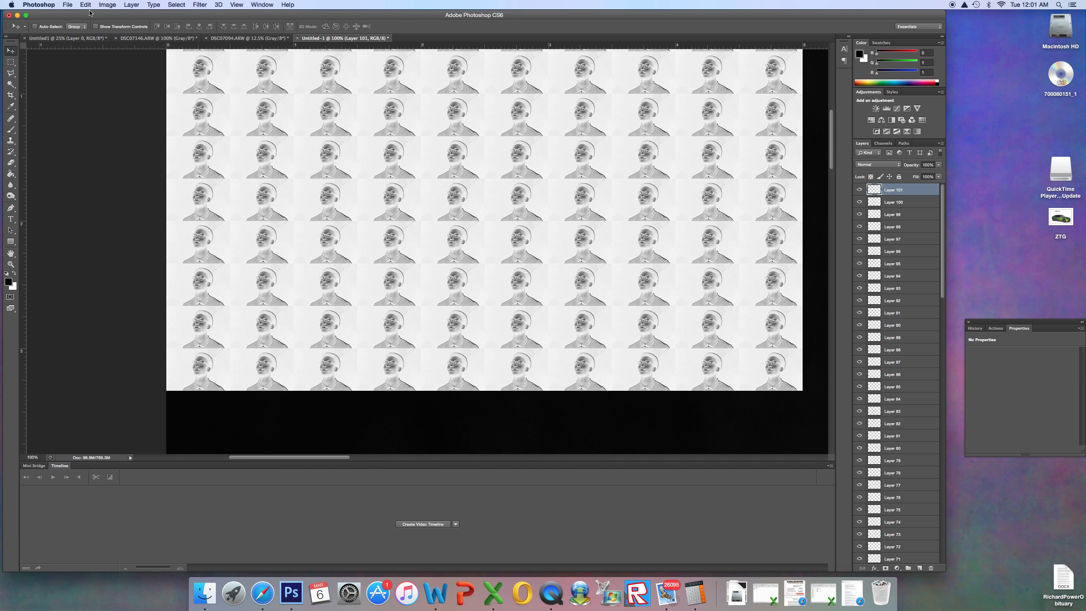
Step: Create a new grayscale document Untitled-2 of 7200 by 4800 pixels
click(67, 5)
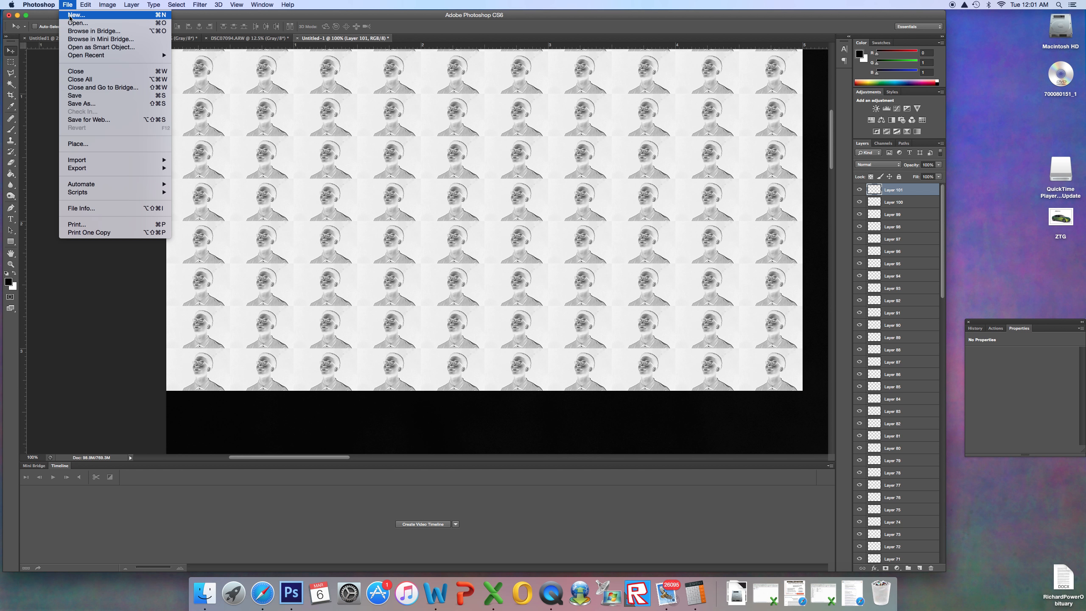
click(76, 15)
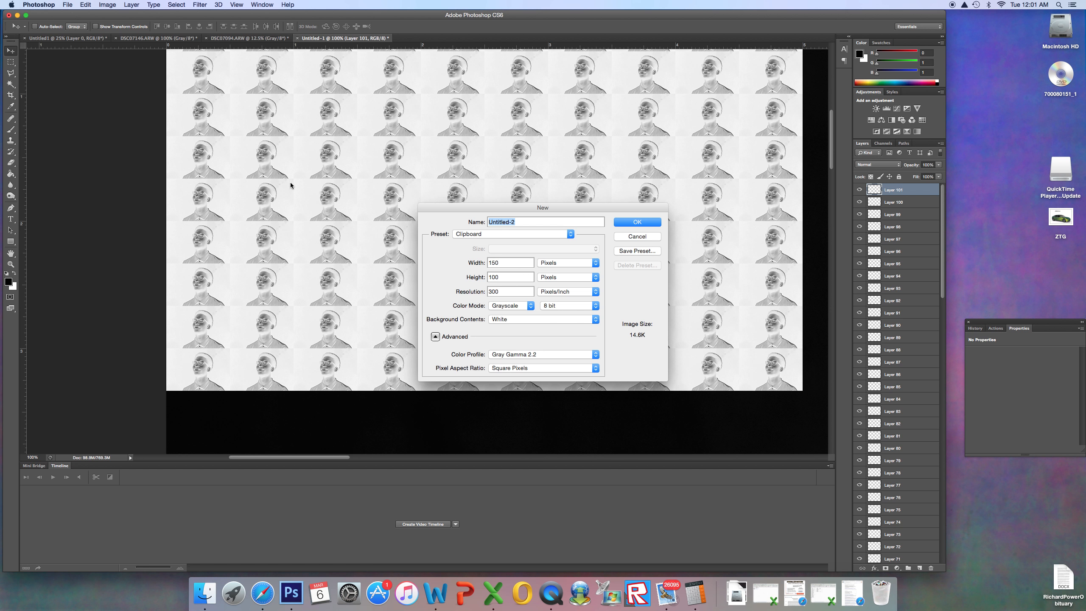
click(509, 262)
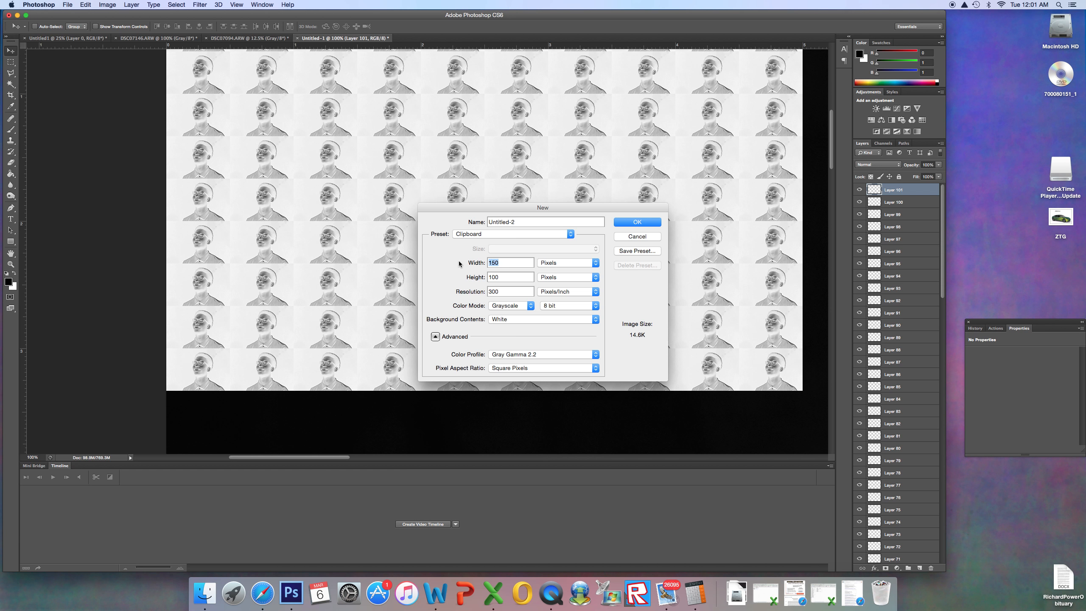
text(7)
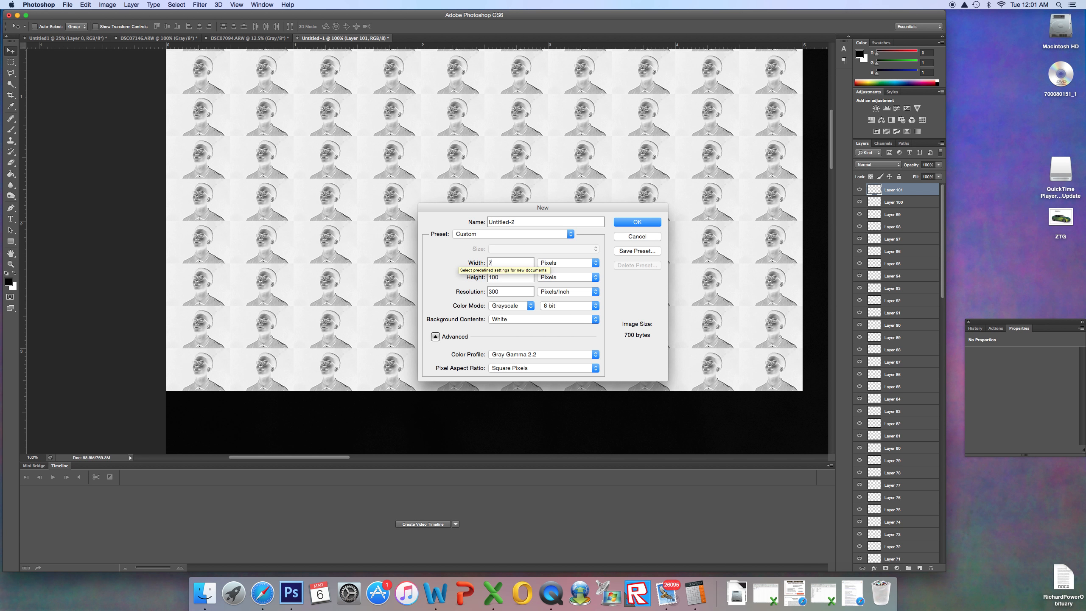
text(200)
click(511, 277)
text(4800)
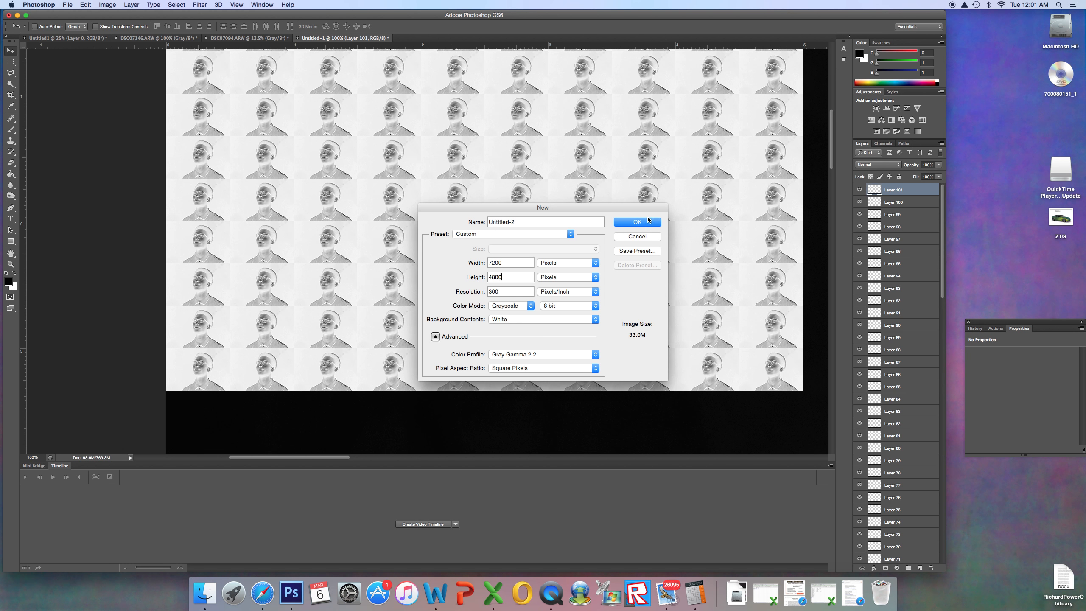
click(636, 221)
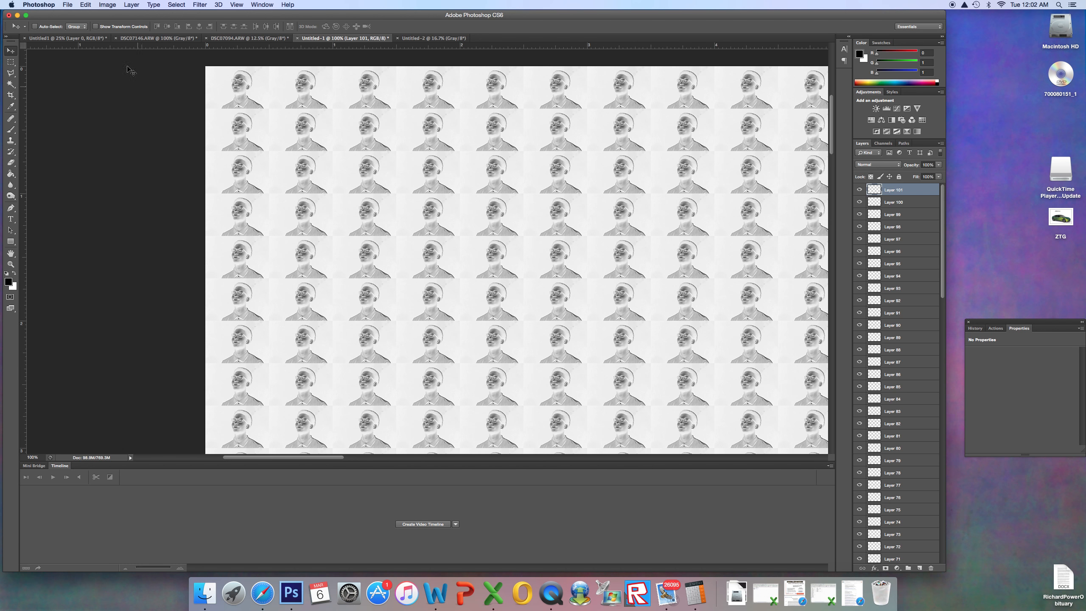
Step: Crop the mosaic canvas to 1500 by 100 pixels, anchored top-left, accepting the clipping
click(107, 5)
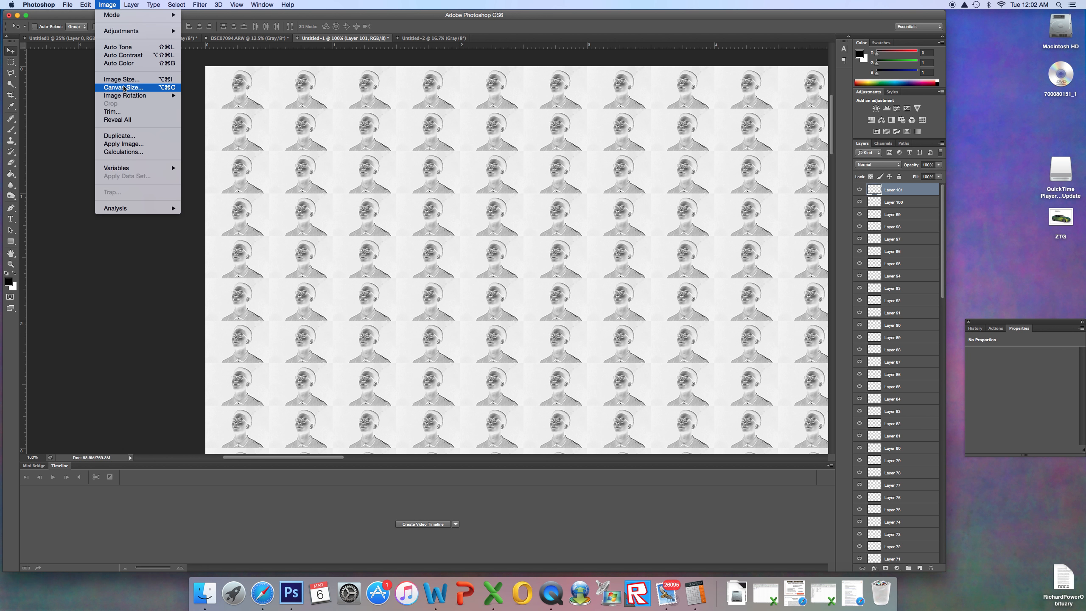
click(123, 88)
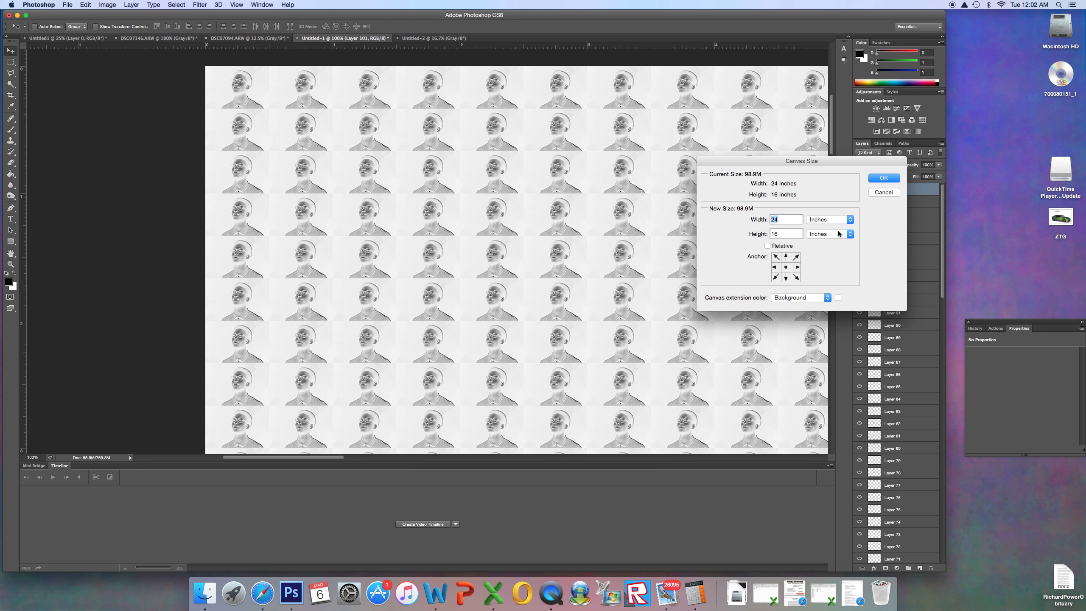
click(829, 220)
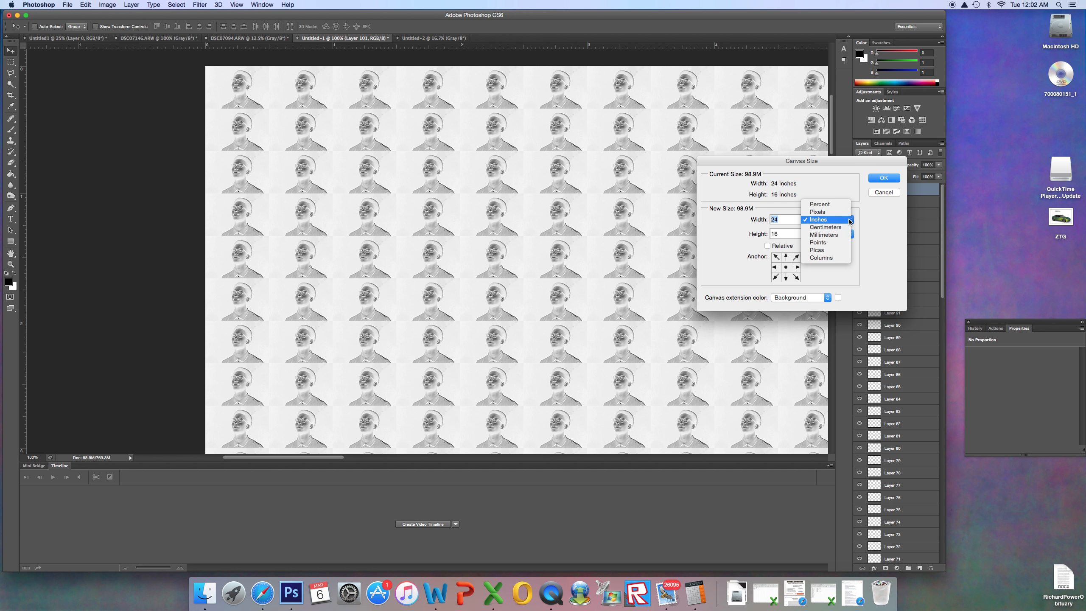
click(817, 211)
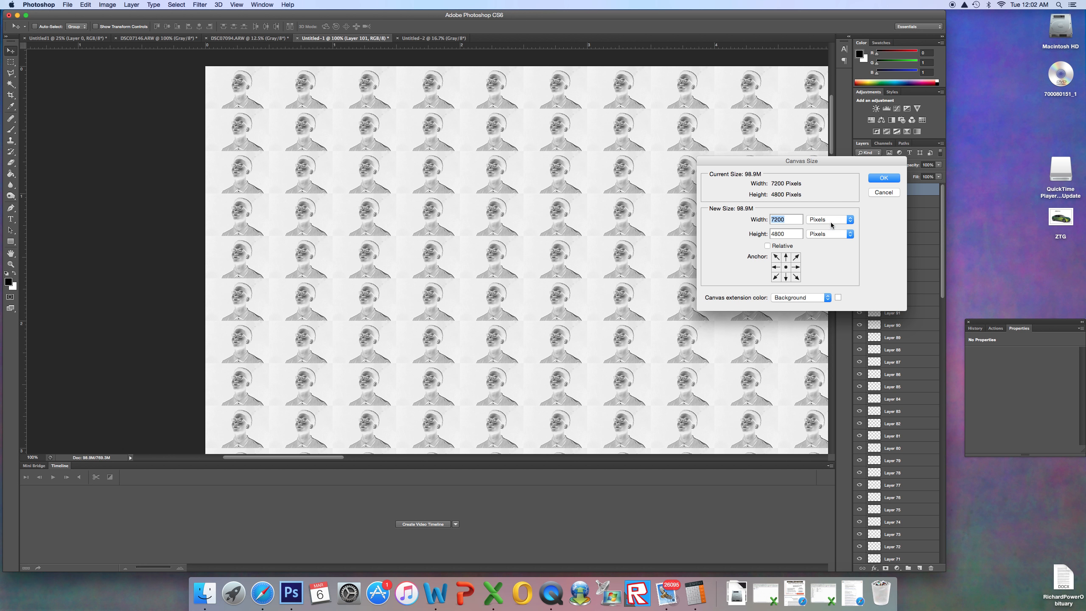
mouse_move(688, 156)
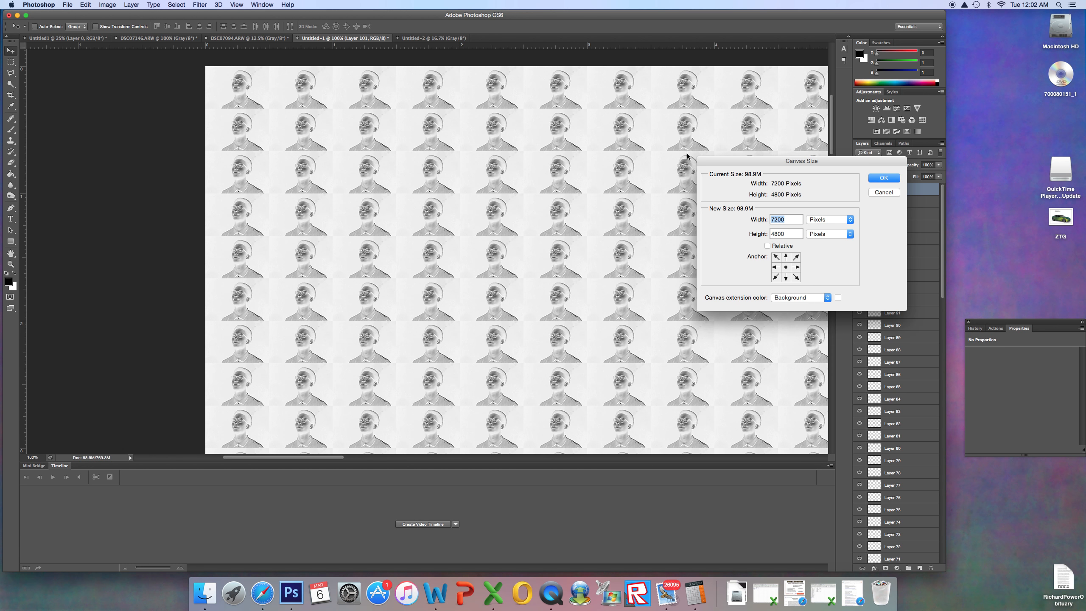
mouse_move(291, 122)
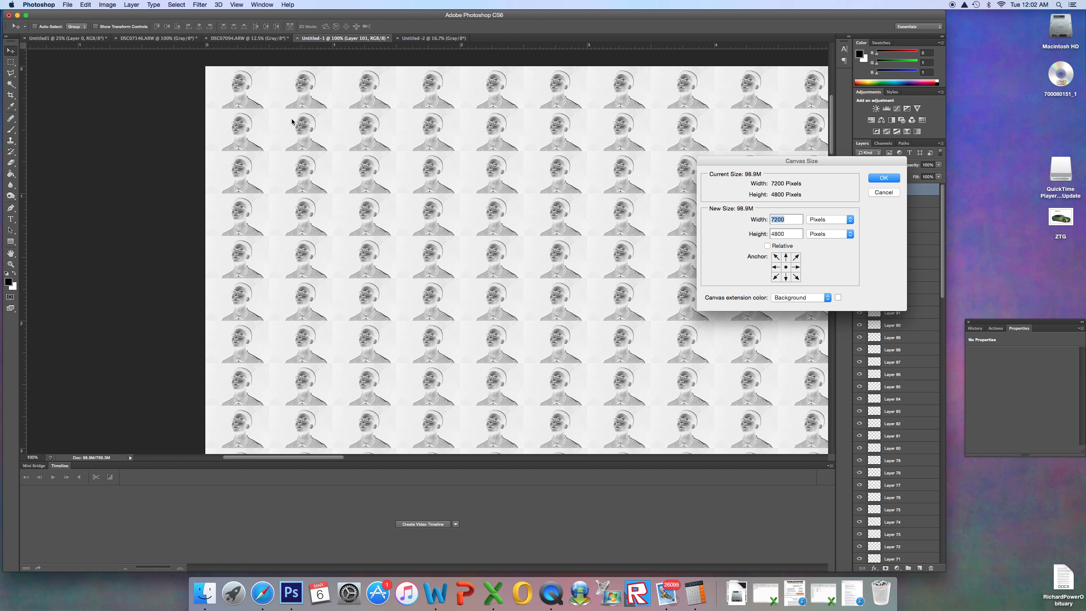
mouse_move(239, 89)
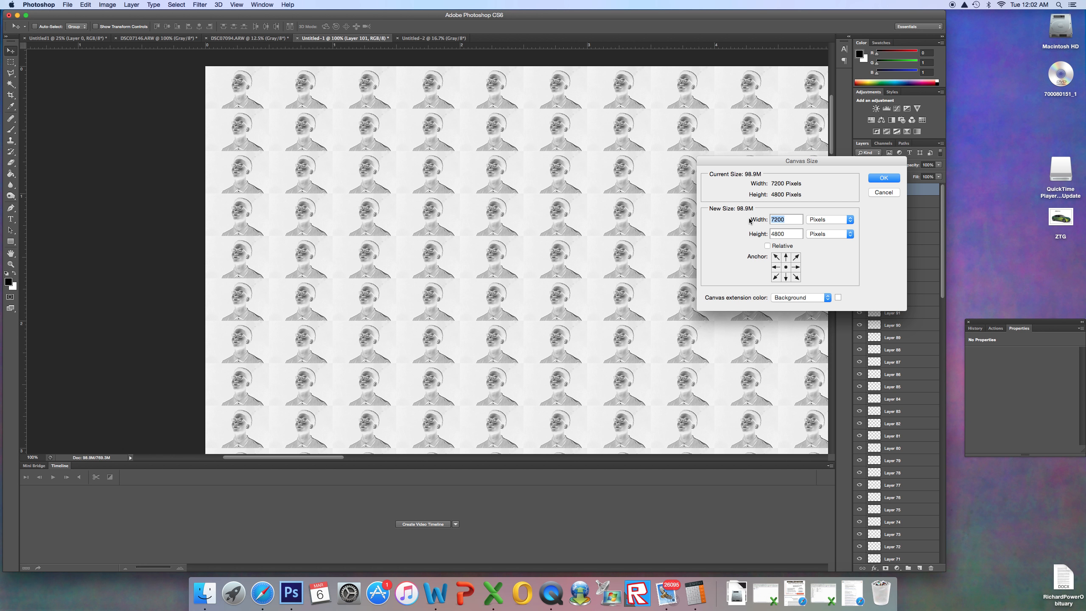
text(1500)
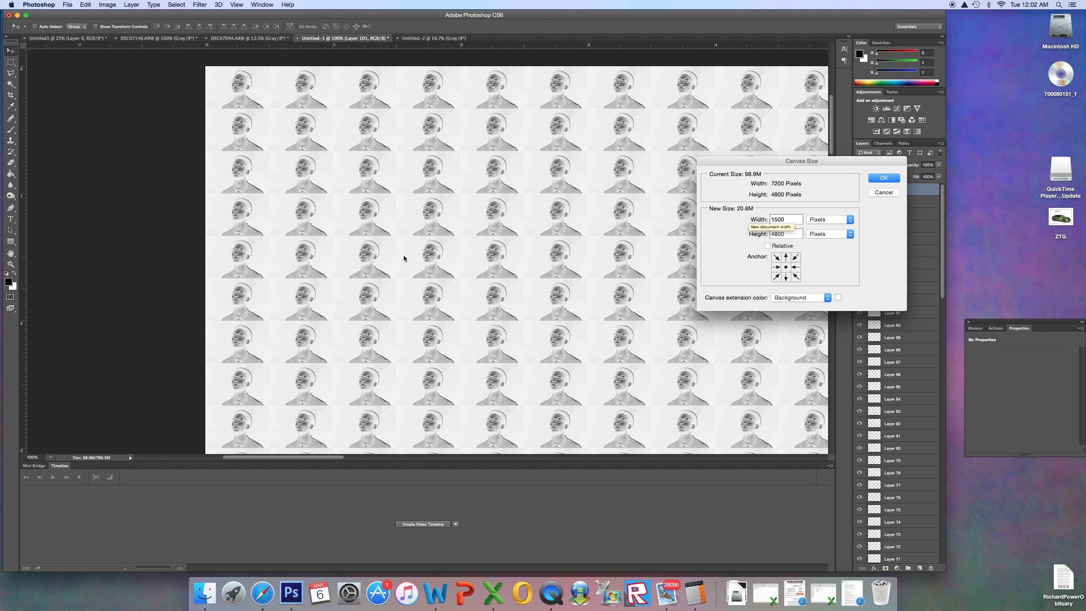
text(100)
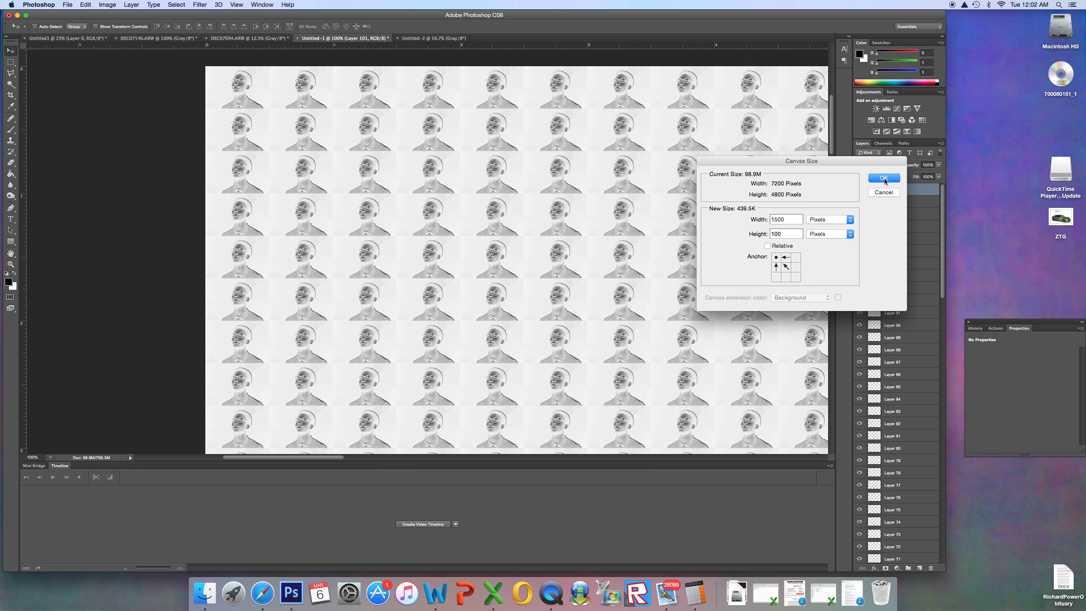
click(884, 178)
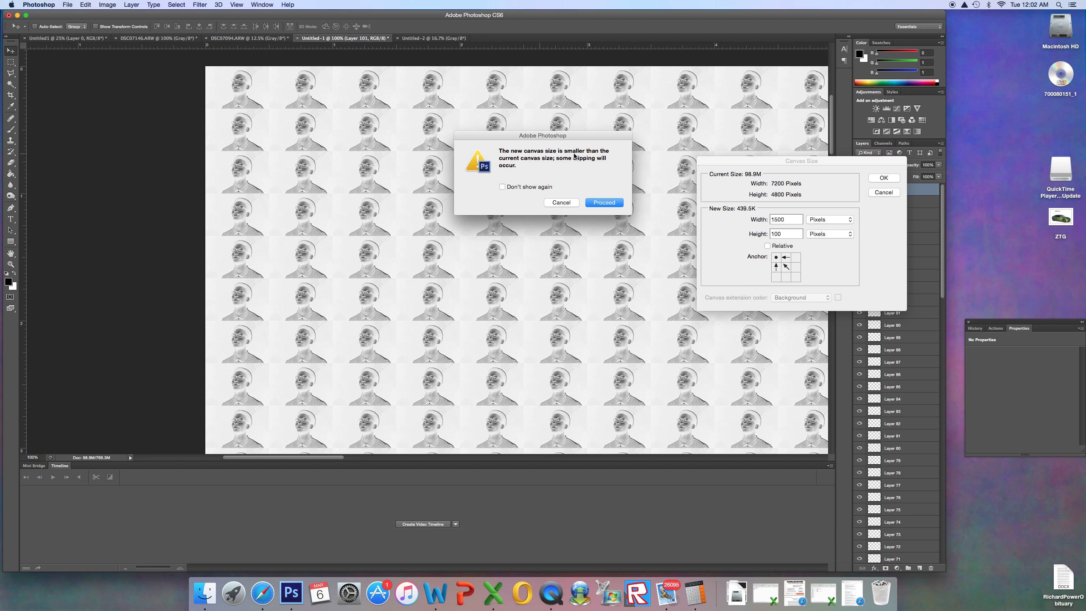
click(603, 202)
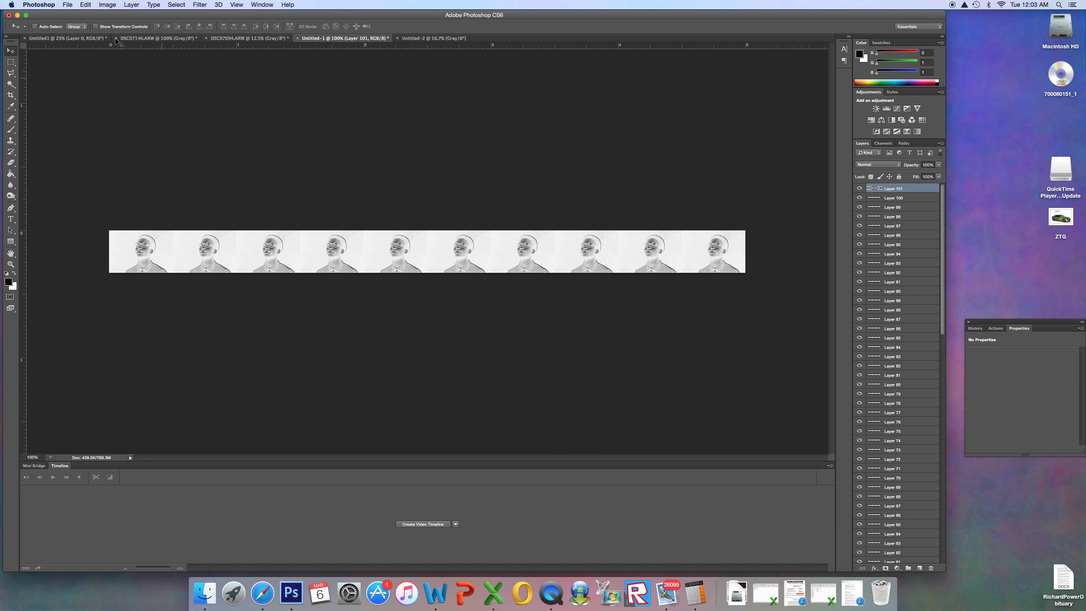
Step: Undo the canvas size change to restore the full-size composite
click(84, 5)
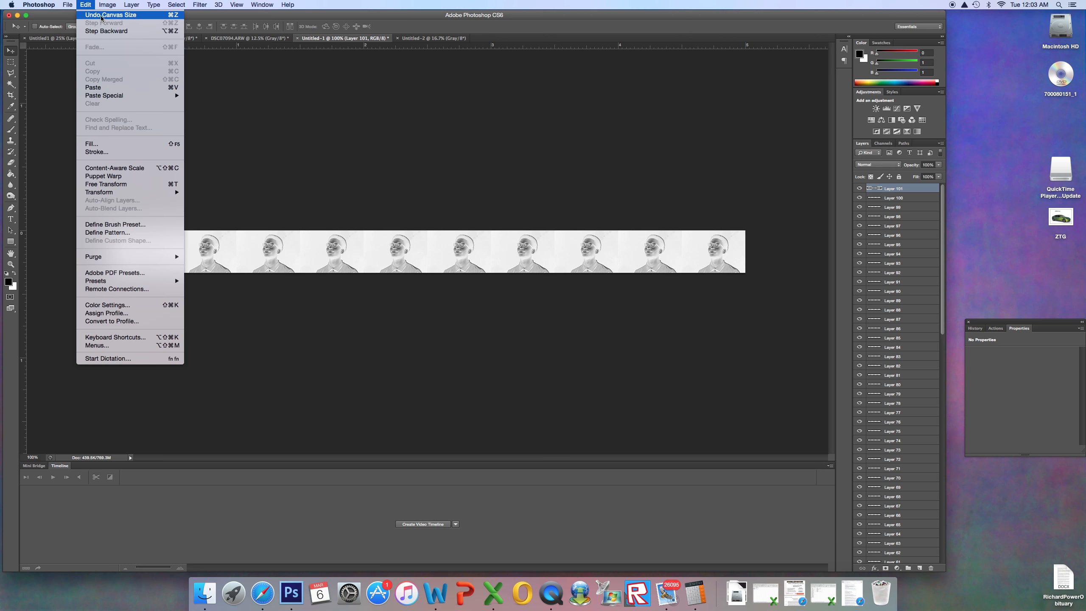
click(111, 14)
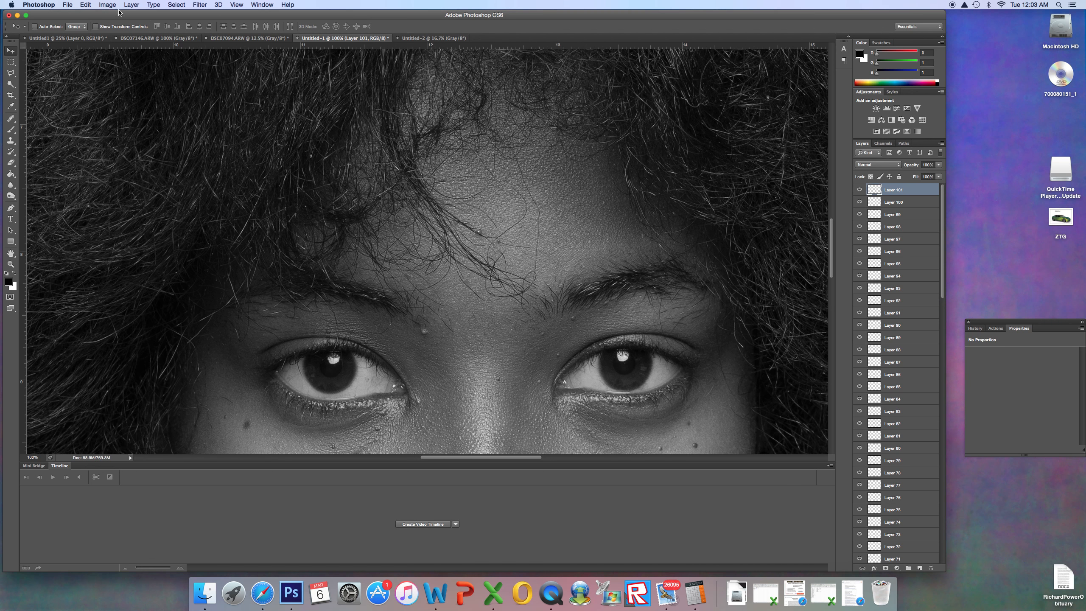
Step: Clip the mosaic canvas to 1500 by 1000 pixels from the top-left corner, accepting the clipping
click(107, 5)
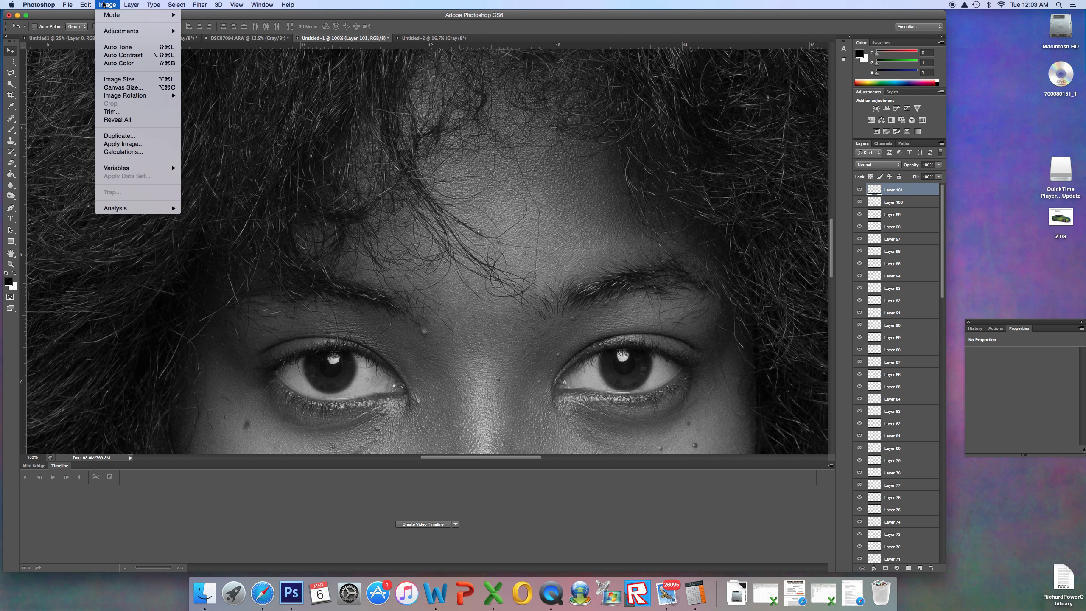
click(84, 5)
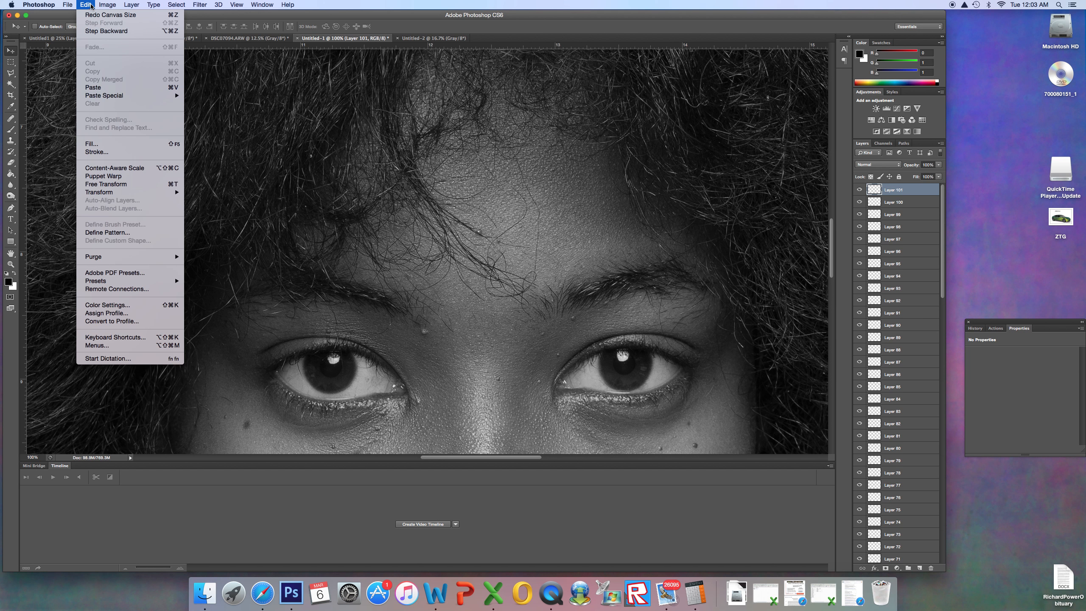
click(108, 5)
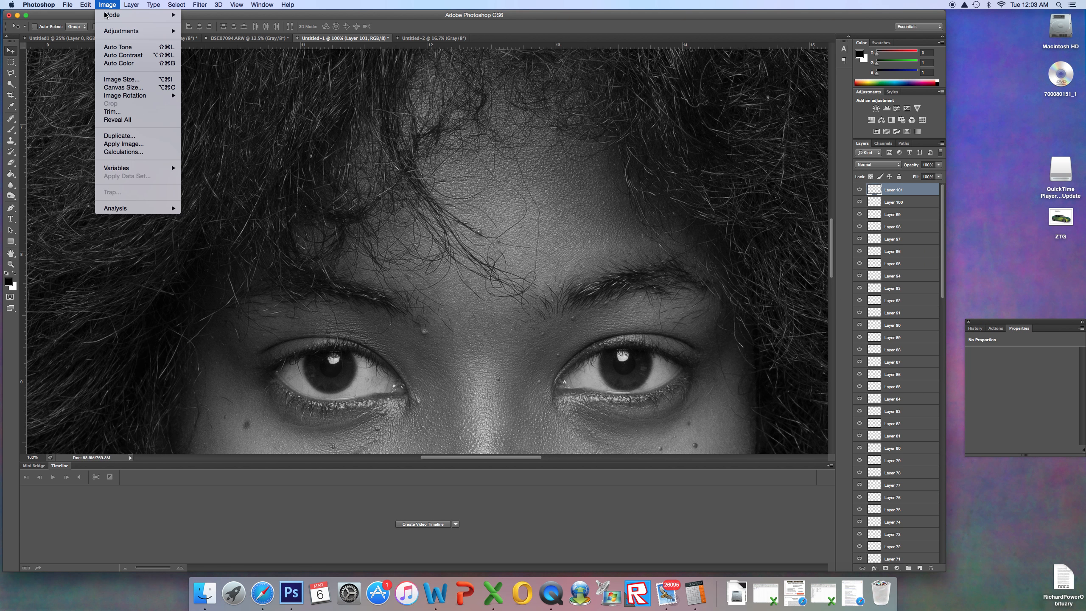
click(123, 87)
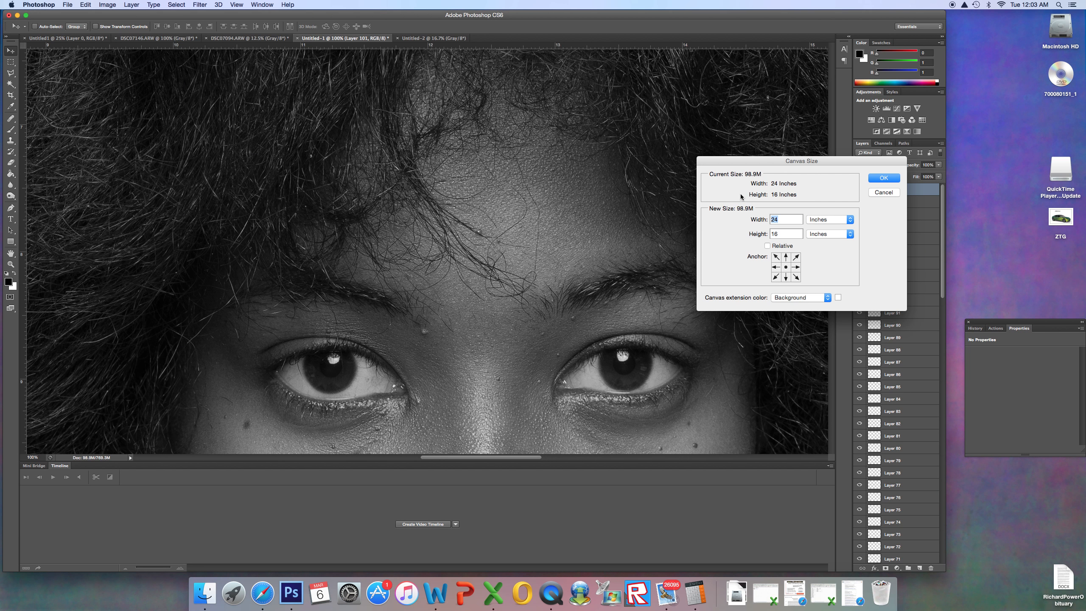
click(846, 219)
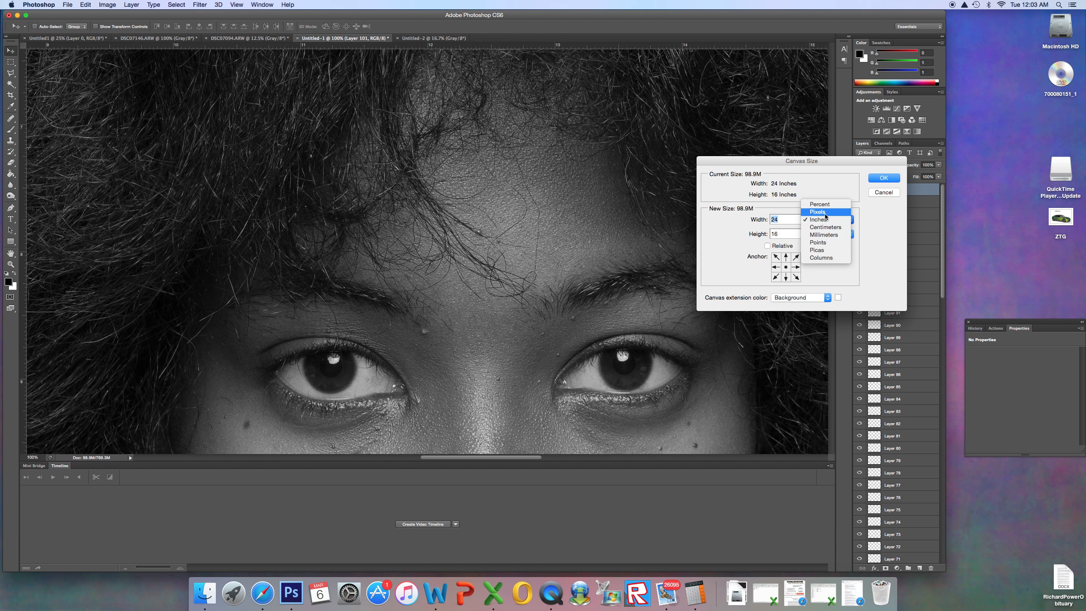
click(817, 212)
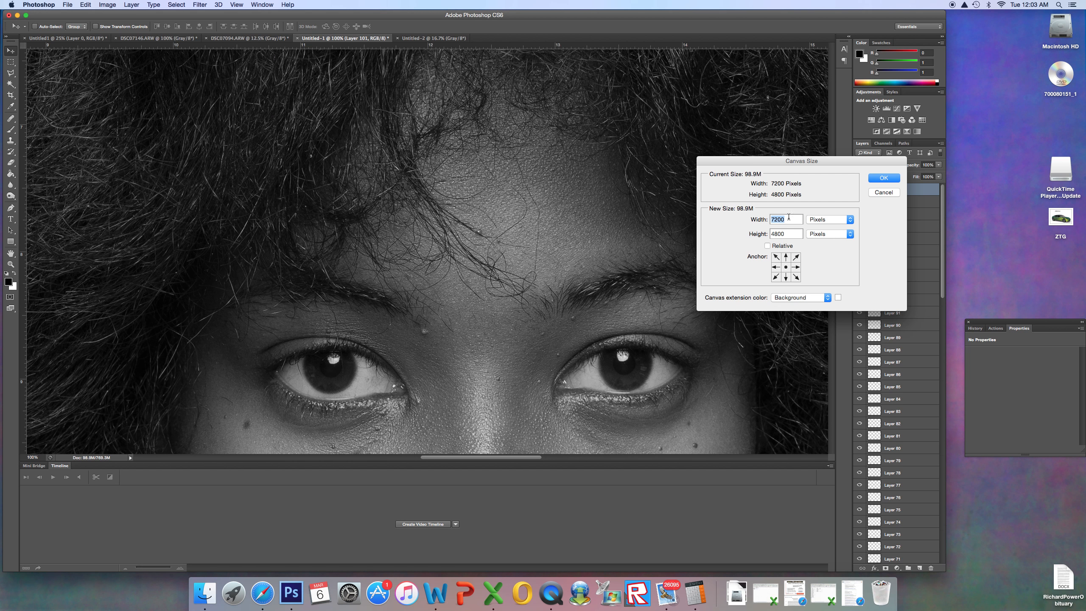
text(1500)
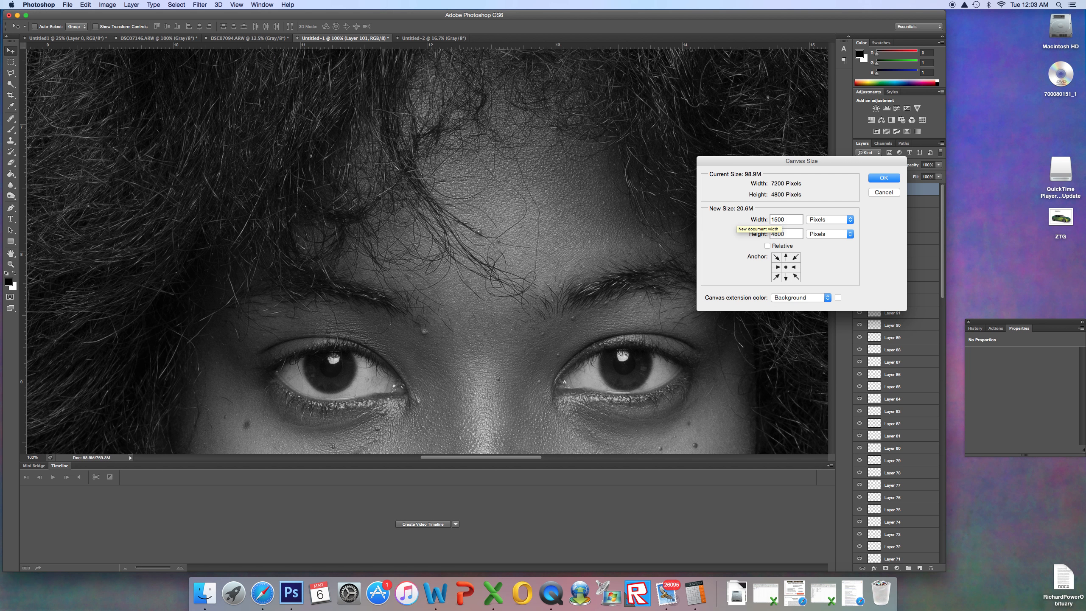
click(786, 234)
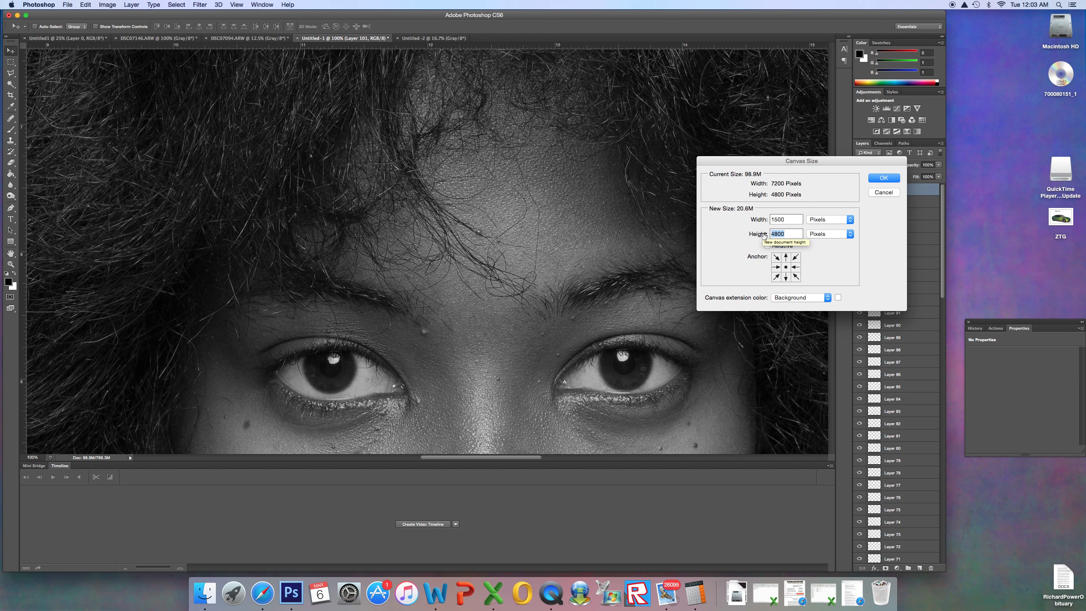
text(1000)
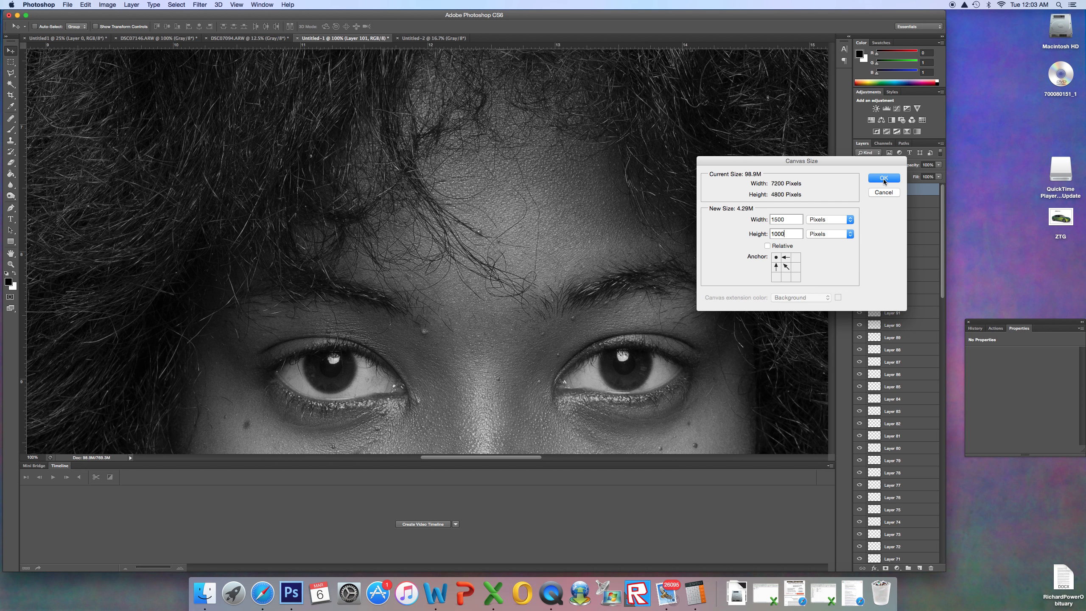
click(884, 179)
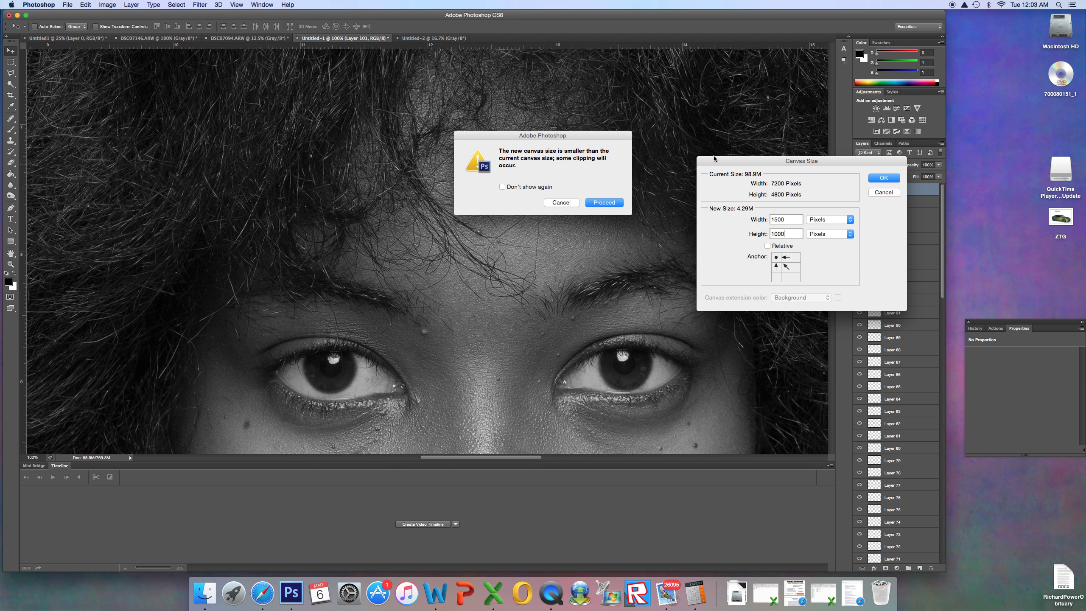
click(604, 202)
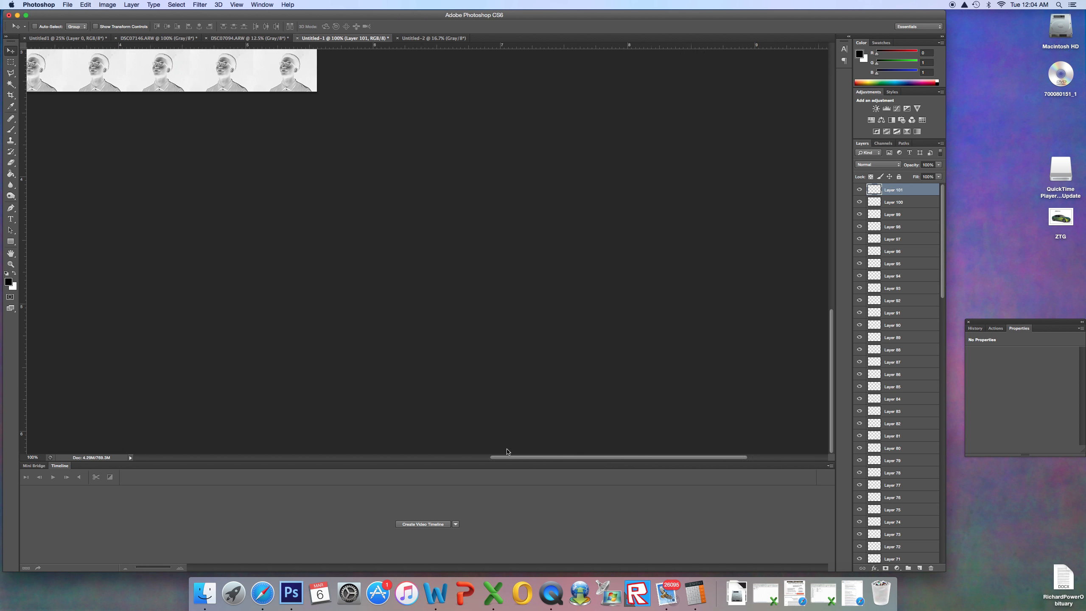
Step: Flatten all the mosaic tile layers into a single background layer
scroll(left, 3)
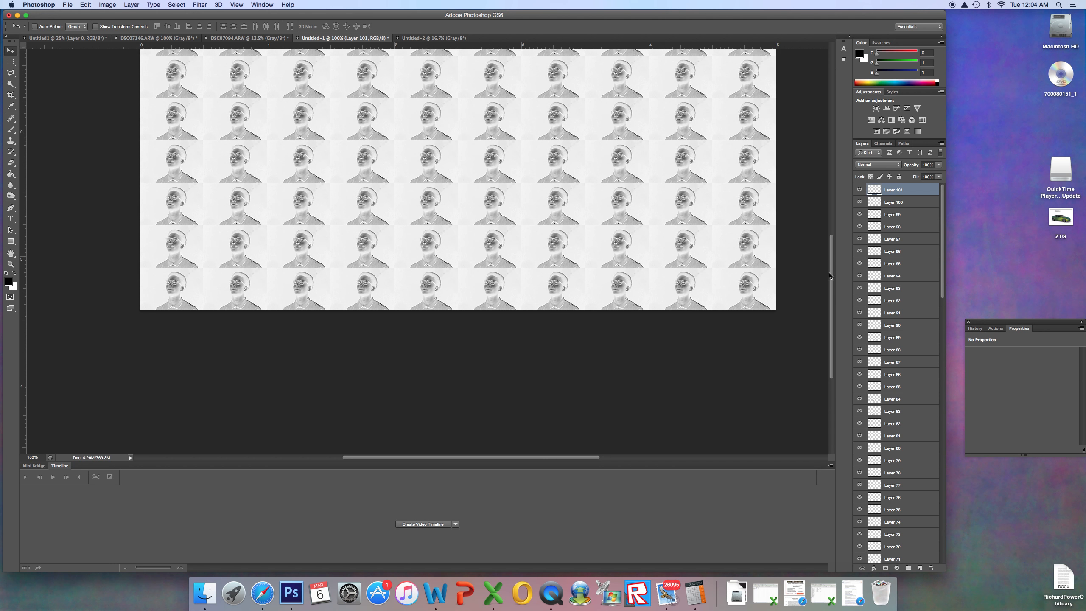
scroll(down, 3)
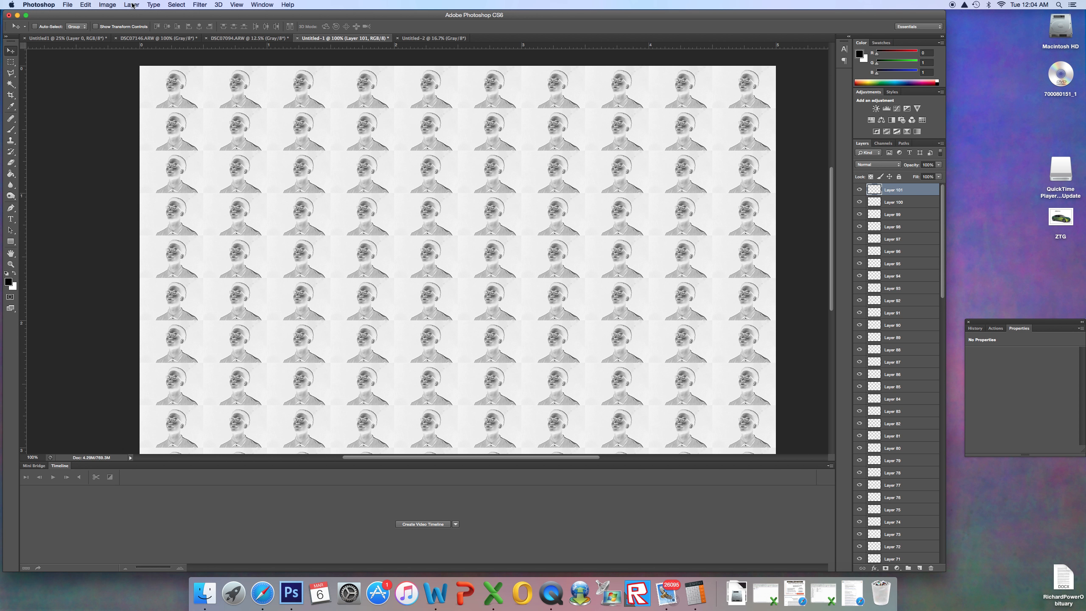
click(131, 5)
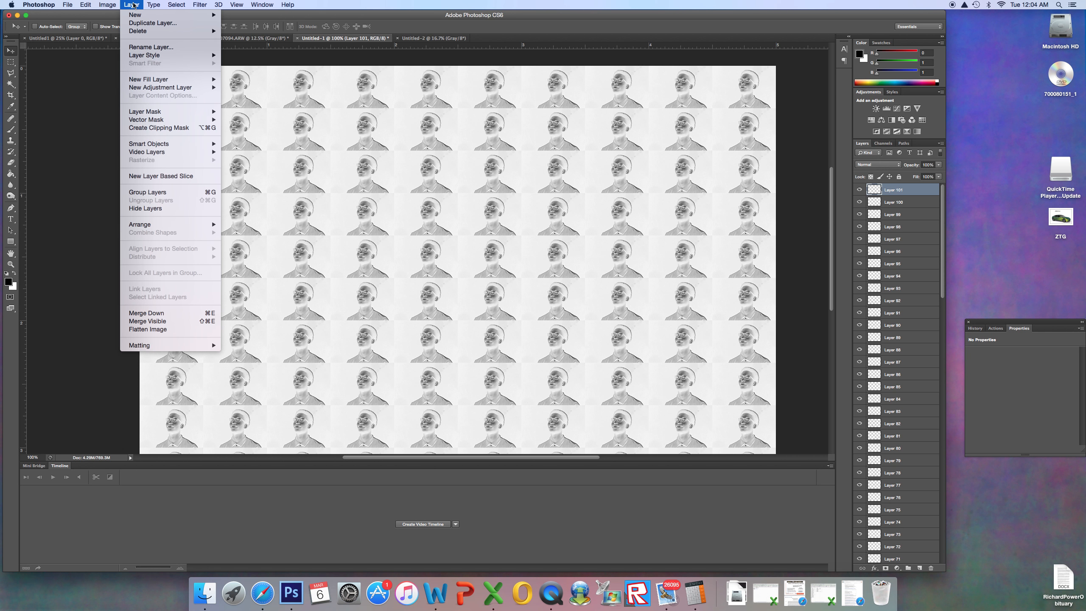
mouse_move(147, 329)
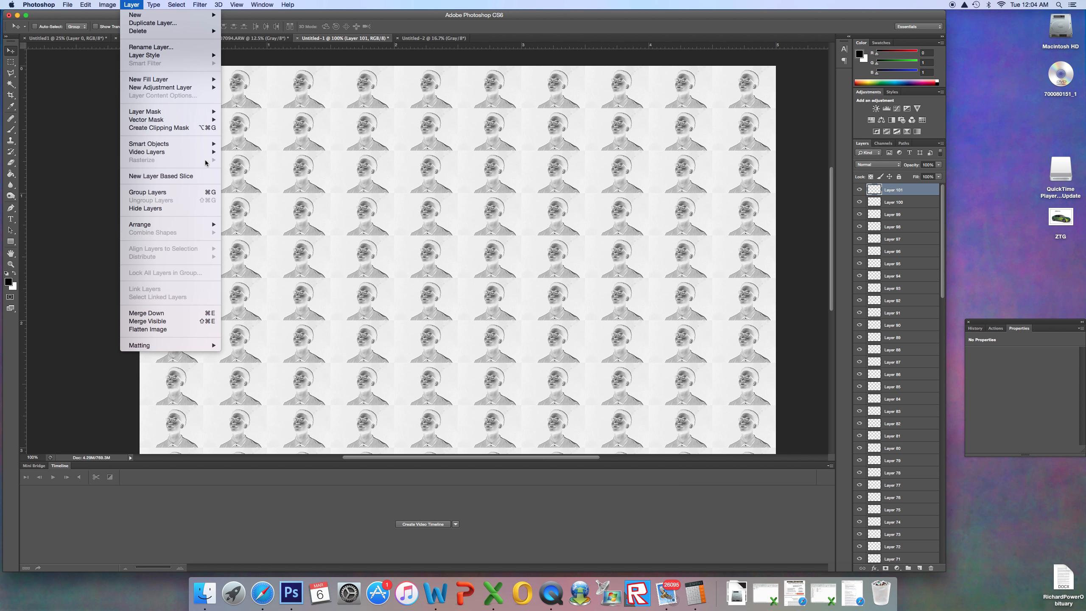
mouse_move(147, 329)
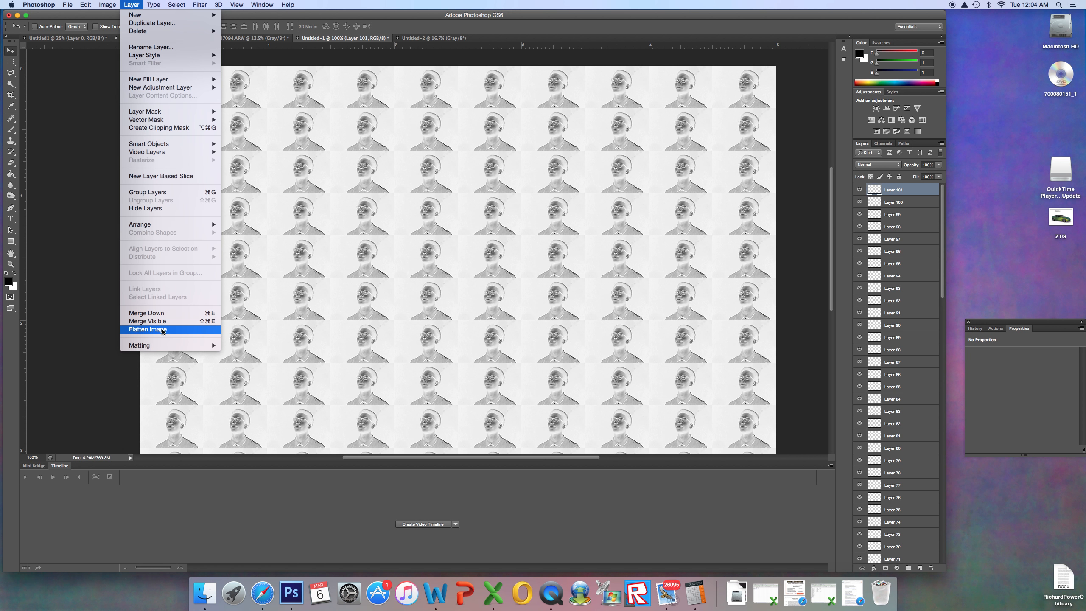
click(145, 329)
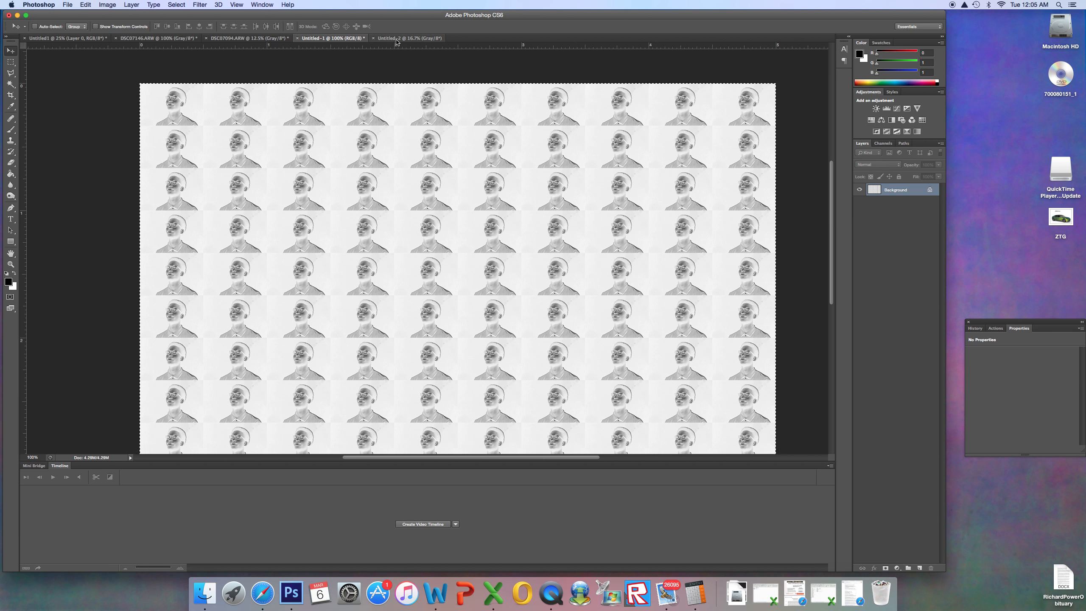
Step: In Untitled-2 on a black background, move the pasted mosaic to the top-left and tile copies beside it
click(408, 38)
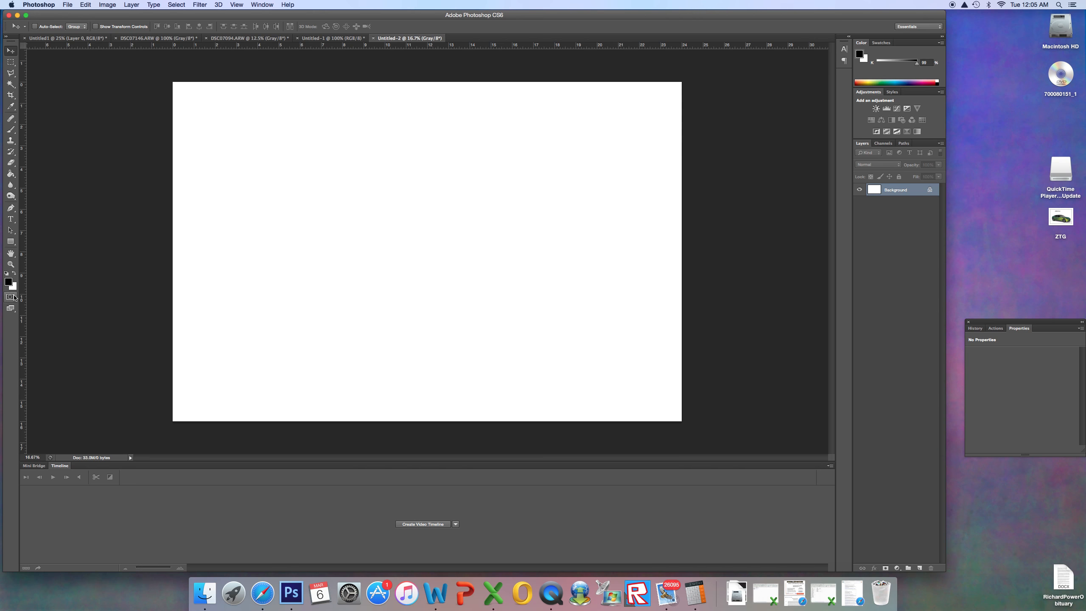
mouse_move(42, 286)
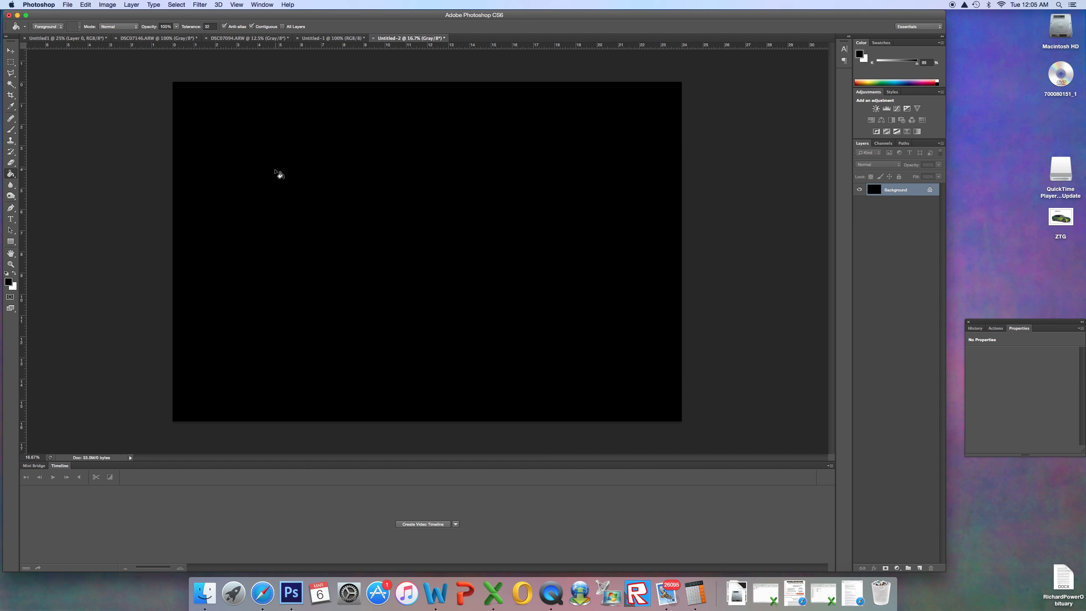
mouse_move(70, 290)
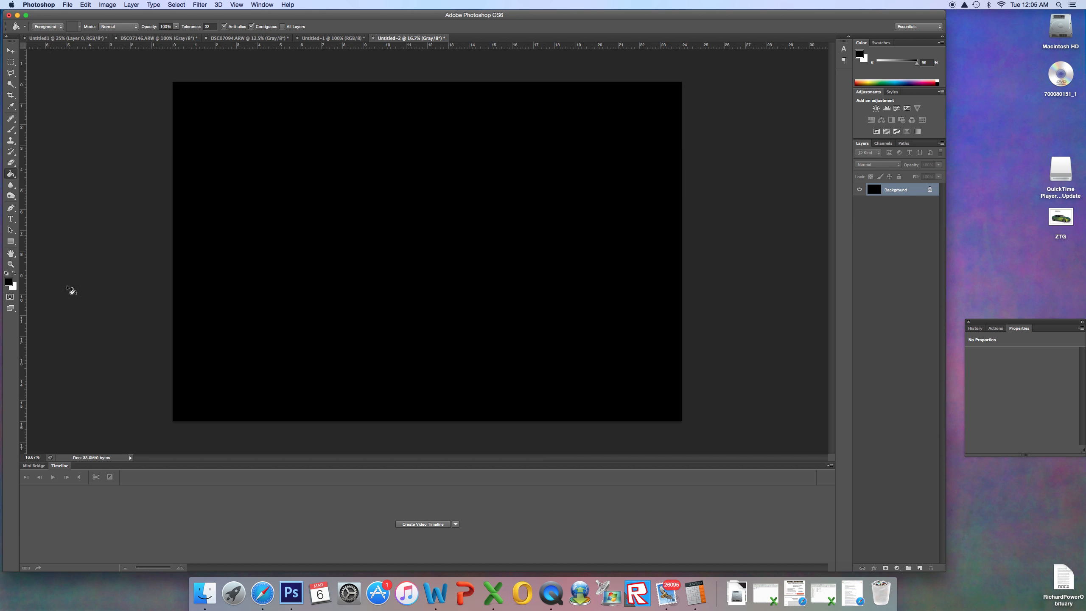
mouse_move(112, 287)
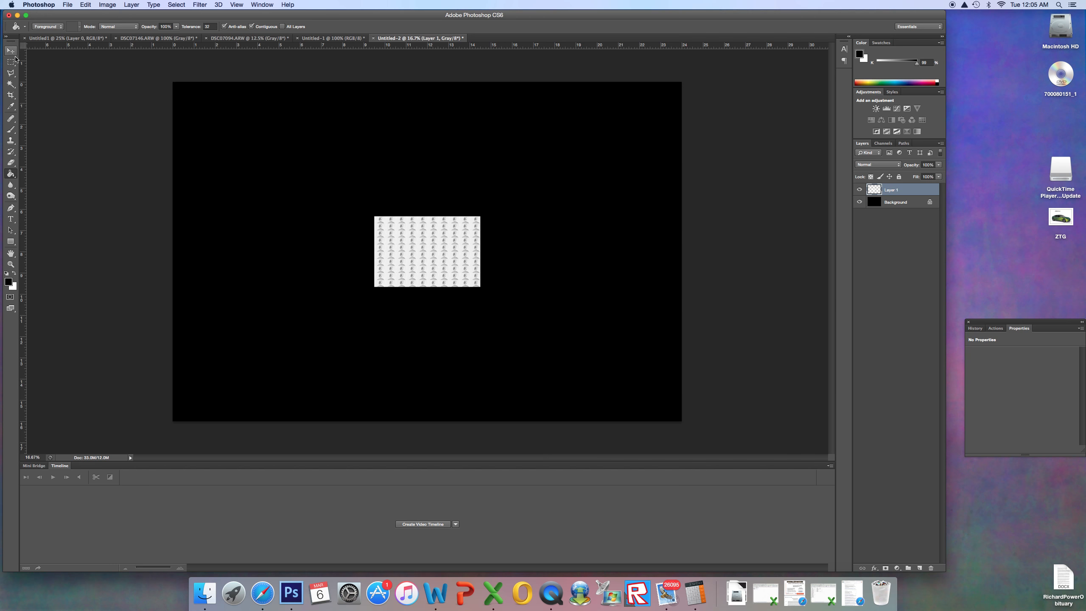
drag(427, 251, 231, 126)
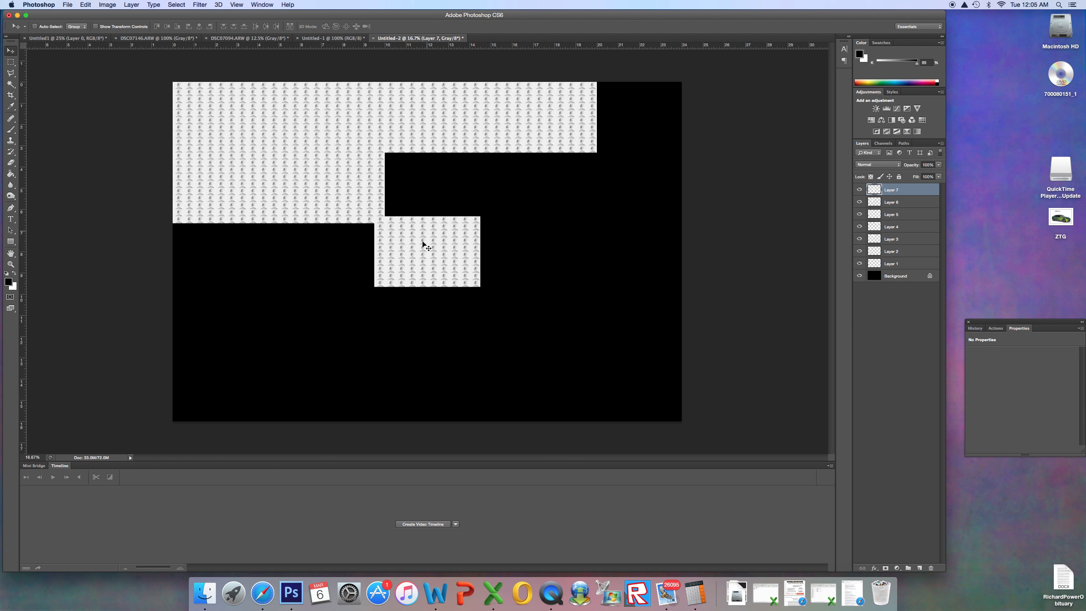
drag(426, 253, 429, 187)
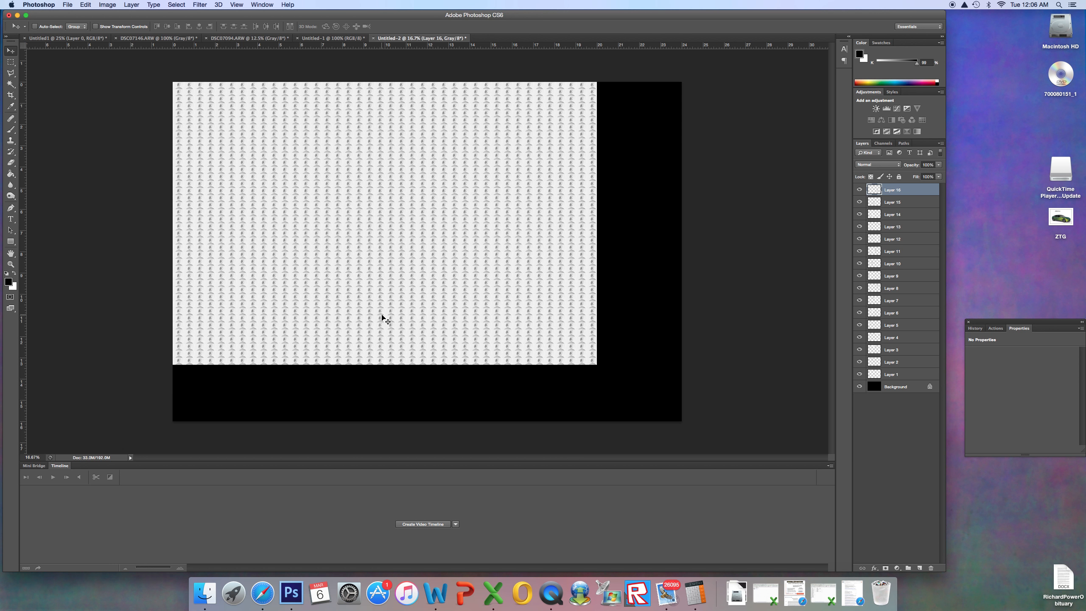
mouse_move(396, 349)
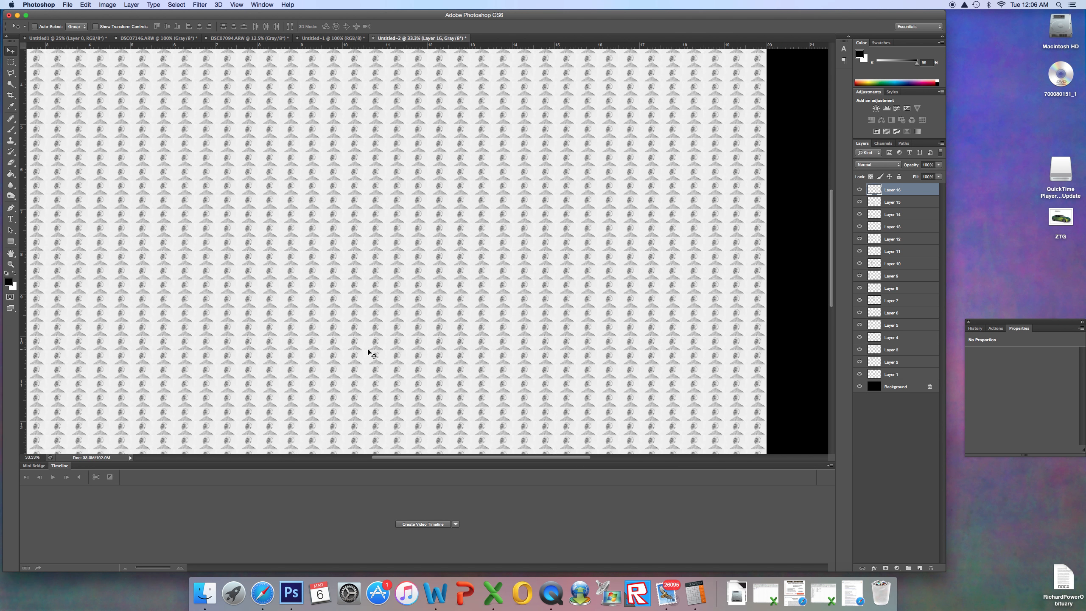
Step: Fit another mosaic copy into the remaining black gap so the canvas is fully covered
scroll(down, 3)
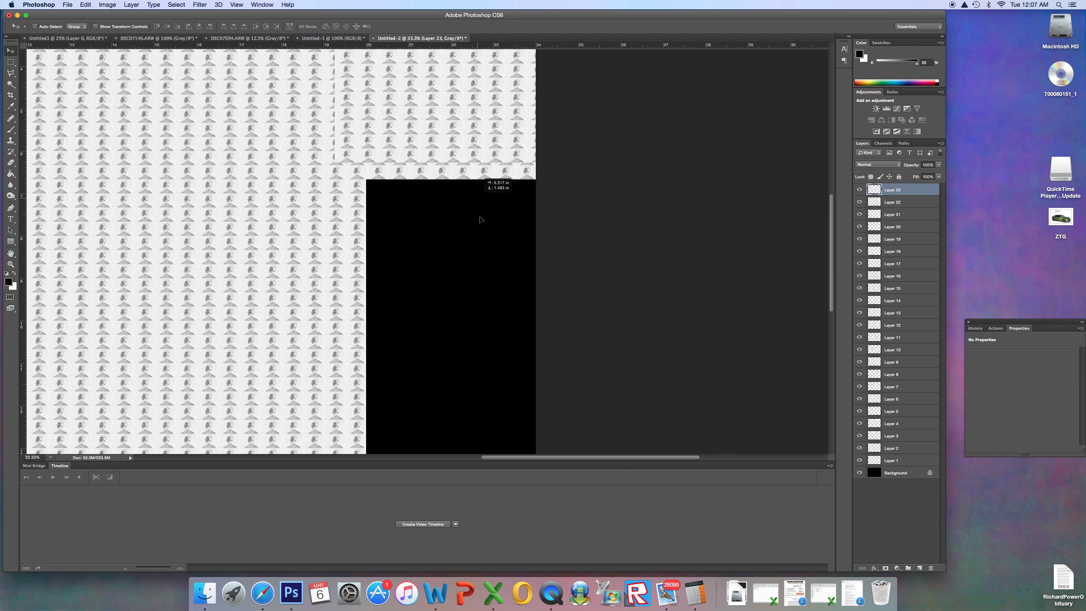
drag(481, 220, 507, 329)
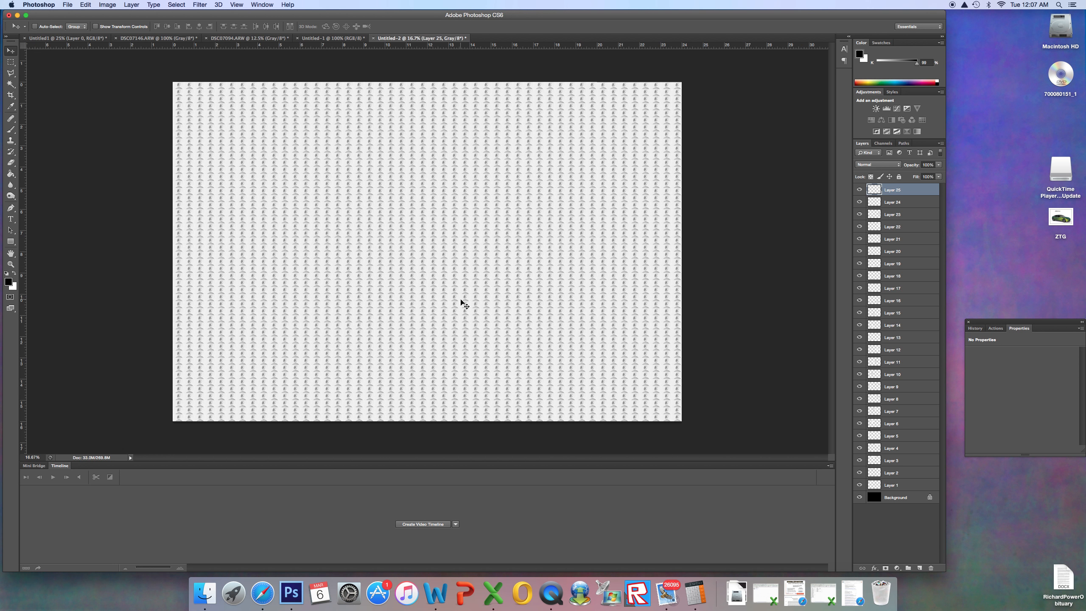
mouse_move(953, 263)
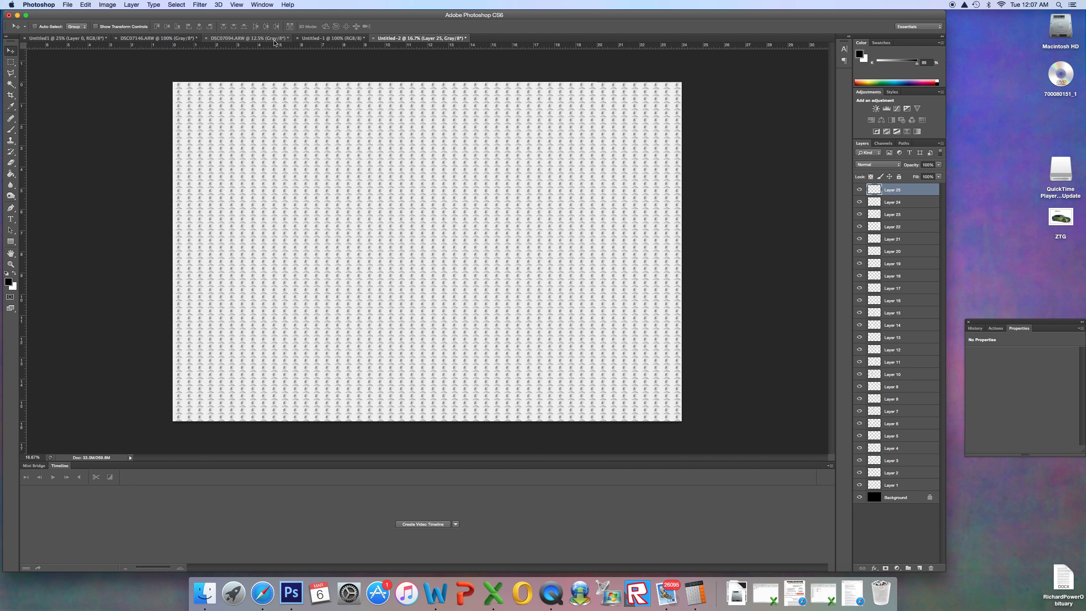
Step: Copy the grayscale portrait from DSC07094 and paste it into Untitled-2 as Layer 26
click(250, 38)
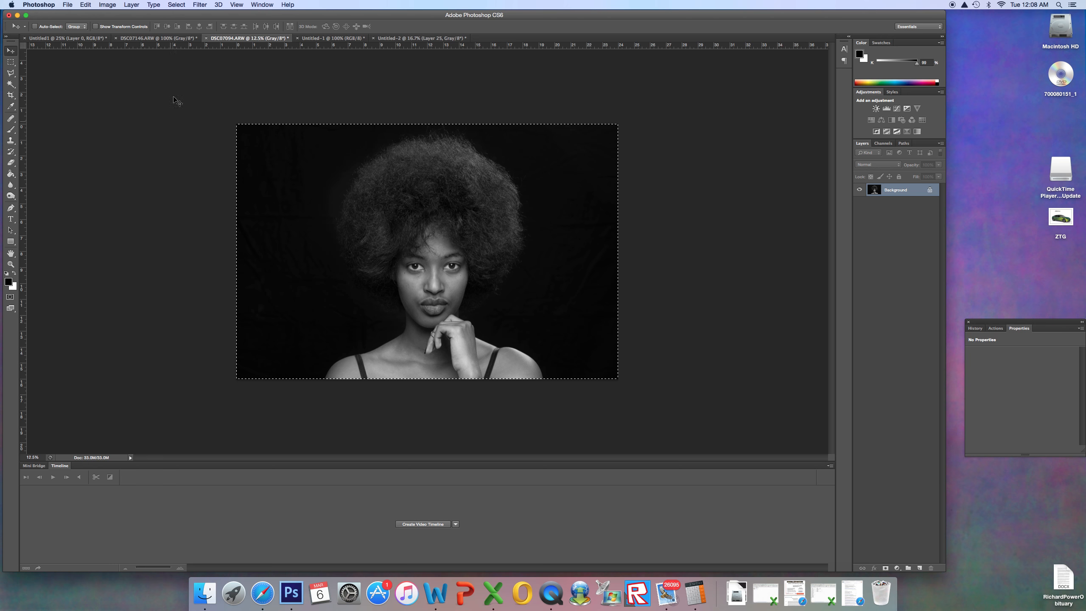
mouse_move(213, 220)
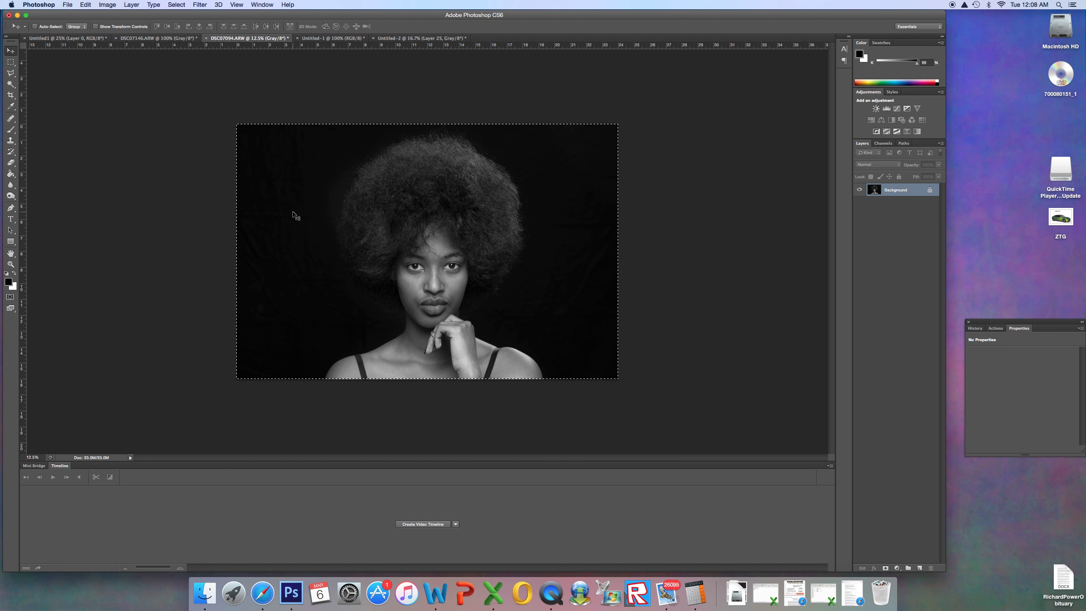
mouse_move(435, 32)
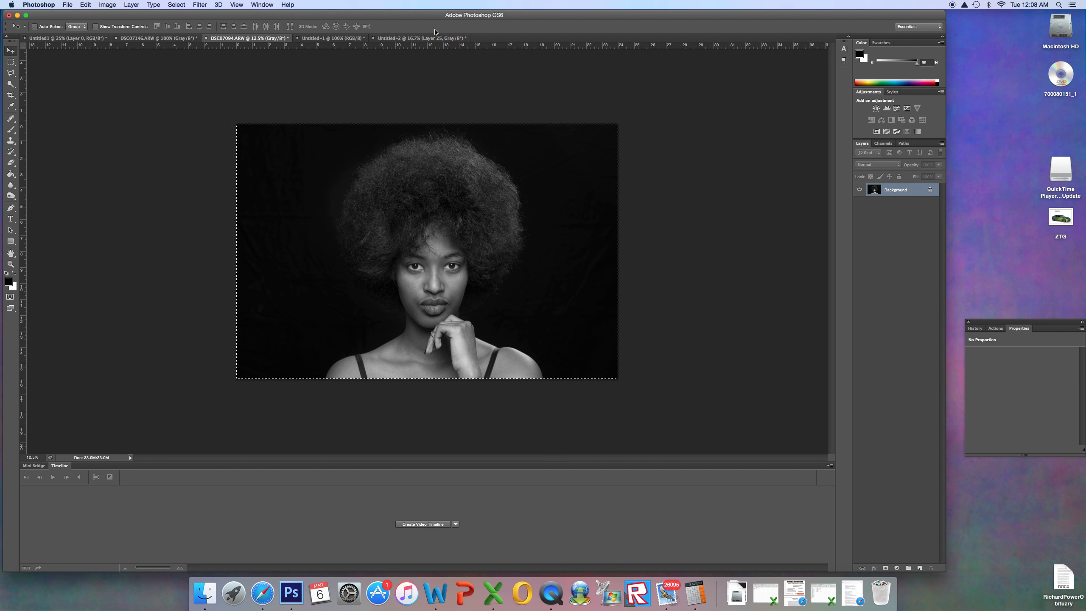
click(418, 37)
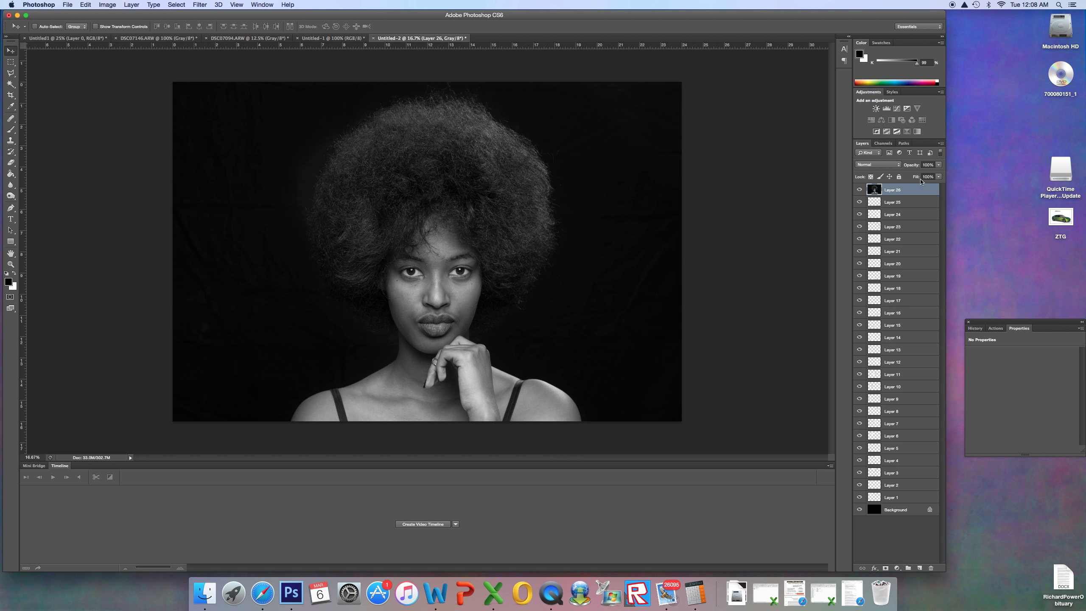
mouse_move(922, 183)
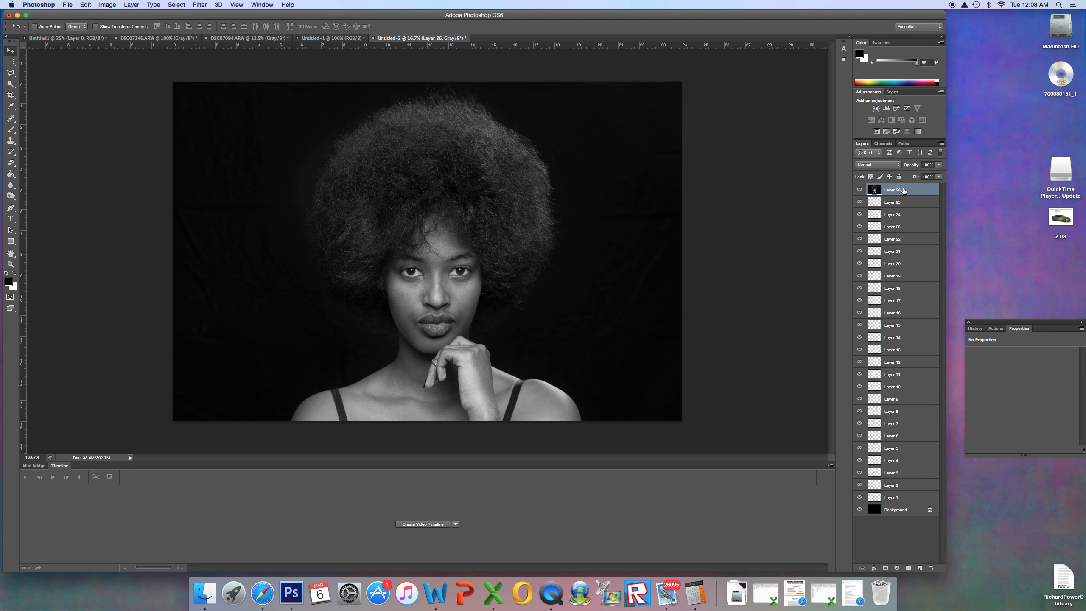
Step: Delete Layer 26 with the portrait so the tiled mosaic shows again
right_click(894, 190)
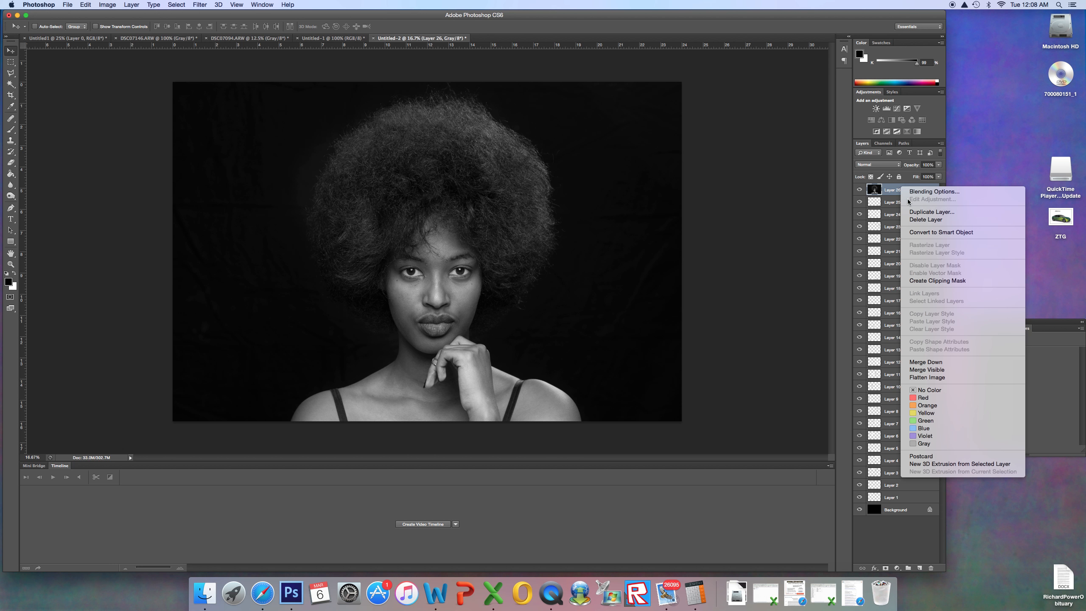
mouse_move(925, 220)
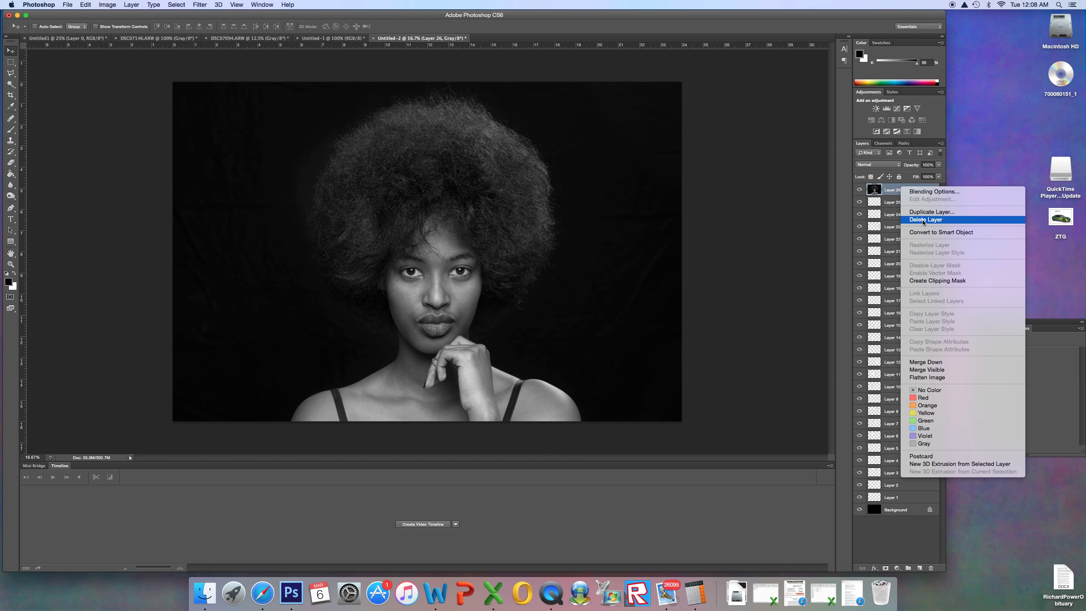
click(925, 220)
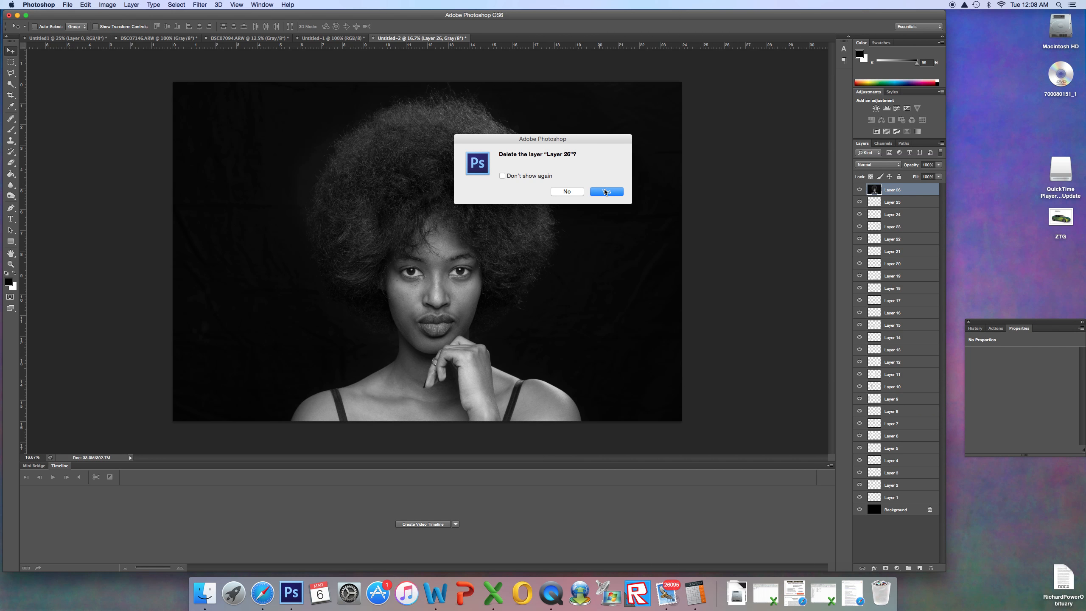
click(605, 191)
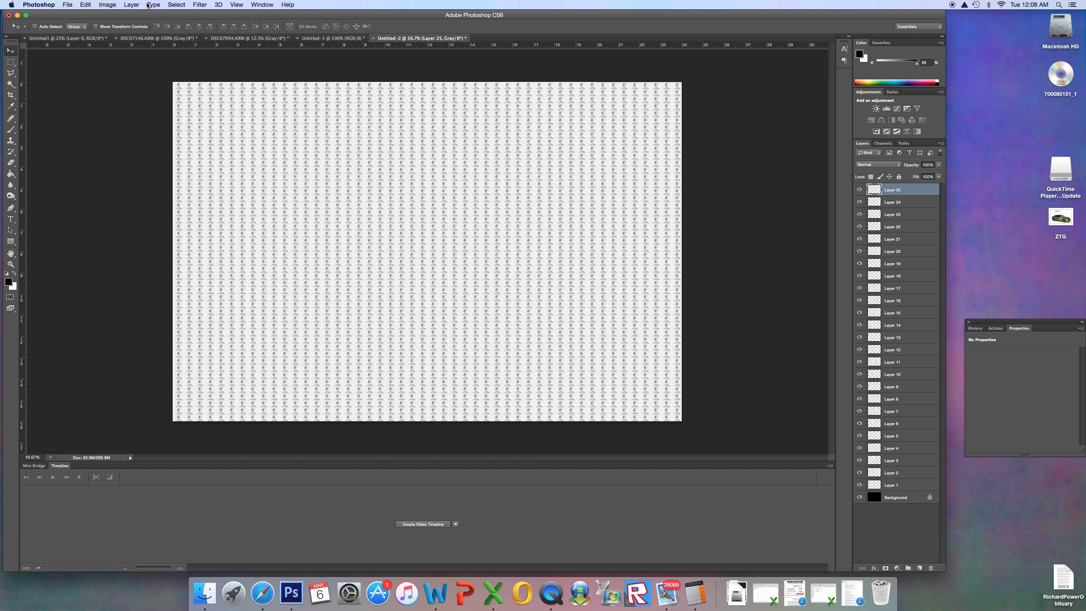
Step: Flatten the 25 mosaic tile layers into a single Background layer via Layer > Flatten Image
click(130, 5)
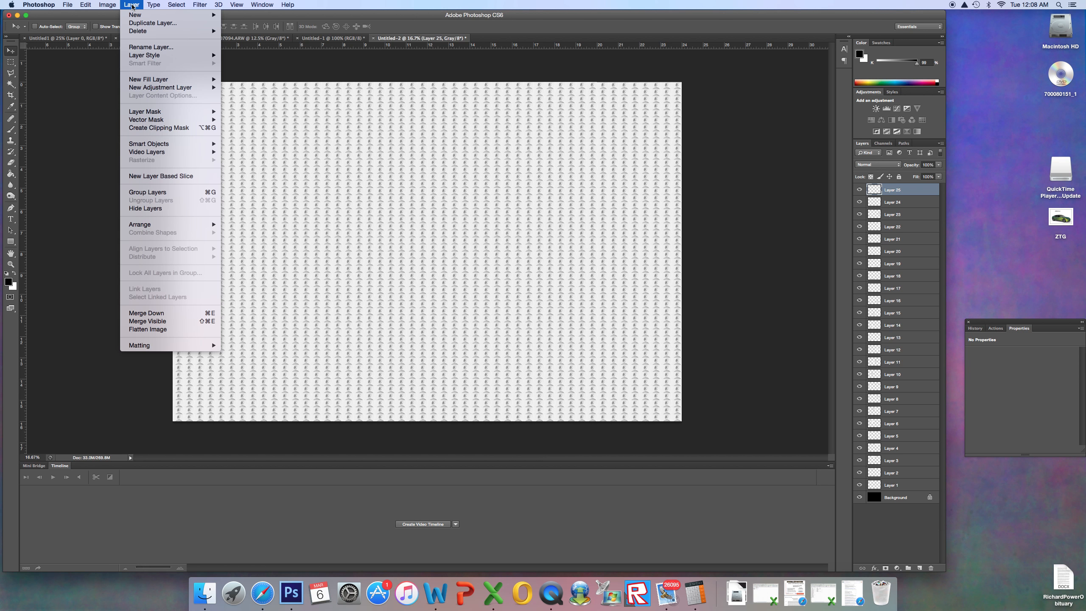
mouse_move(171, 236)
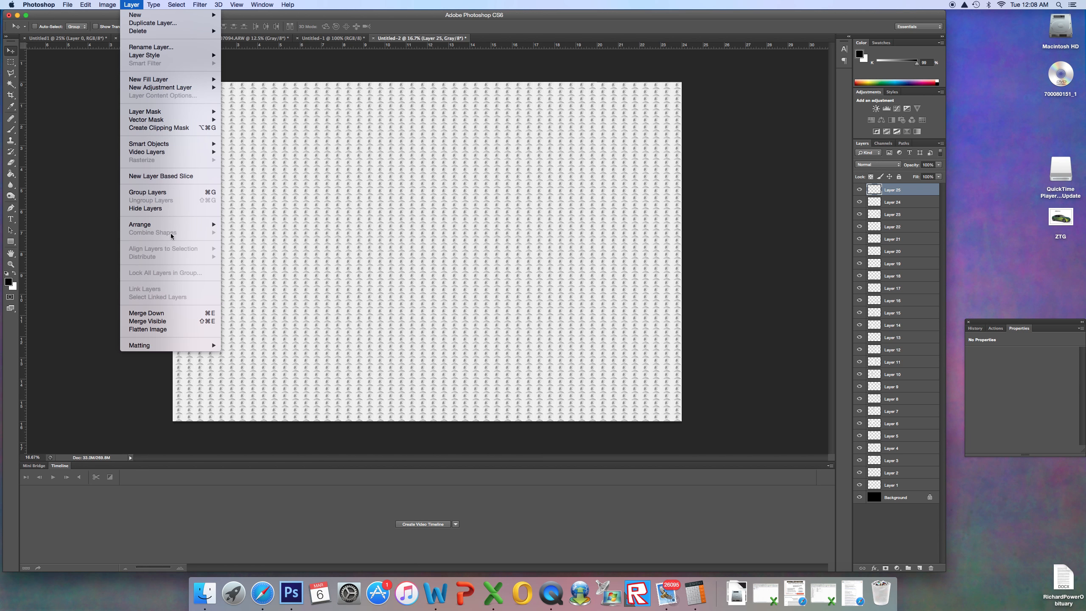
mouse_move(148, 329)
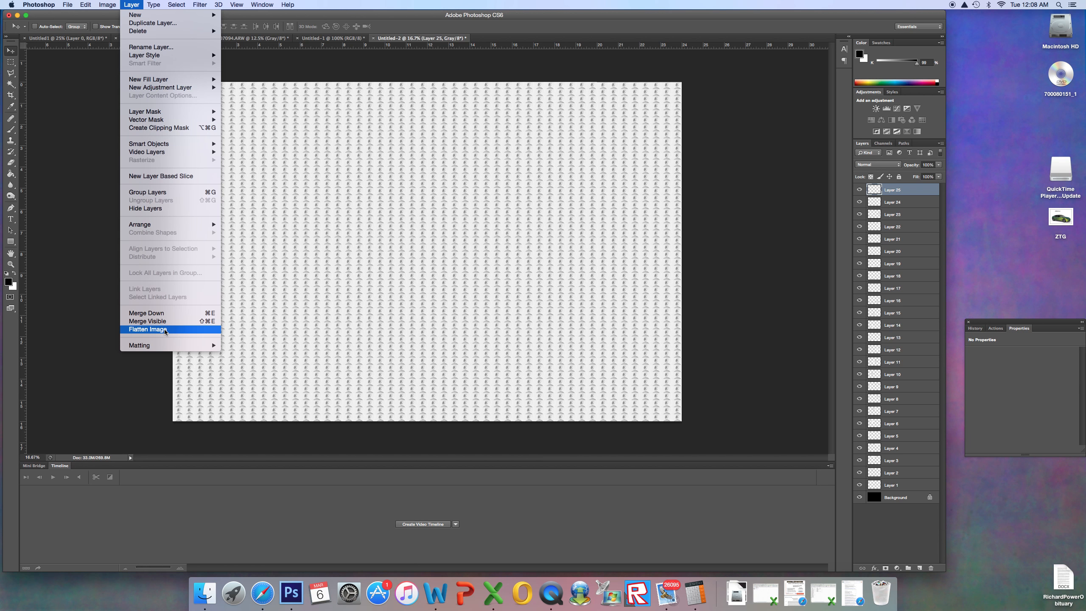
click(148, 329)
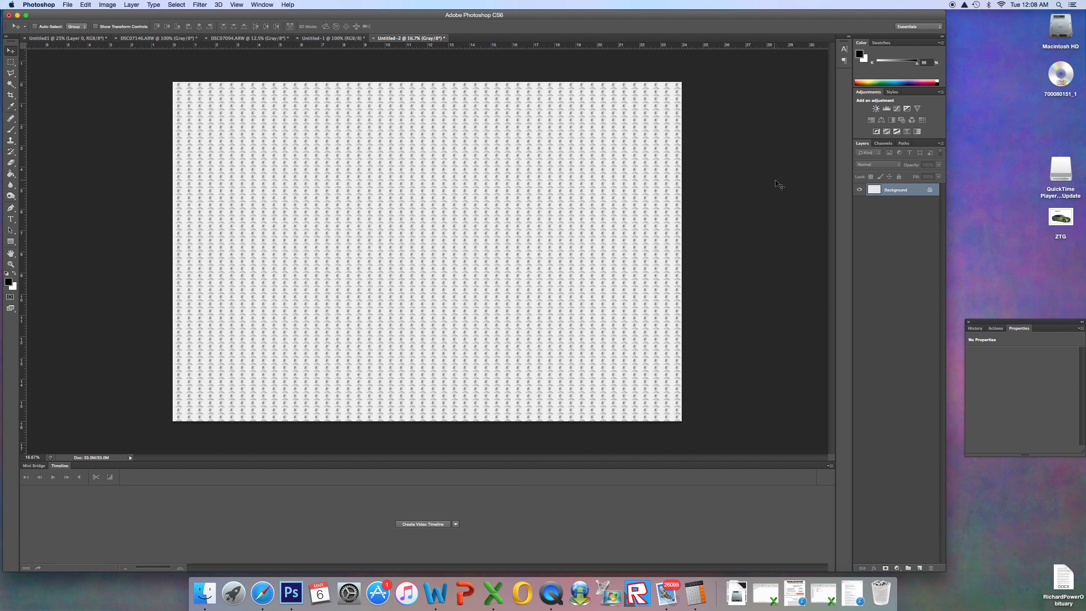
mouse_move(217, 74)
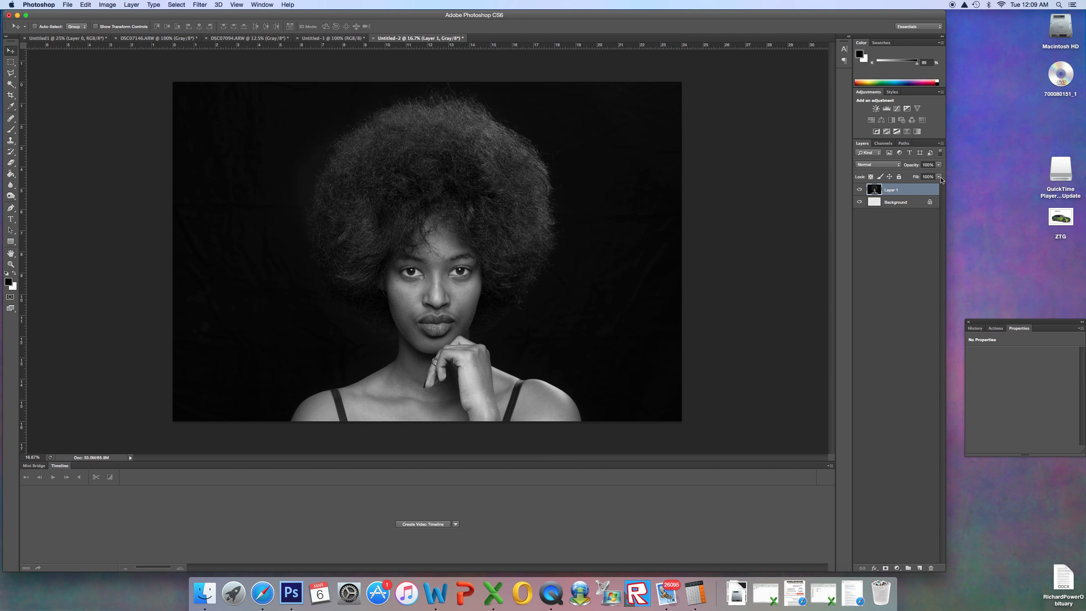
Step: Lower the portrait Layer 1 fill to about 81% so the mosaic tiles show through
double_click(892, 189)
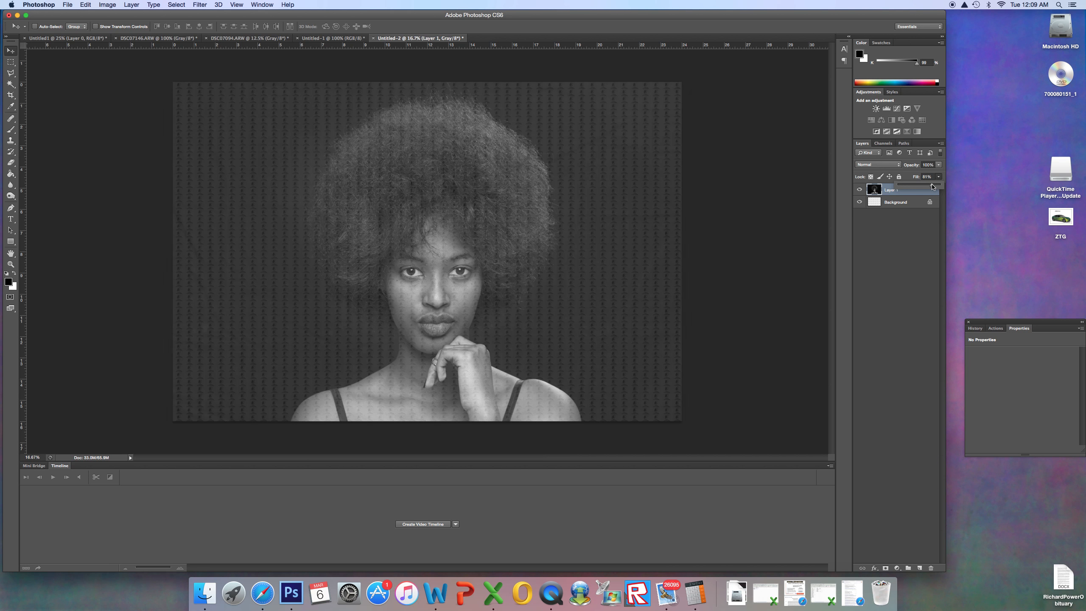
drag(918, 175, 928, 176)
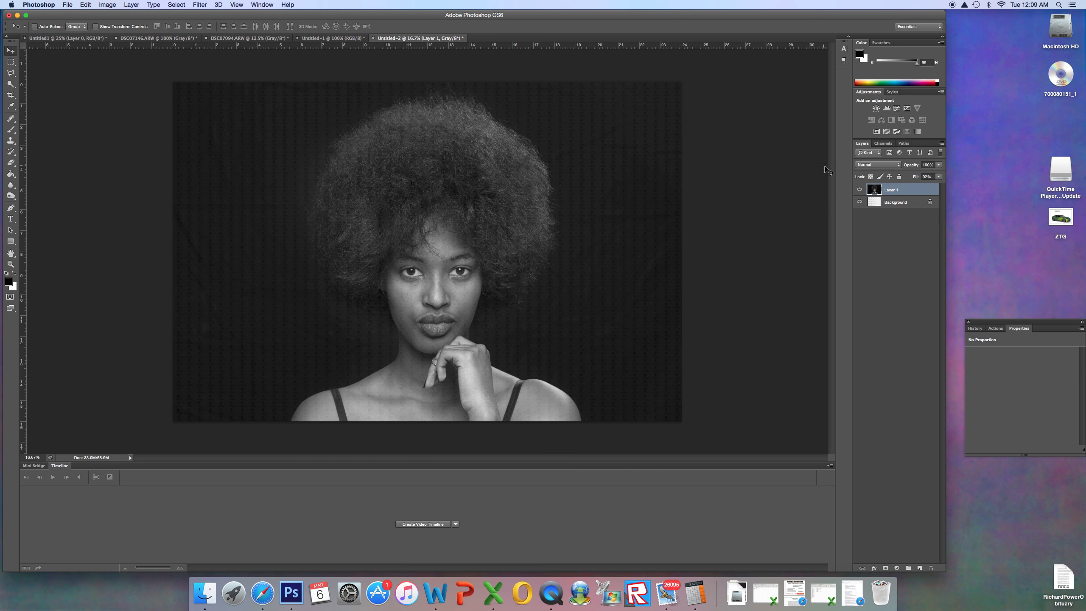
mouse_move(466, 52)
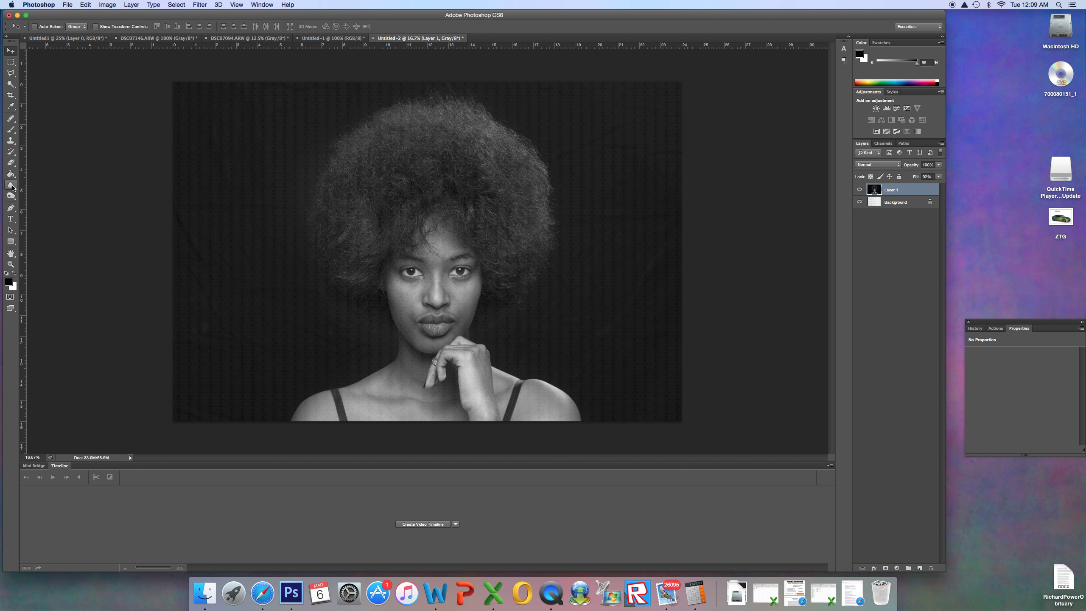
click(11, 194)
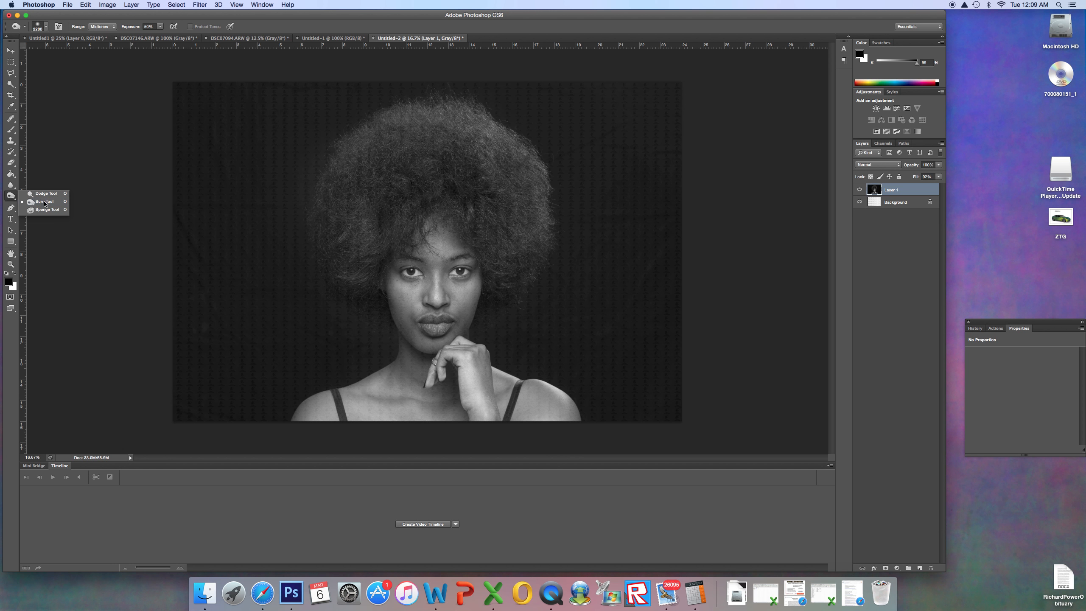
mouse_move(43, 201)
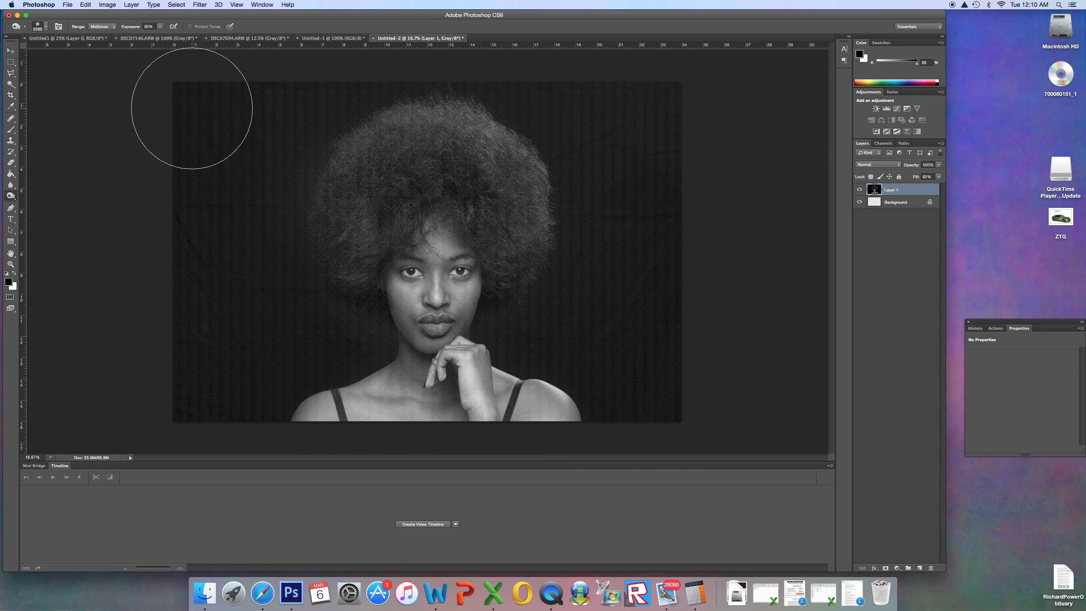
mouse_move(223, 128)
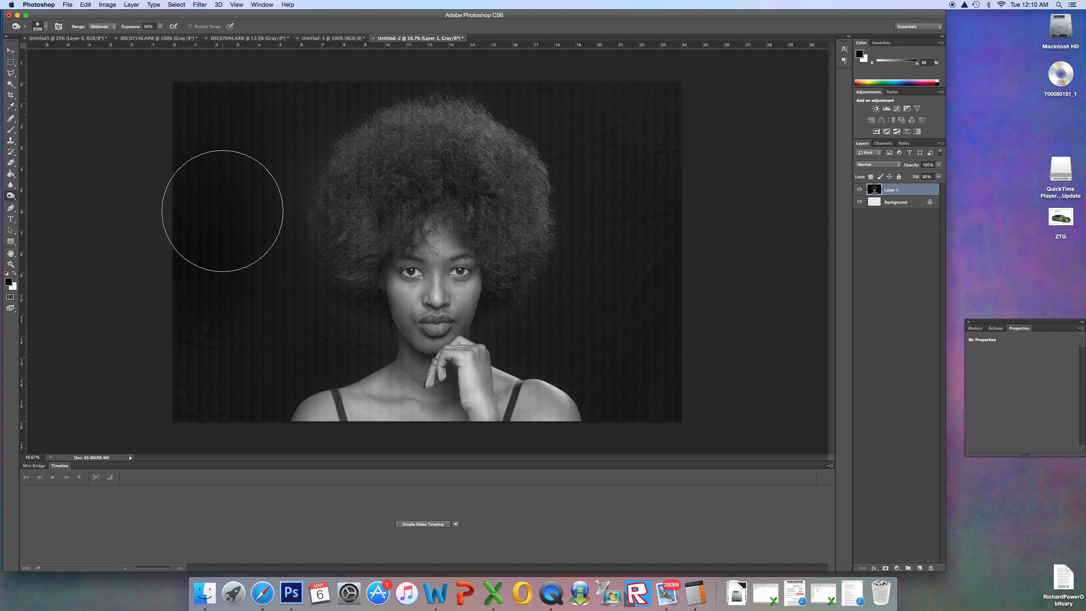
Step: Burn the background darker on the left, above the hair and beside the face (Midtones)
drag(222, 212, 296, 103)
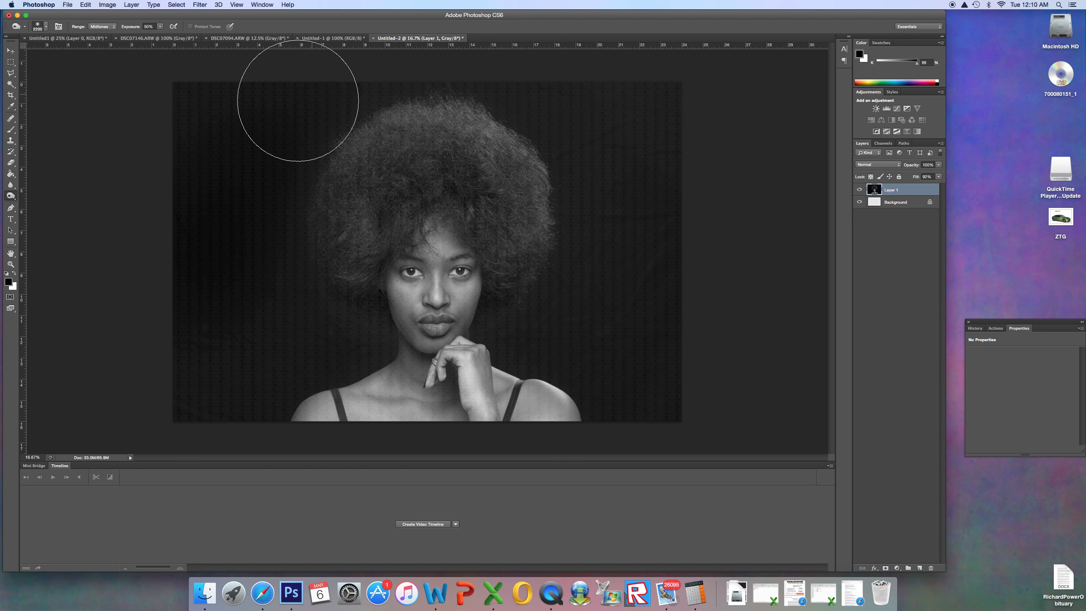
mouse_move(205, 225)
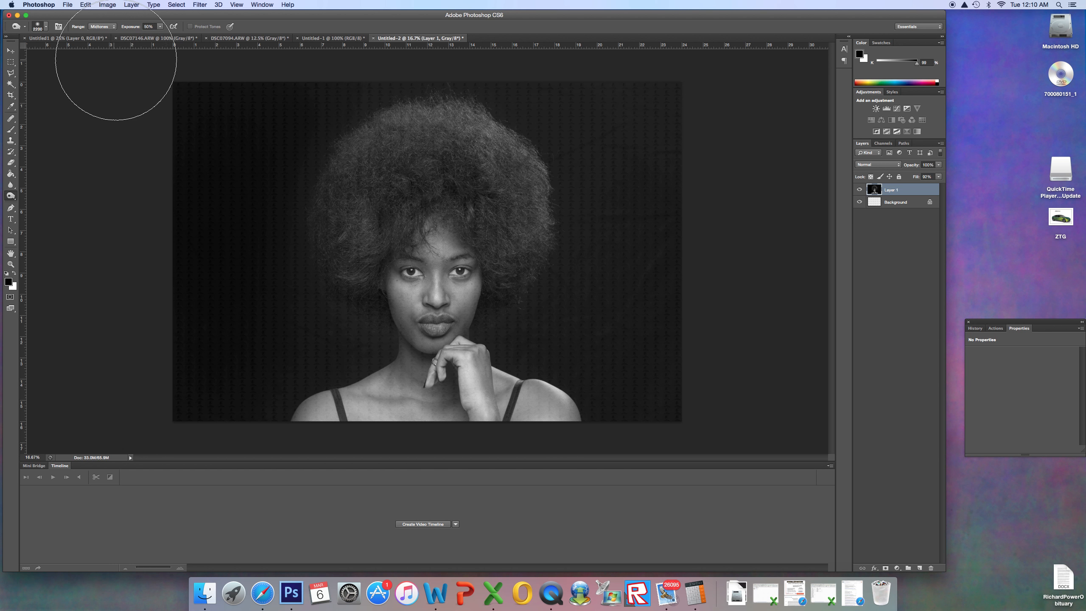
mouse_move(645, 190)
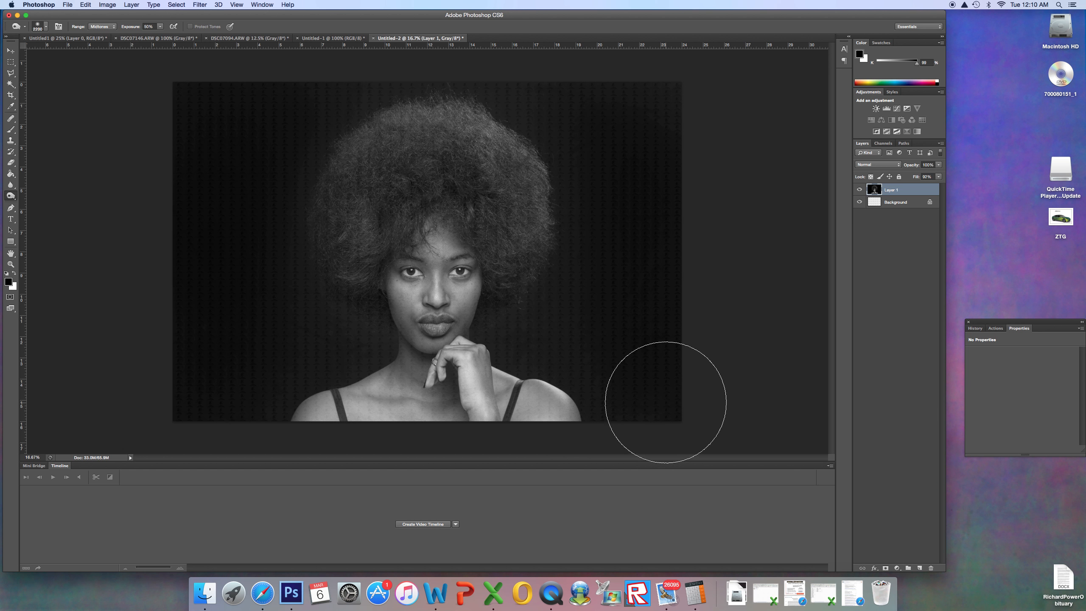
mouse_move(571, 326)
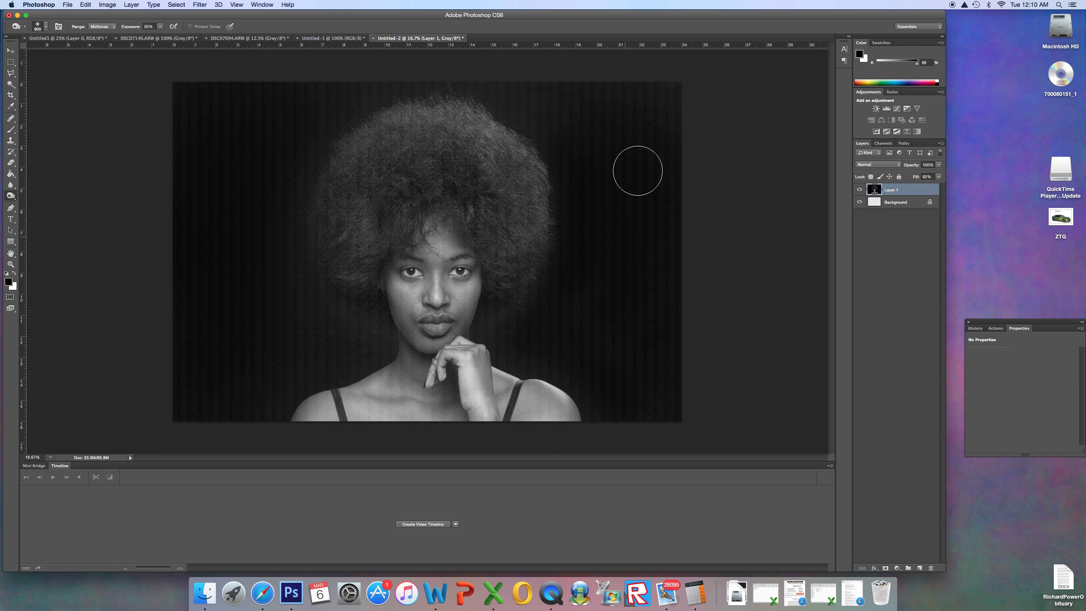
mouse_move(588, 148)
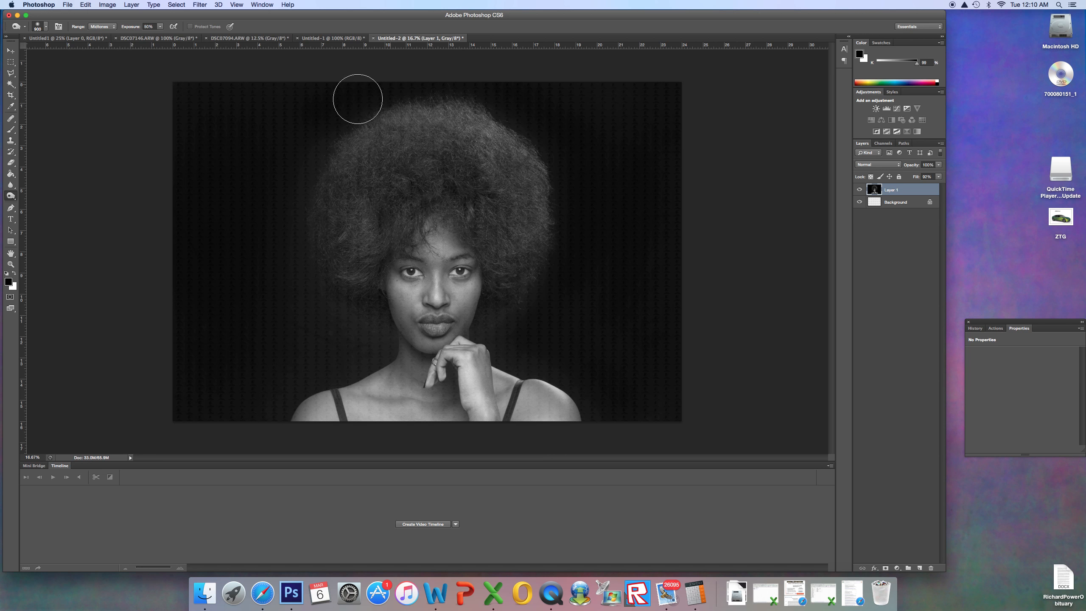
drag(357, 98, 283, 241)
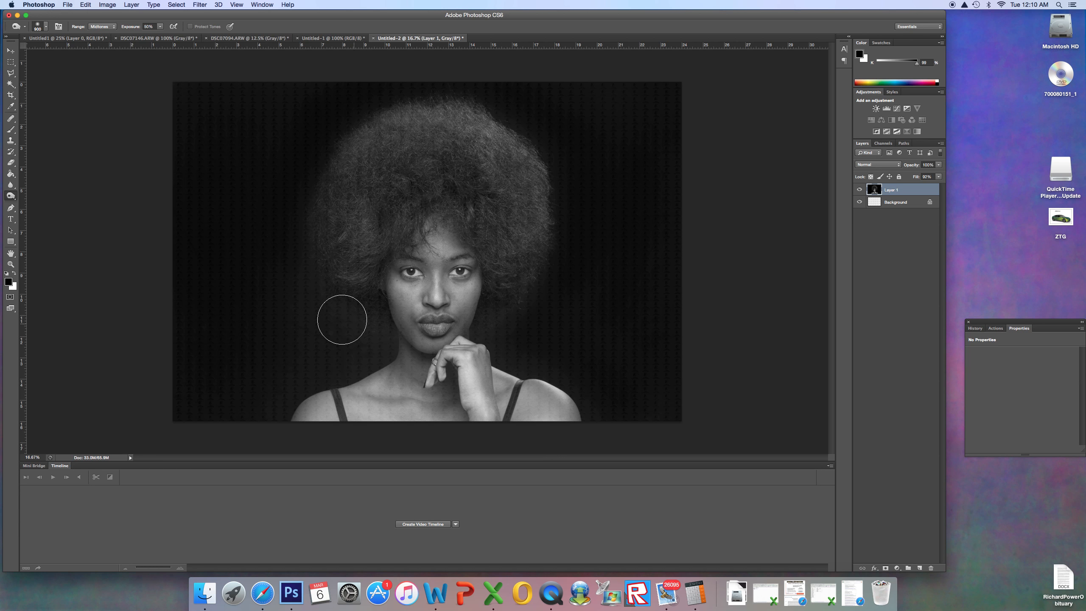
mouse_move(297, 336)
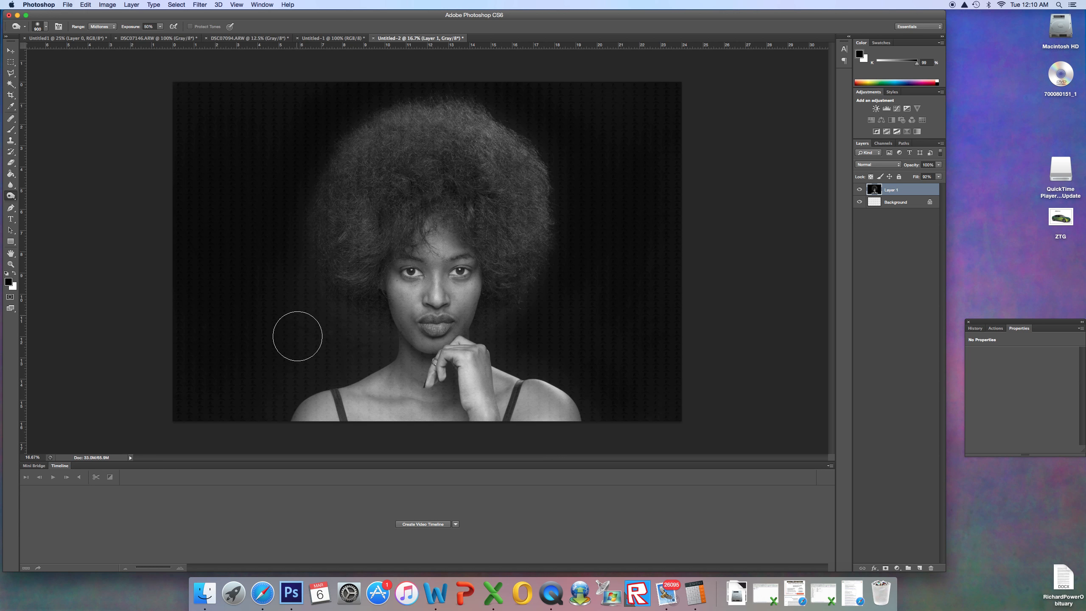
drag(297, 336, 269, 398)
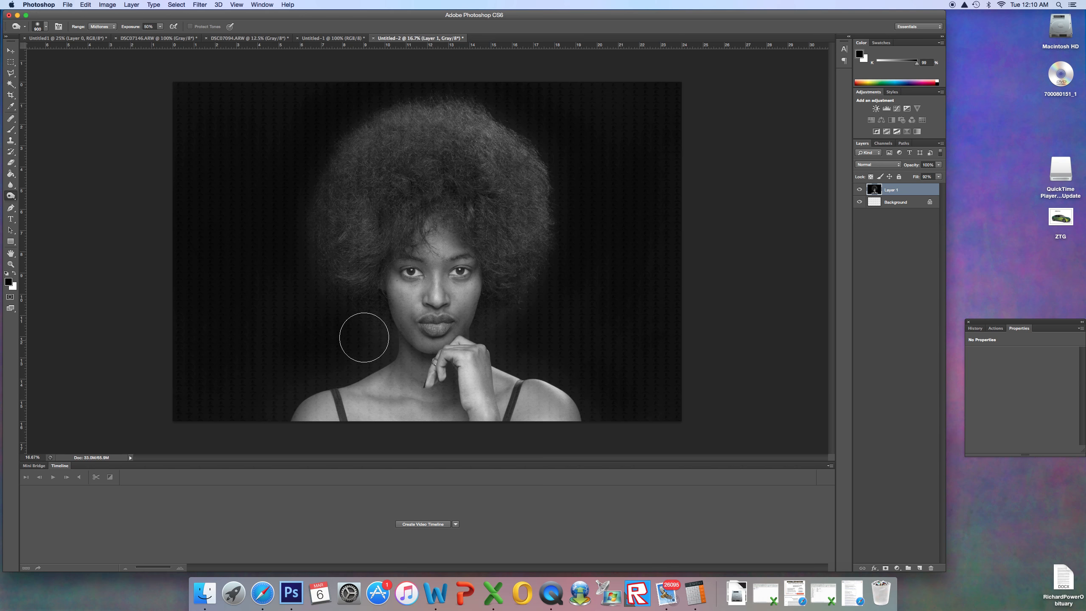
mouse_move(304, 274)
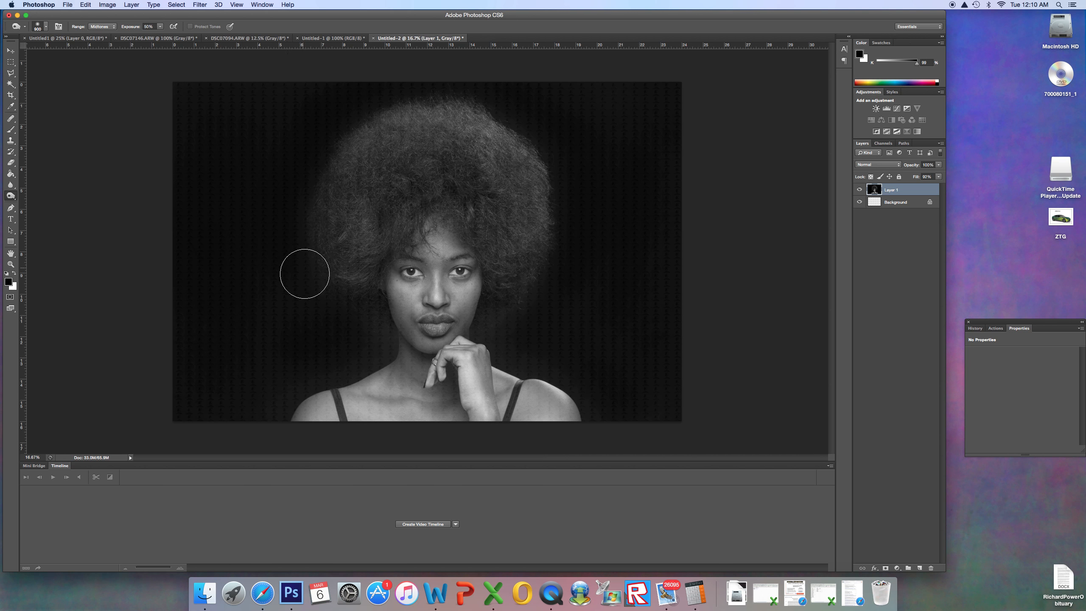
mouse_move(254, 88)
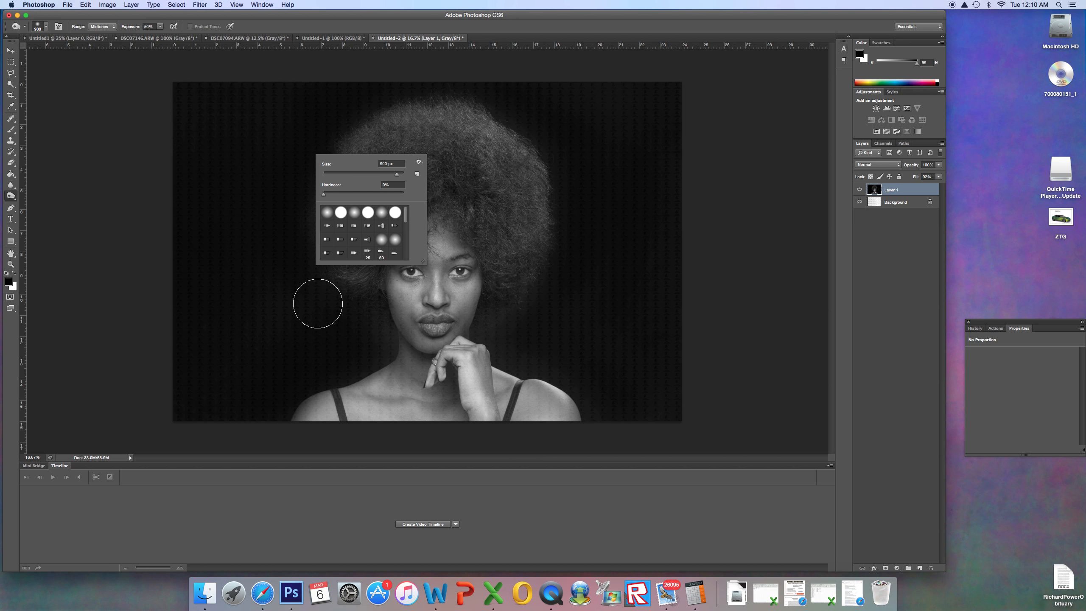
mouse_move(383, 108)
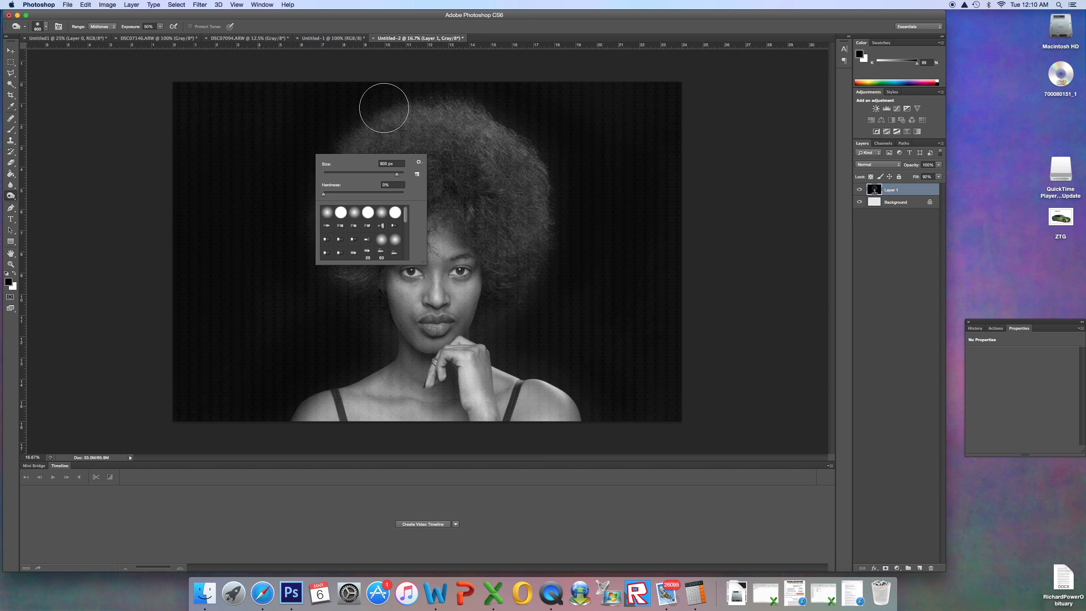
mouse_move(119, 132)
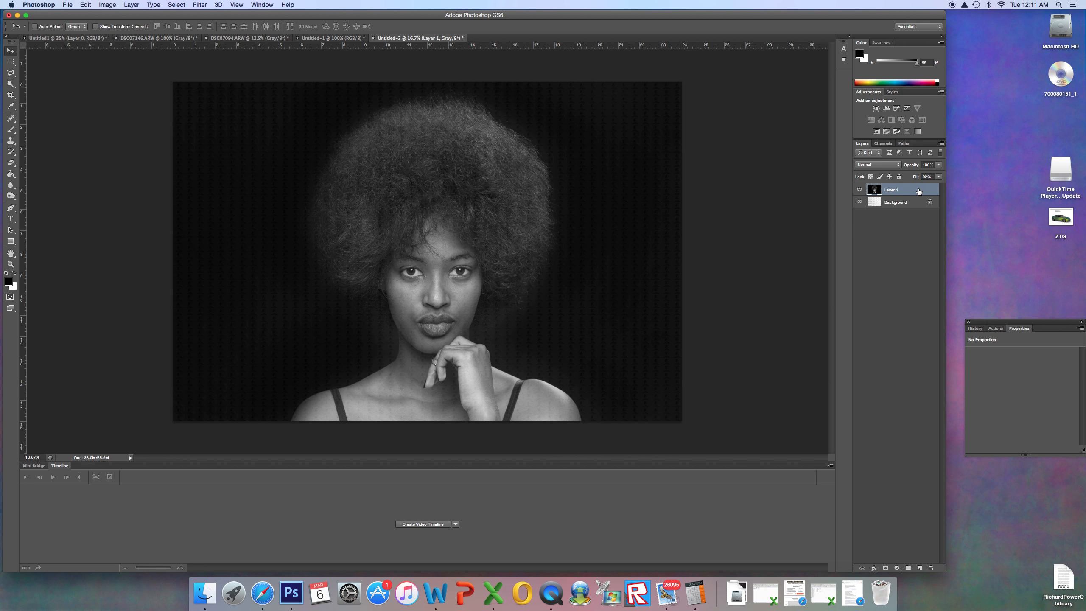
Step: Readjust the portrait Layer 1 fill to roughly 85% so the tiles show more faintly
double_click(893, 190)
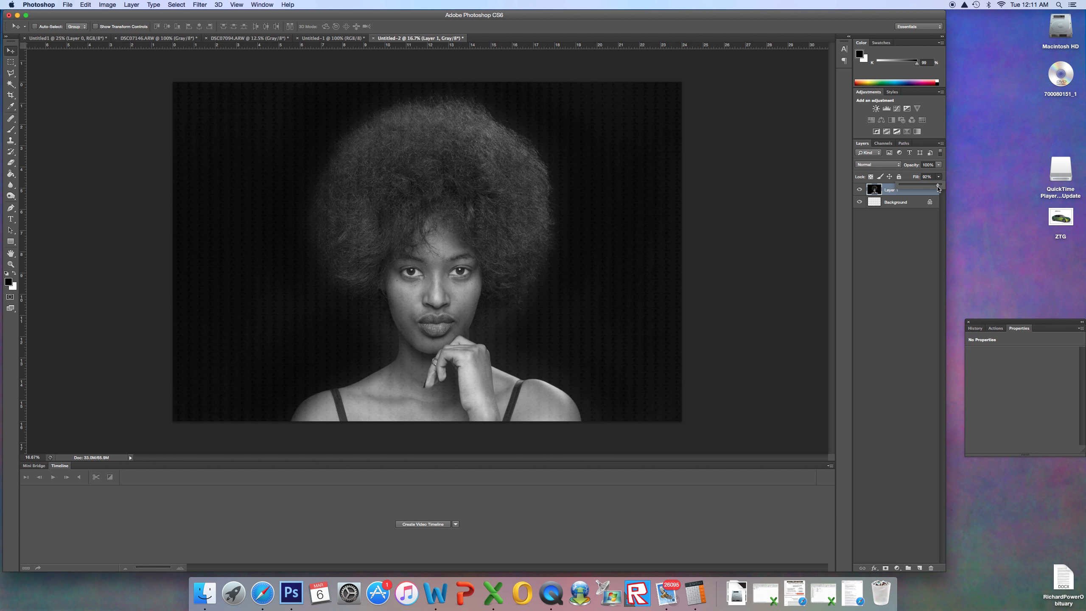
click(928, 175)
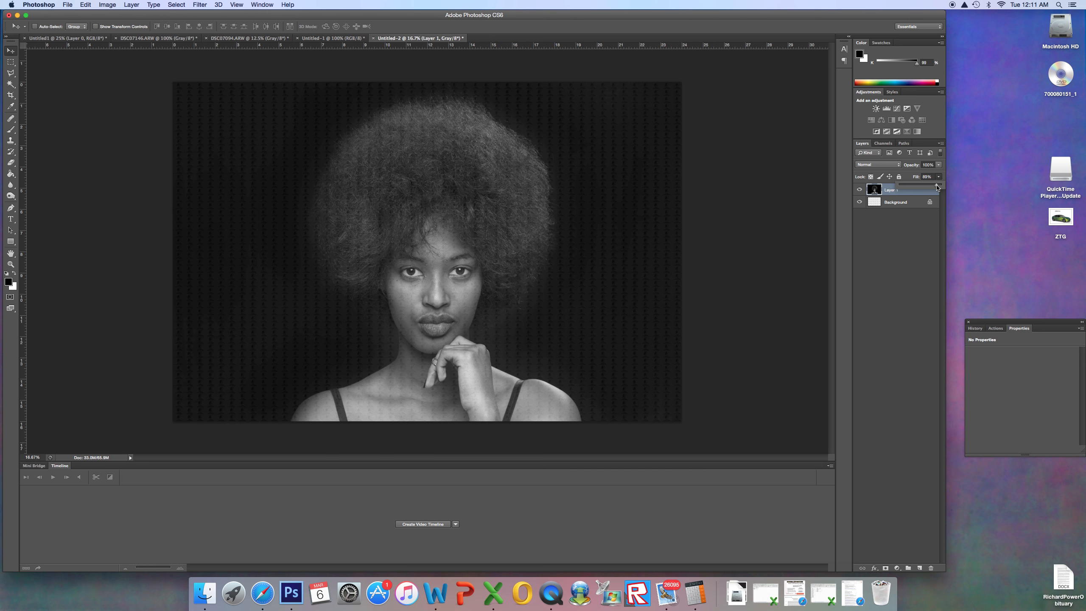
mouse_move(787, 206)
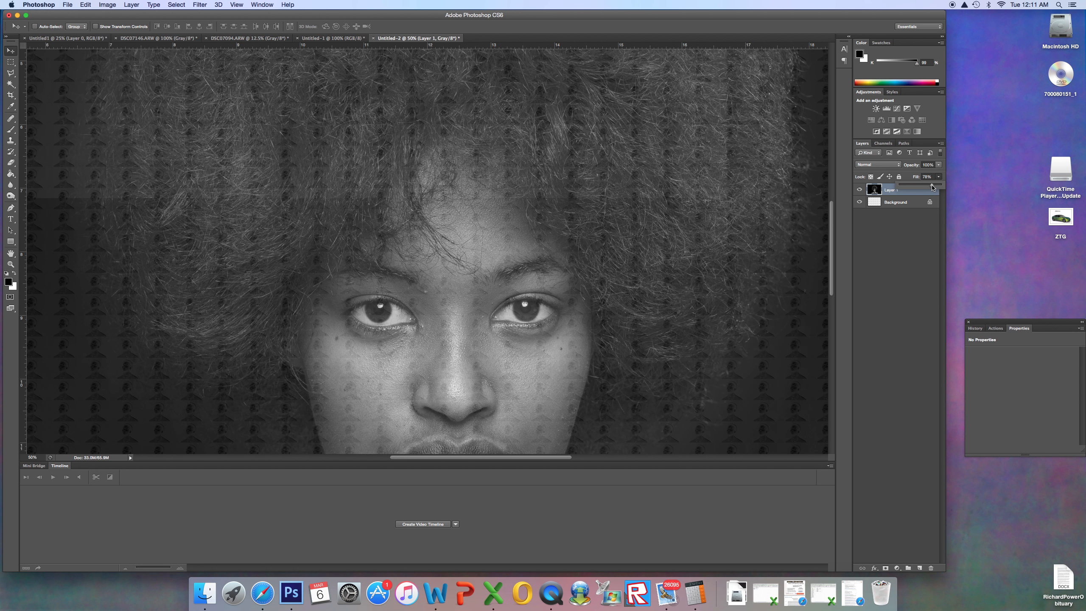
click(926, 176)
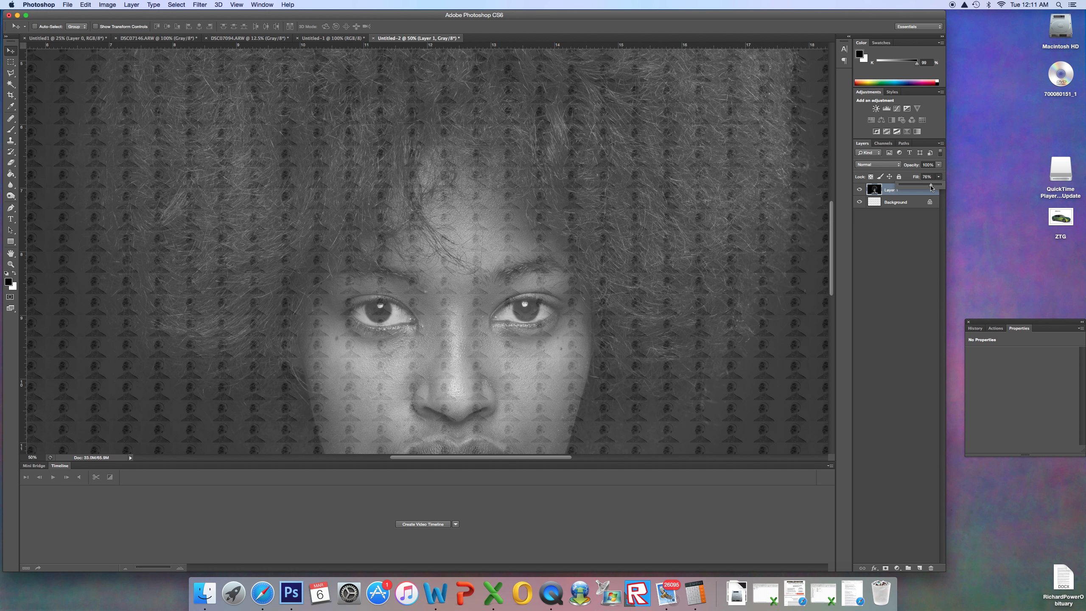
mouse_move(722, 294)
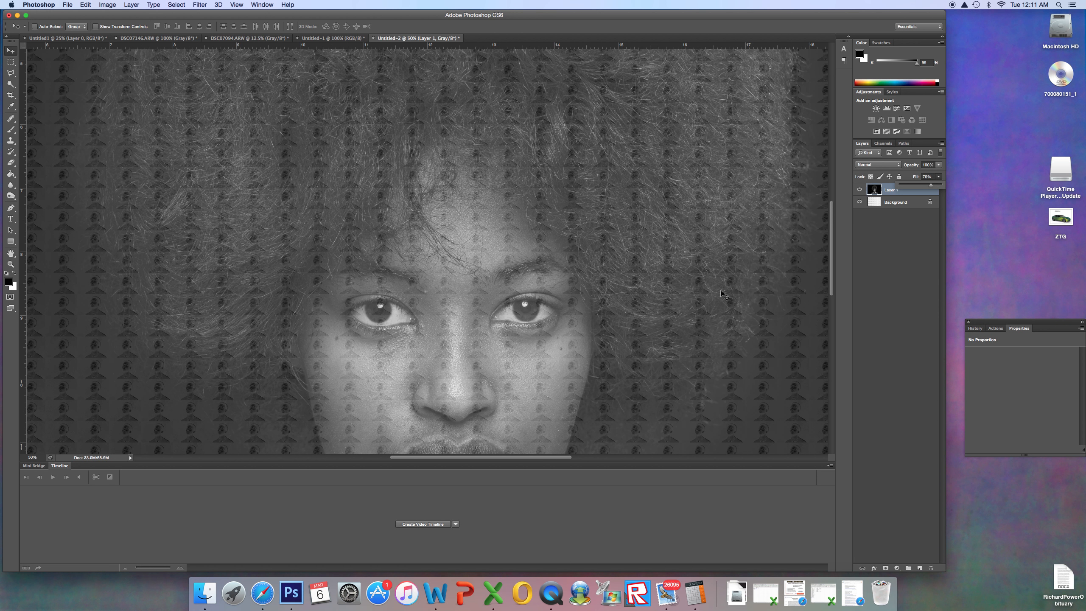
mouse_move(481, 362)
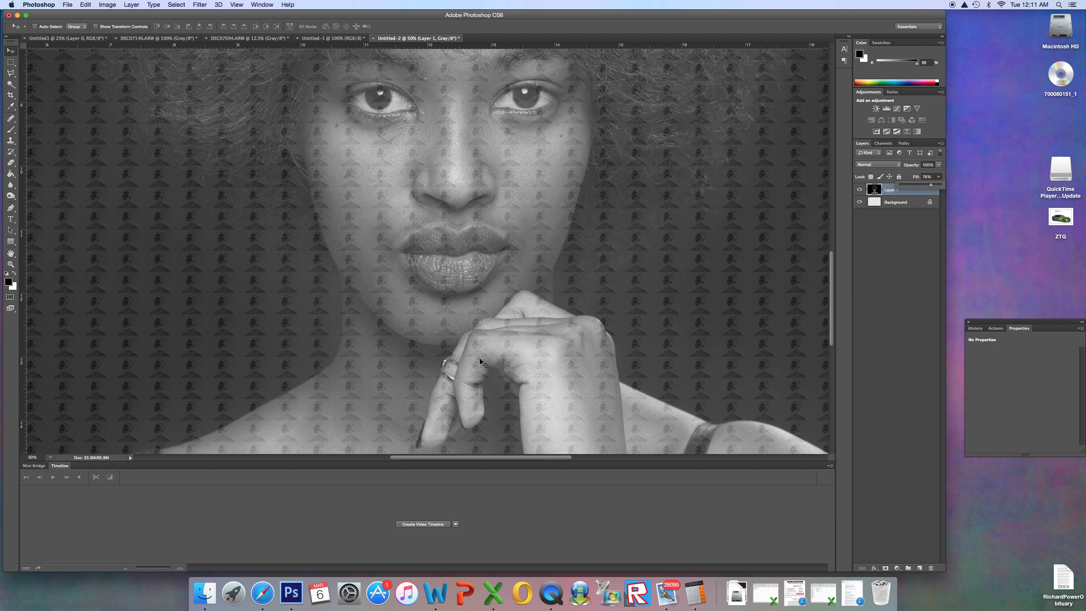
mouse_move(742, 307)
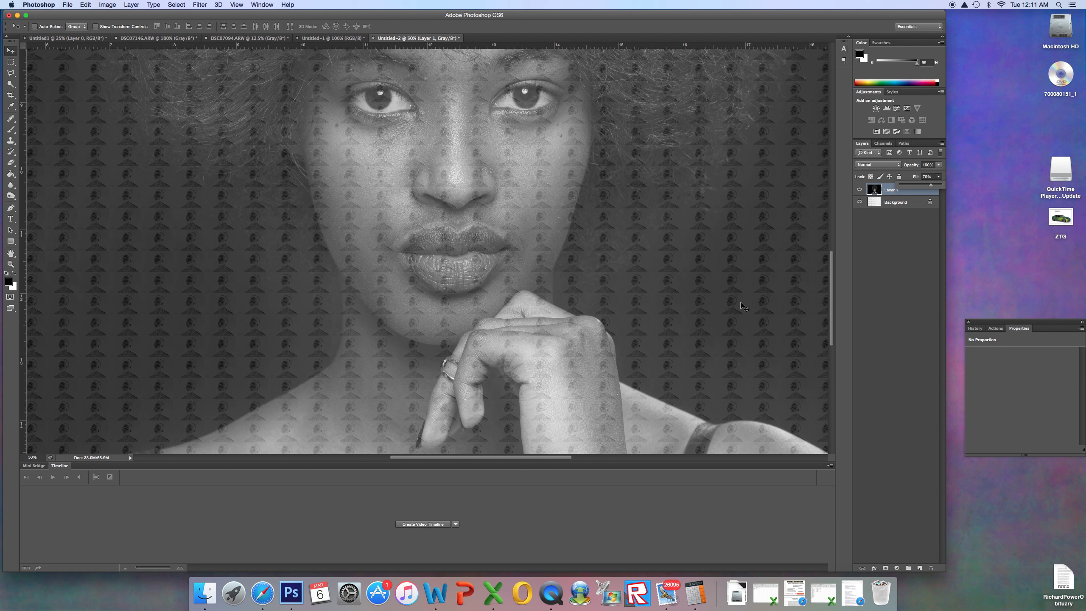
mouse_move(932, 188)
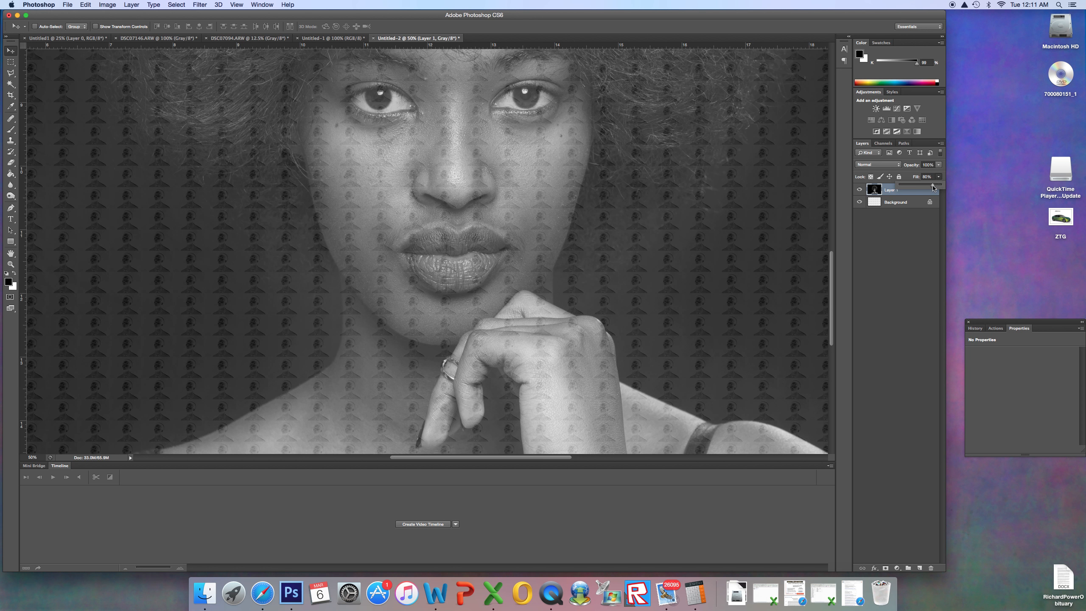
click(927, 176)
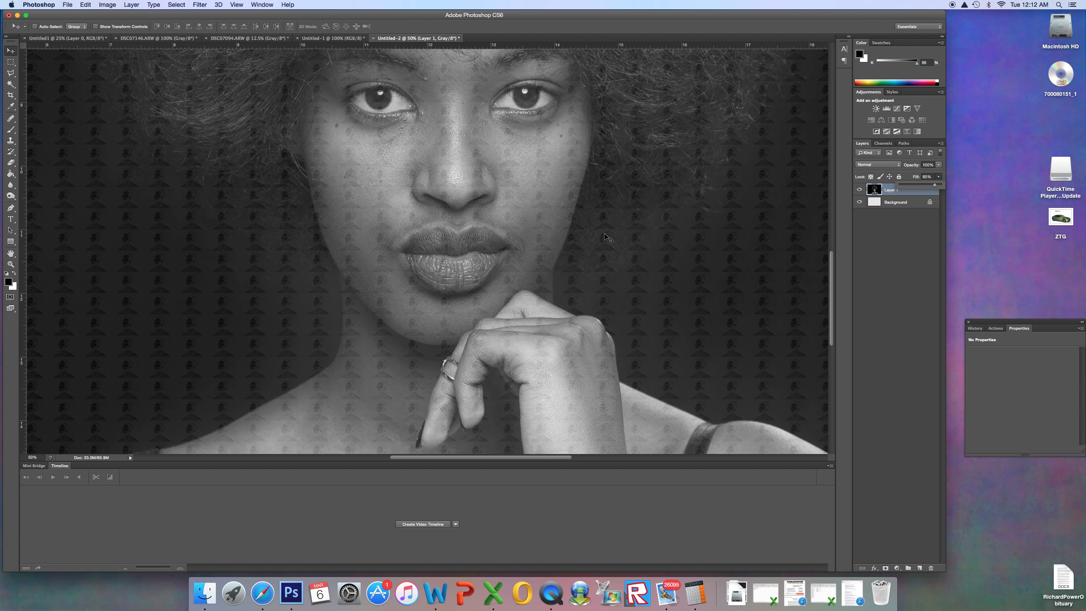
mouse_move(553, 459)
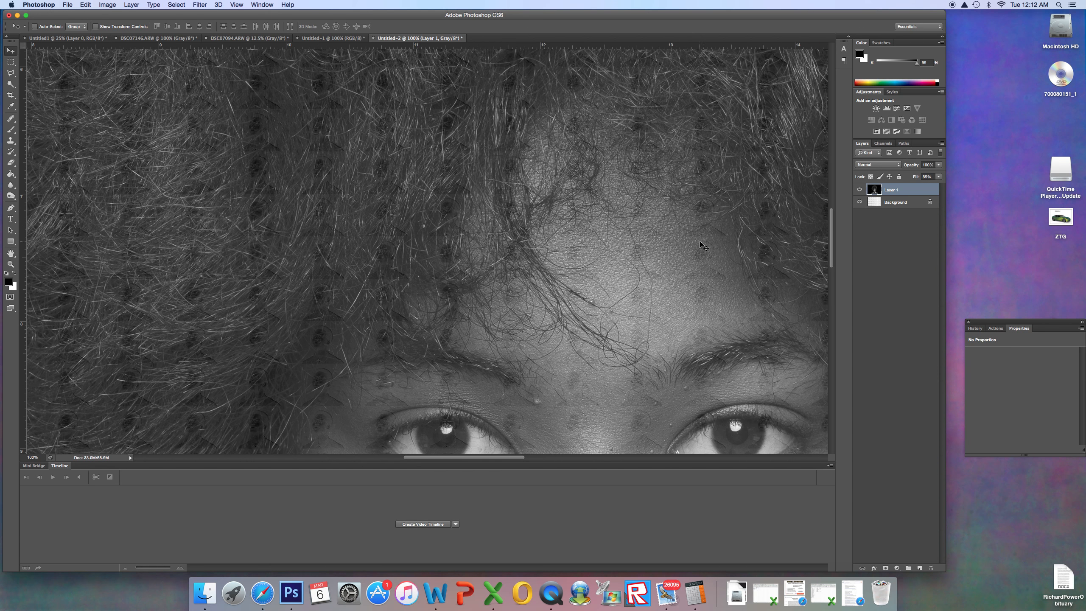
mouse_move(615, 431)
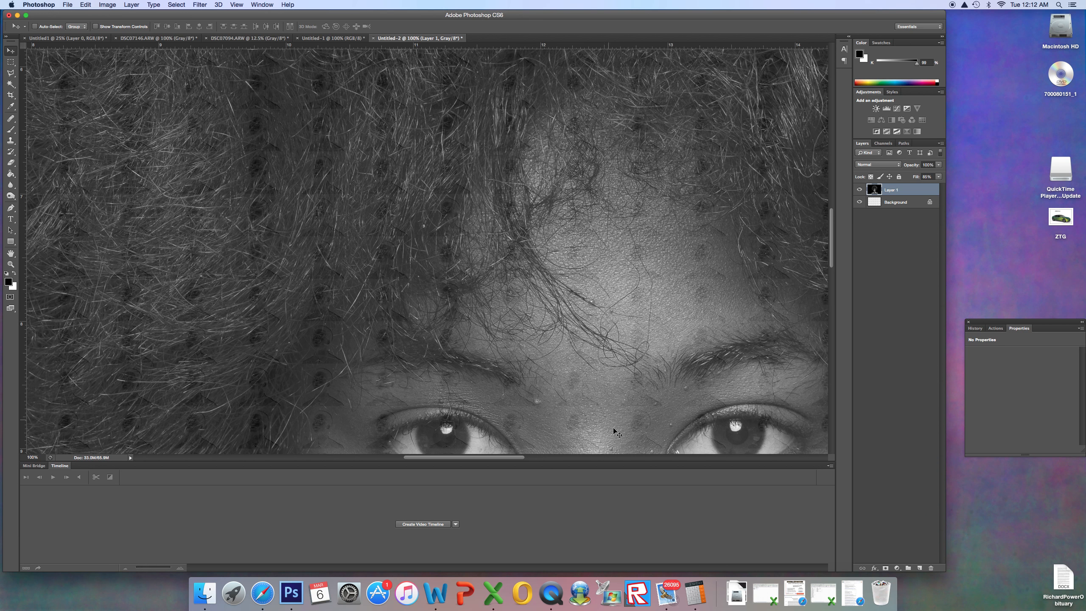
scroll(down, 3)
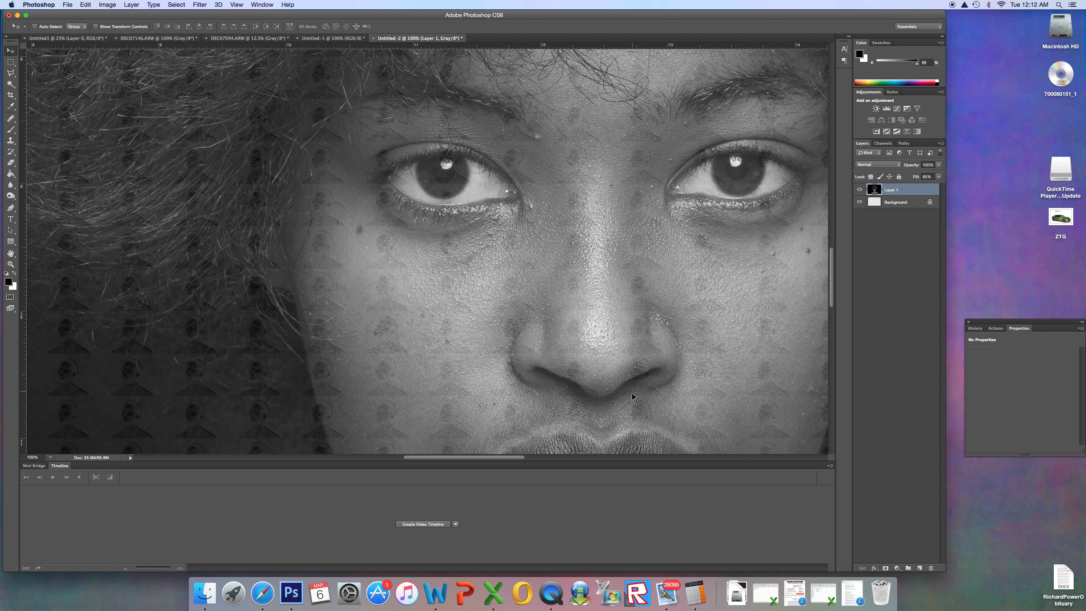
scroll(down, 3)
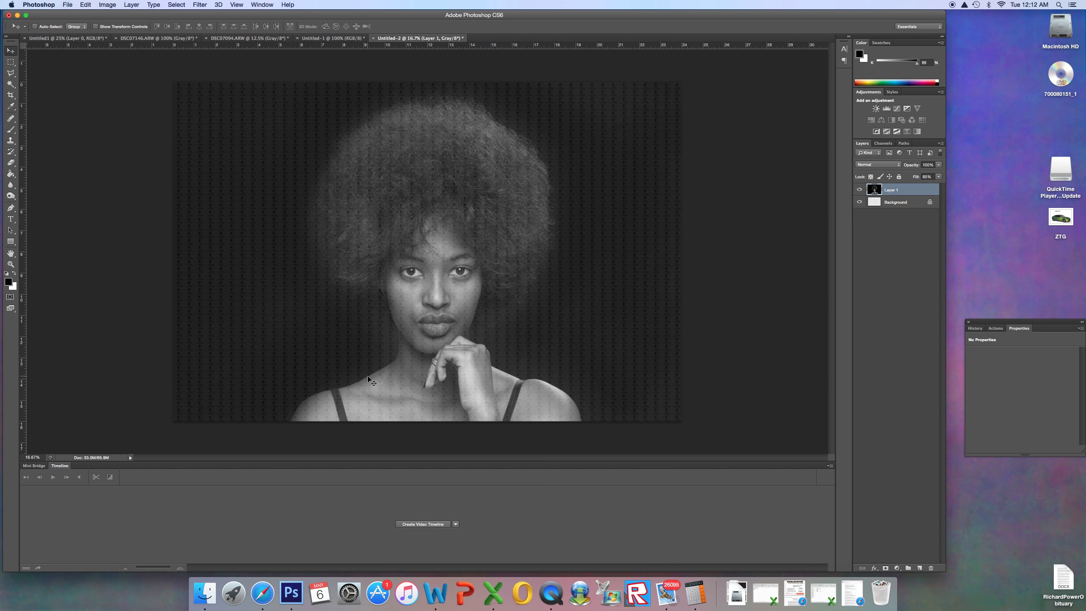
mouse_move(869, 213)
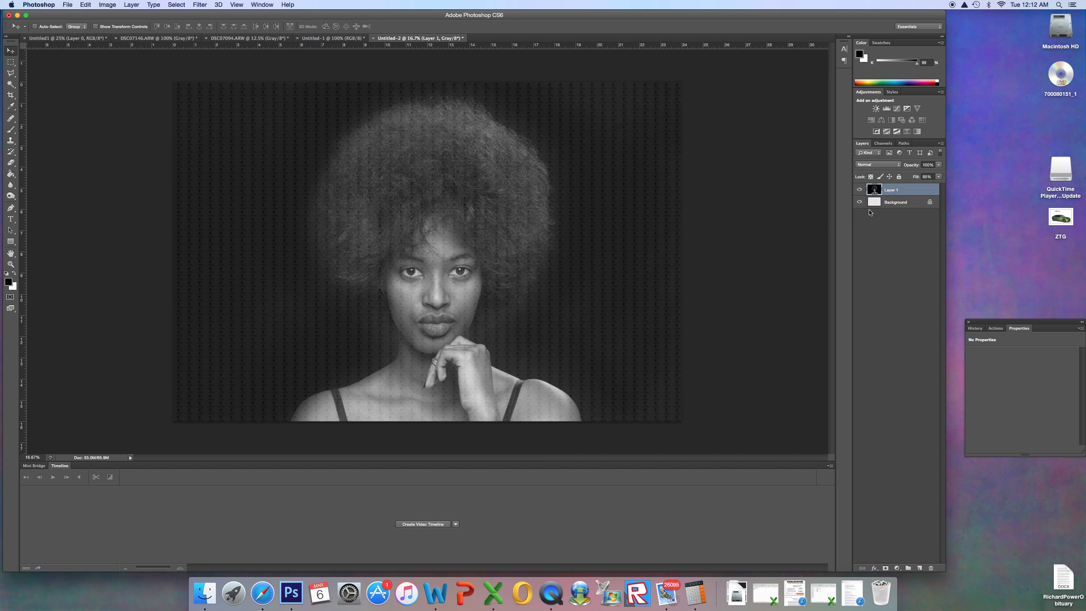
mouse_move(269, 175)
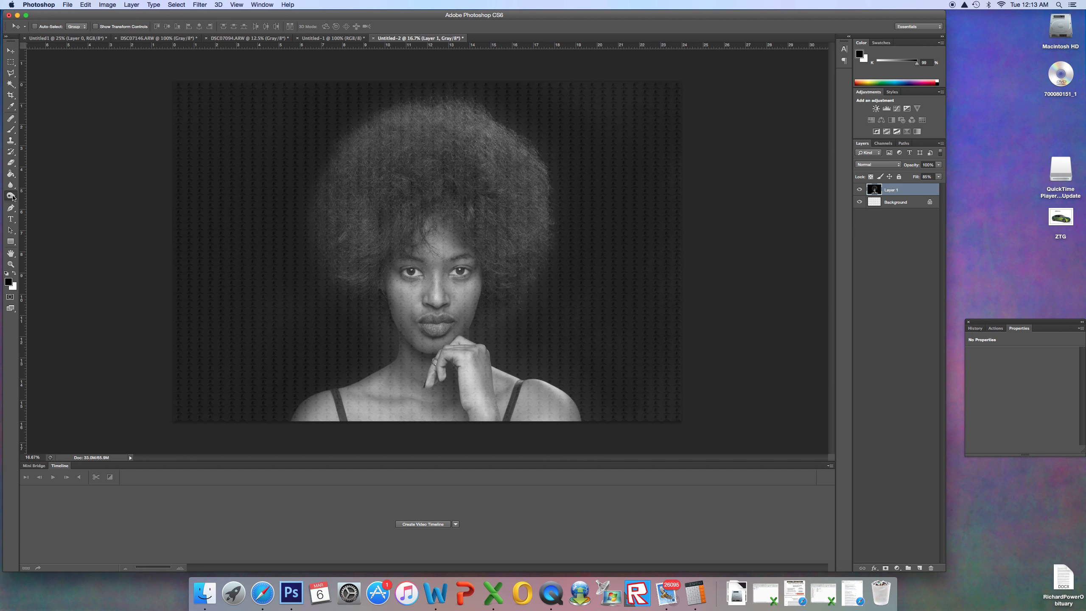
Step: Select the Burn tool with the whole portrait in view, limited to Midtones
click(11, 196)
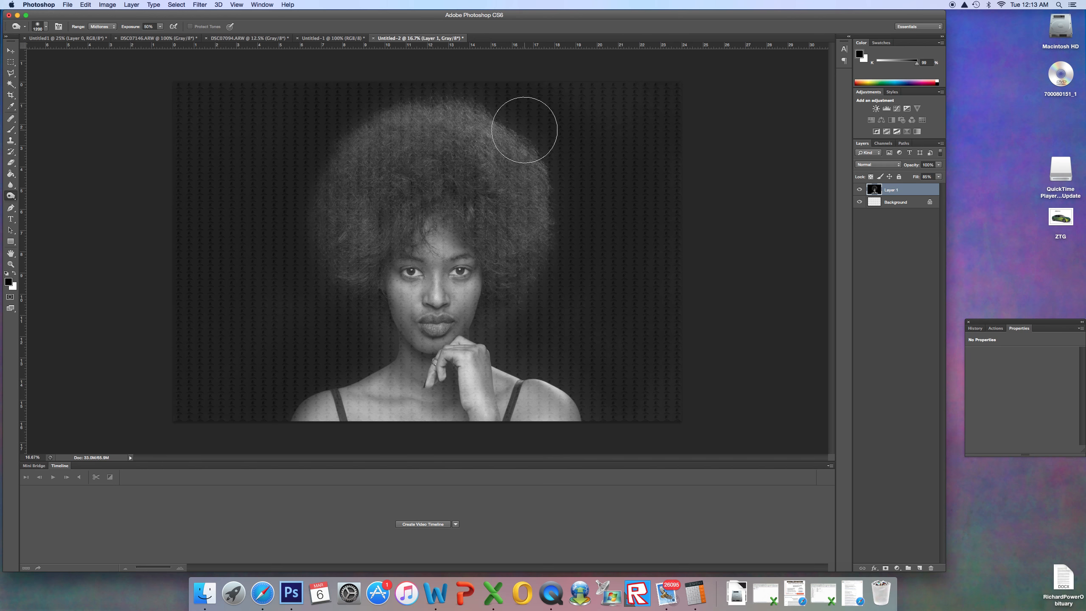
Step: Burn the background above and to the right of the afro noticeably darker
drag(524, 130, 512, 109)
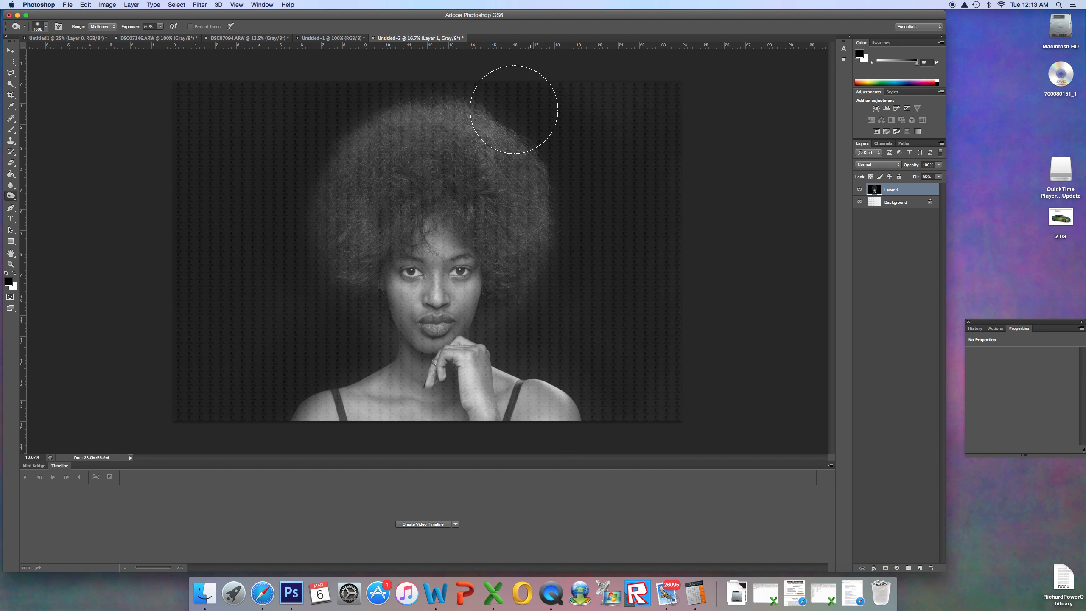
drag(512, 109, 323, 282)
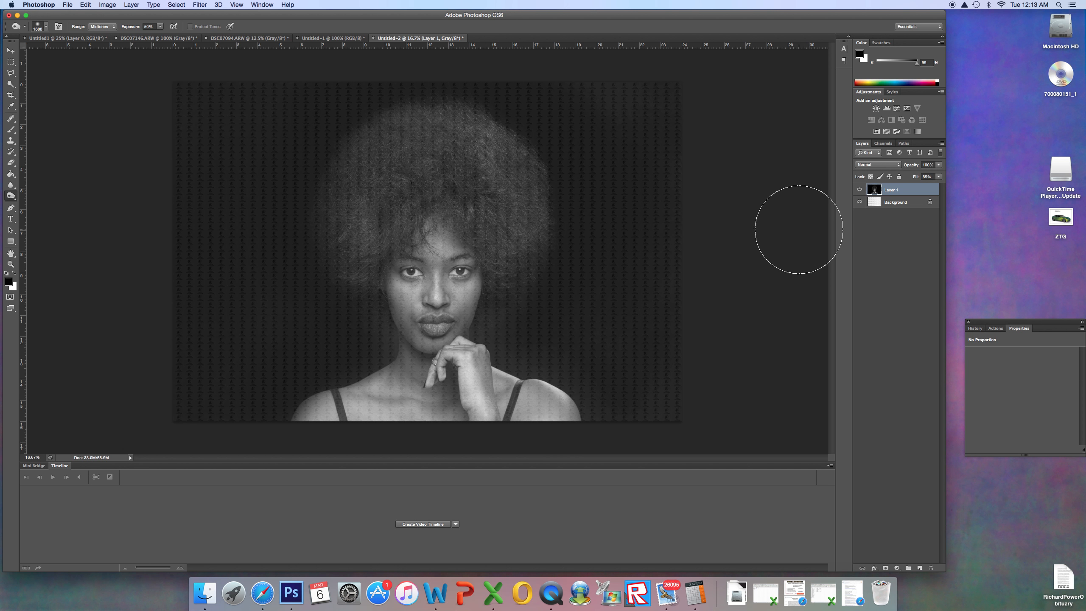
mouse_move(532, 319)
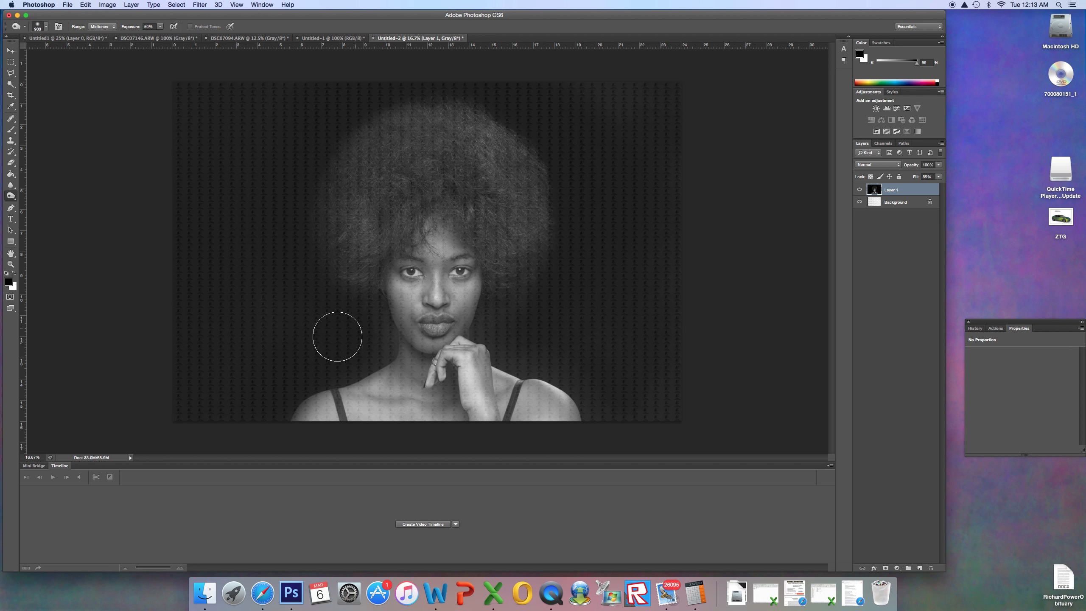
mouse_move(301, 333)
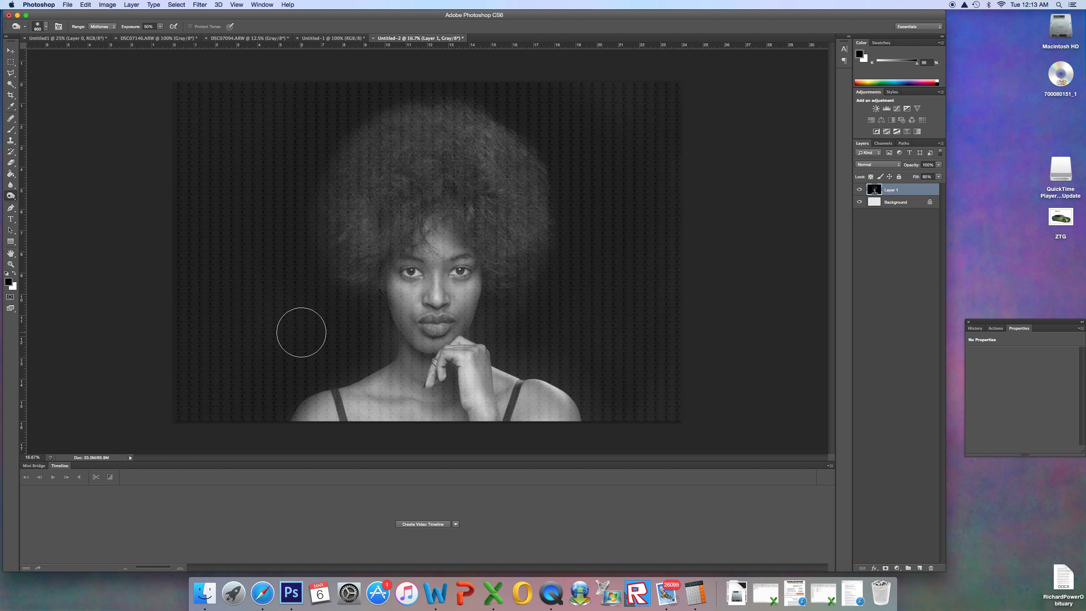
mouse_move(356, 92)
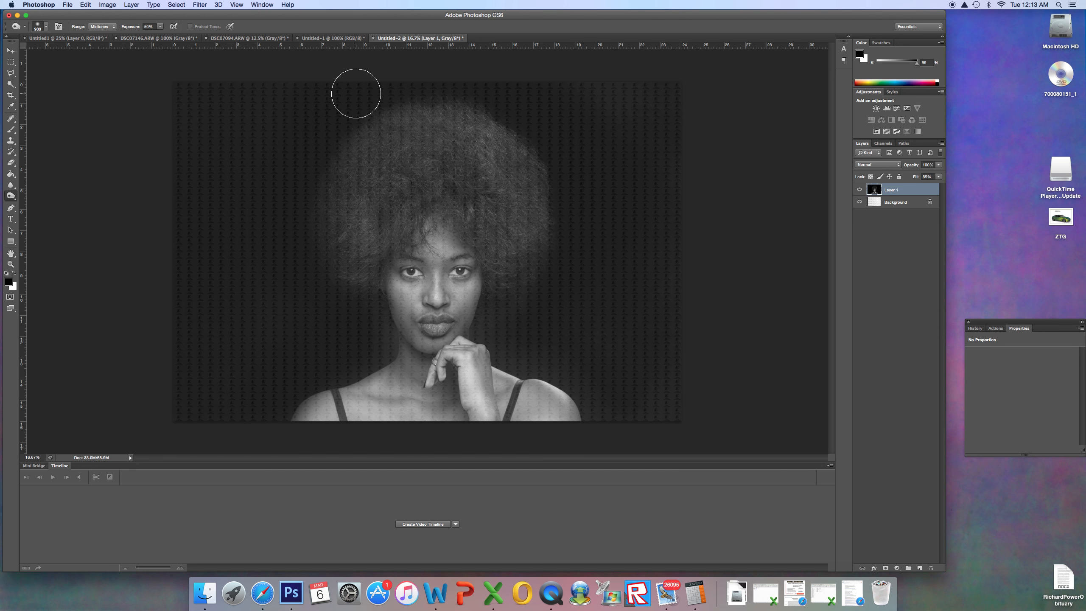
mouse_move(264, 155)
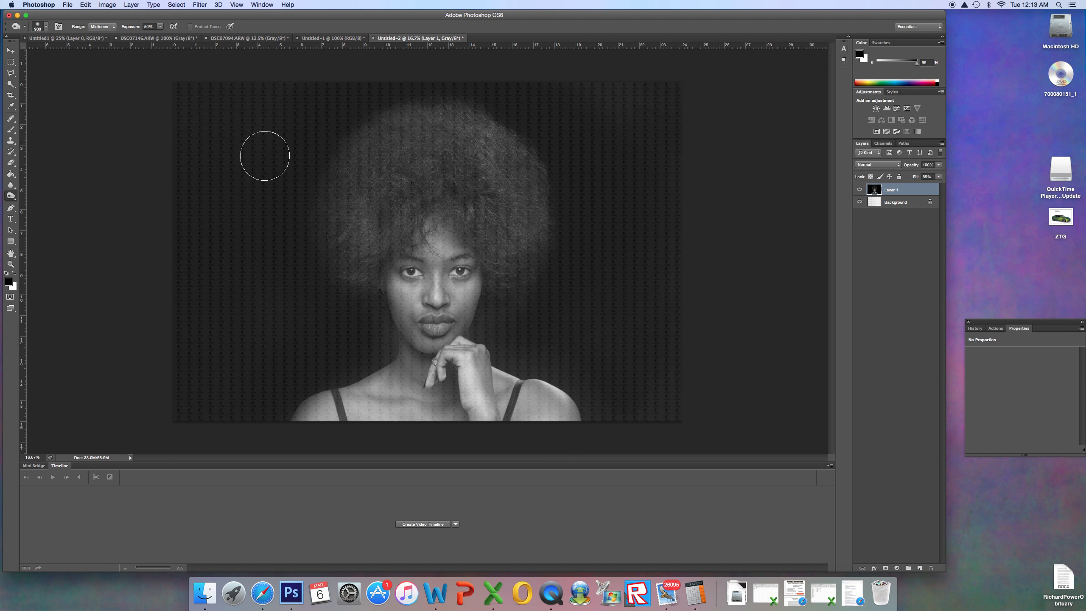
mouse_move(530, 78)
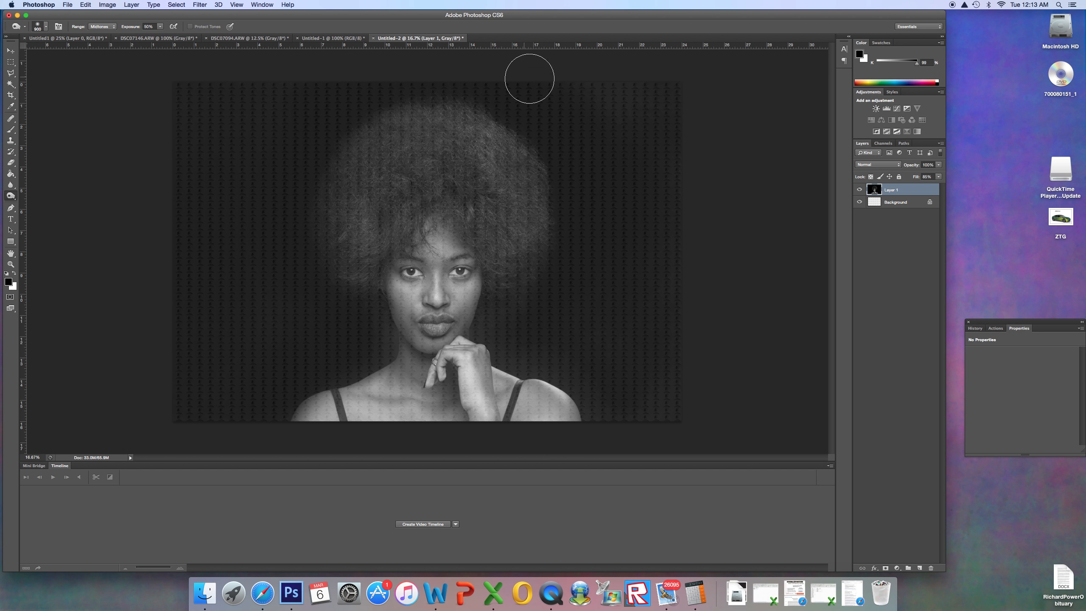
mouse_move(573, 218)
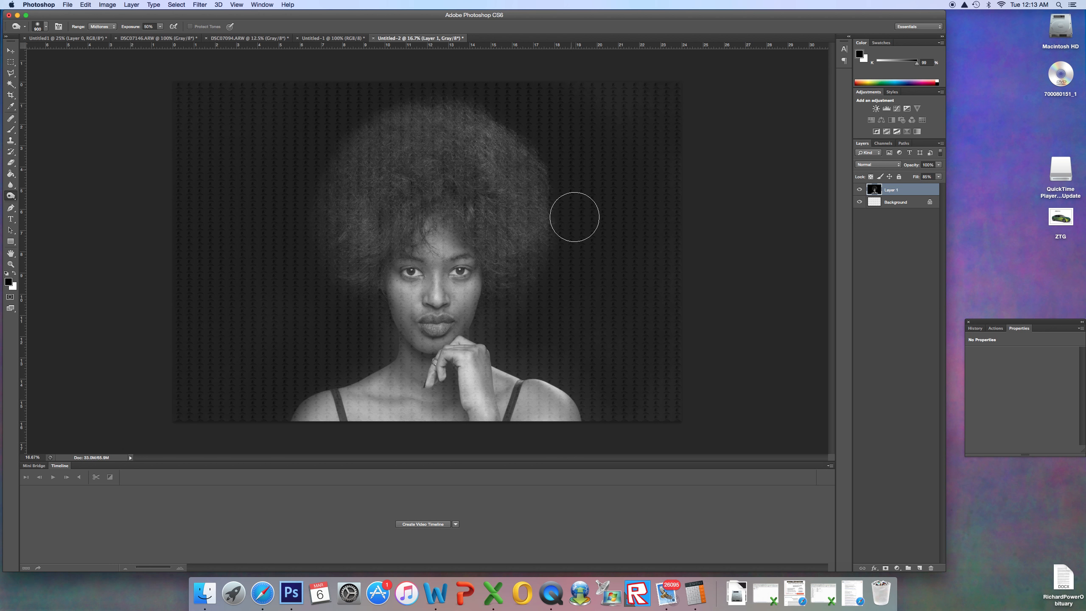
mouse_move(632, 259)
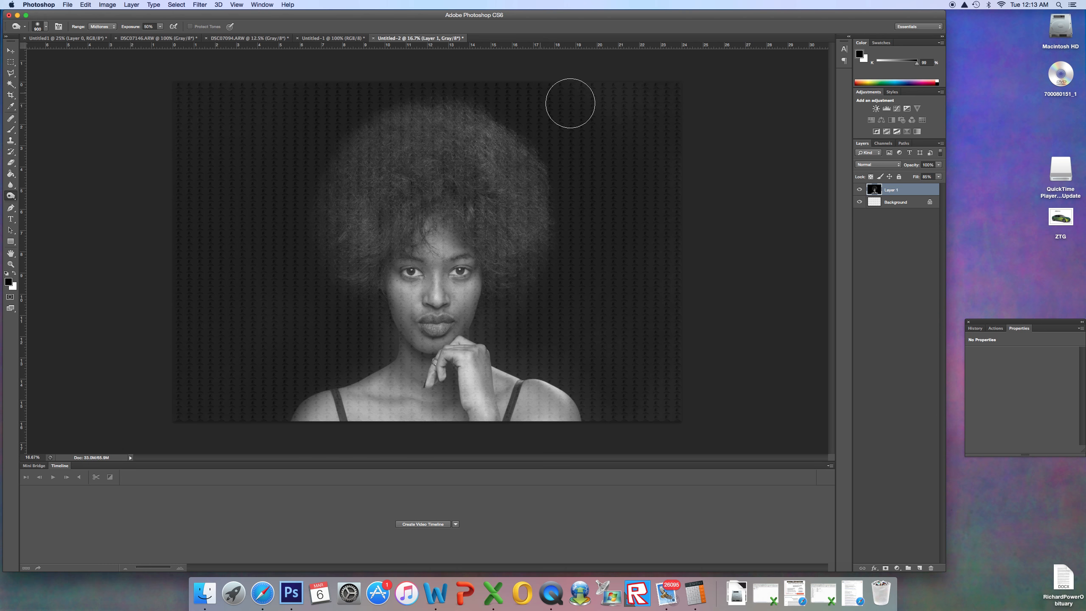
mouse_move(623, 356)
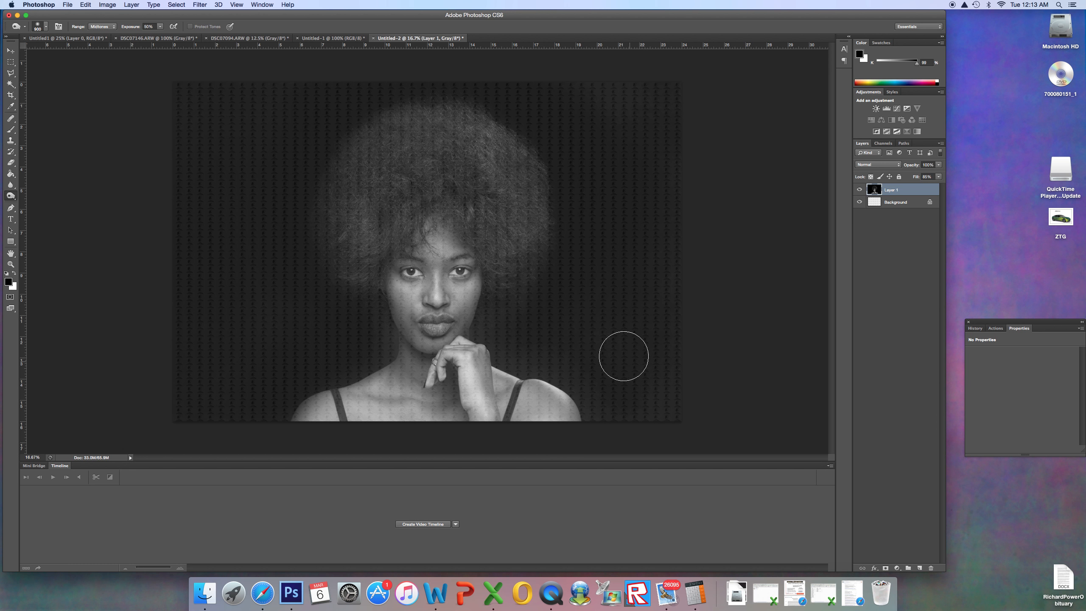
mouse_move(533, 85)
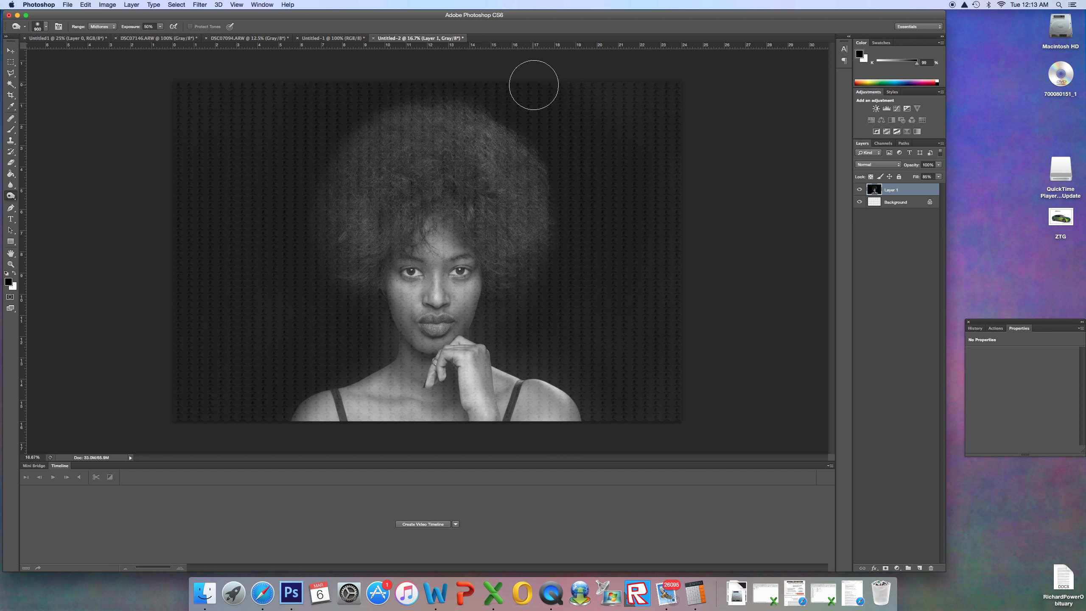
mouse_move(585, 181)
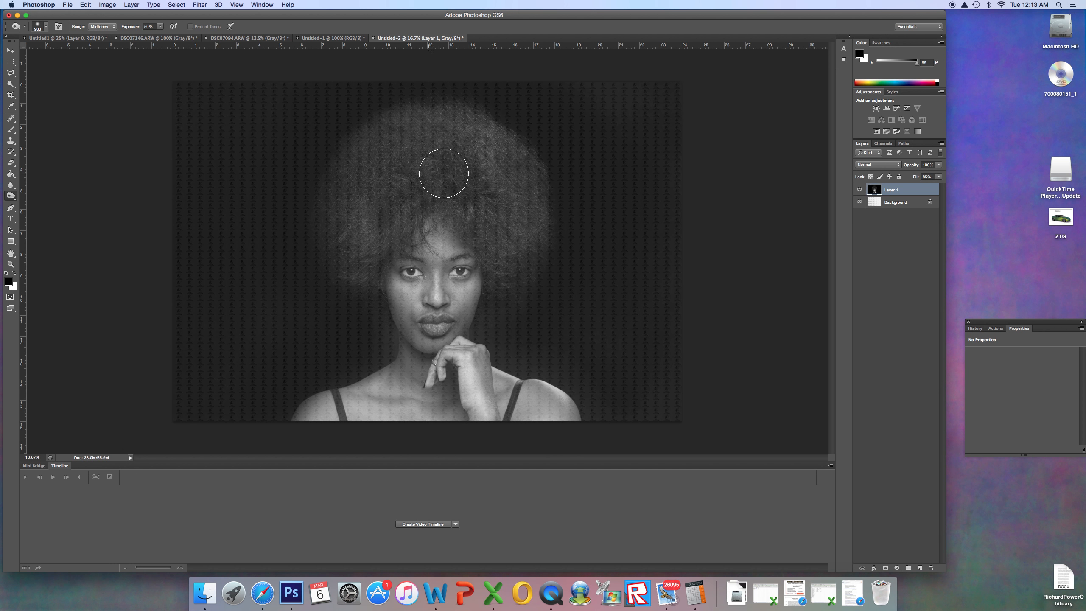
mouse_move(427, 405)
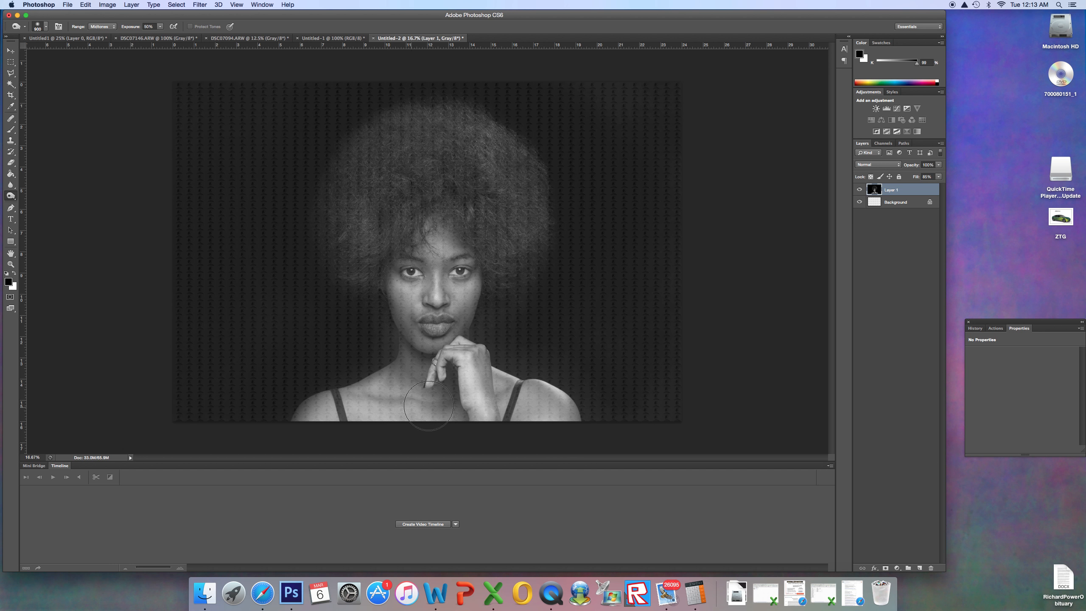
mouse_move(584, 310)
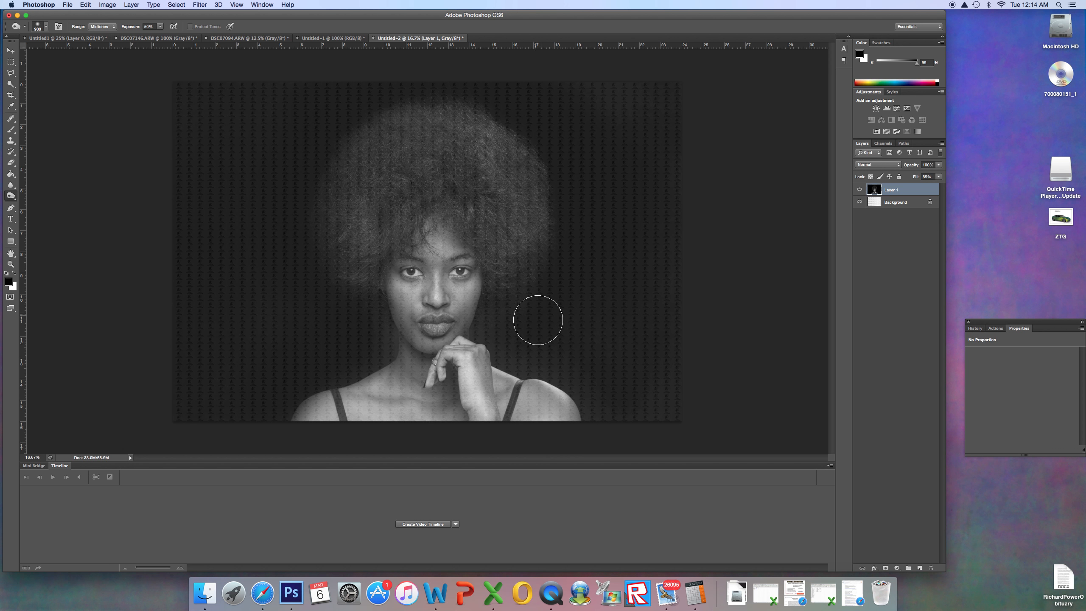
mouse_move(628, 98)
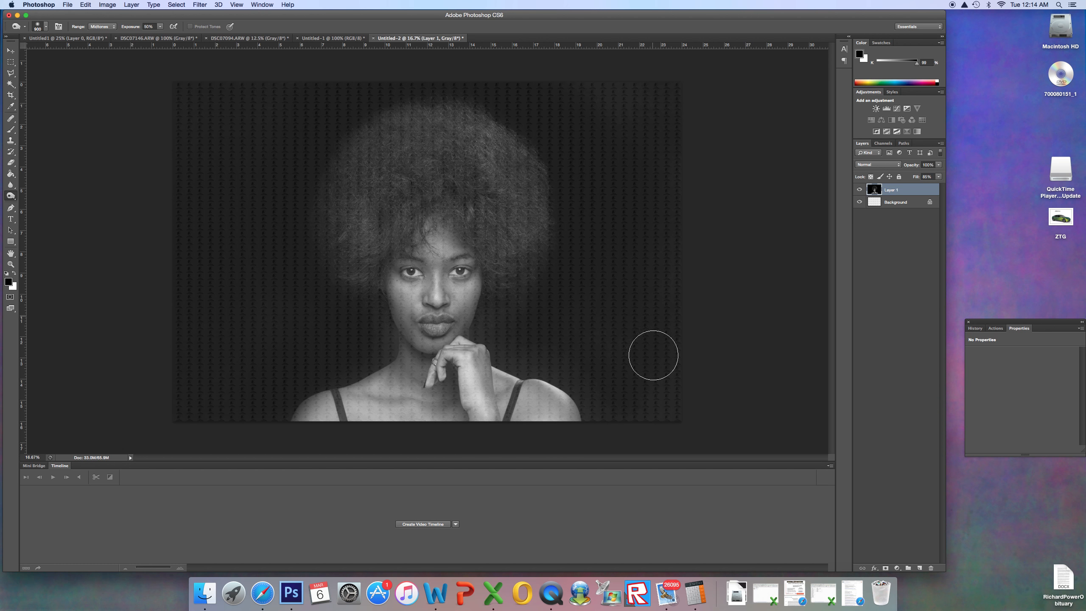
mouse_move(292, 313)
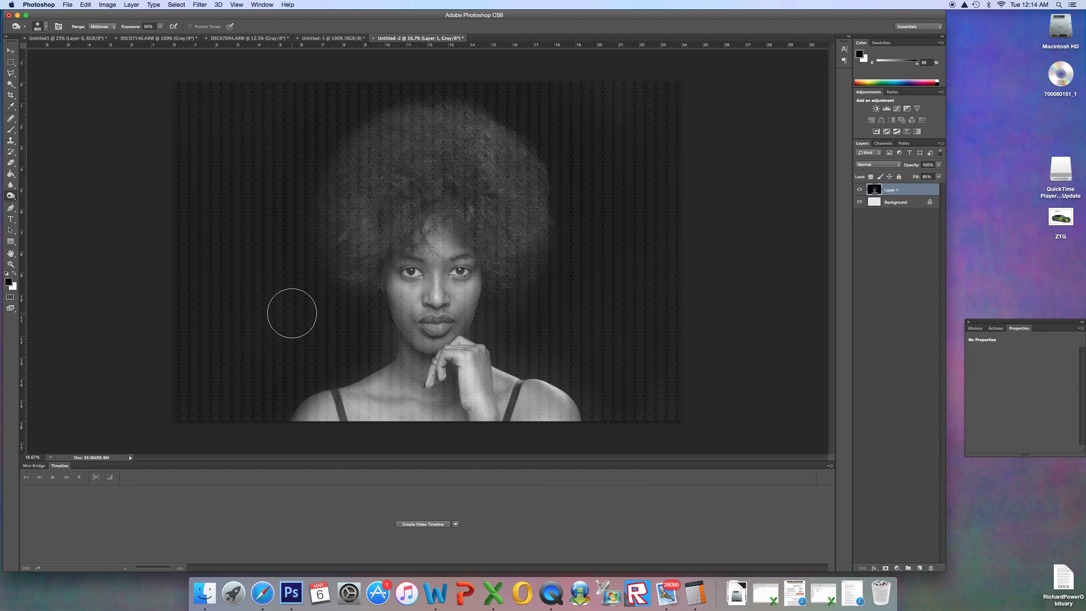
mouse_move(528, 119)
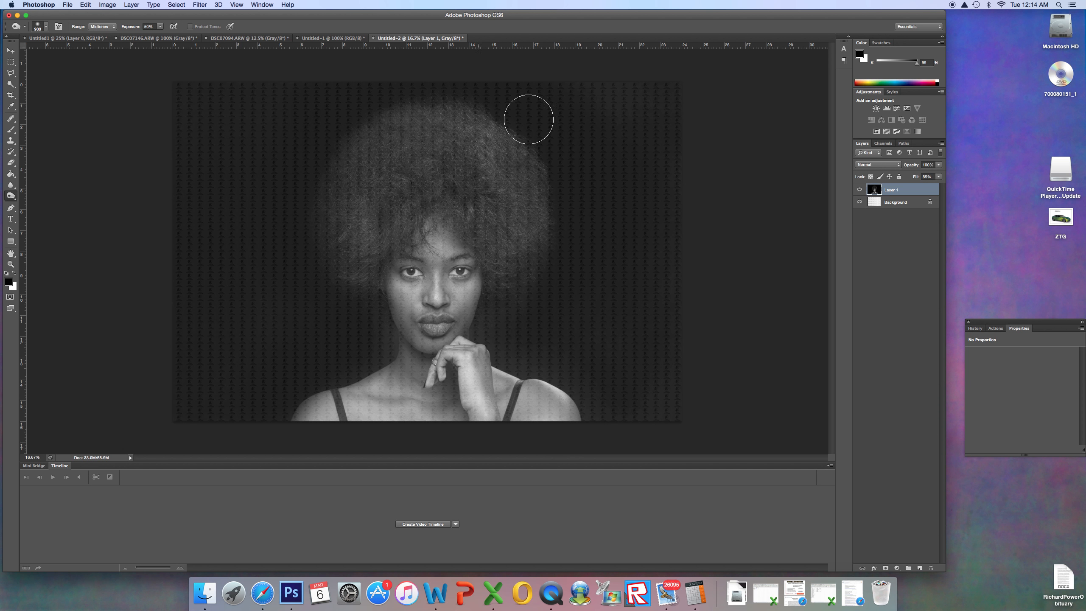
mouse_move(626, 320)
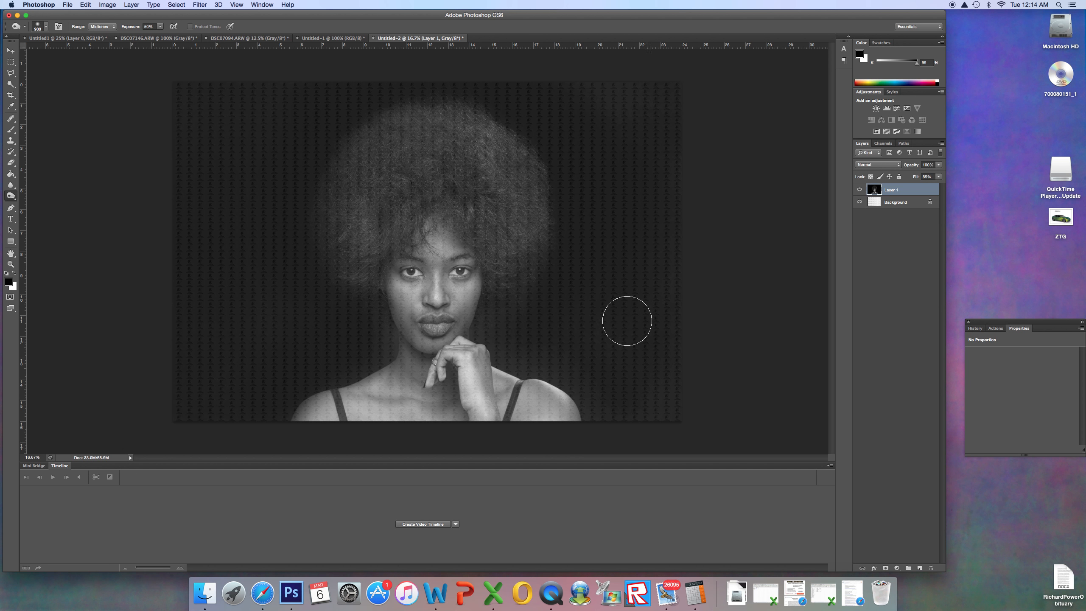
mouse_move(369, 341)
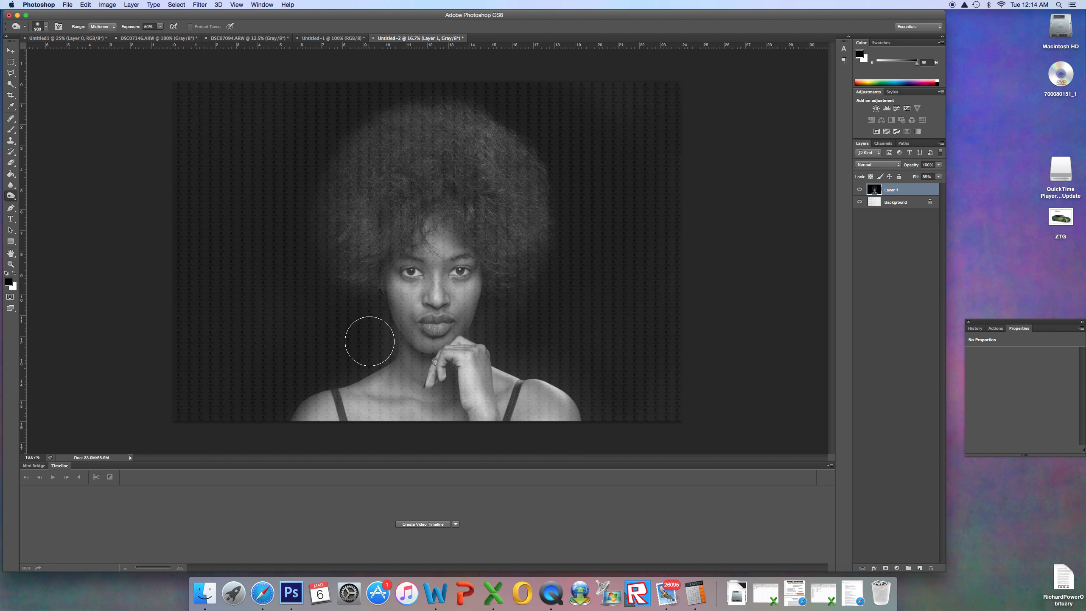
mouse_move(376, 346)
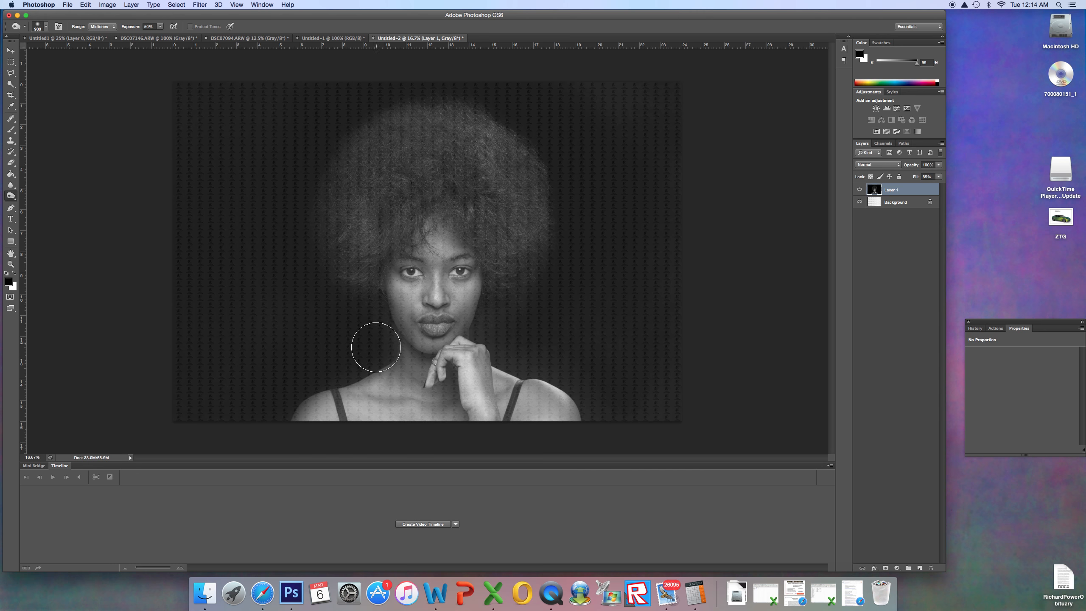
mouse_move(320, 291)
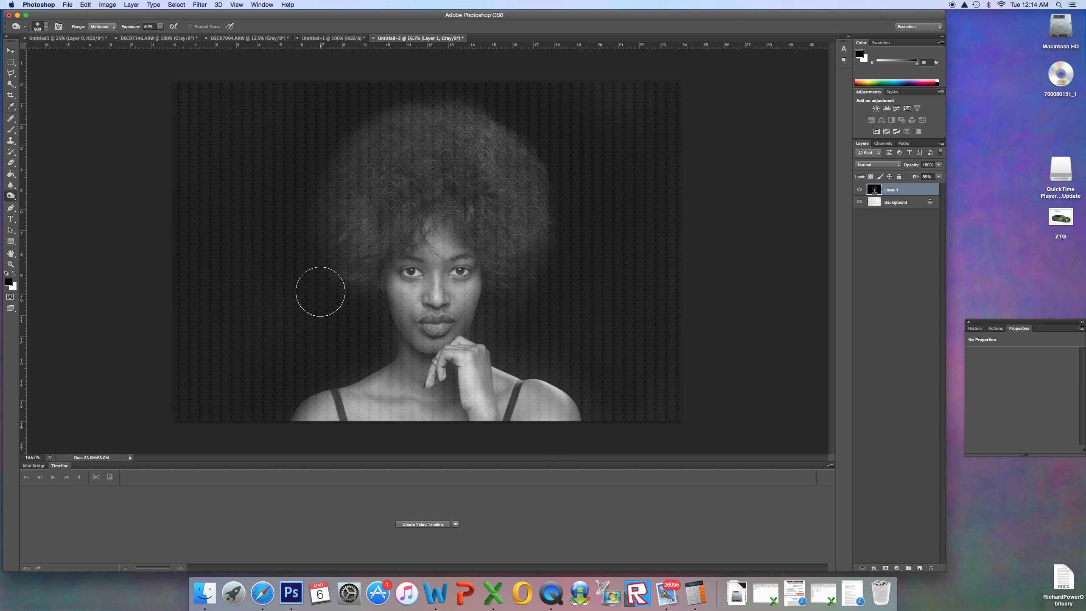
mouse_move(151, 259)
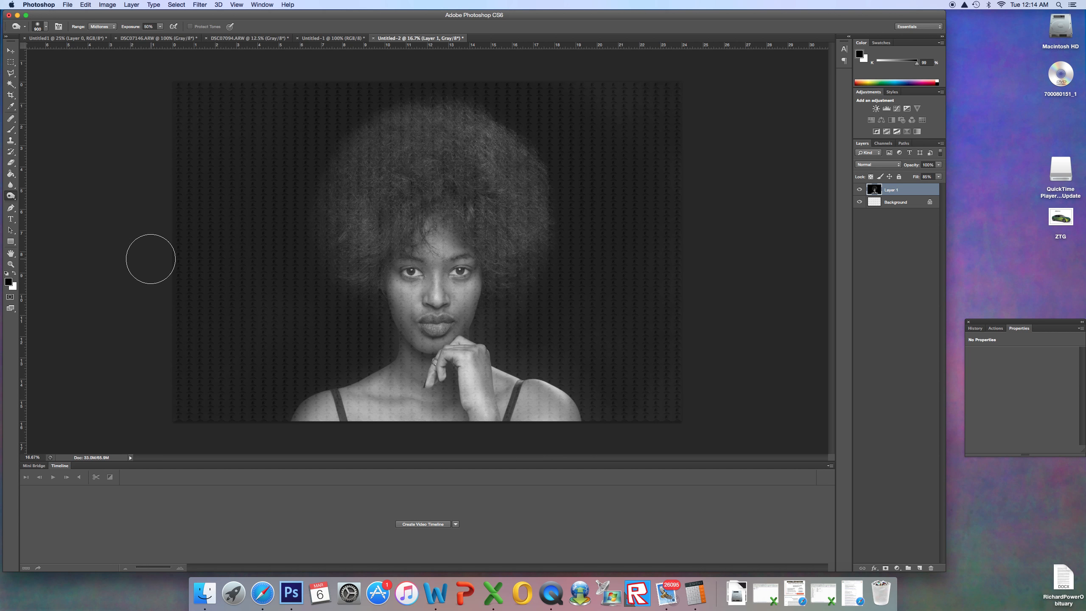
mouse_move(174, 261)
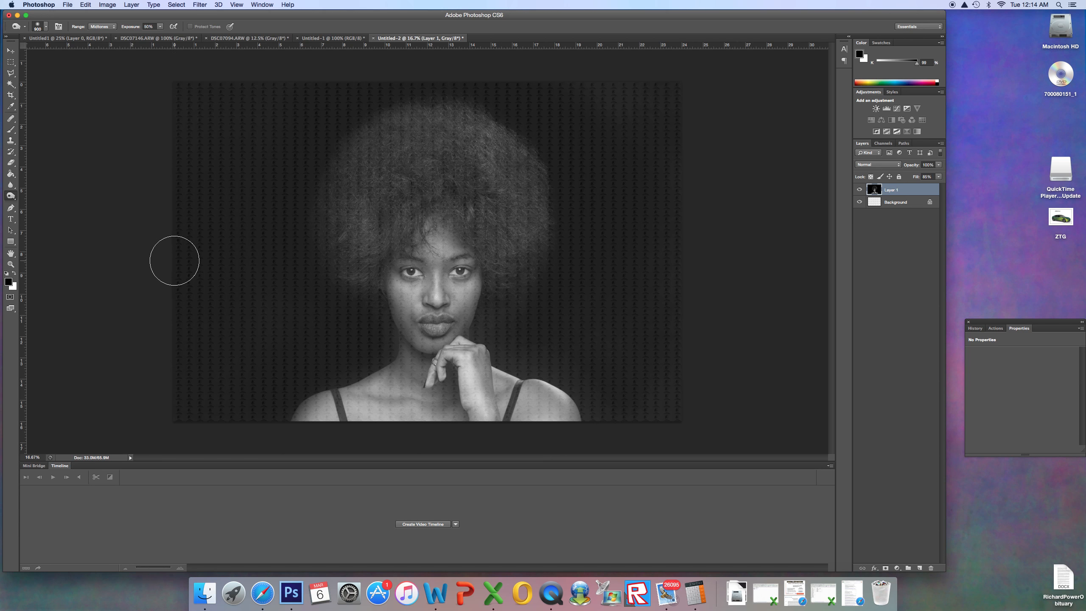
mouse_move(173, 259)
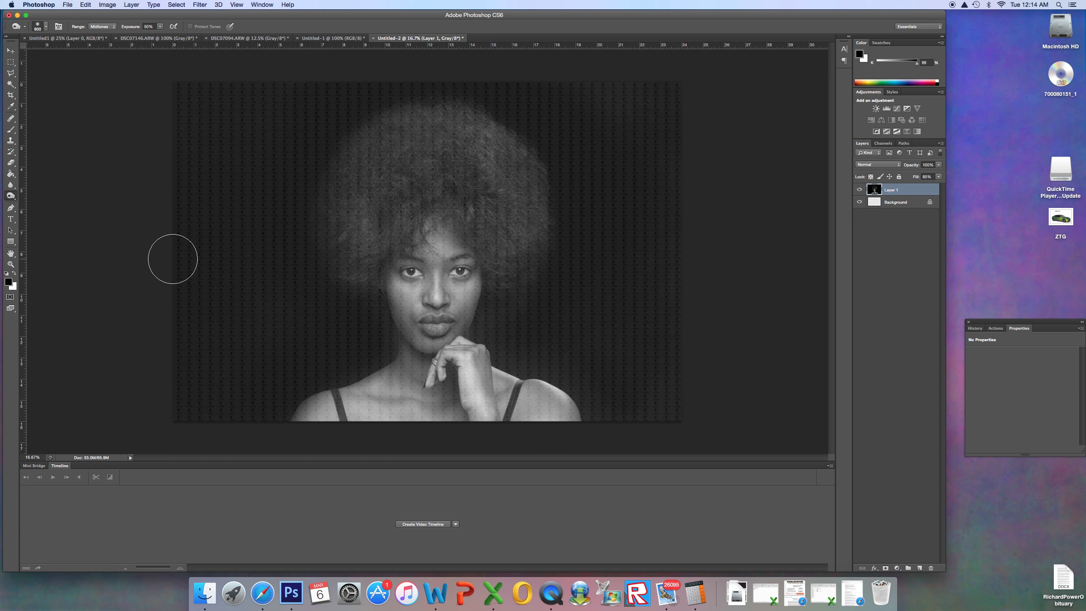